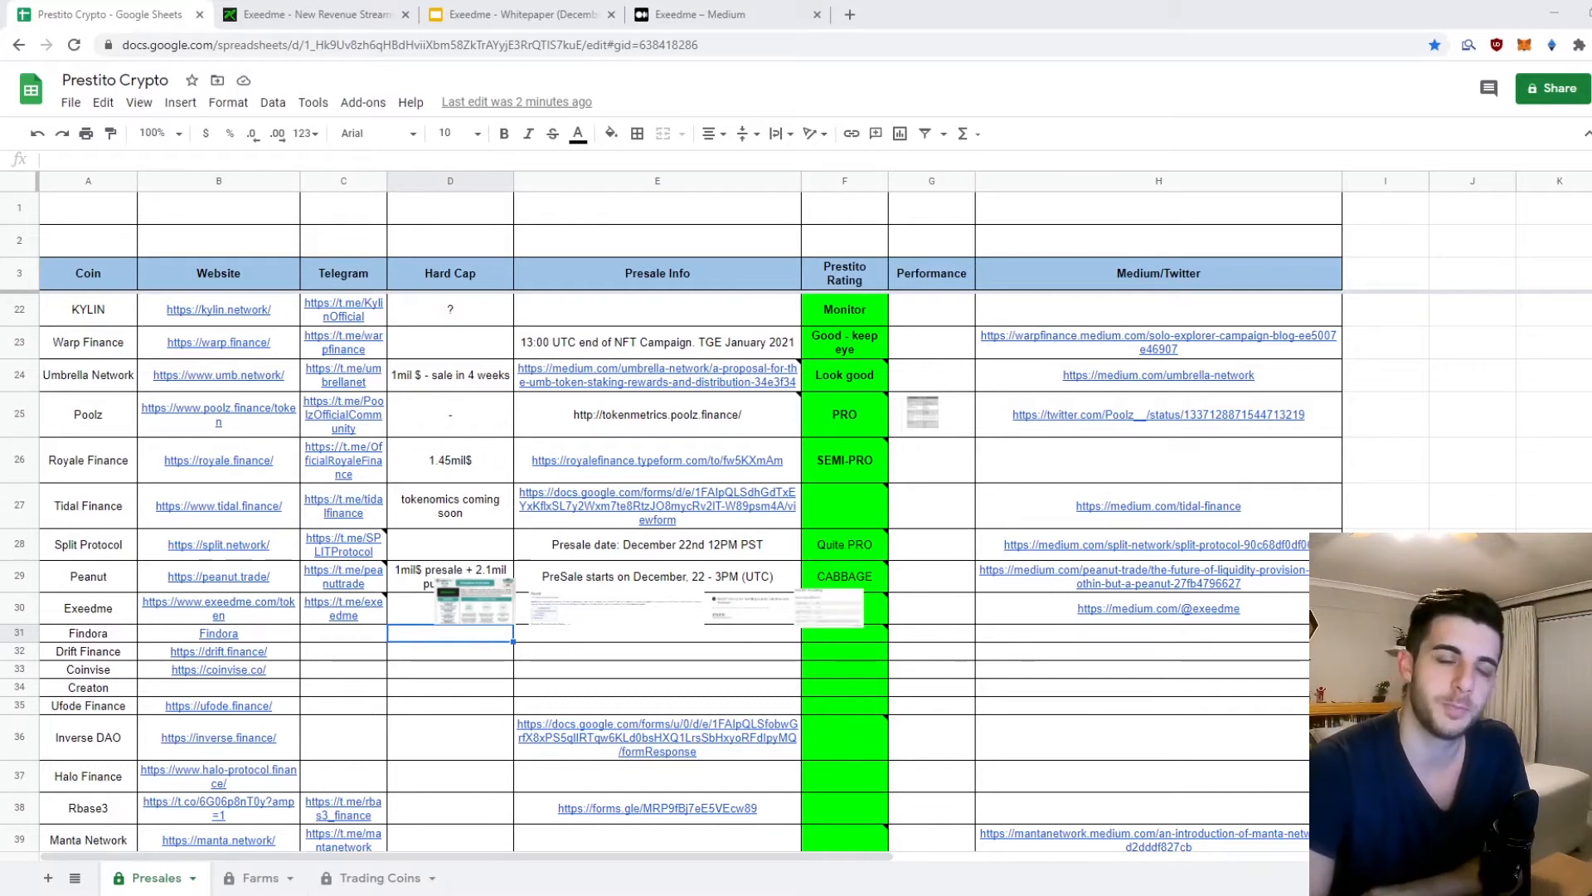
pyautogui.moveTo(667, 794)
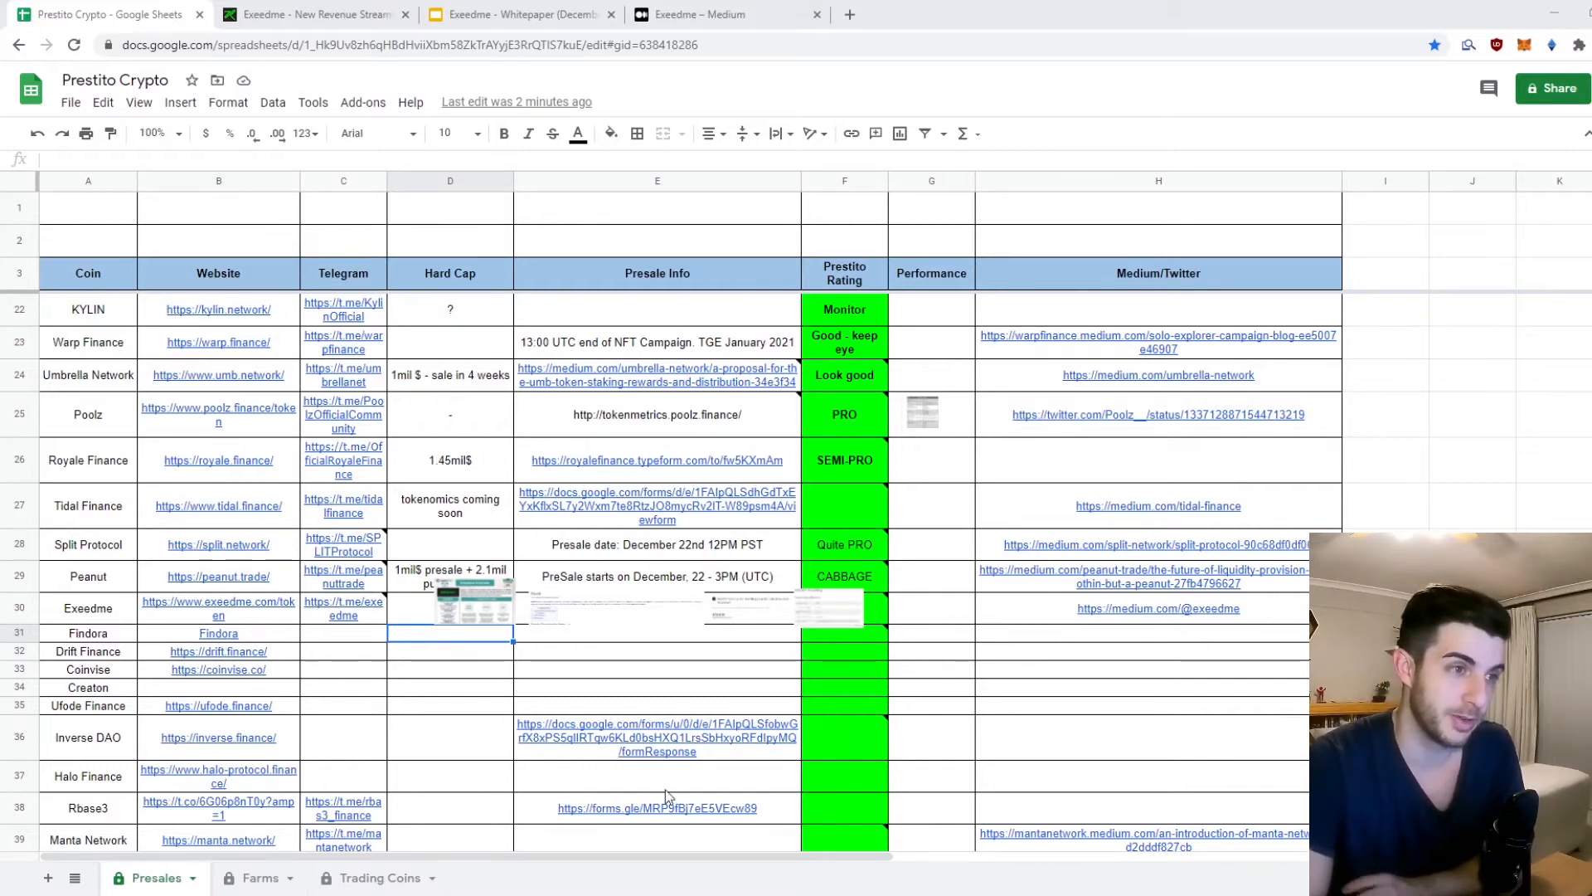
# Step: Check the $2BASED performance entry and the Exeedme row in the tracker, previewing its website link
pyautogui.scroll(3)
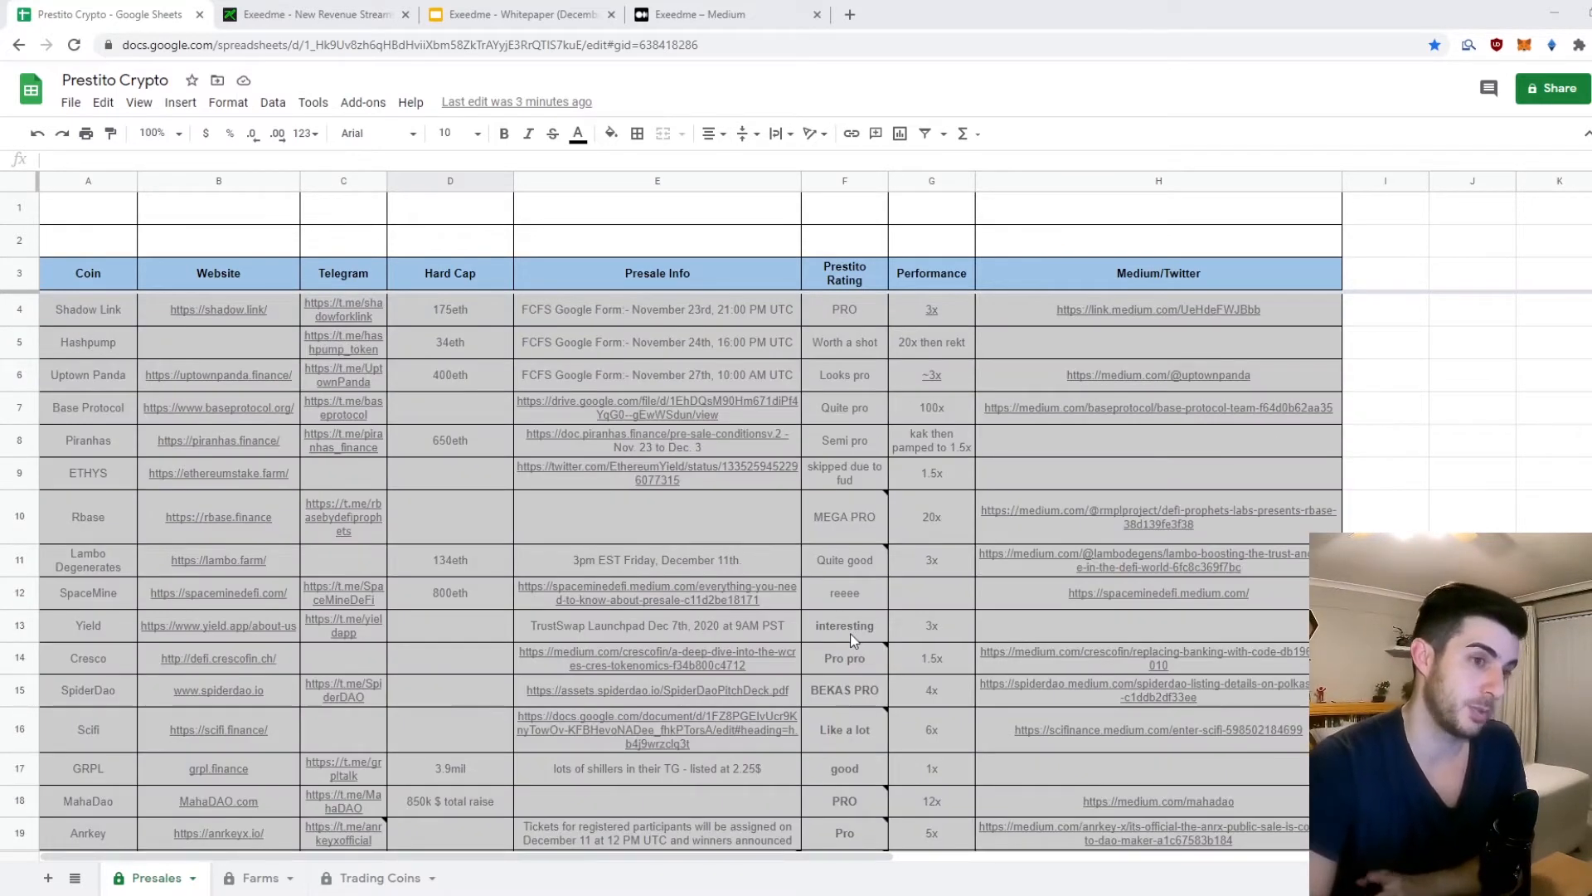
pyautogui.moveTo(934, 386)
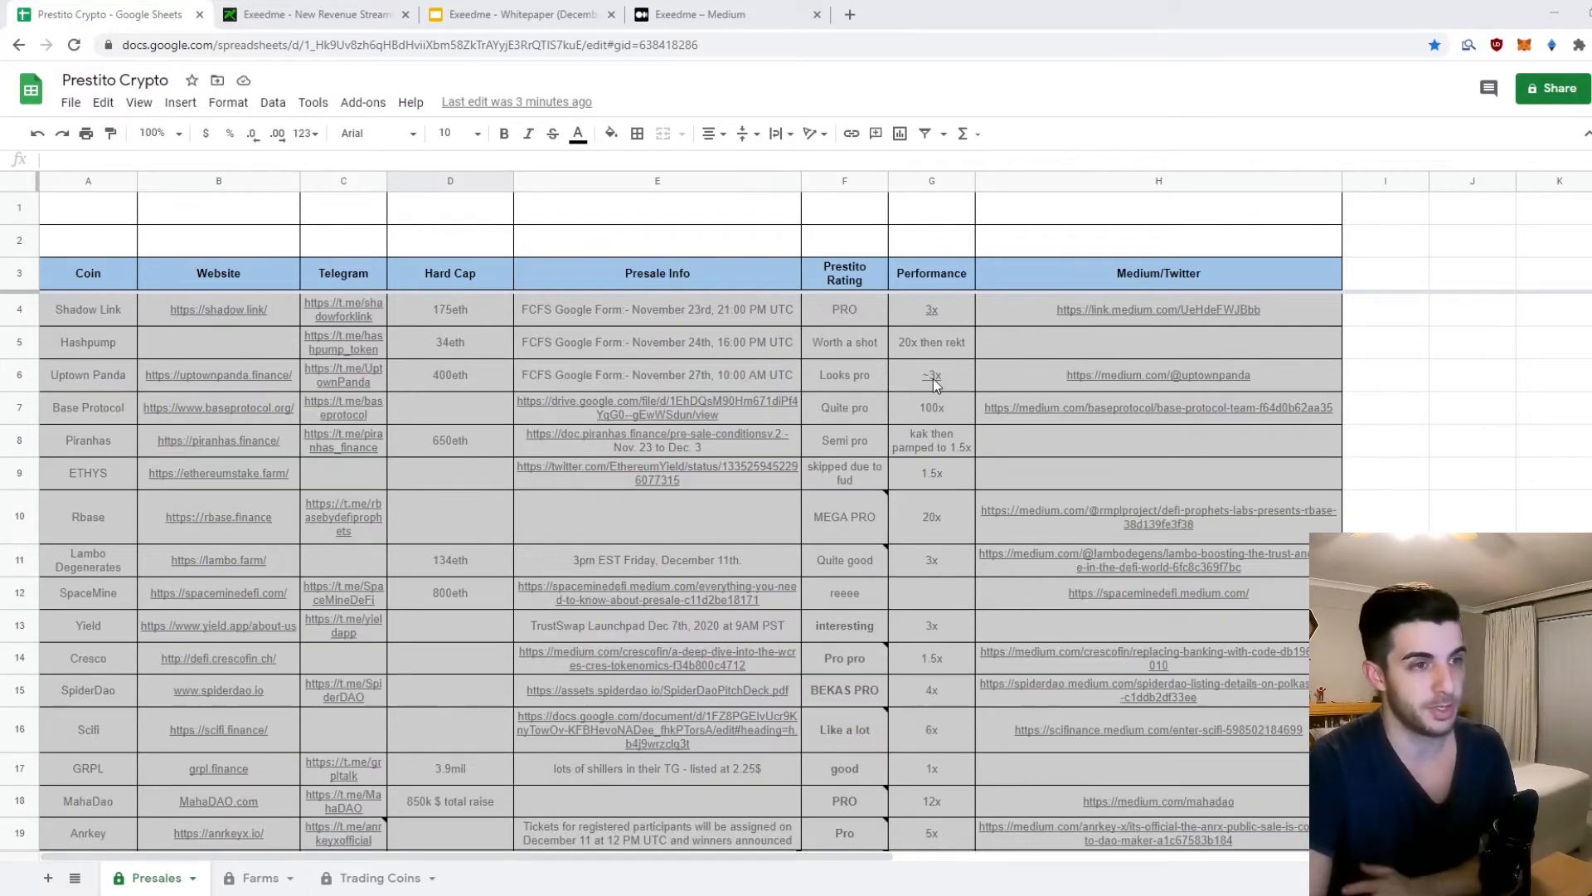
pyautogui.scroll(-3)
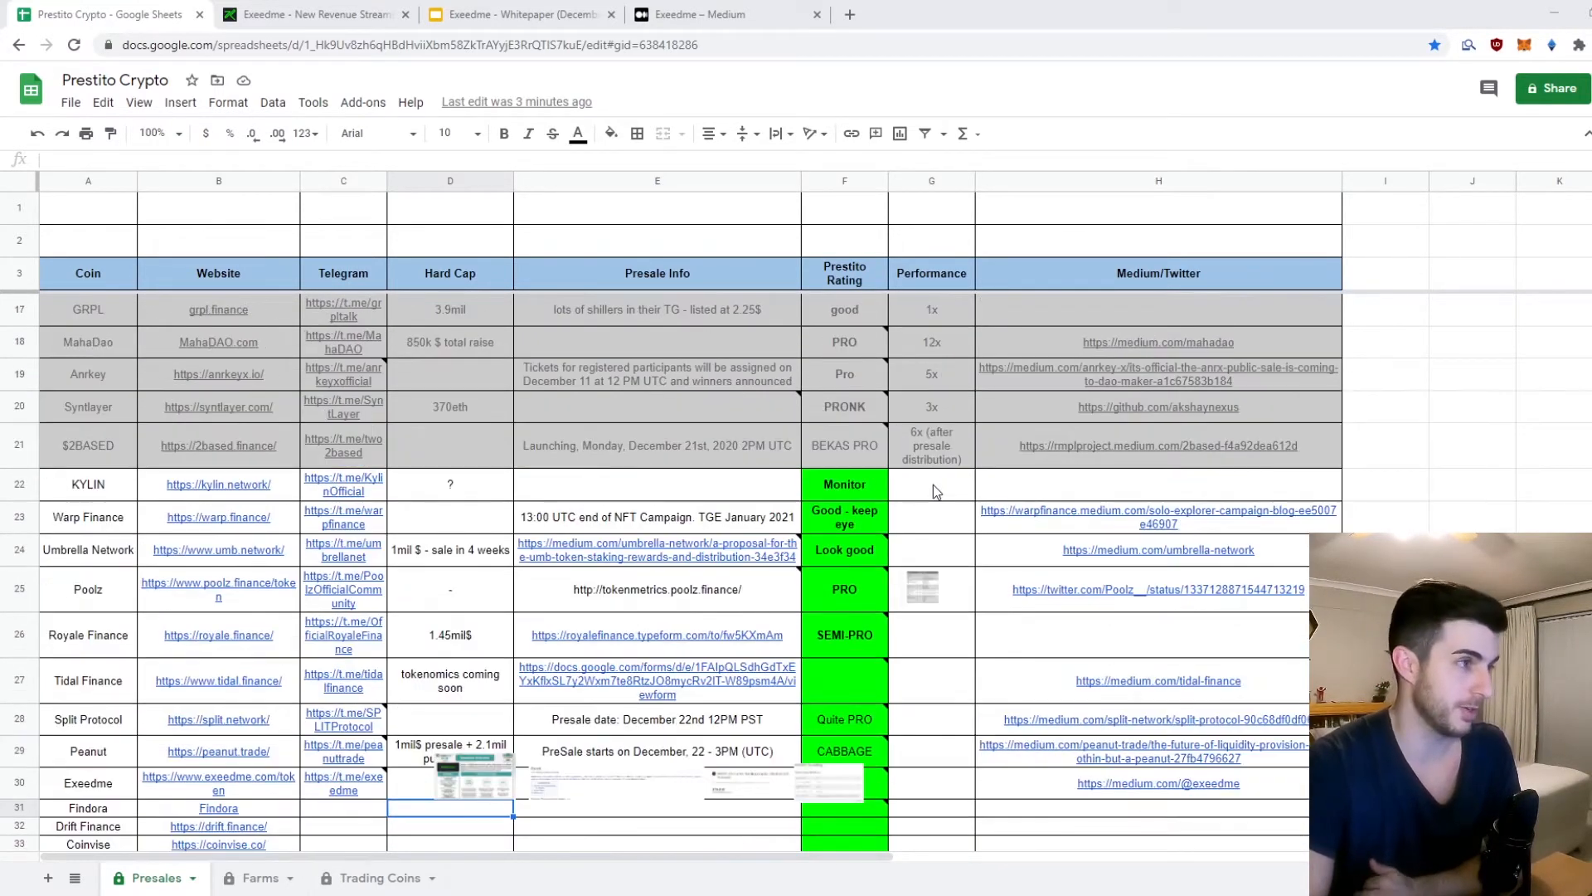
pyautogui.click(930, 444)
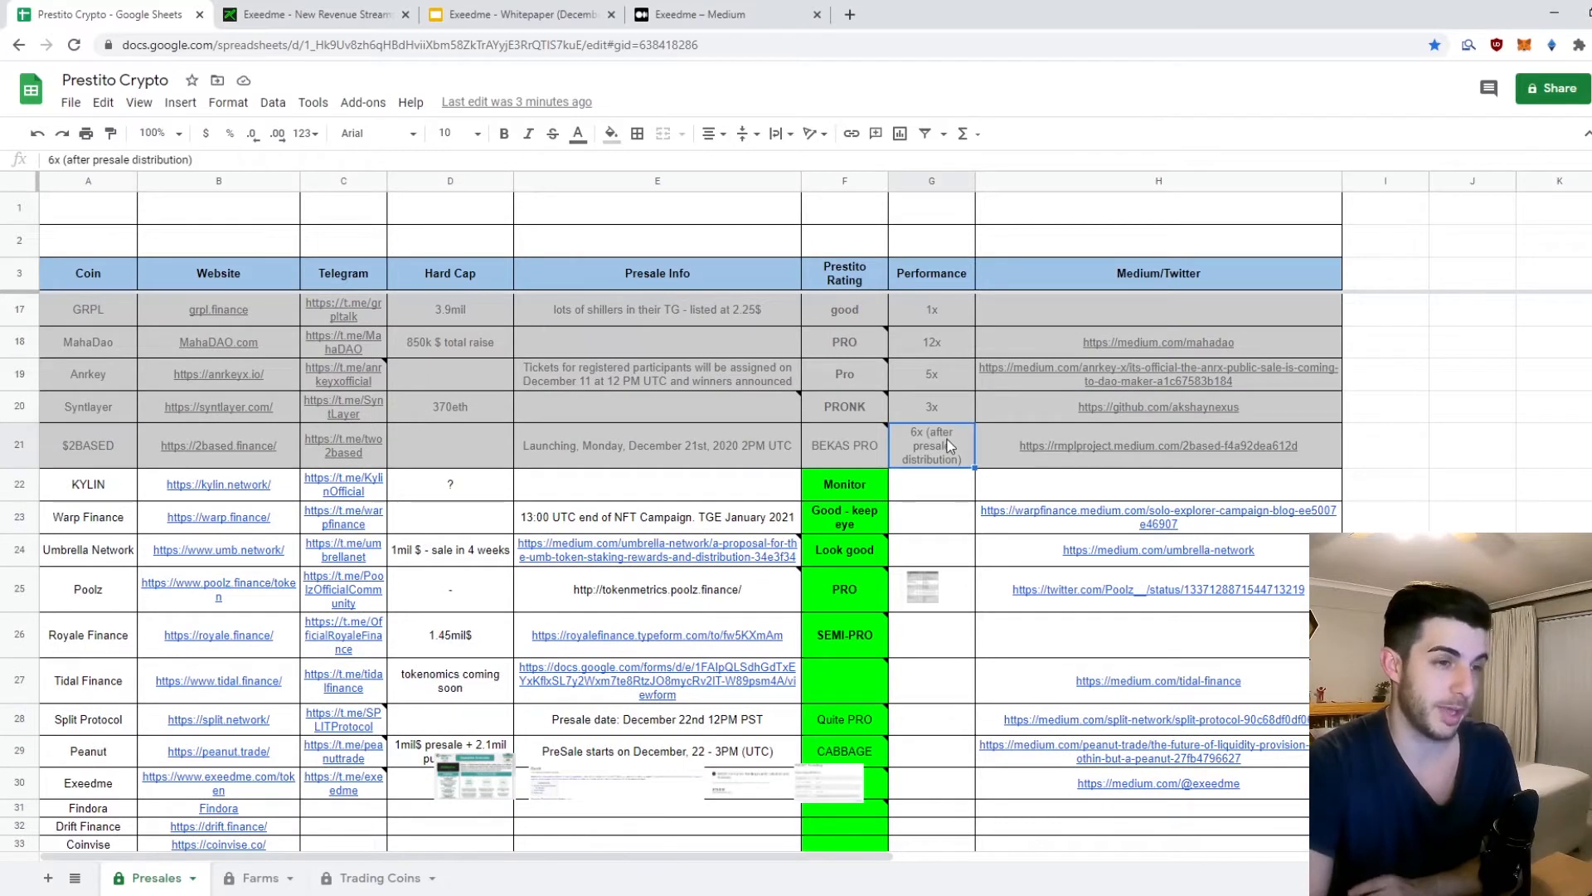
pyautogui.moveTo(914, 444)
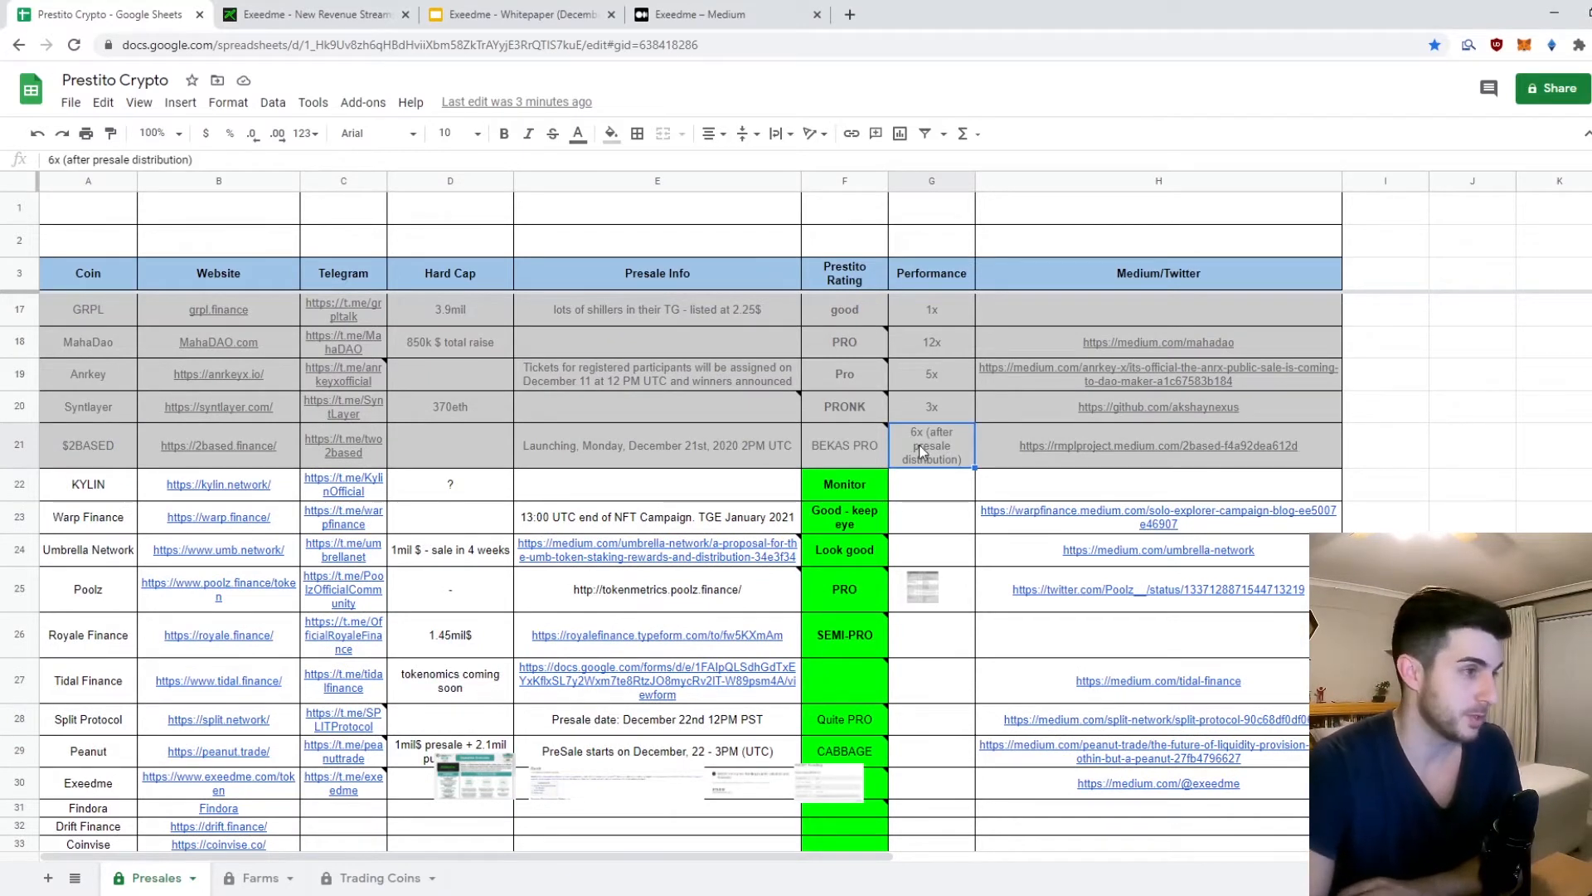
pyautogui.scroll(-3)
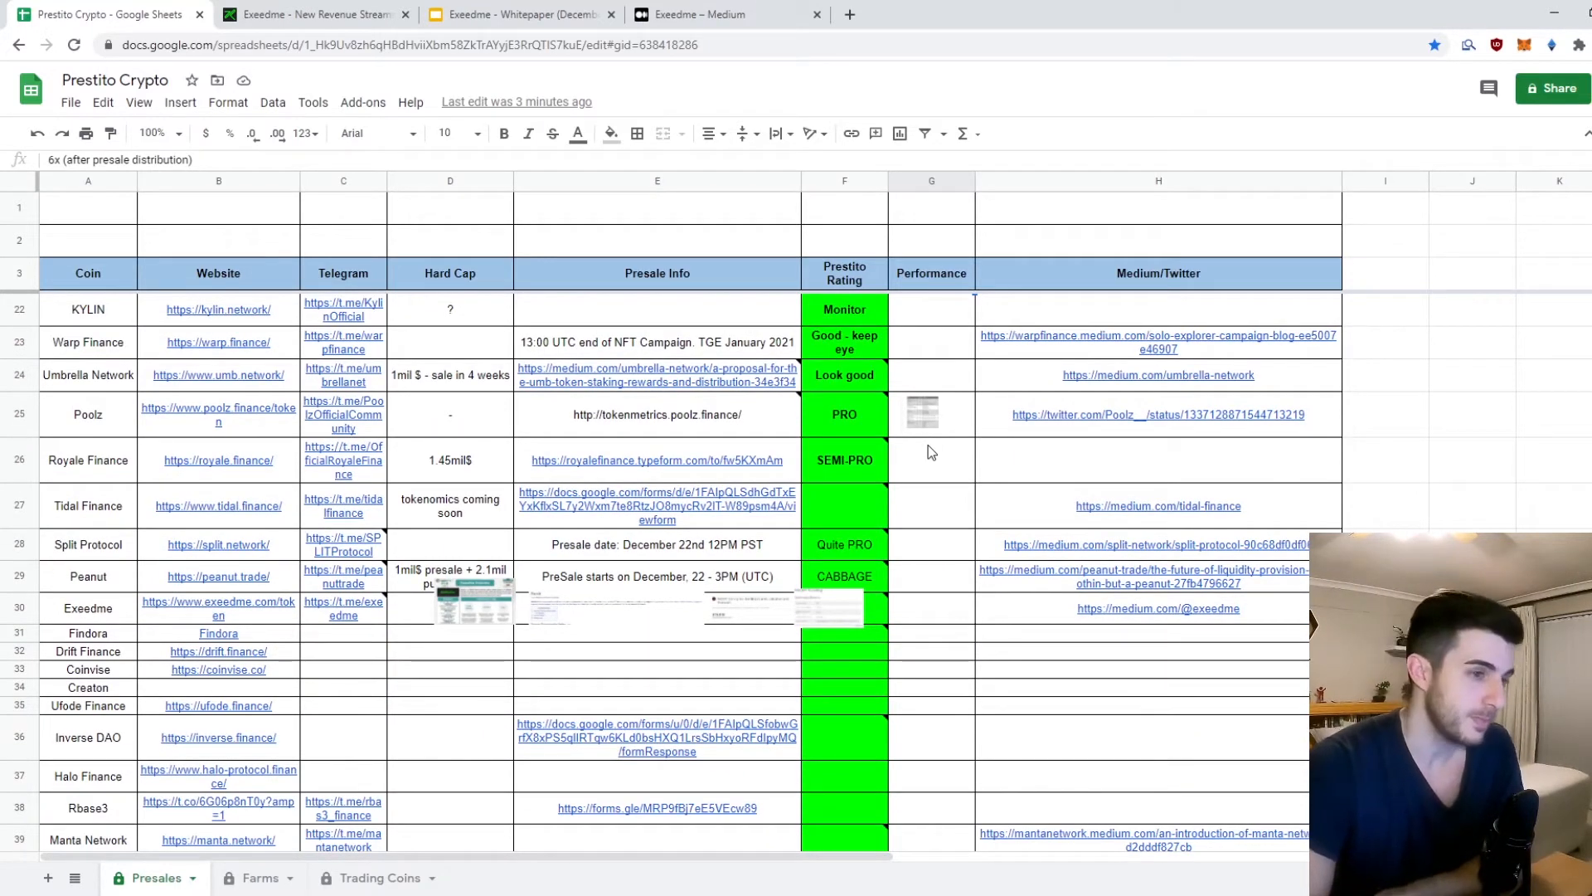
pyautogui.moveTo(179, 650)
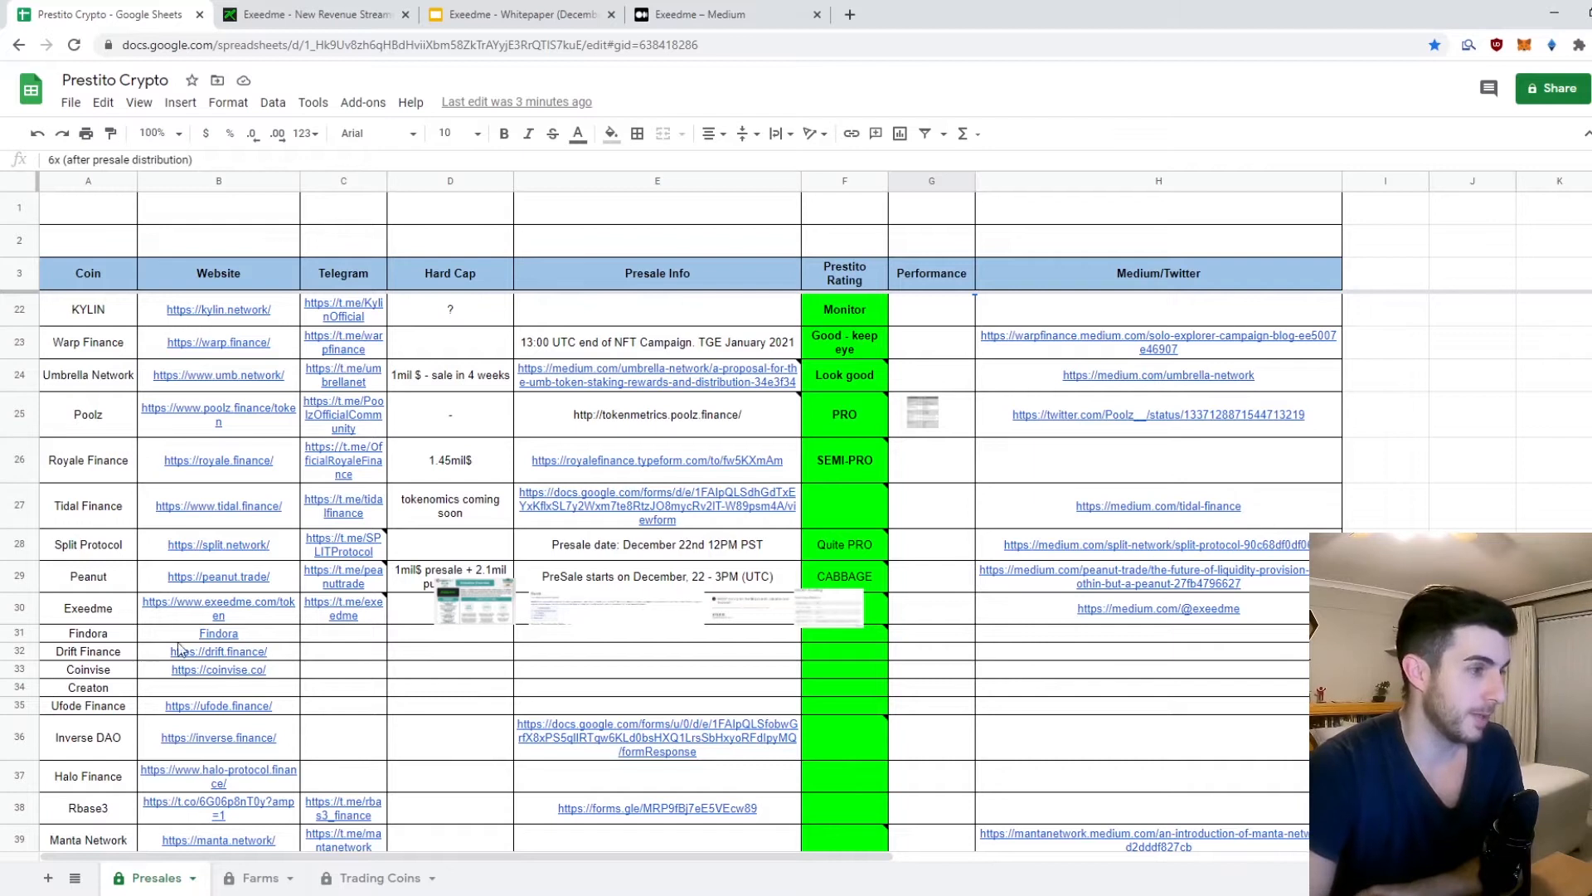
pyautogui.click(88, 608)
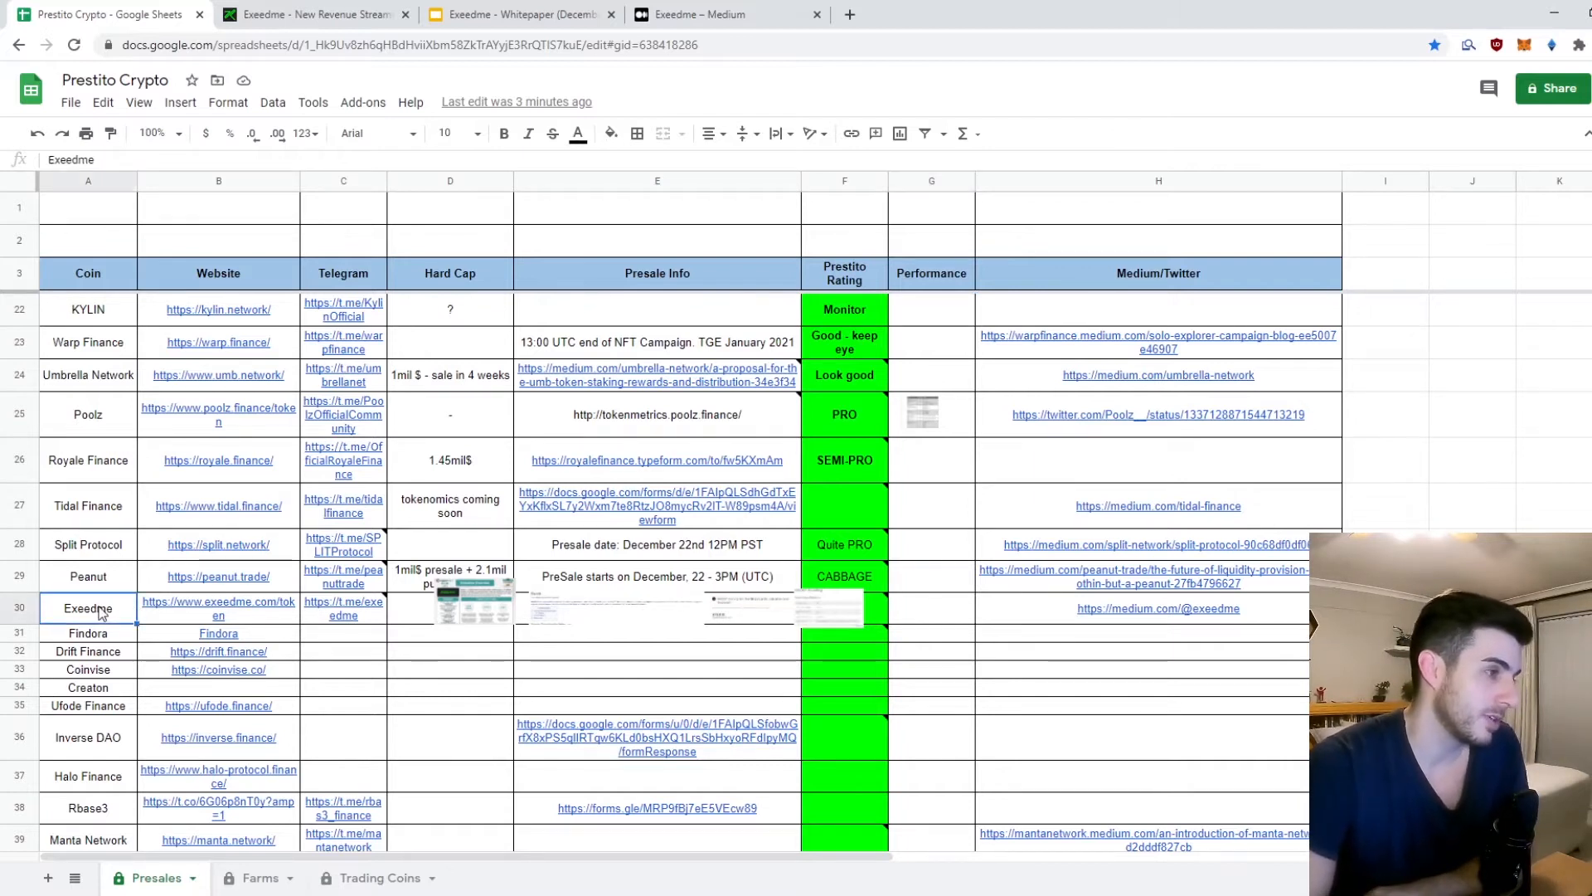
pyautogui.moveTo(134, 625)
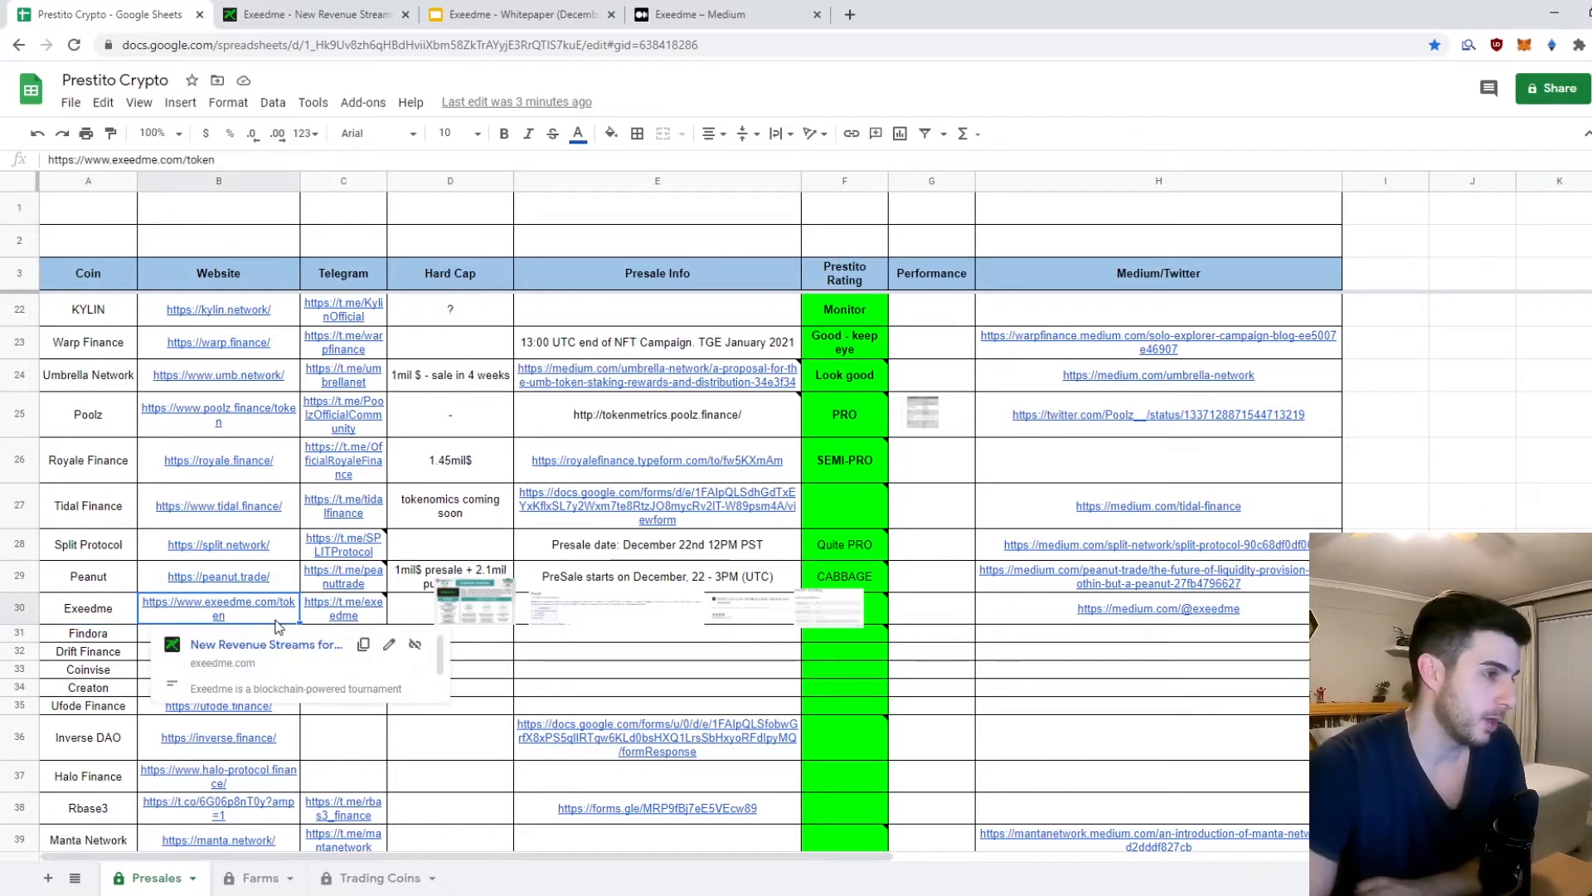
pyautogui.click(930, 608)
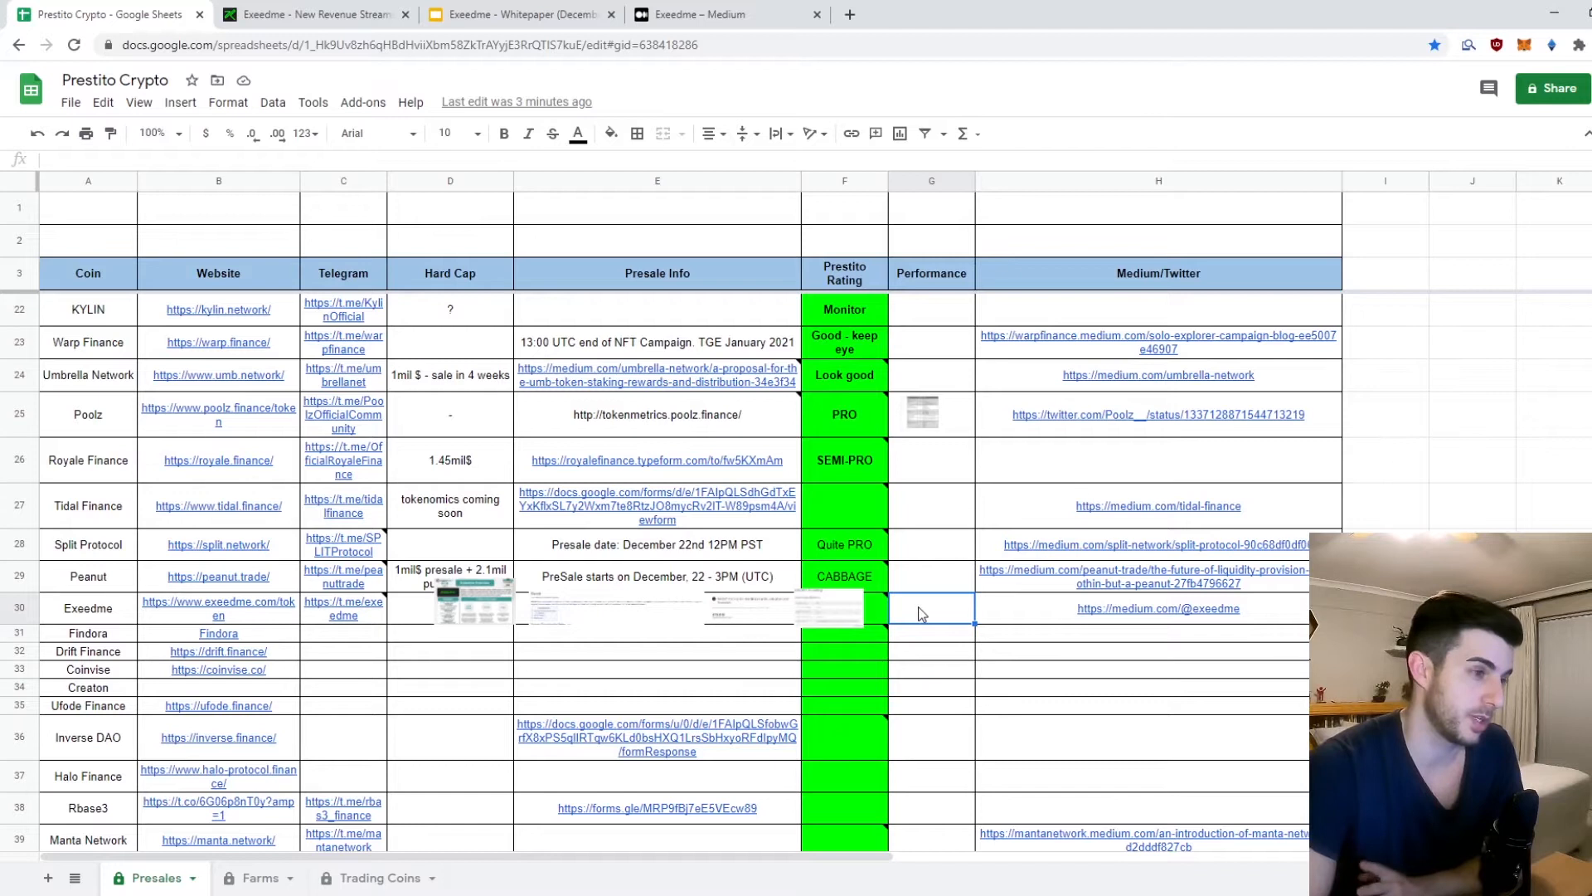
pyautogui.moveTo(166, 630)
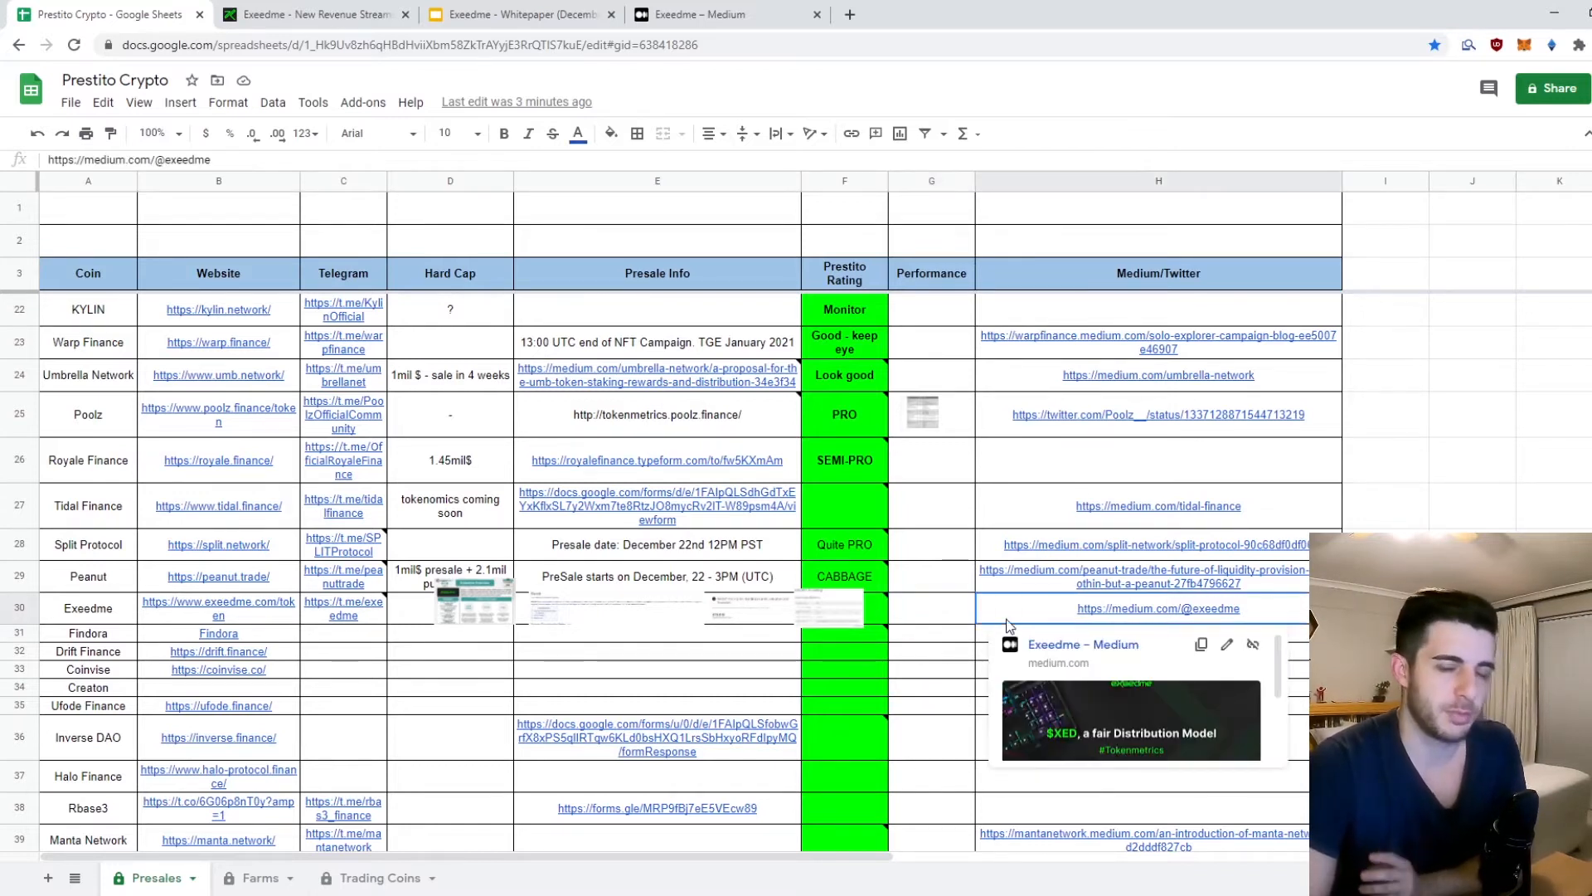
# Step: Preview Exeedme's Medium link and read the Telegram member-count note on its row
pyautogui.click(929, 608)
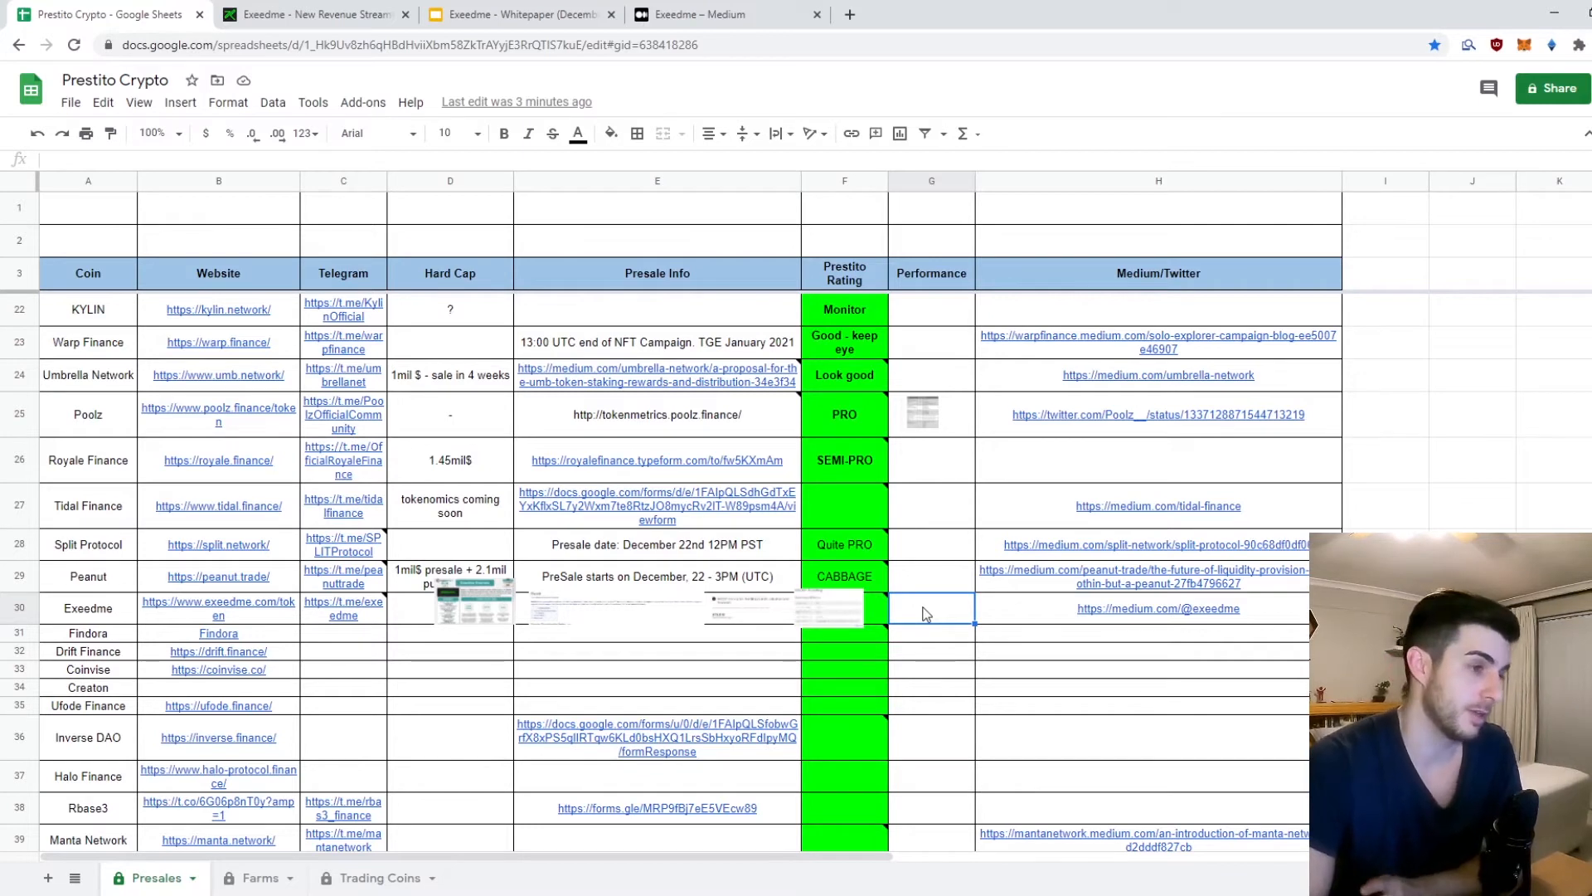
pyautogui.moveTo(218, 608)
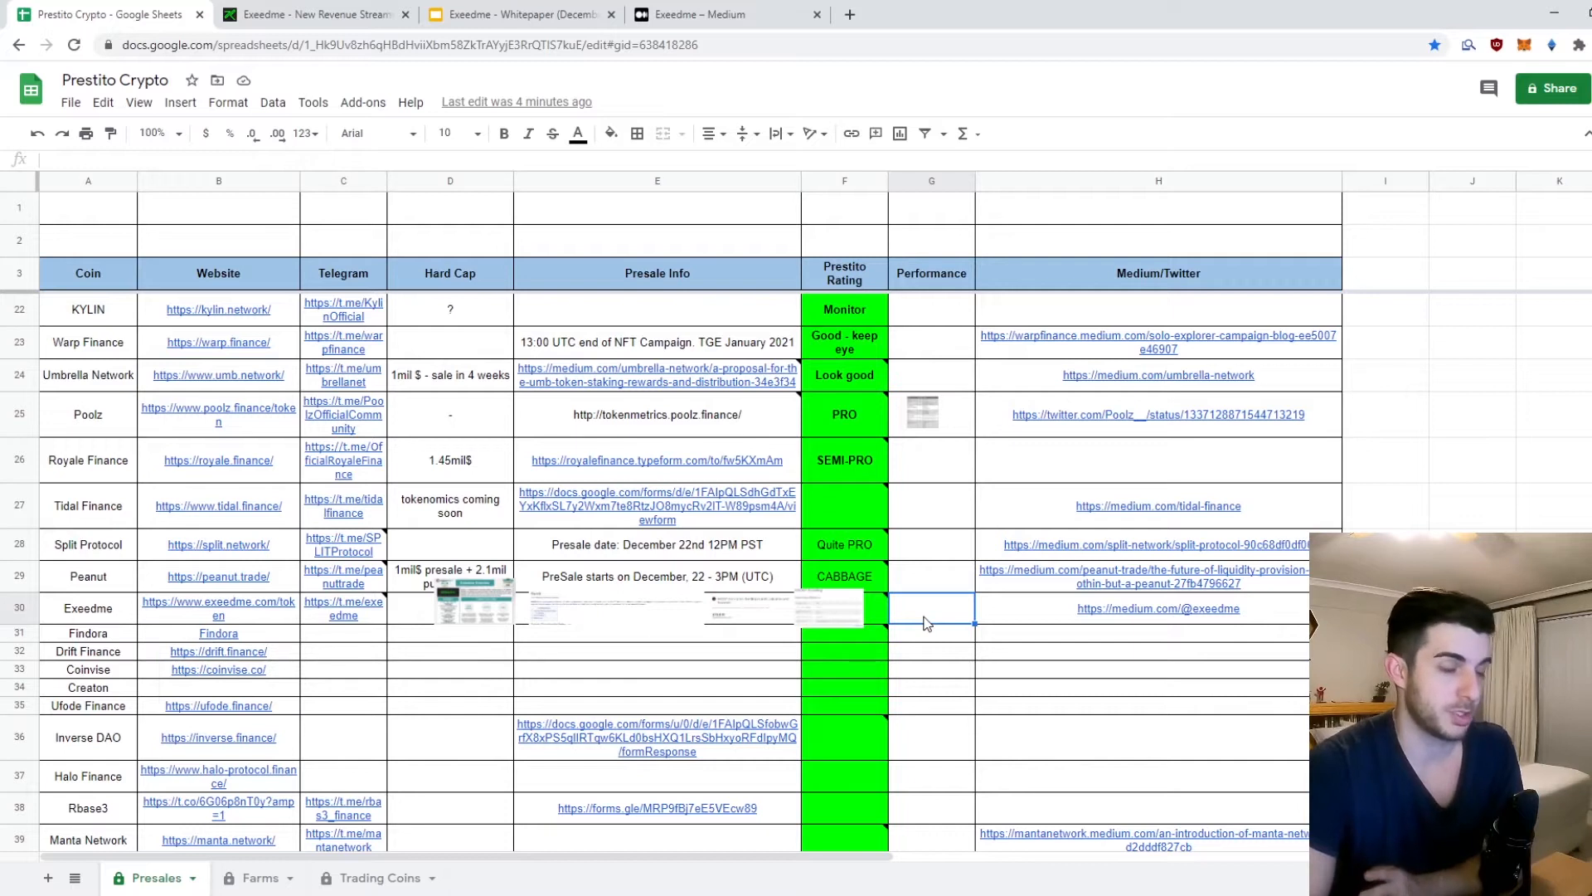
pyautogui.moveTo(967, 610)
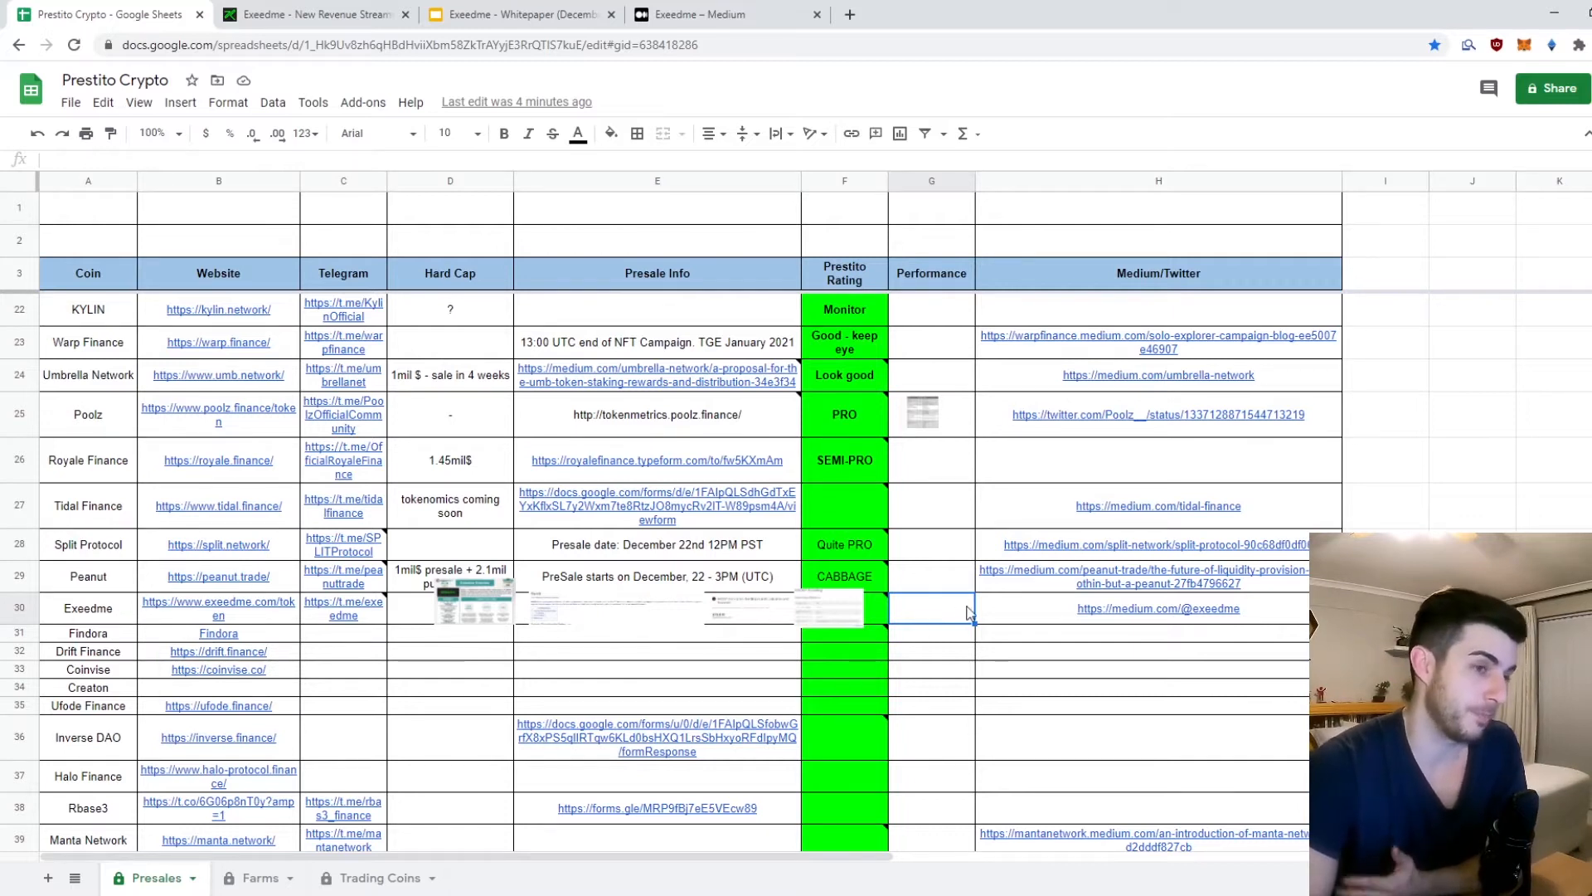
pyautogui.moveTo(763, 637)
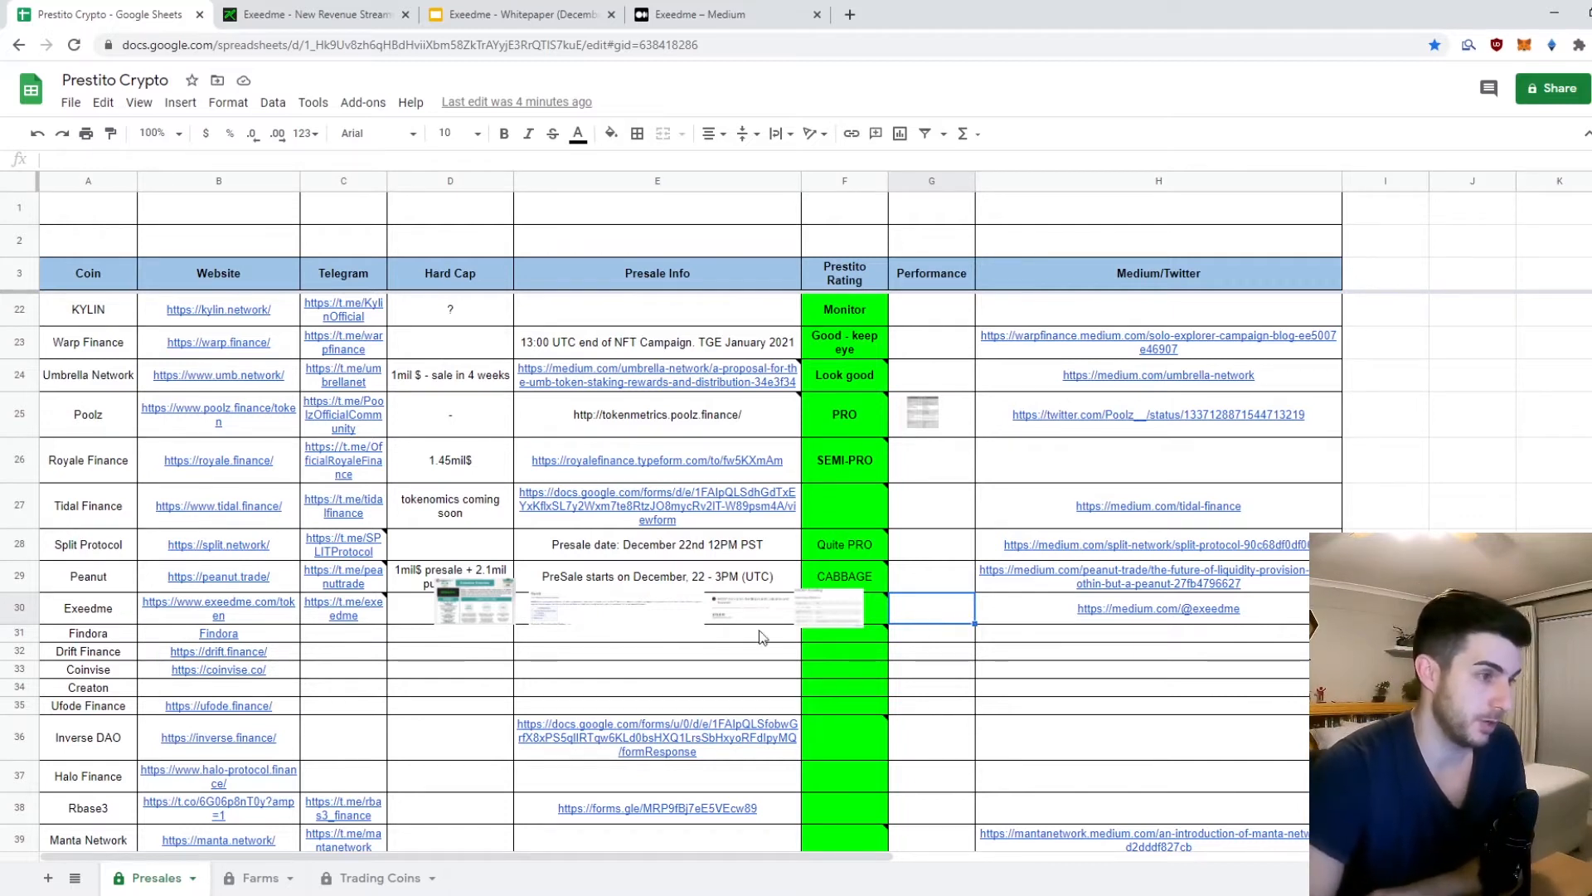
pyautogui.click(342, 632)
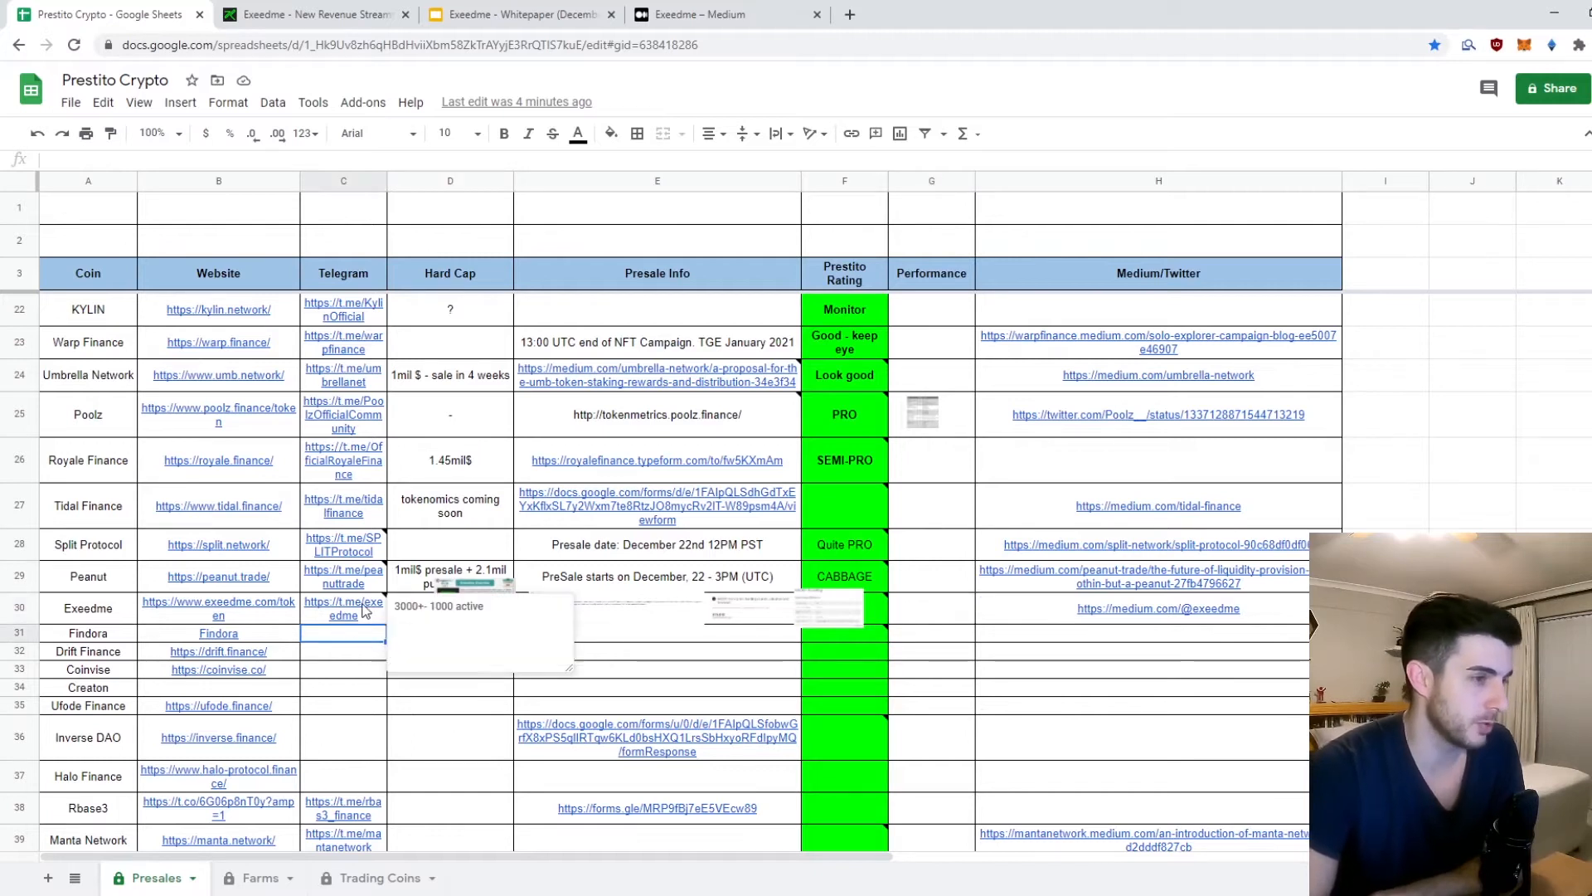
pyautogui.moveTo(341, 607)
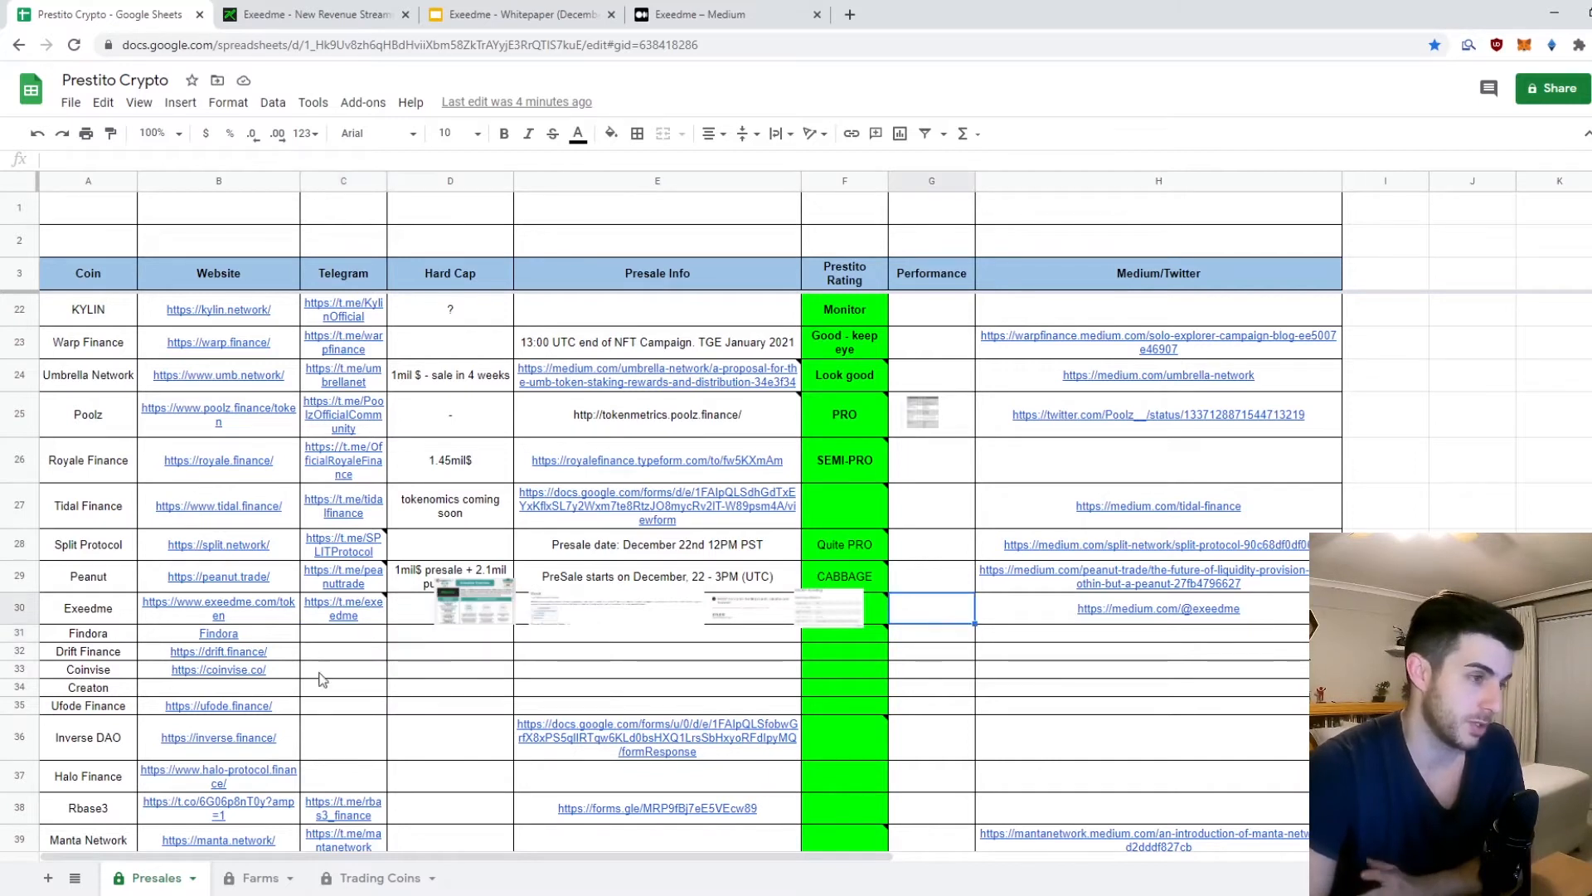
pyautogui.click(342, 632)
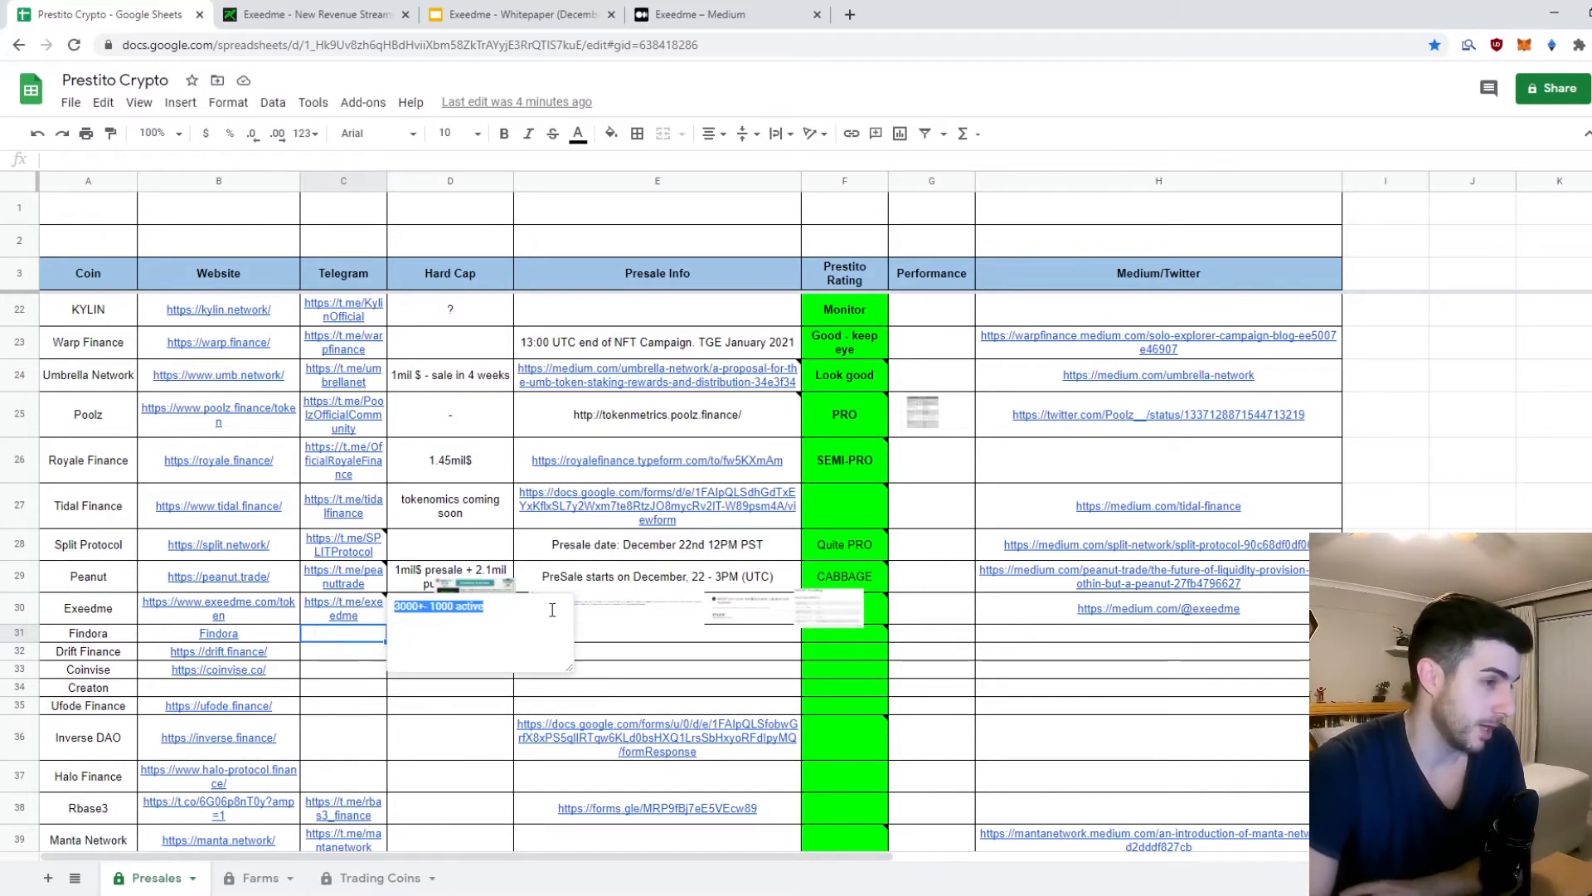
pyautogui.click(929, 608)
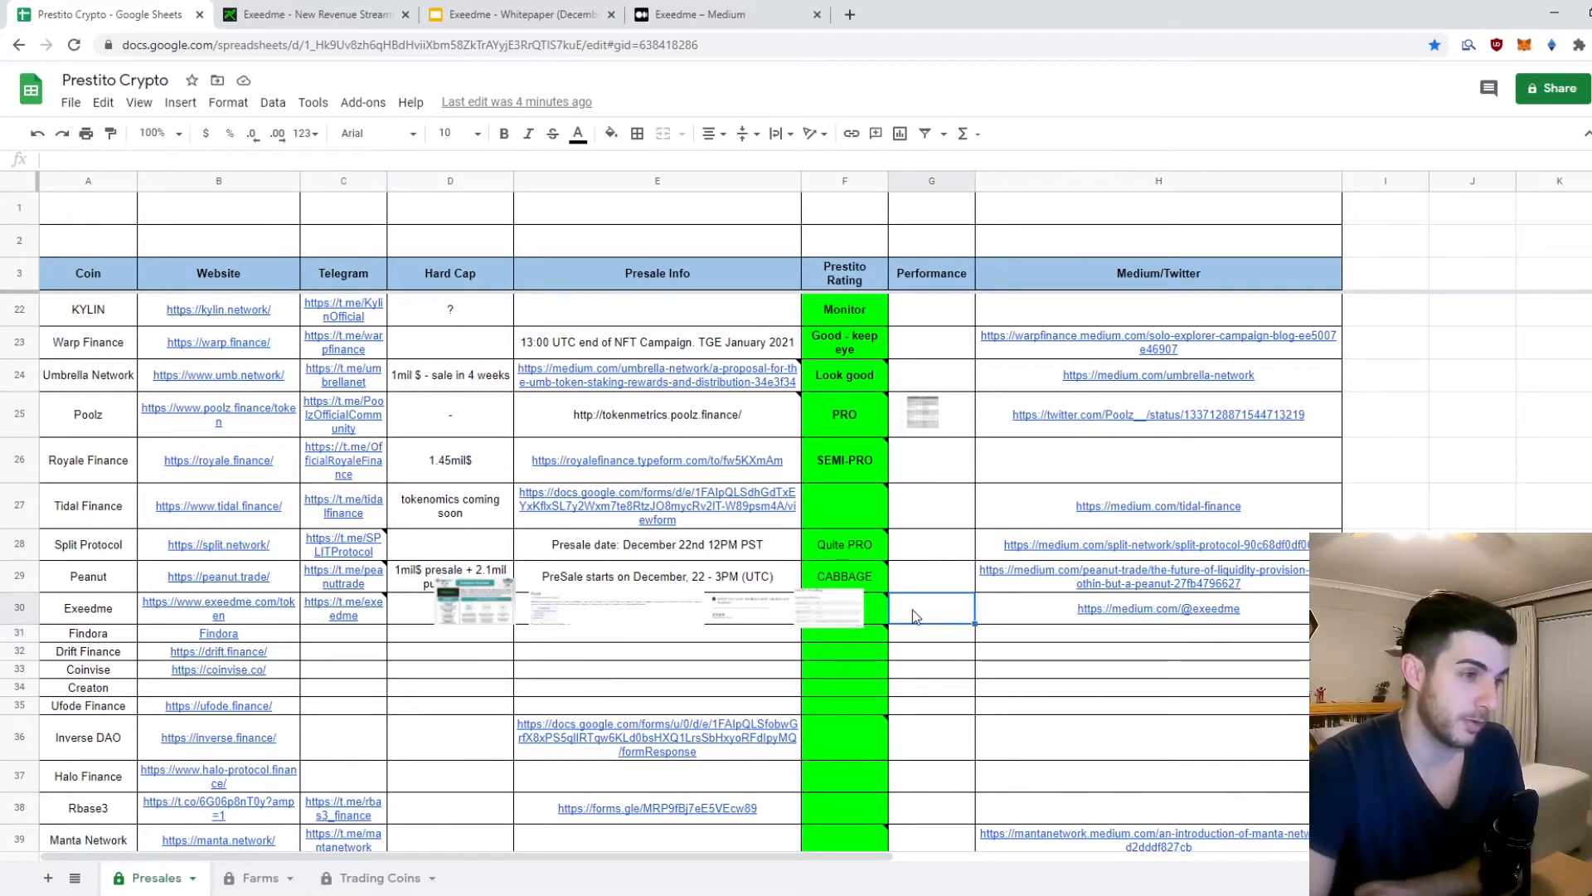
pyautogui.moveTo(949, 580)
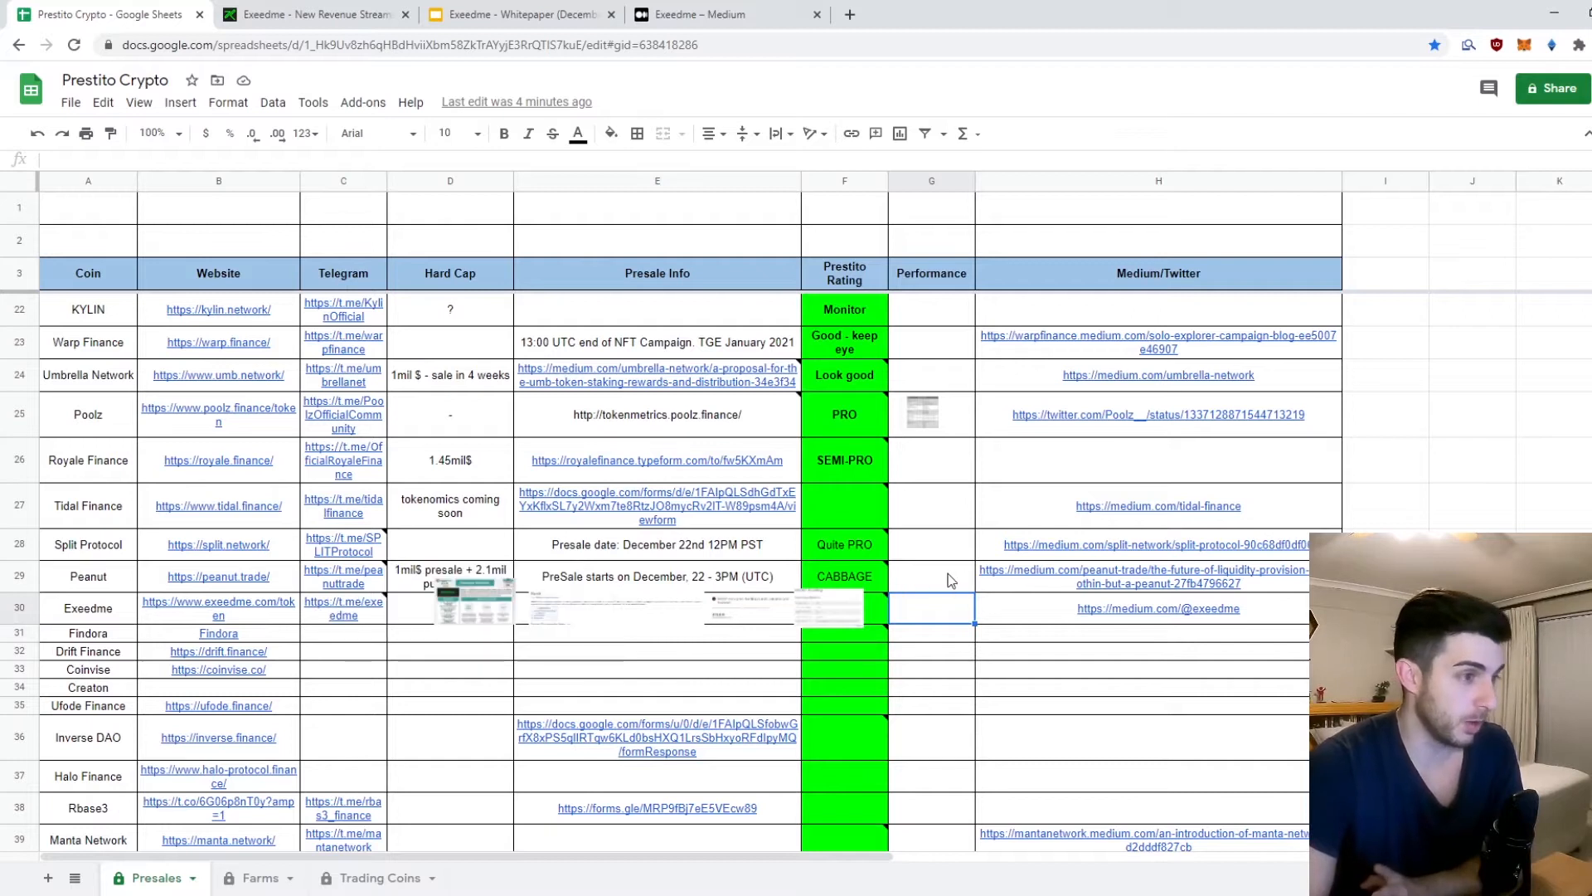
pyautogui.moveTo(459, 679)
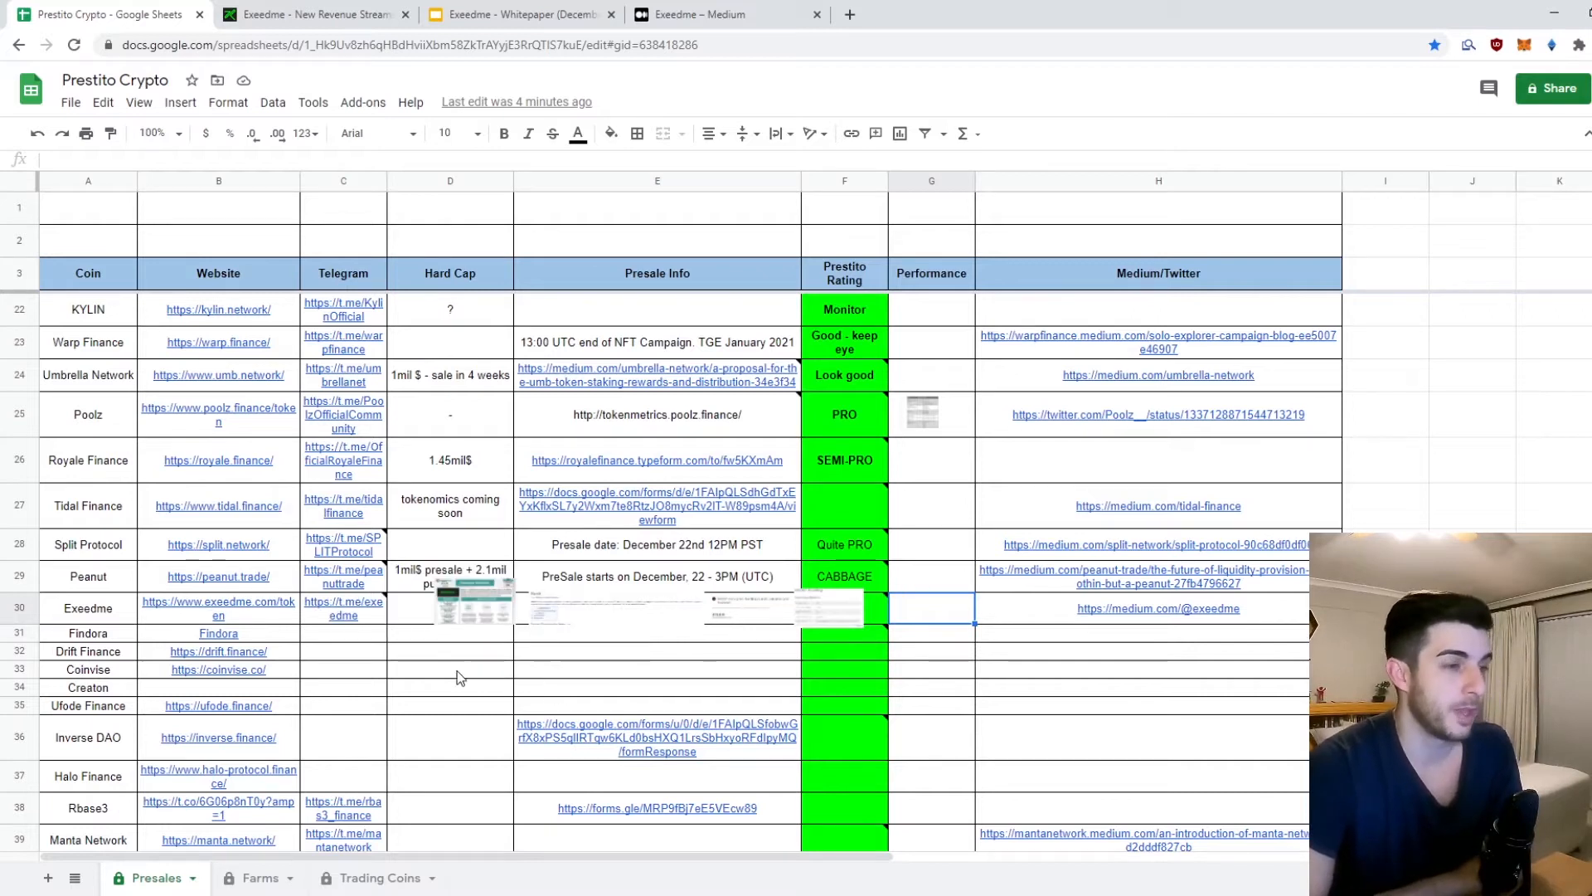
# Step: Scroll around the Join $XED Token Sale section and the 100M circulation and $875k market cap cards
pyautogui.scroll(3)
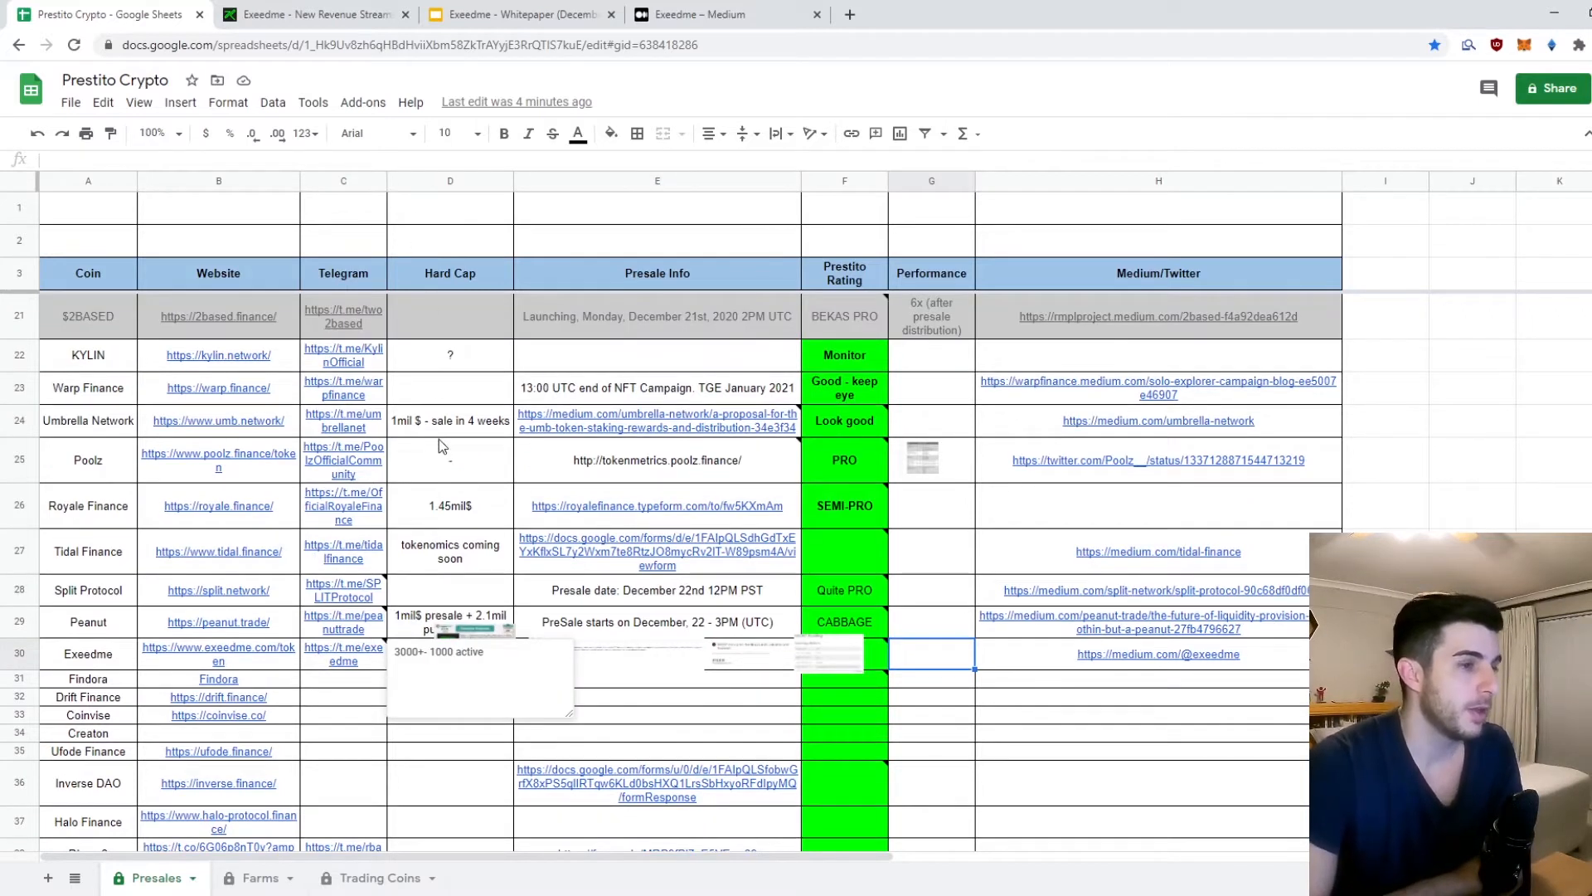
pyautogui.scroll(-3)
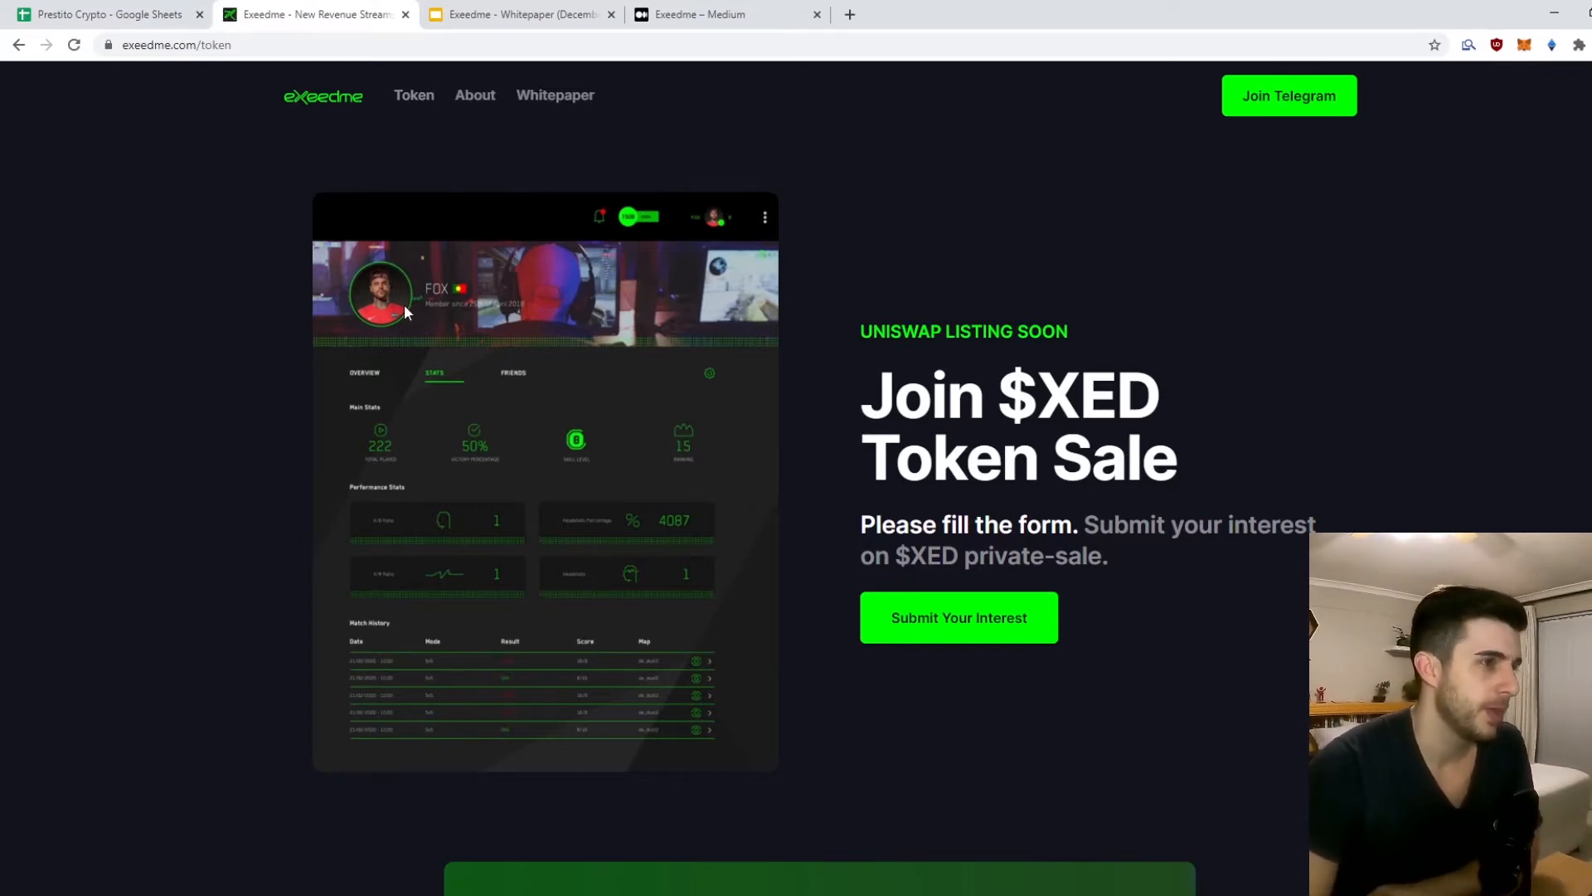
pyautogui.moveTo(529, 392)
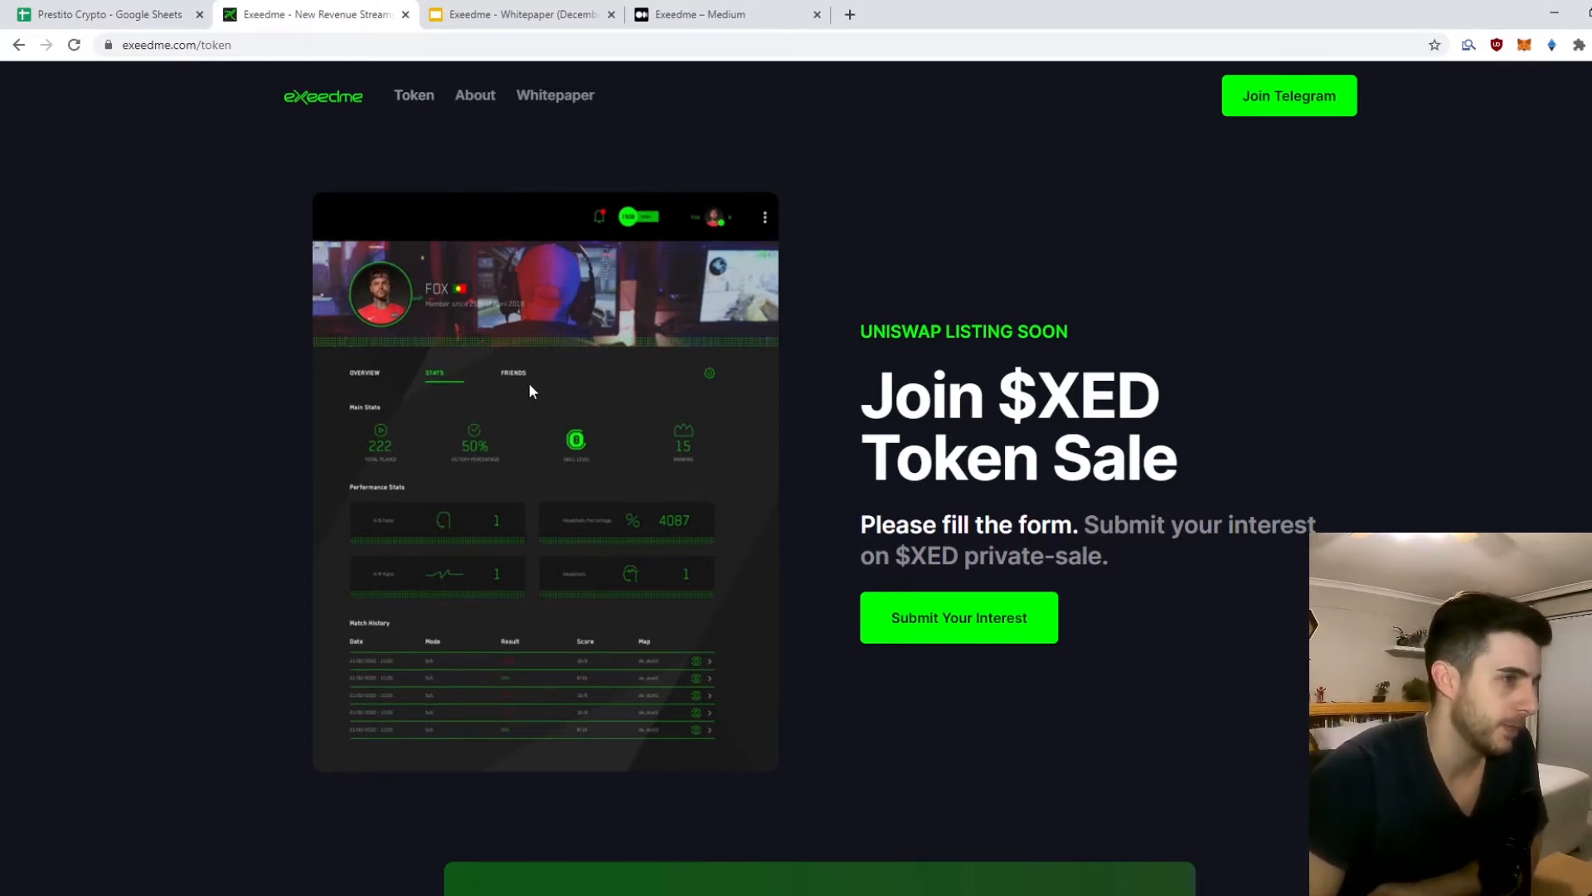
pyautogui.scroll(-3)
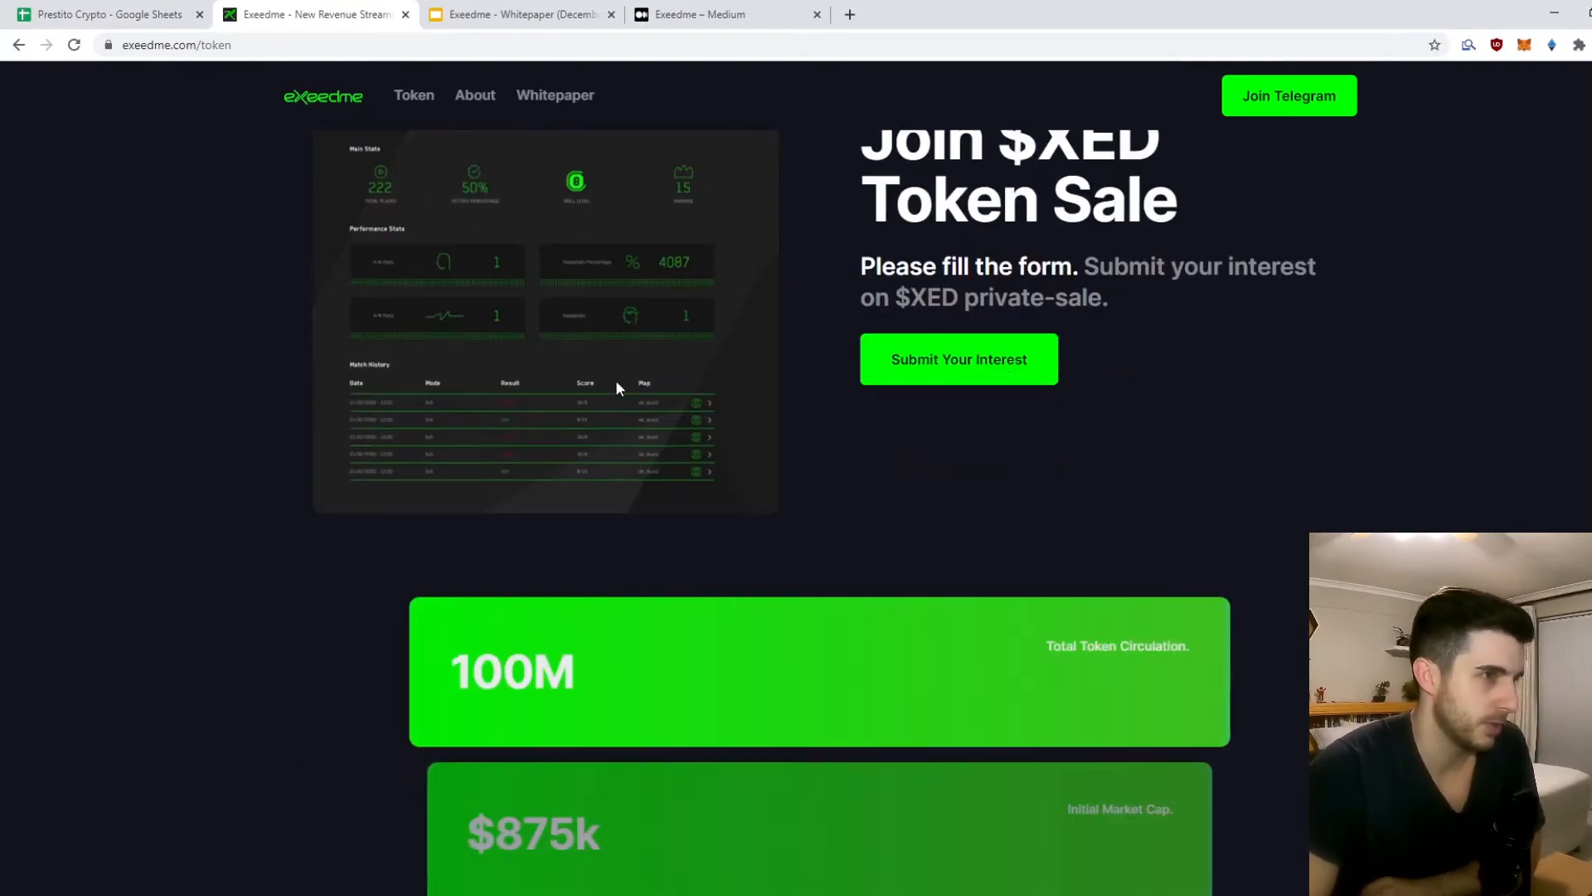
pyautogui.scroll(3)
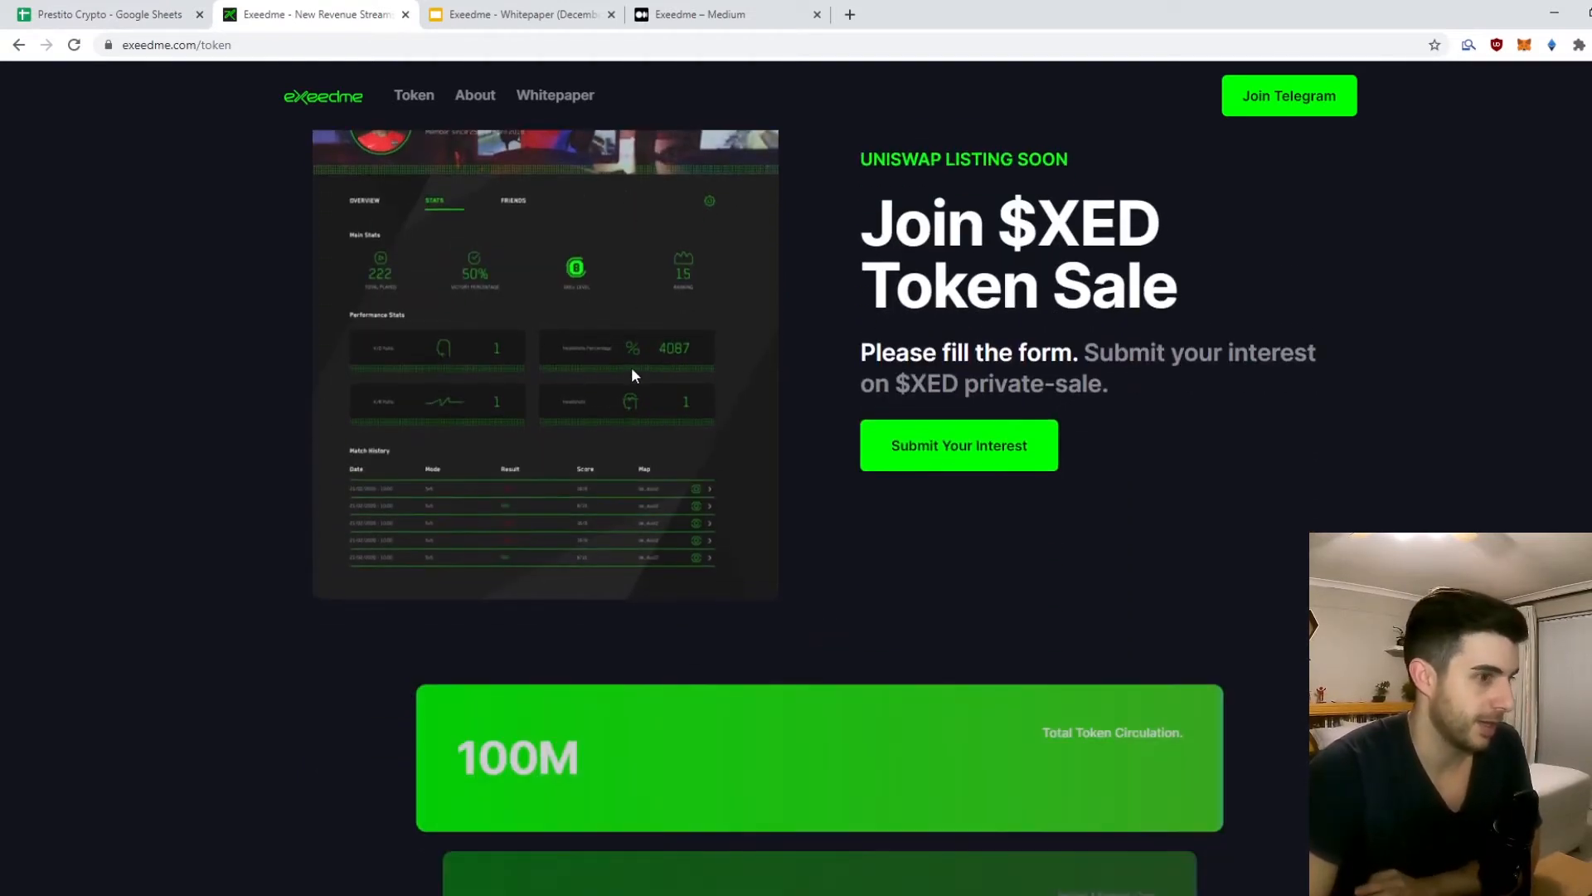
pyautogui.scroll(-3)
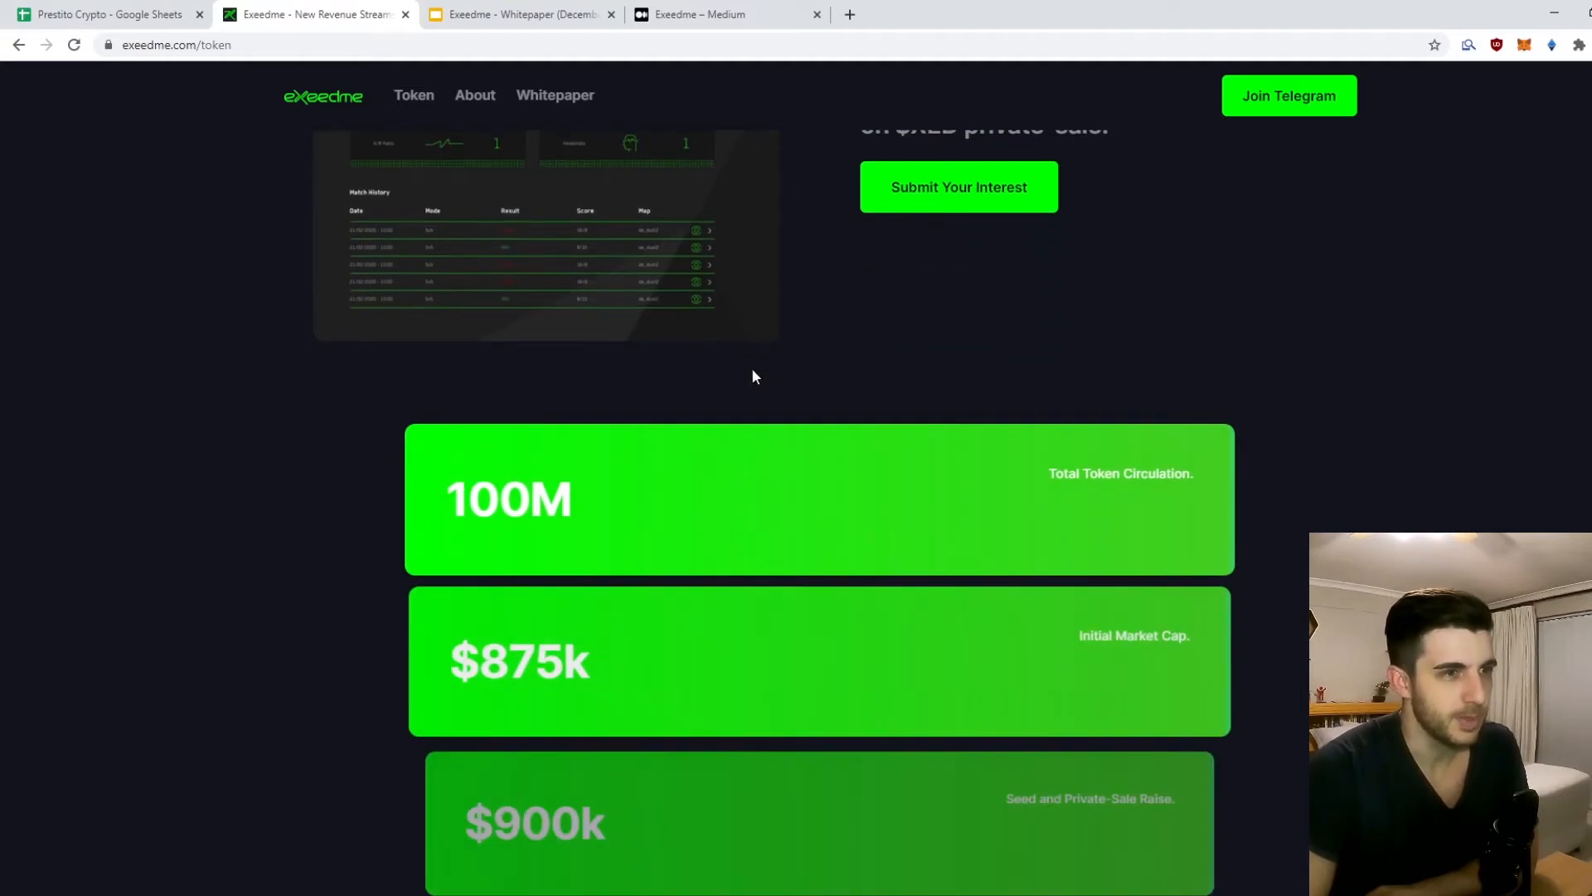
pyautogui.scroll(3)
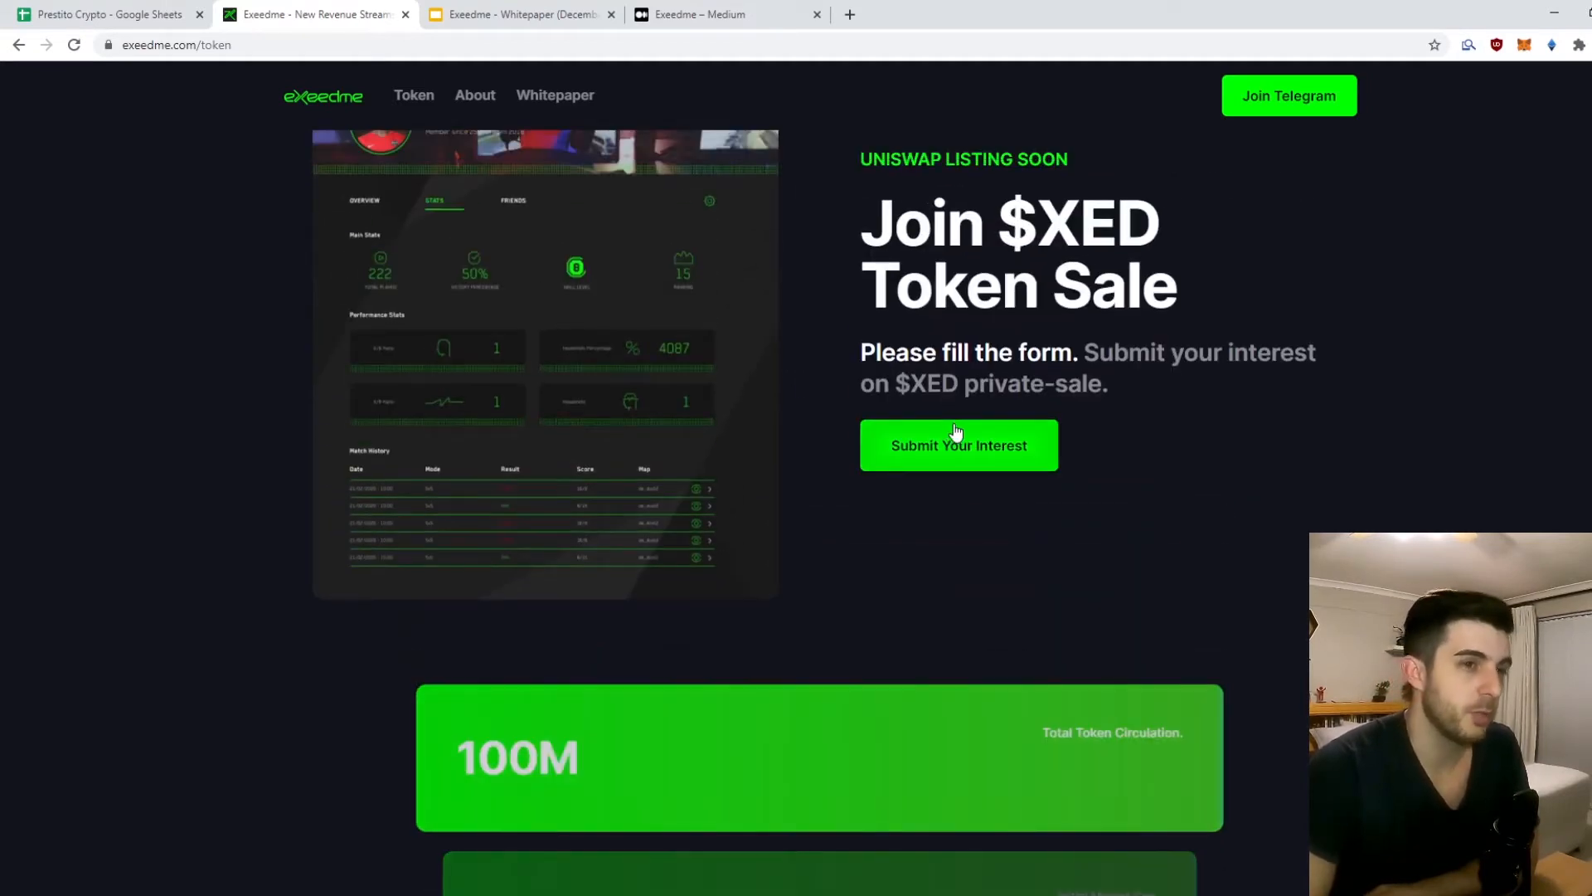
pyautogui.scroll(3)
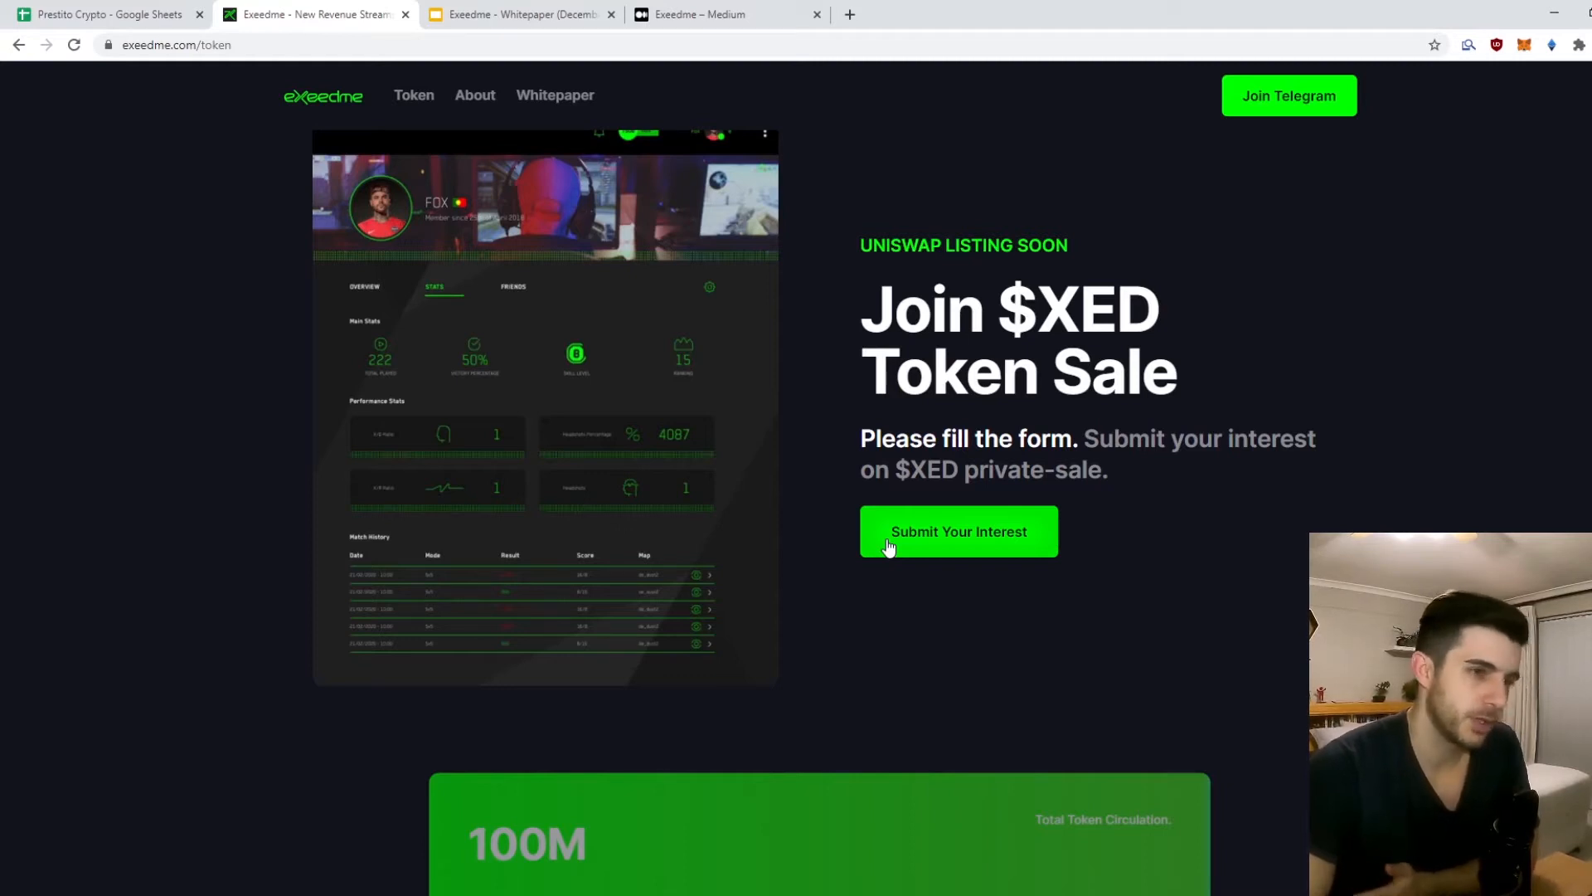
pyautogui.scroll(-3)
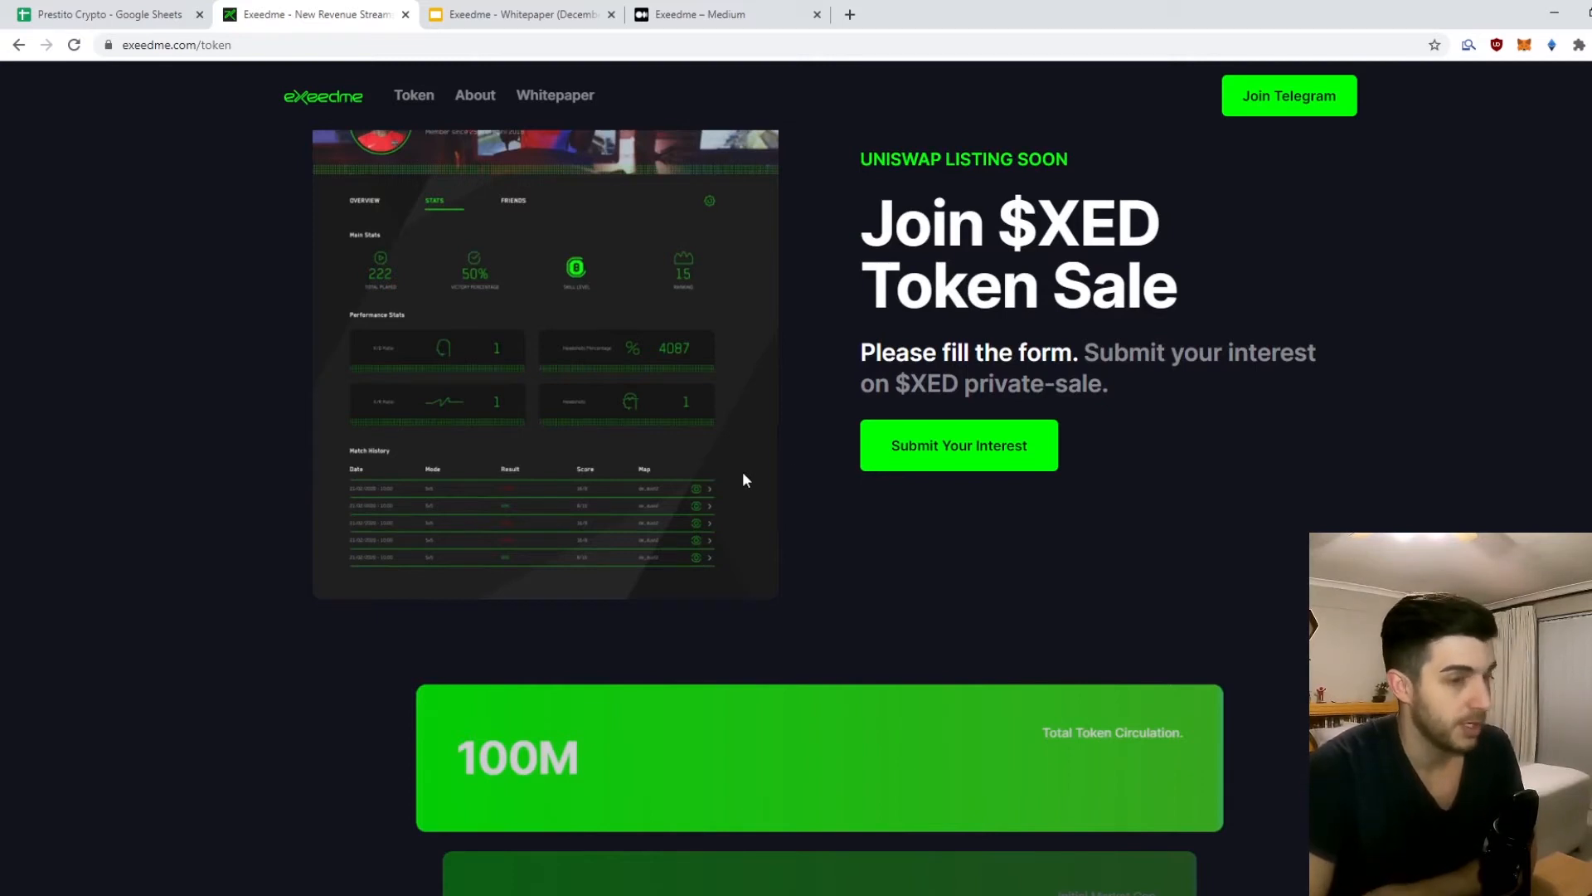
pyautogui.scroll(-3)
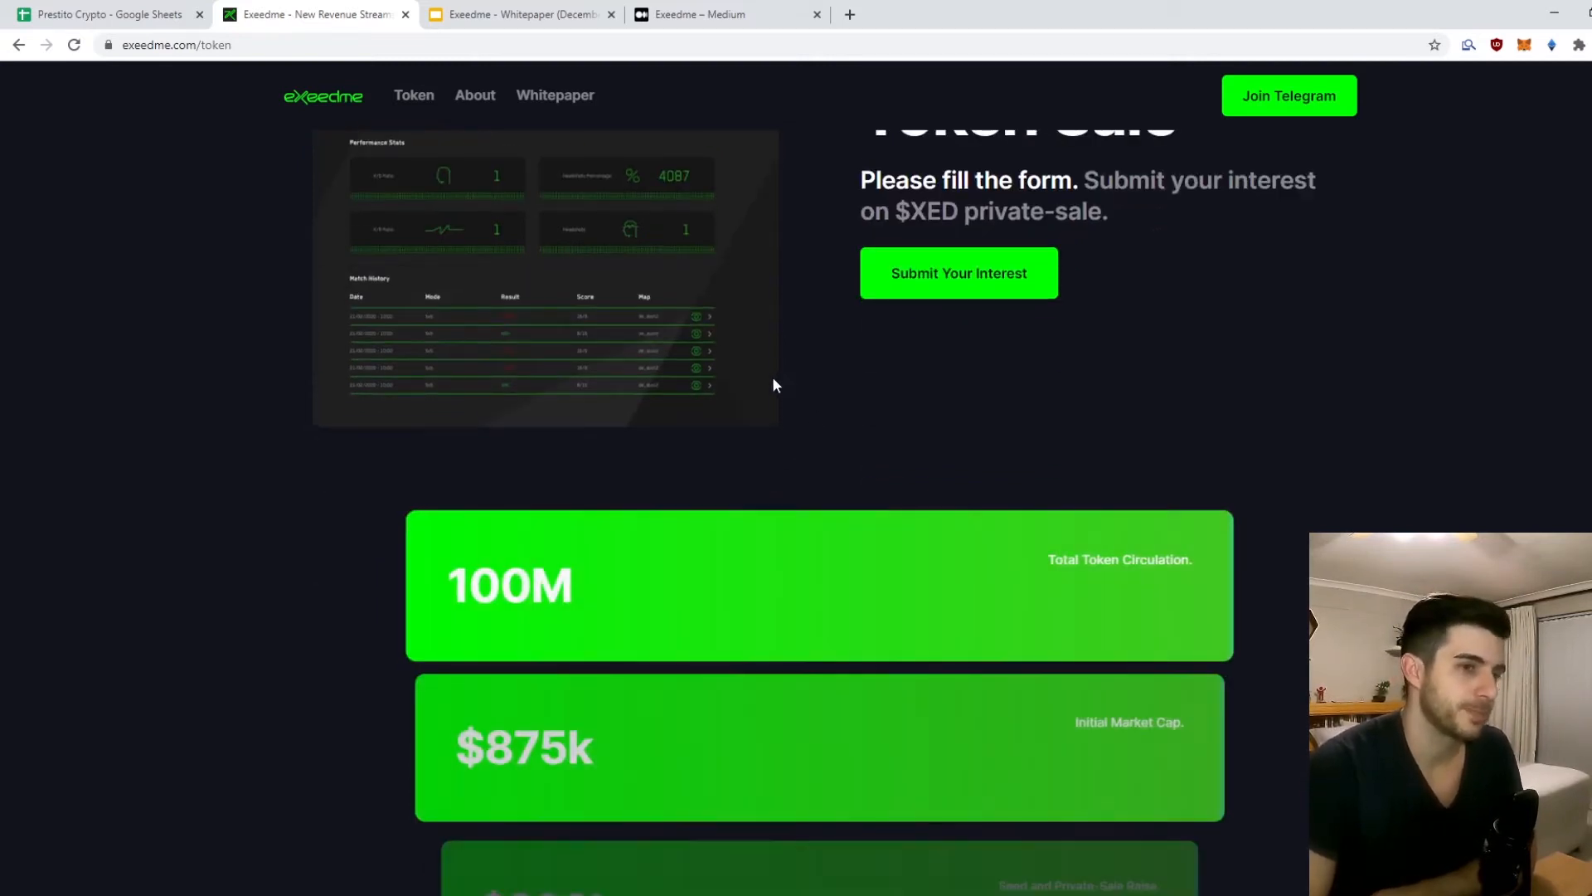
pyautogui.scroll(3)
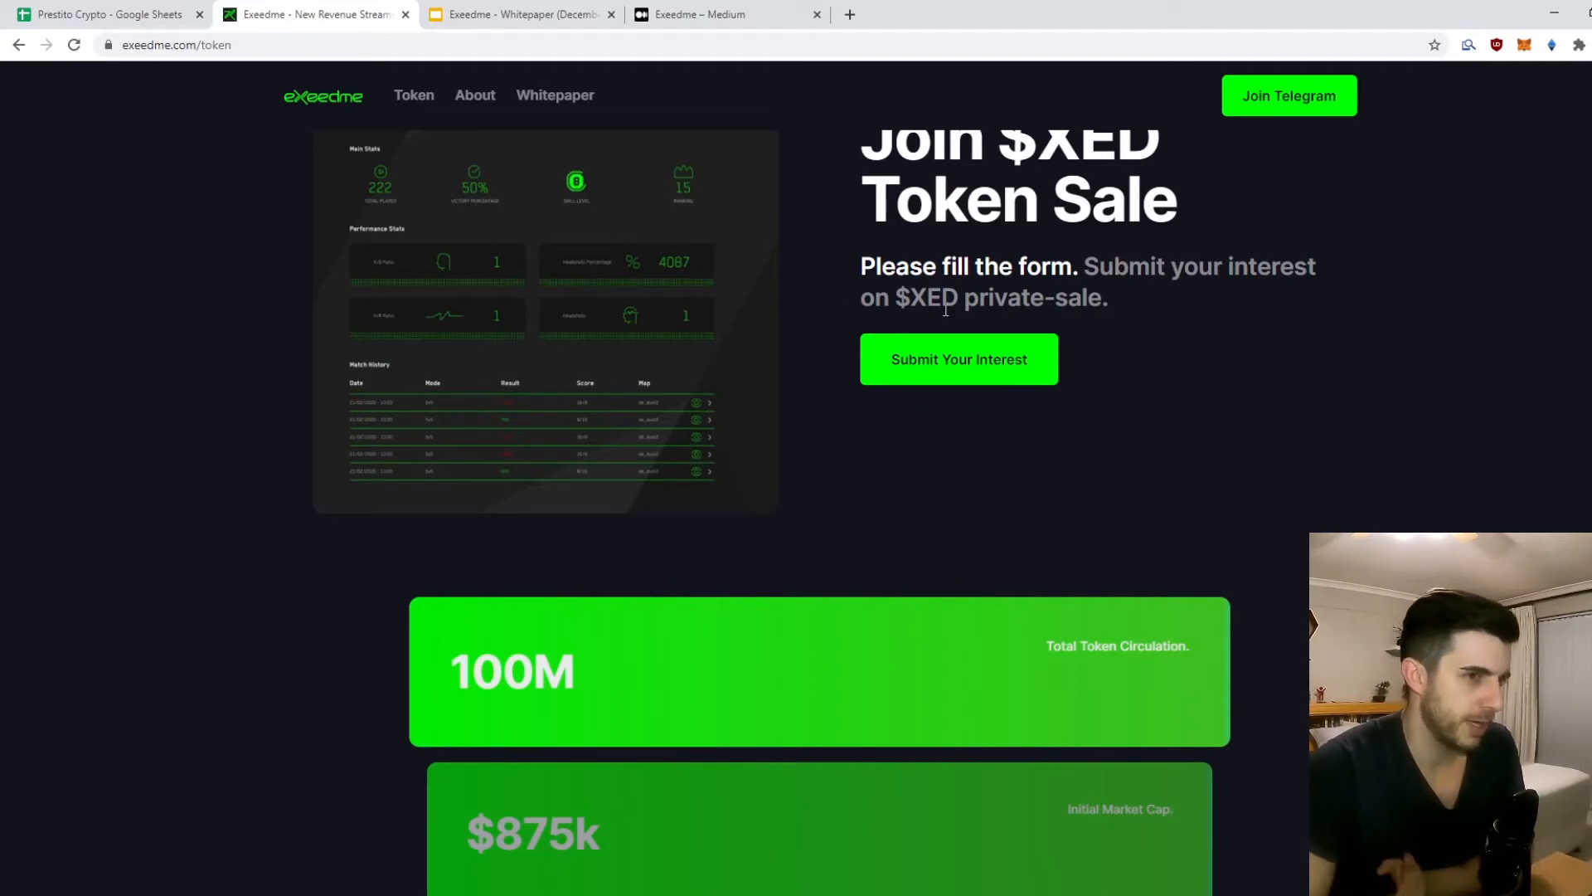
pyautogui.scroll(-3)
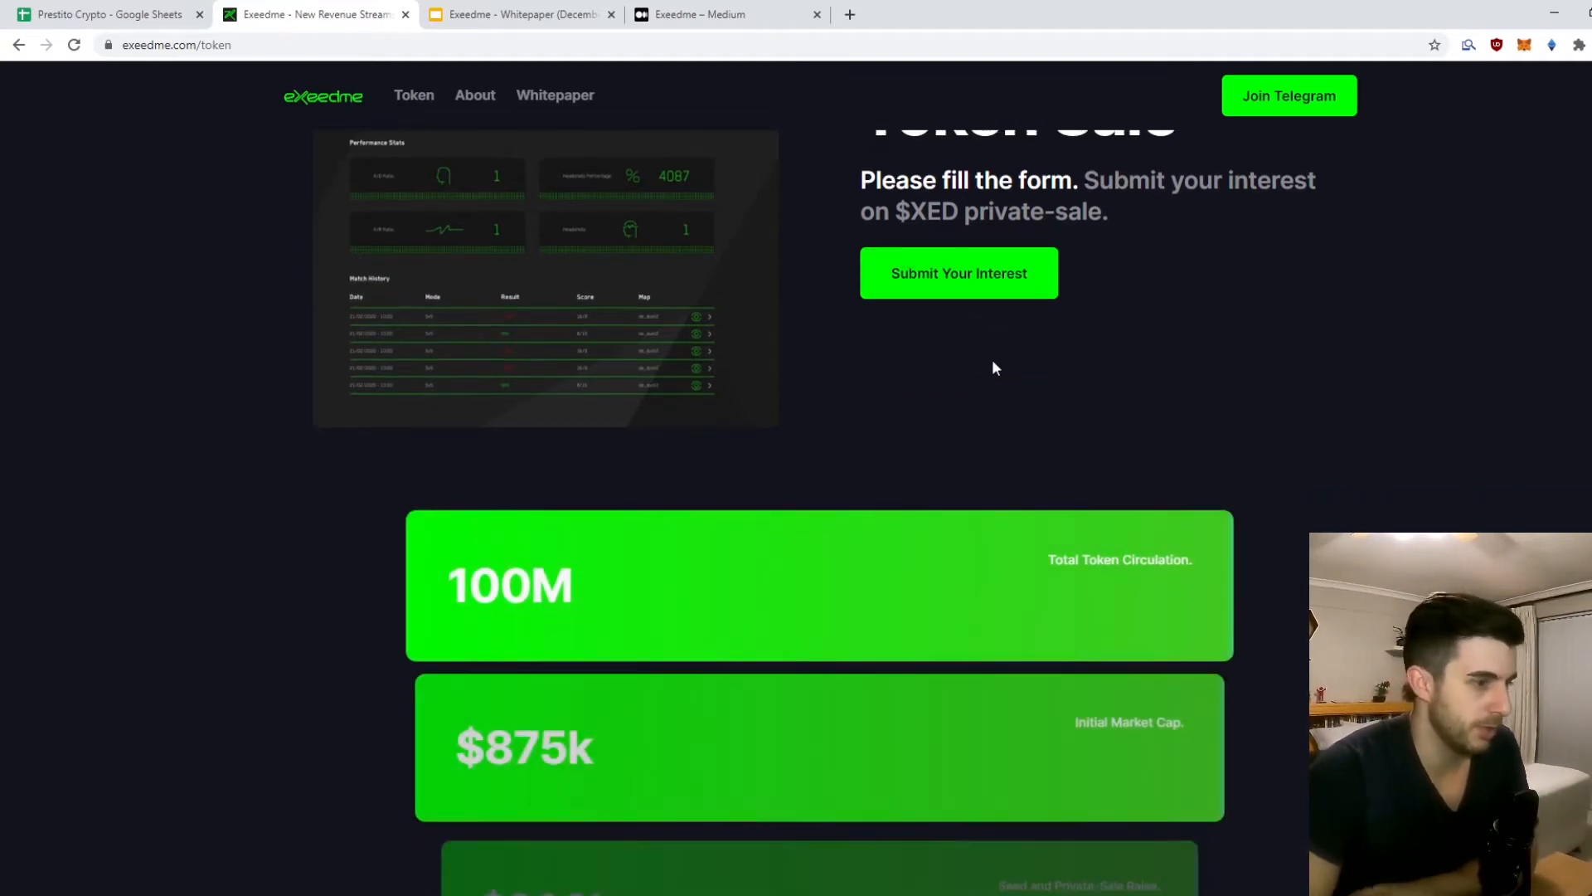
# Step: Move down past the stats cards to the $200k Uniswap liquidity and Token Price and Distribution list
pyautogui.scroll(-3)
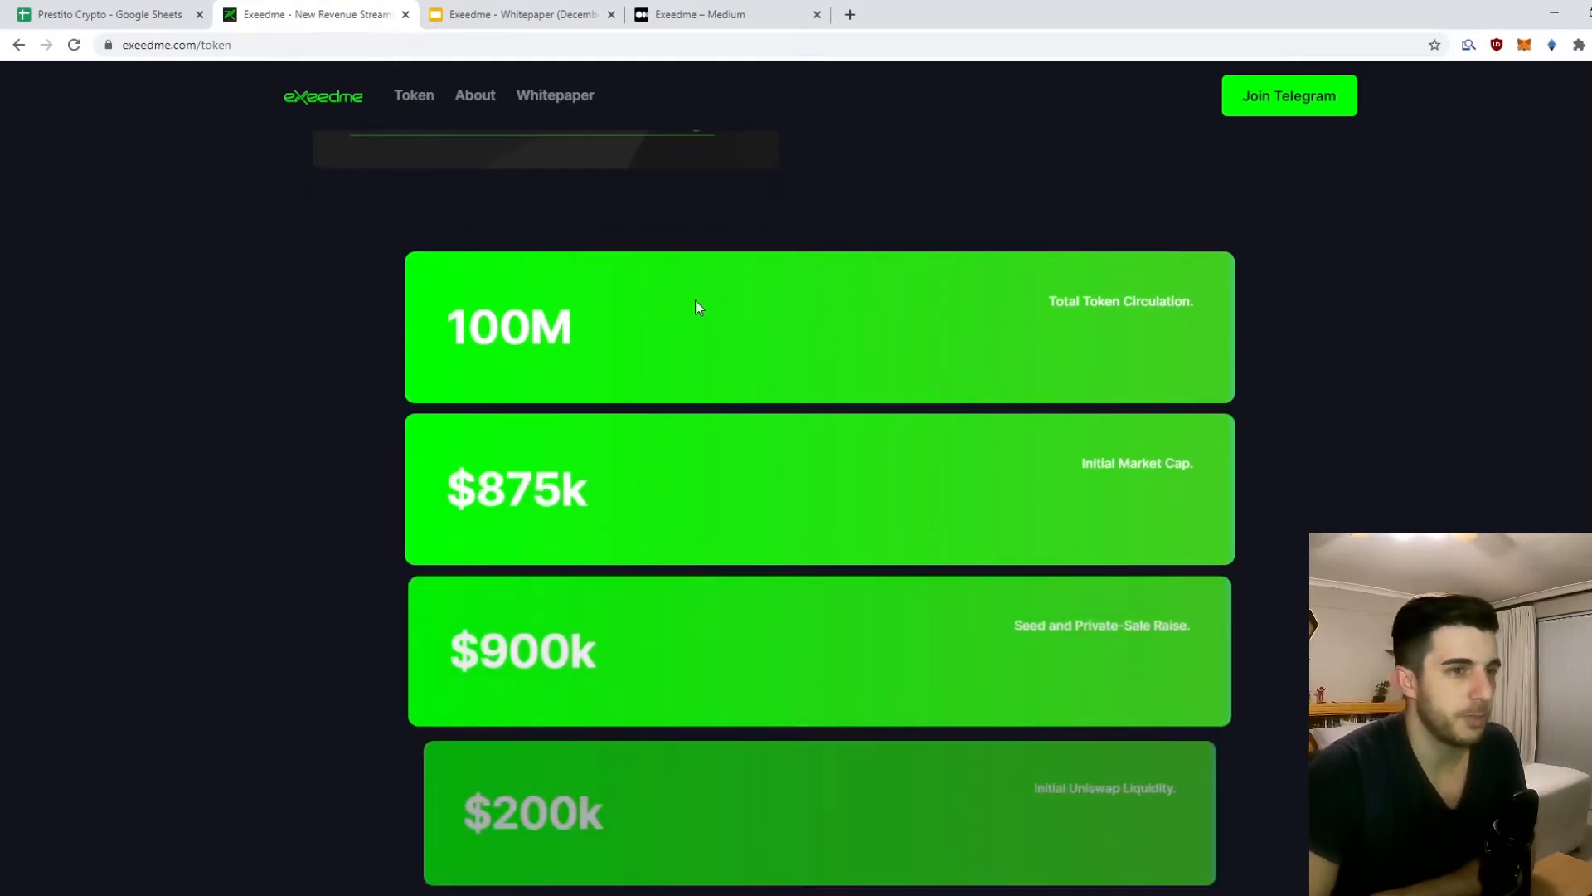
pyautogui.scroll(-3)
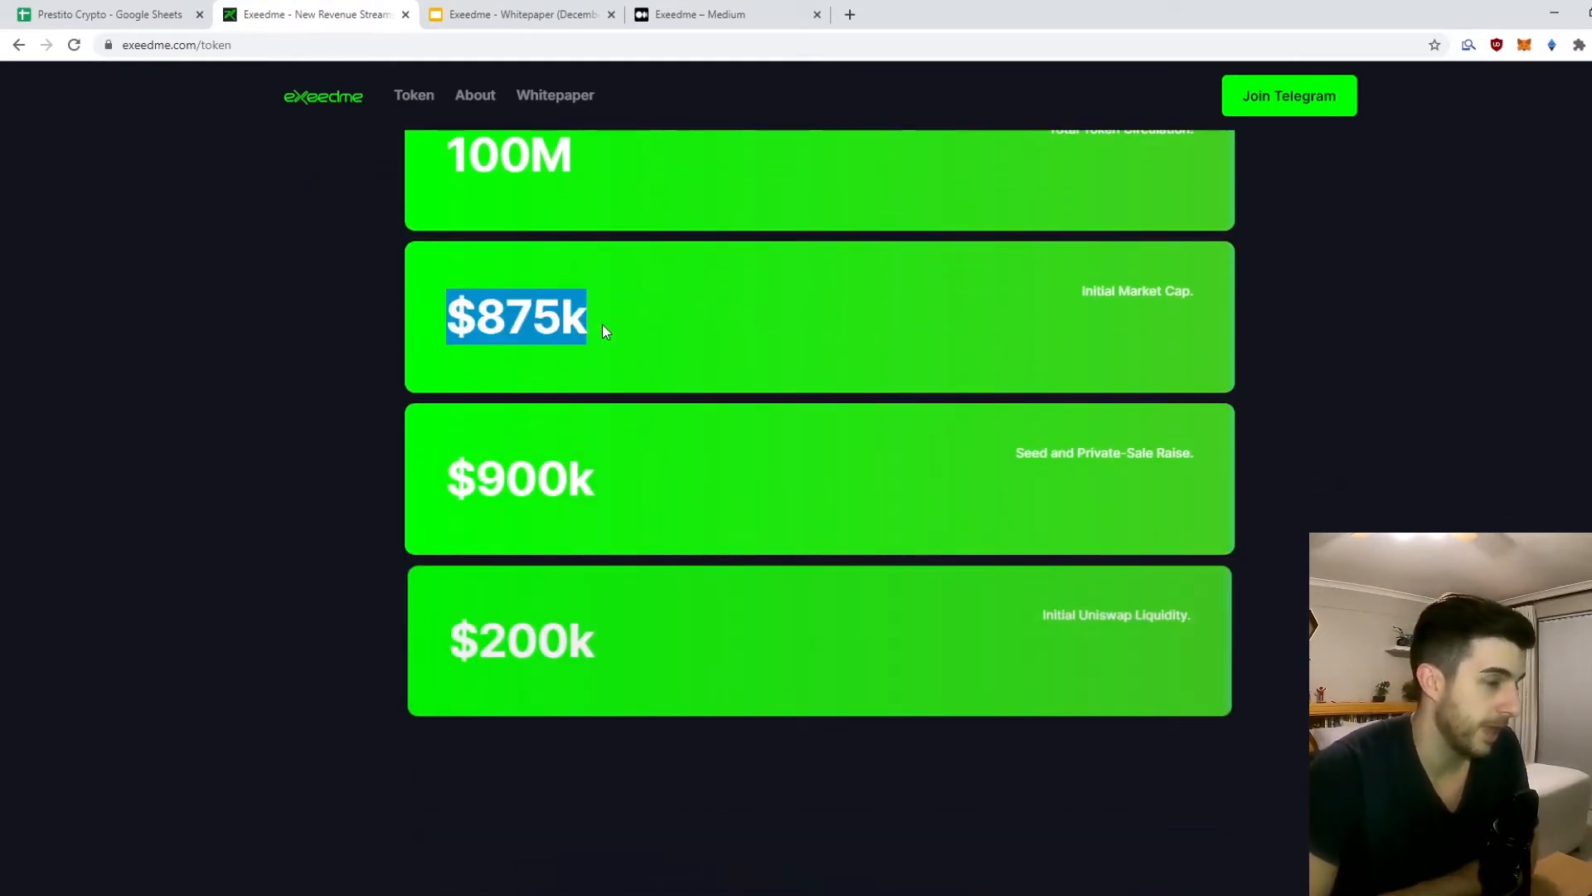
pyautogui.click(604, 331)
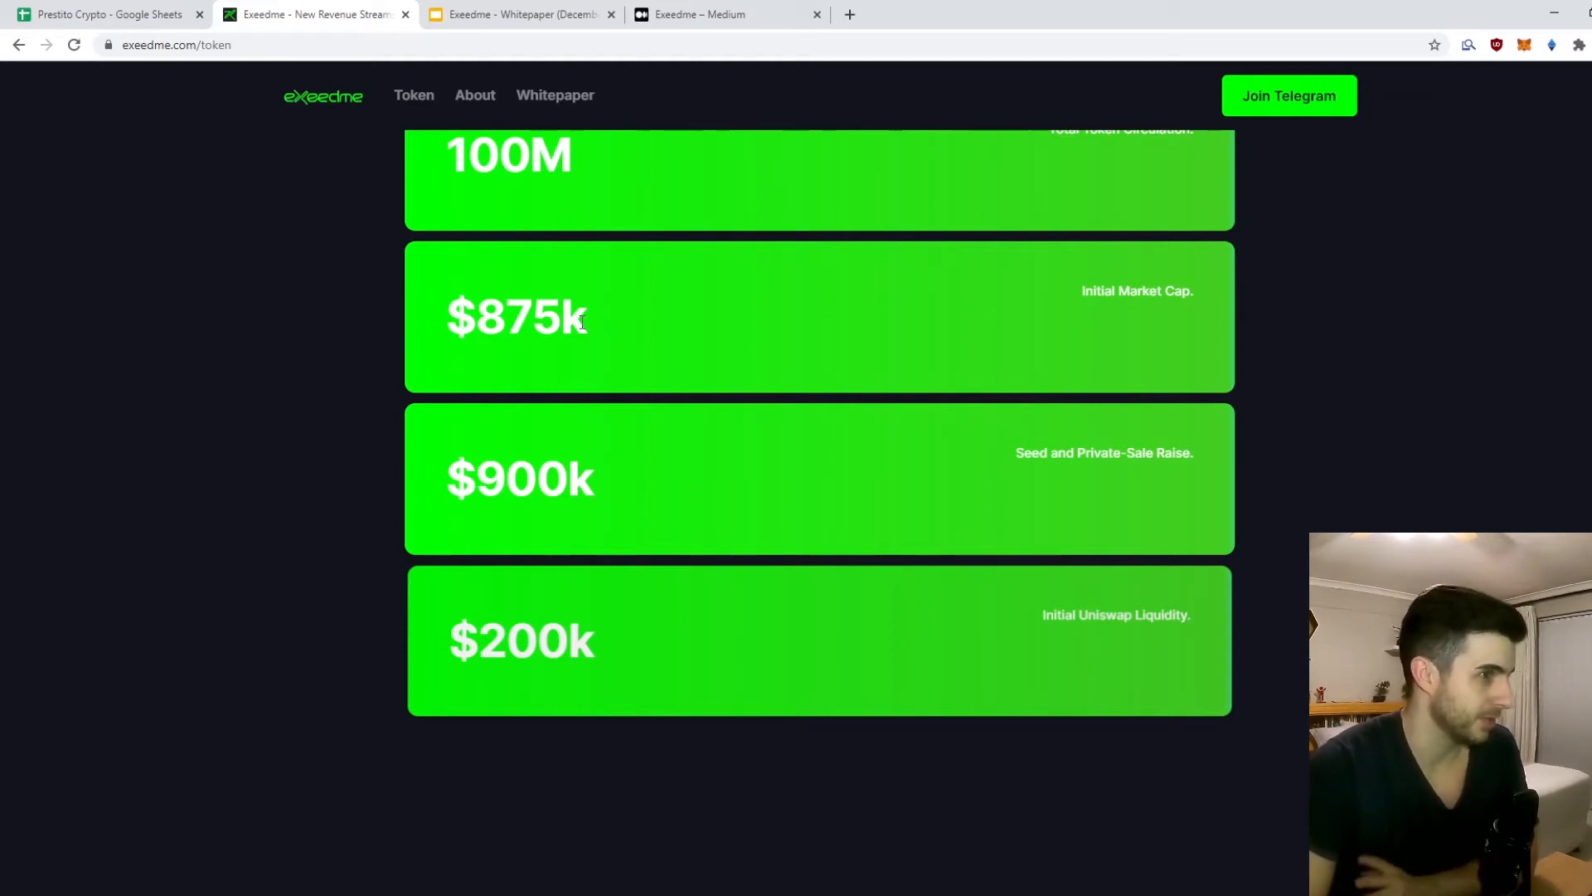
pyautogui.scroll(-3)
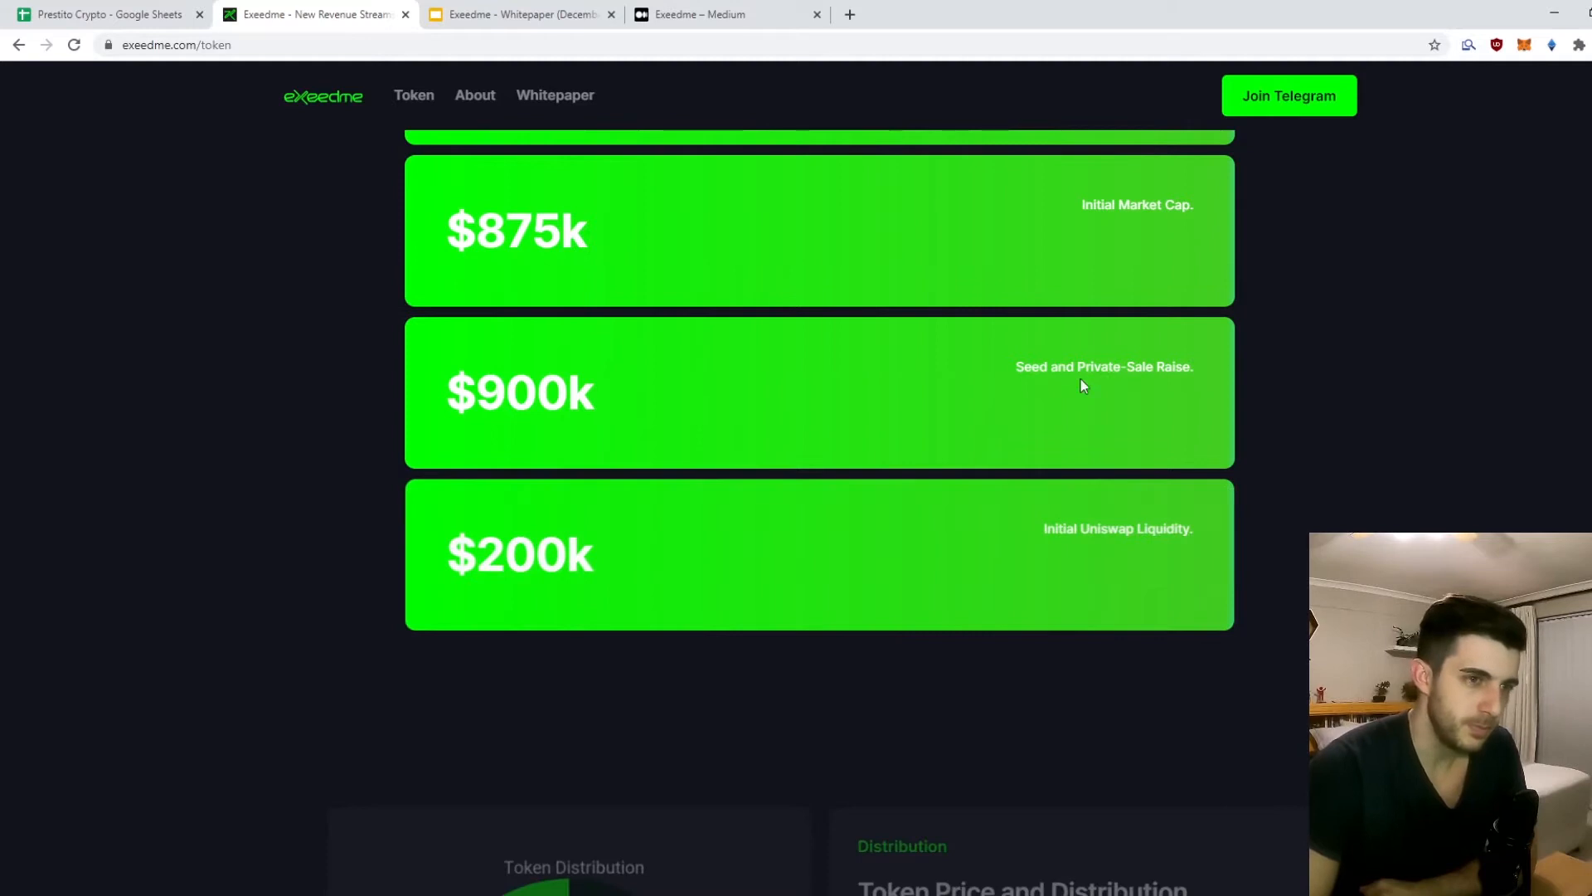
pyautogui.moveTo(1124, 401)
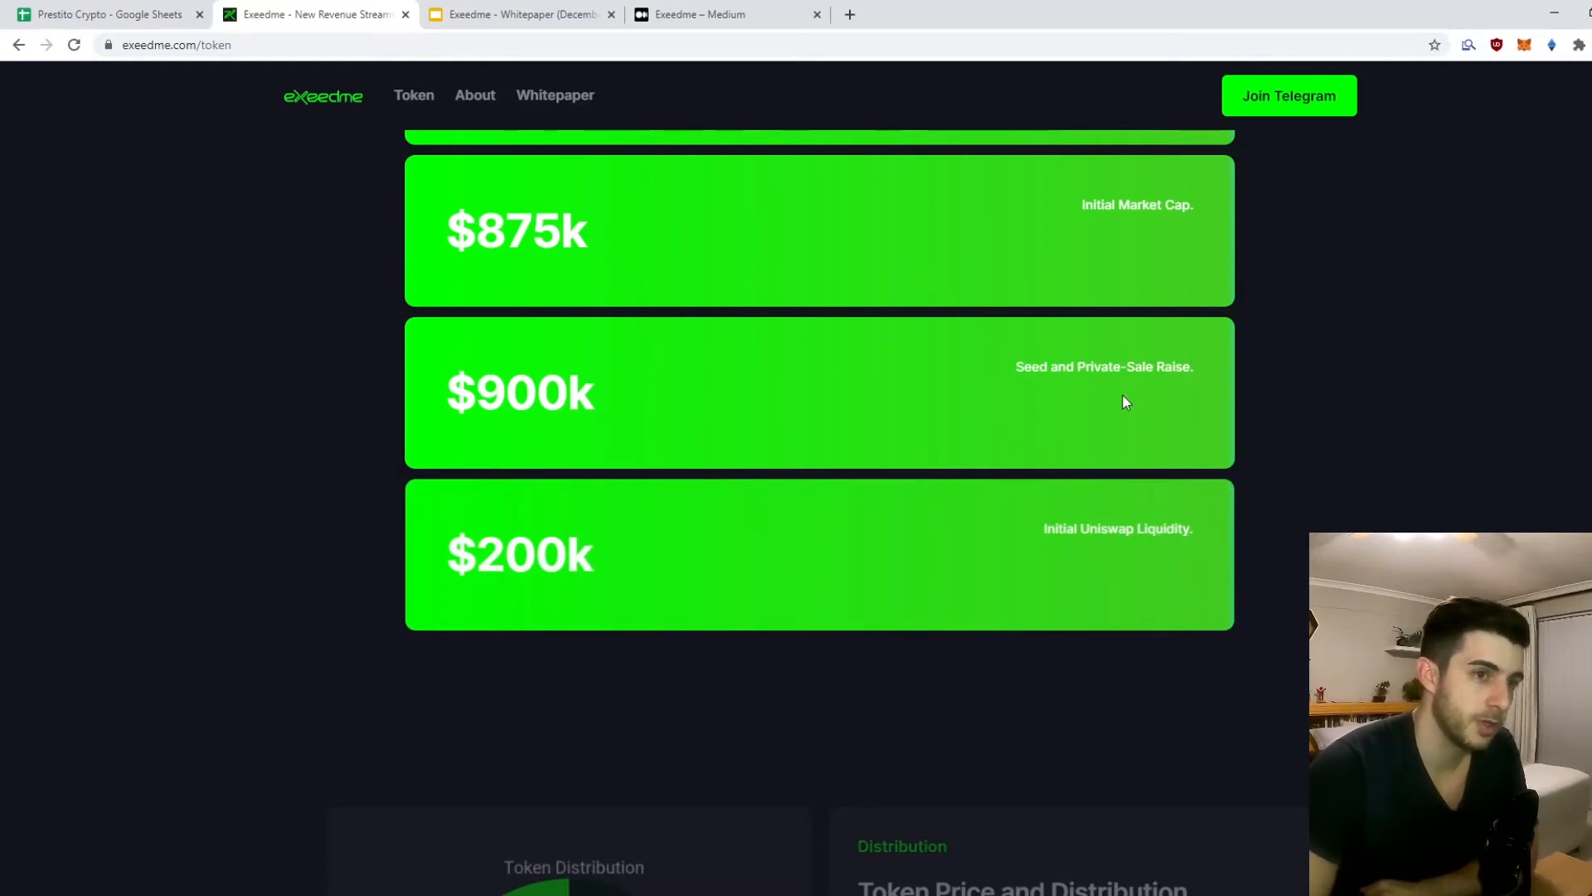
pyautogui.doubleClick(527, 393)
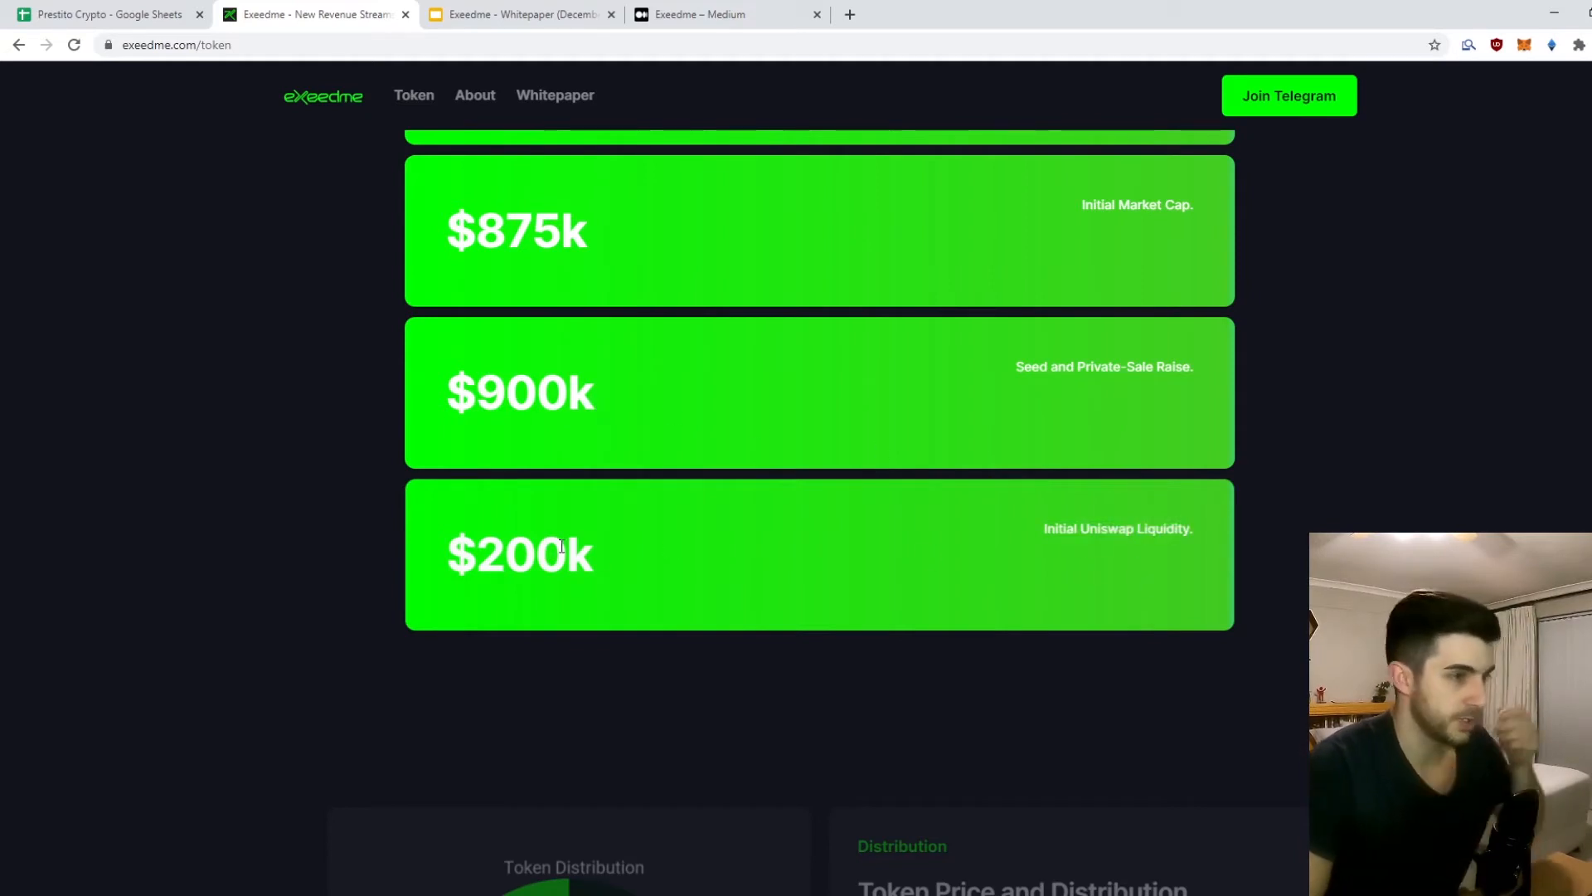
pyautogui.moveTo(545, 251)
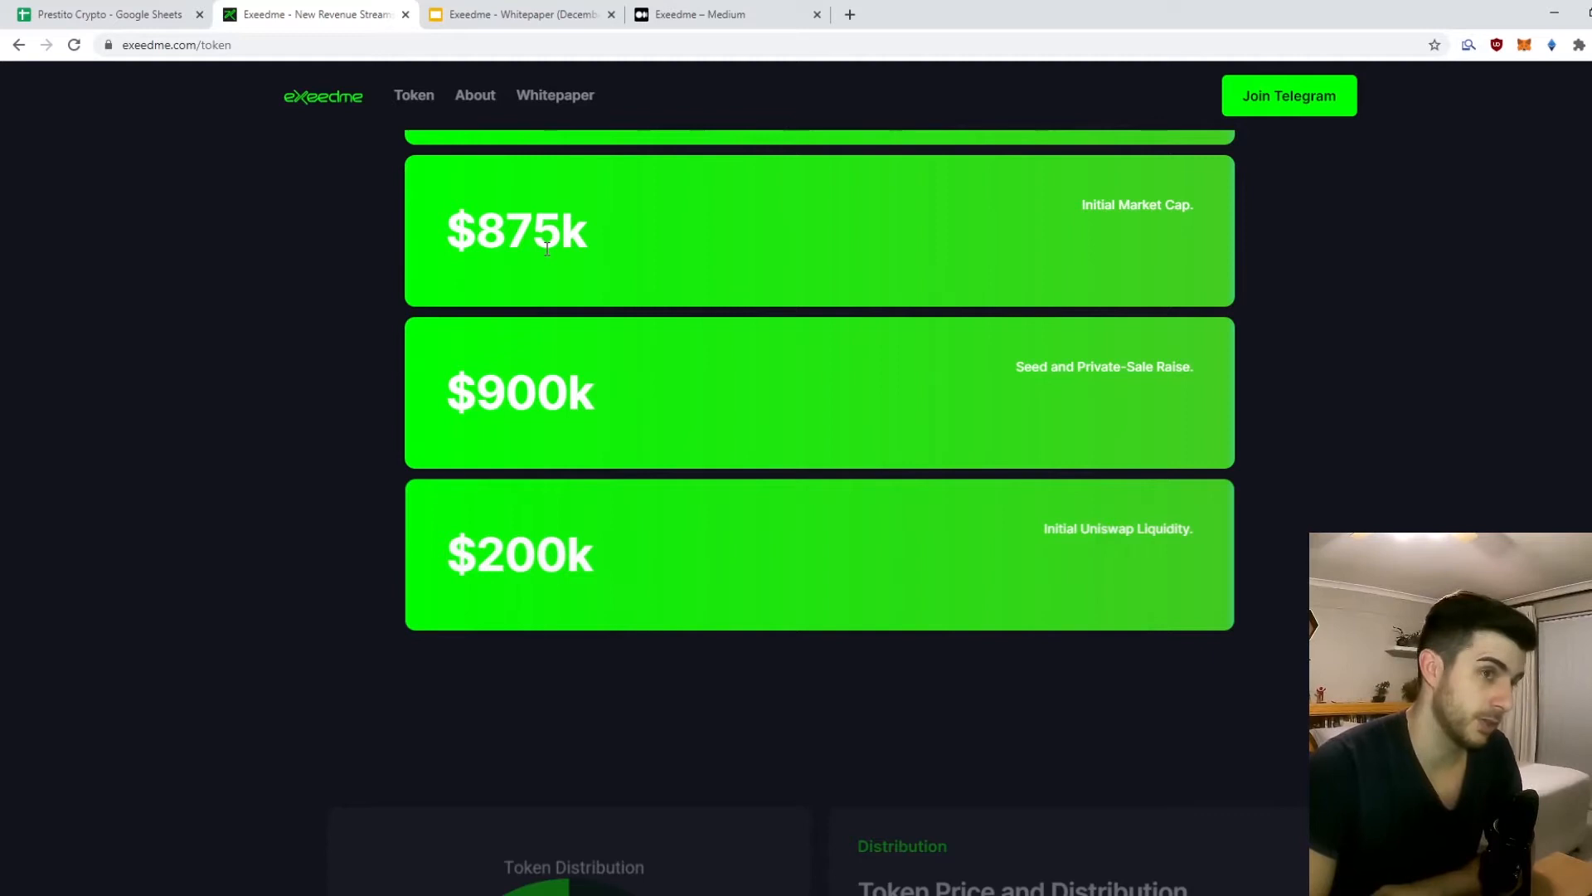
# Step: Highlight the $0.0125 seed sale price line in the price list
pyautogui.scroll(3)
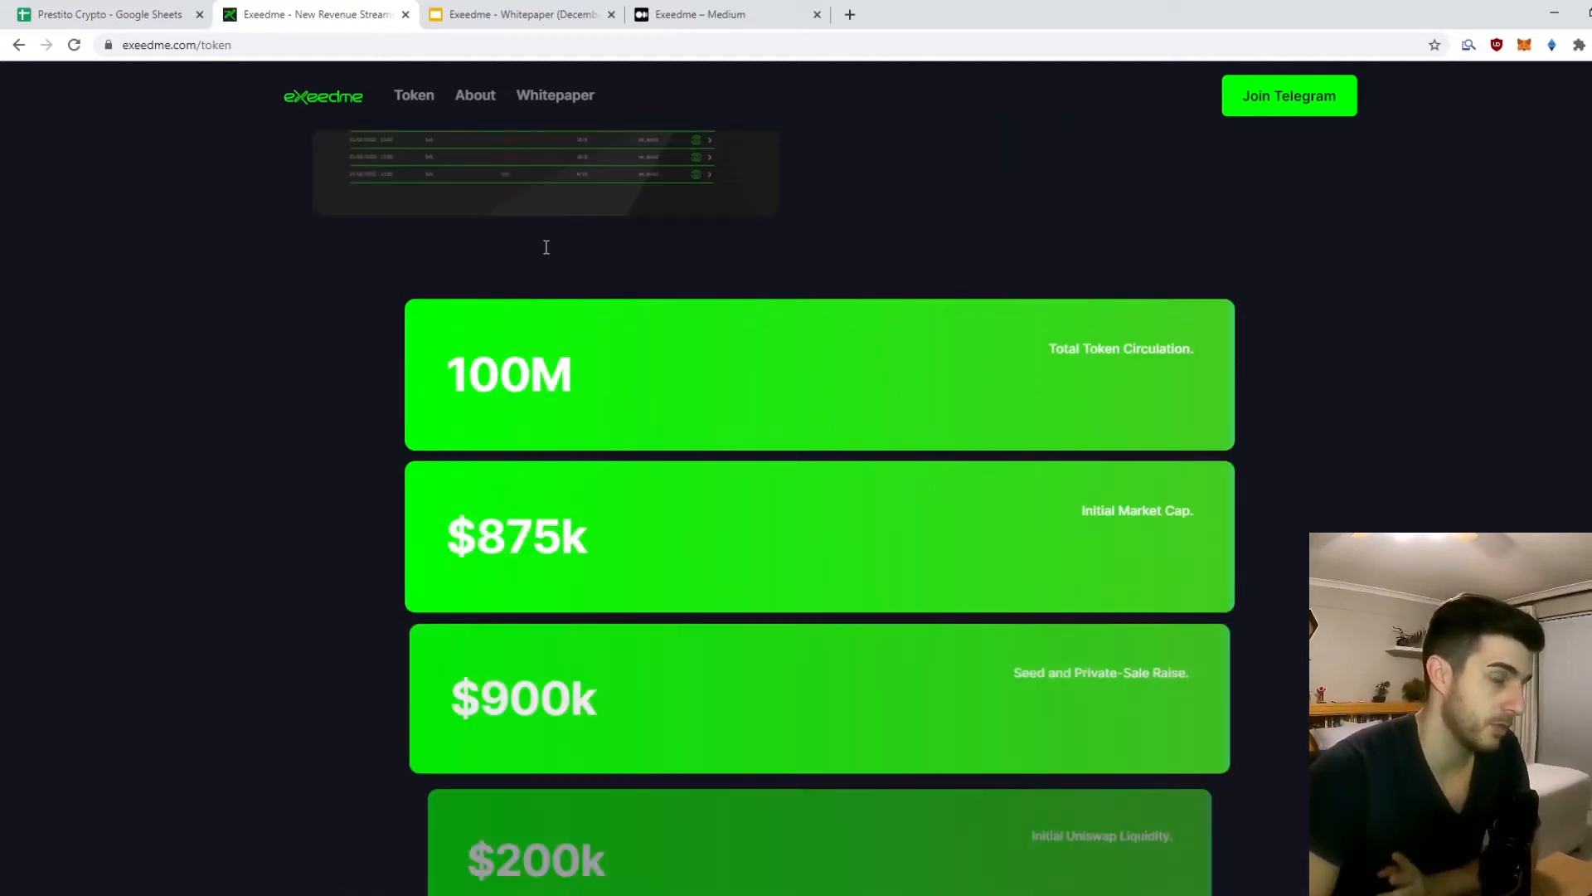
pyautogui.scroll(-3)
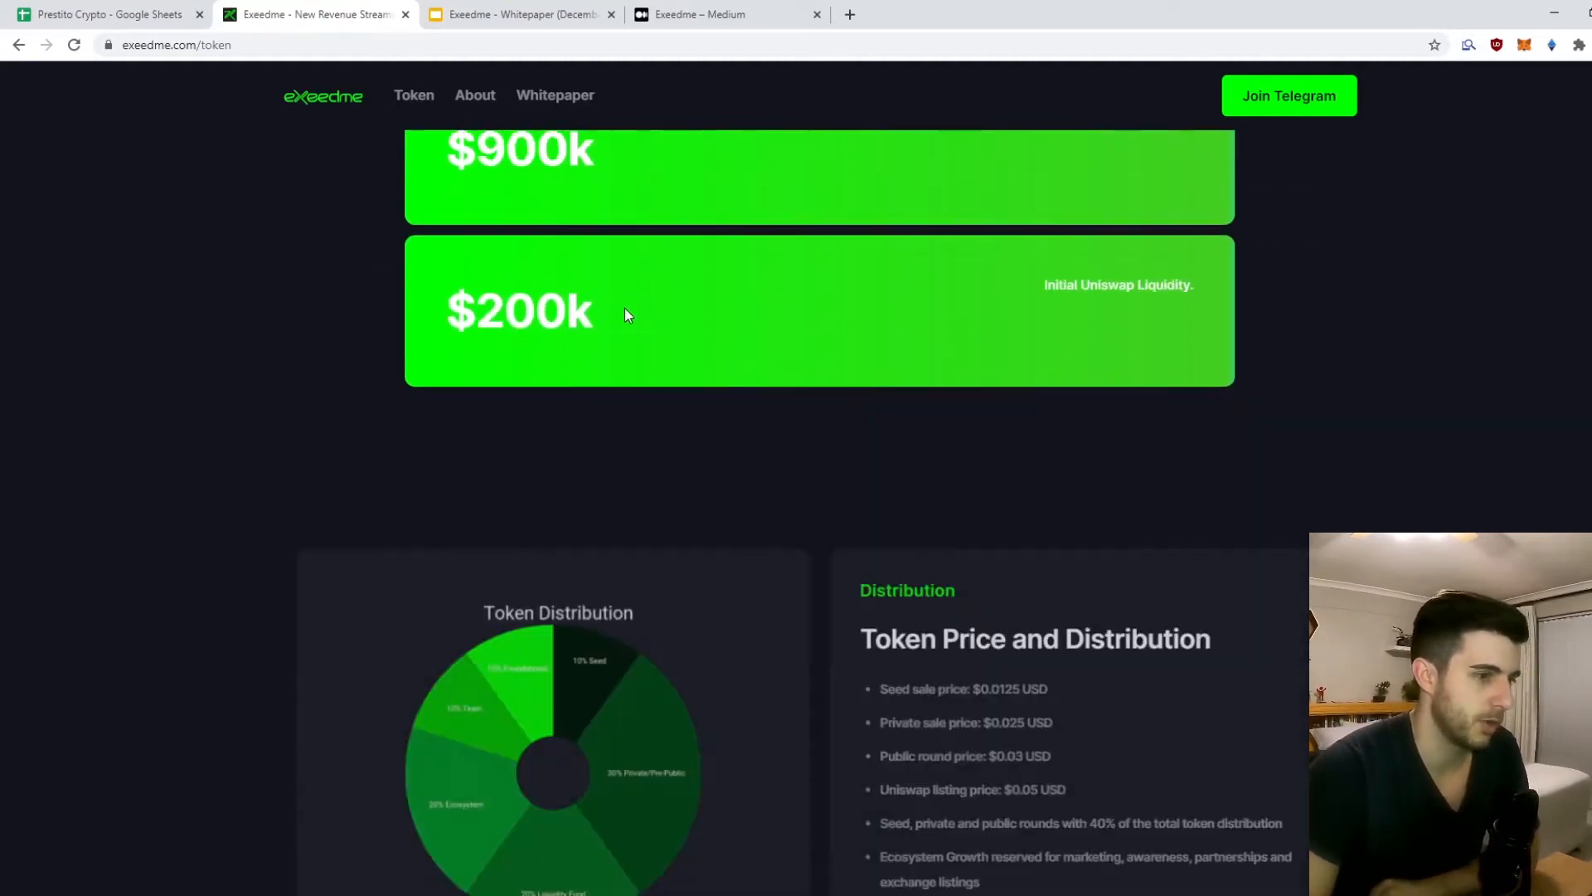
pyautogui.scroll(-3)
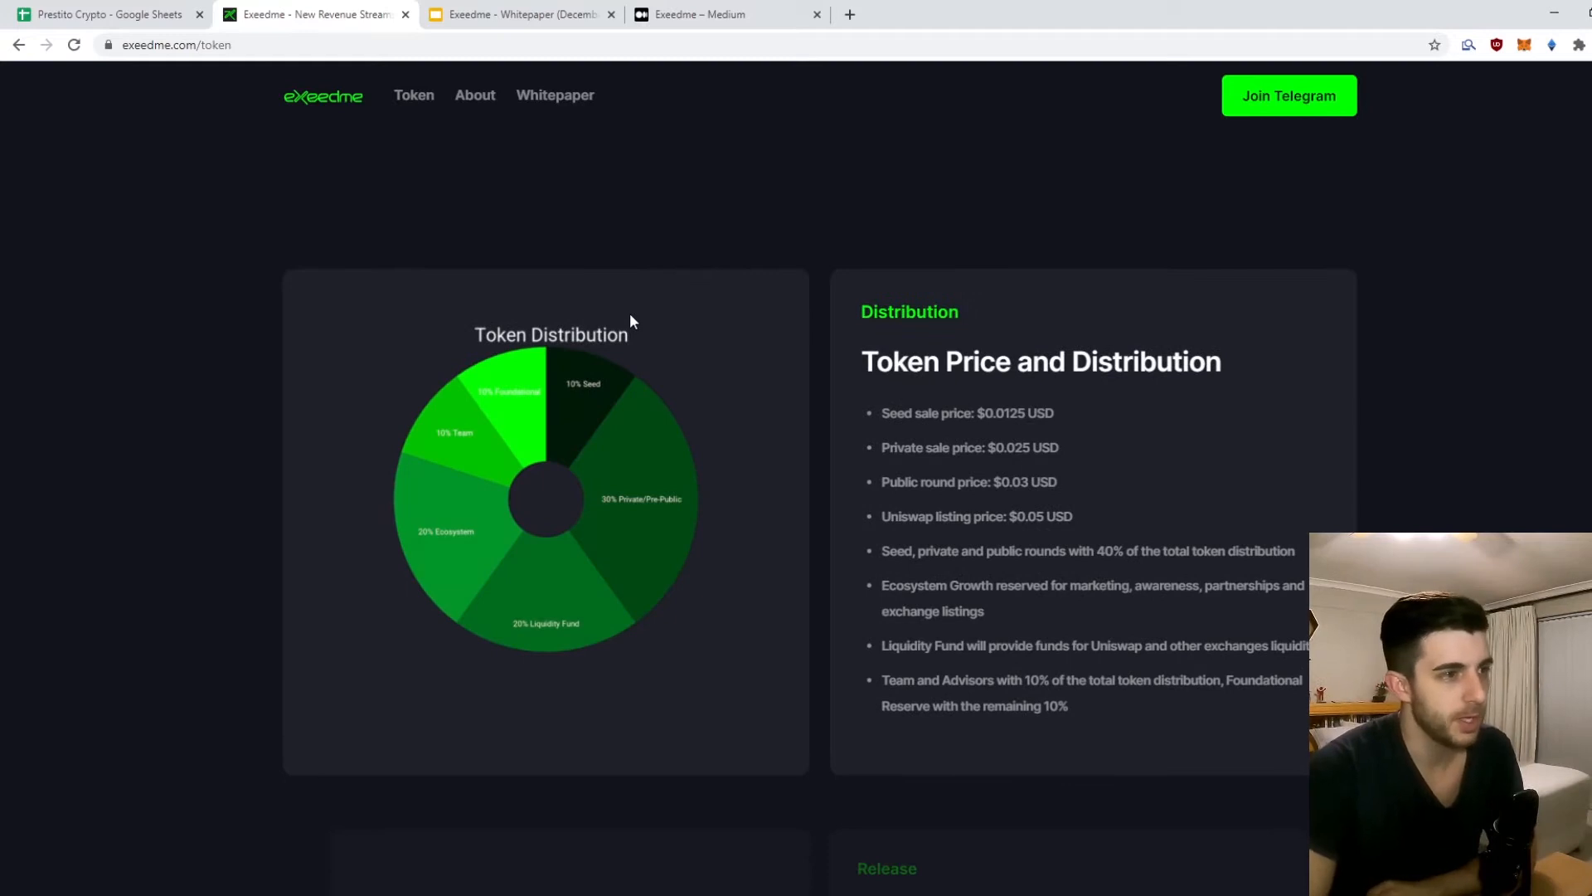
pyautogui.moveTo(887, 347)
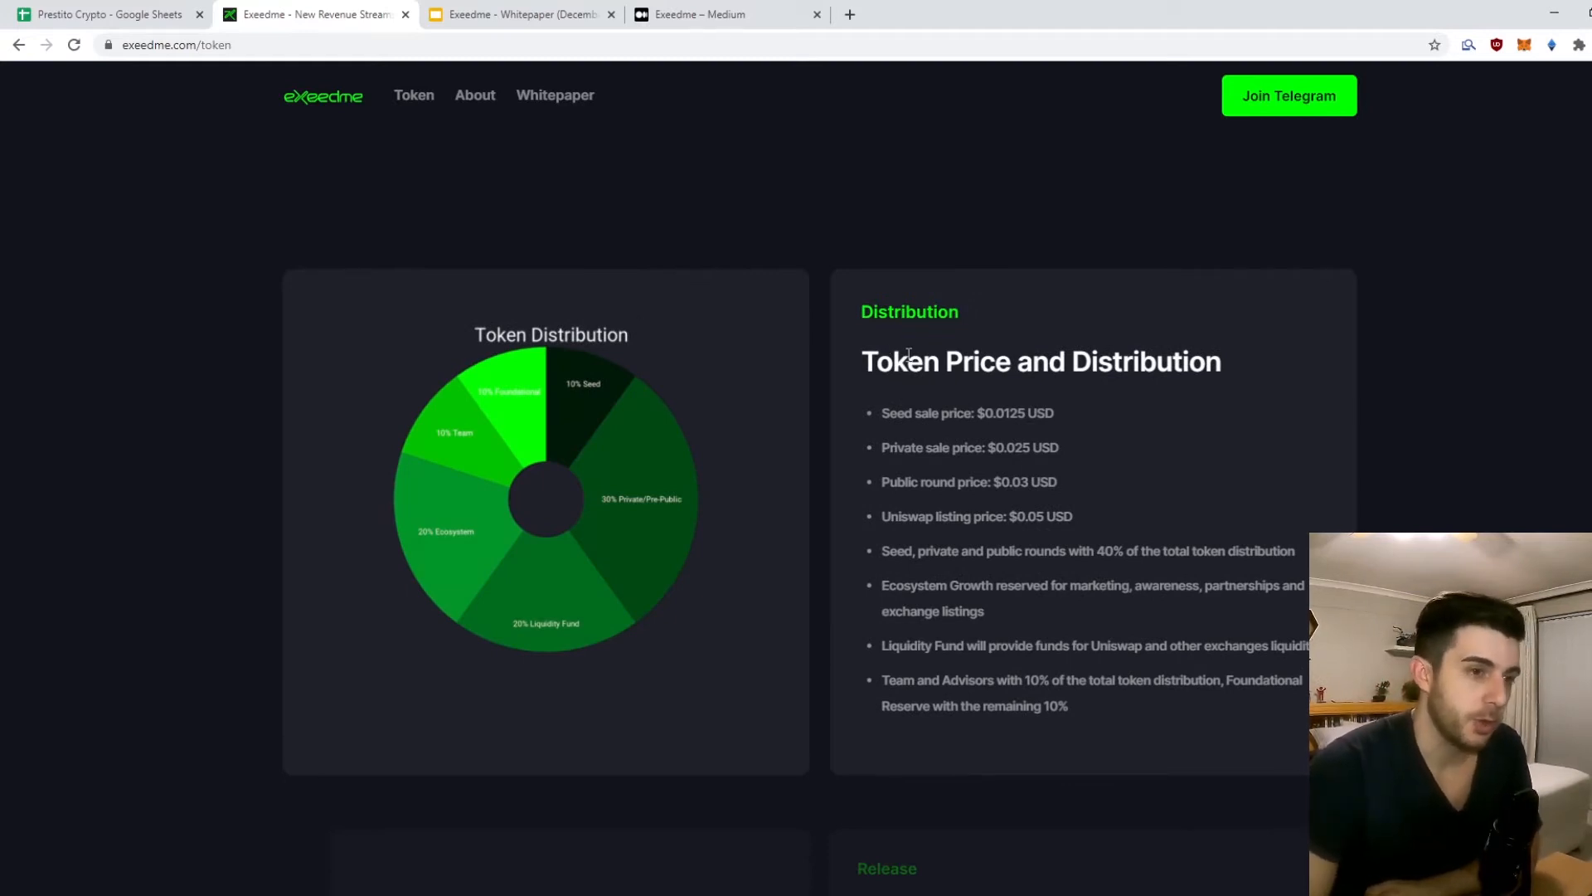
pyautogui.scroll(-3)
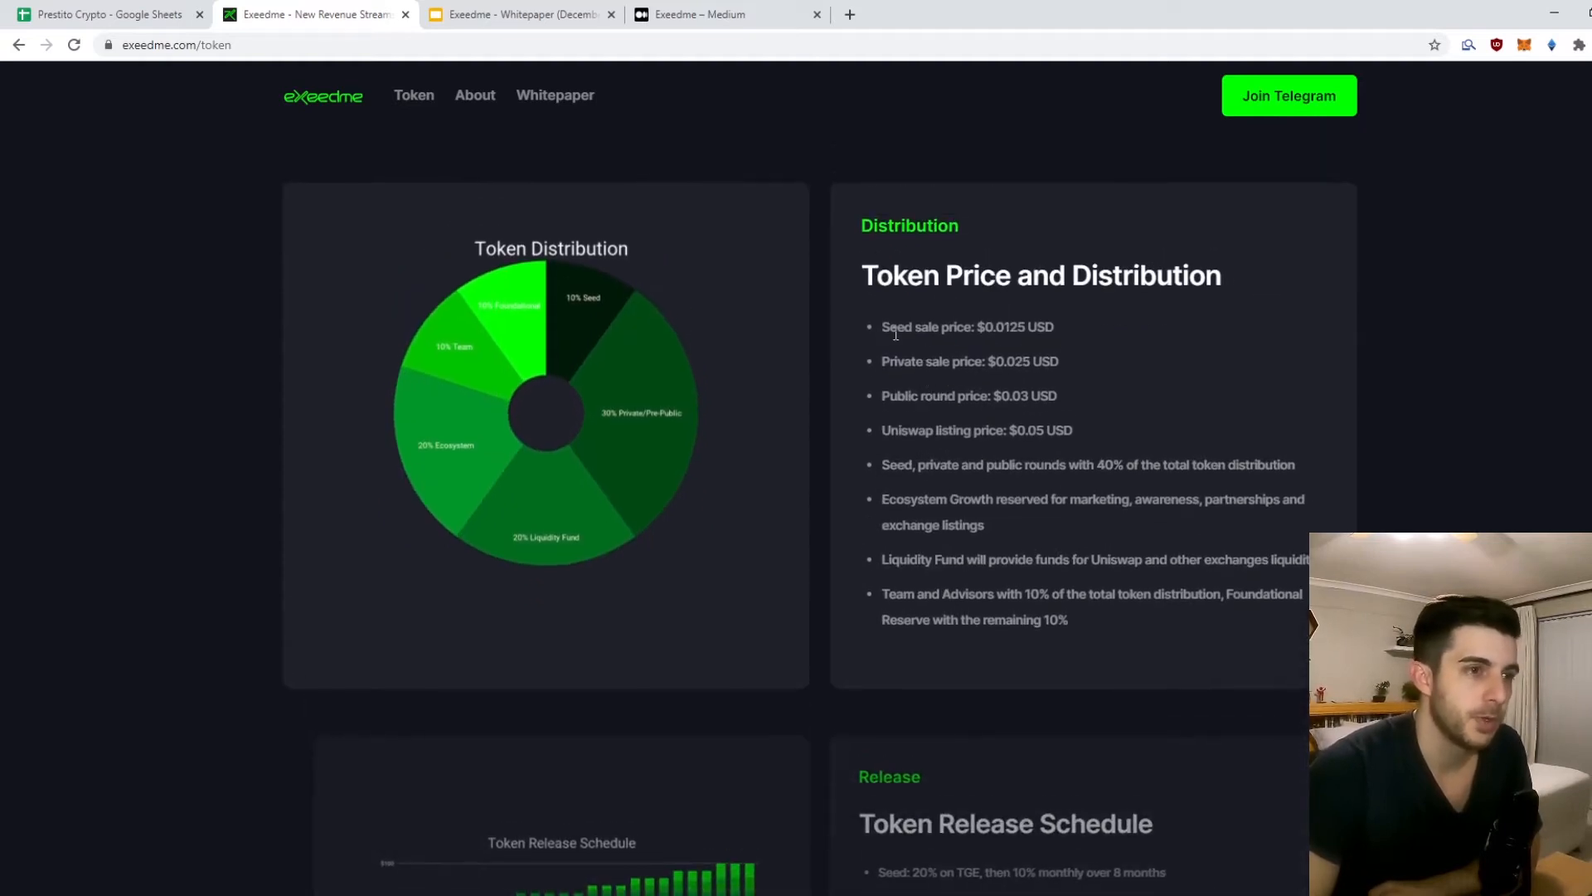
pyautogui.moveTo(1028, 347)
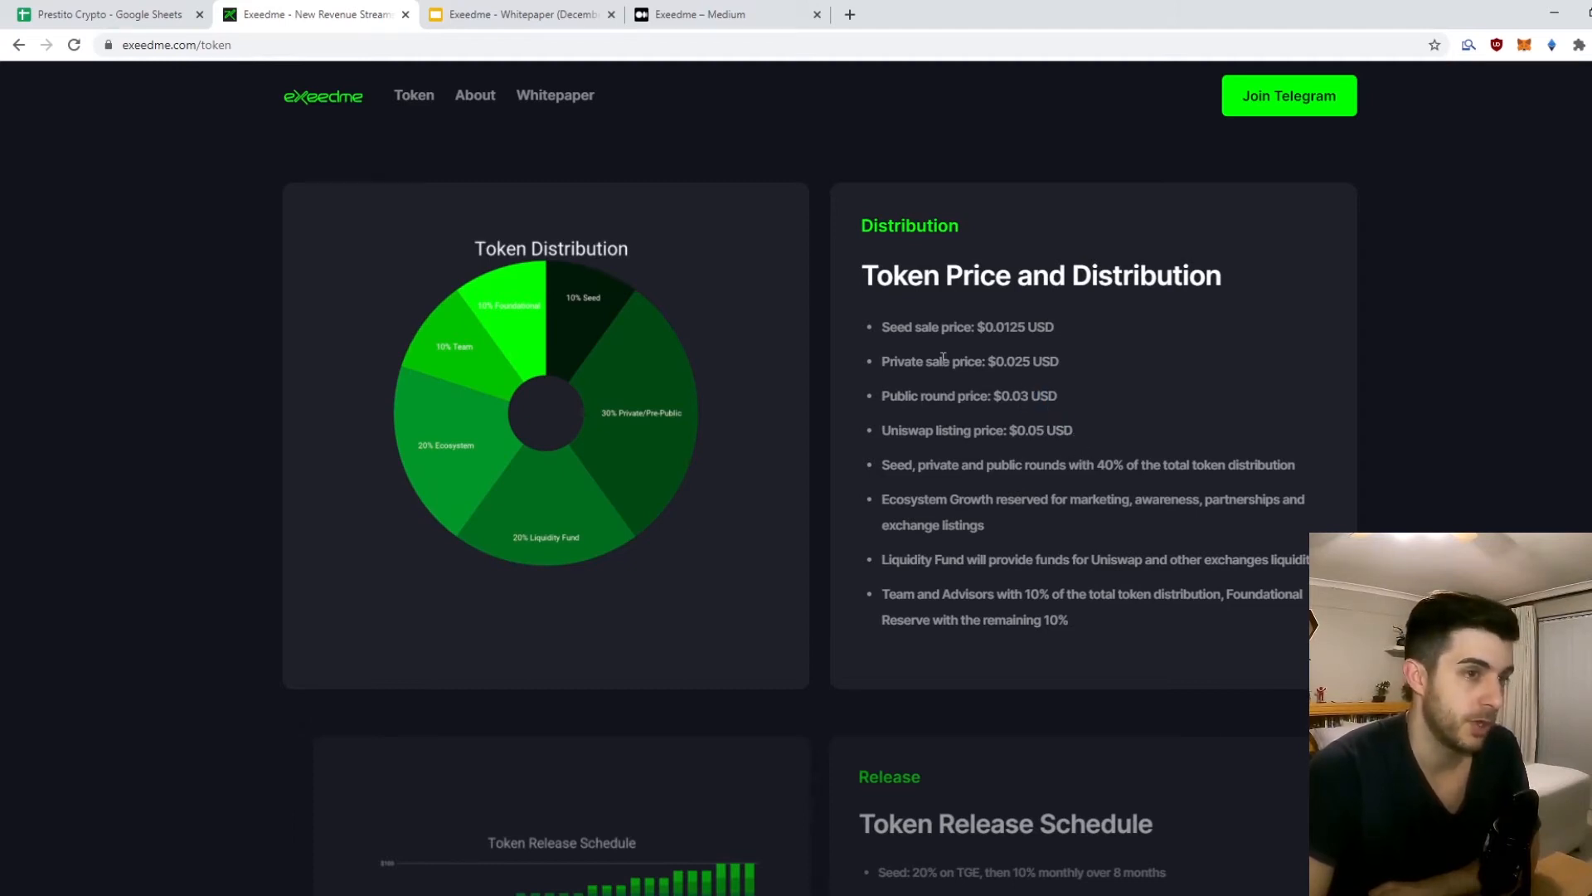
pyautogui.doubleClick(902, 360)
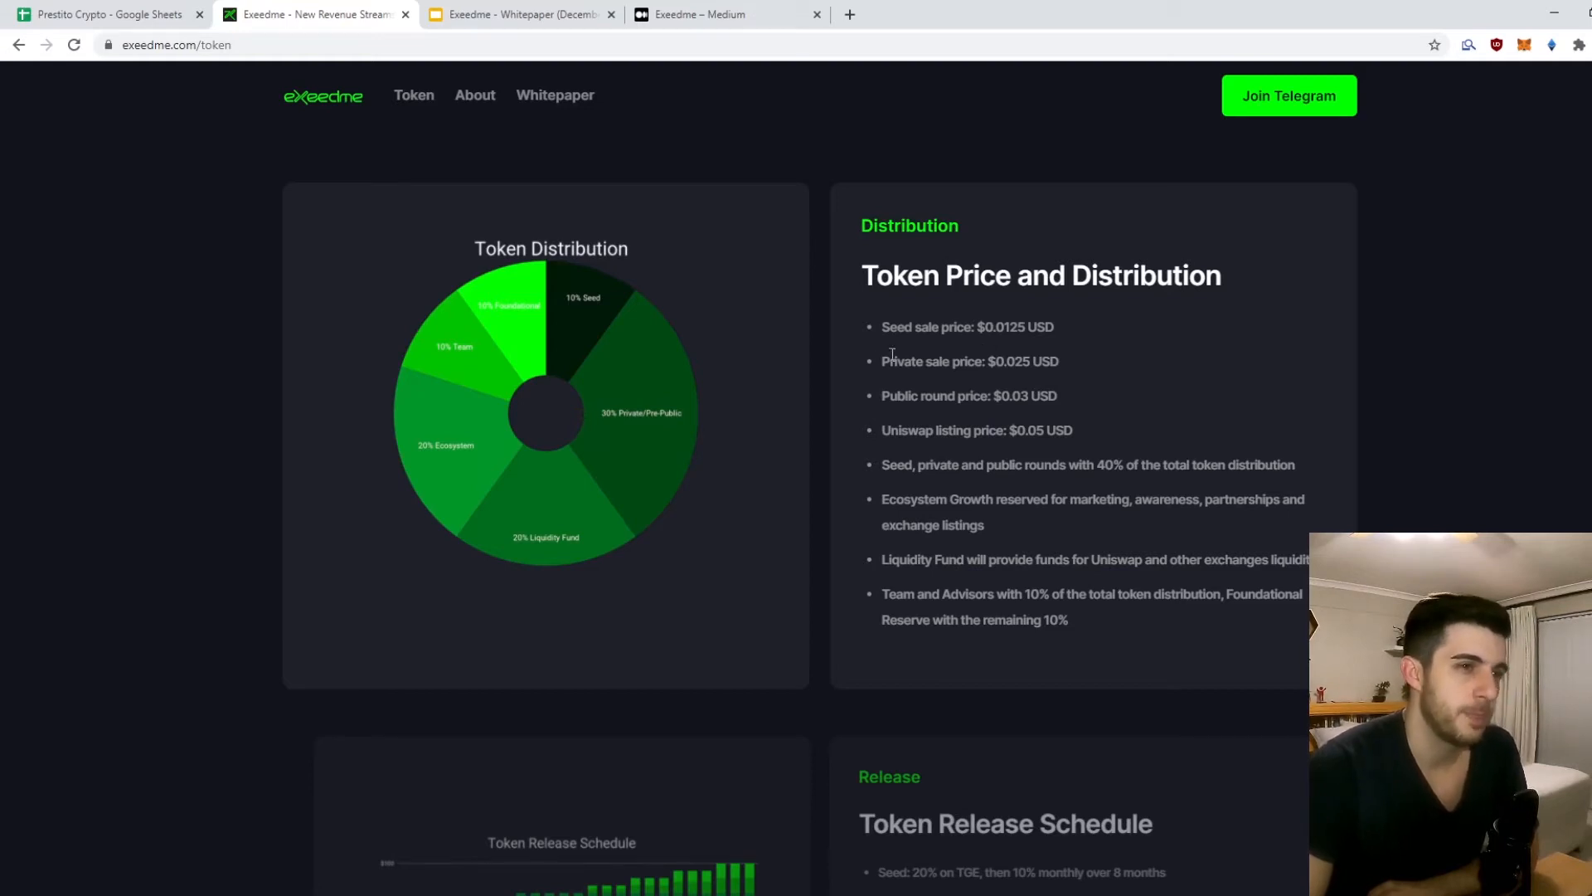
pyautogui.doubleClick(926, 327)
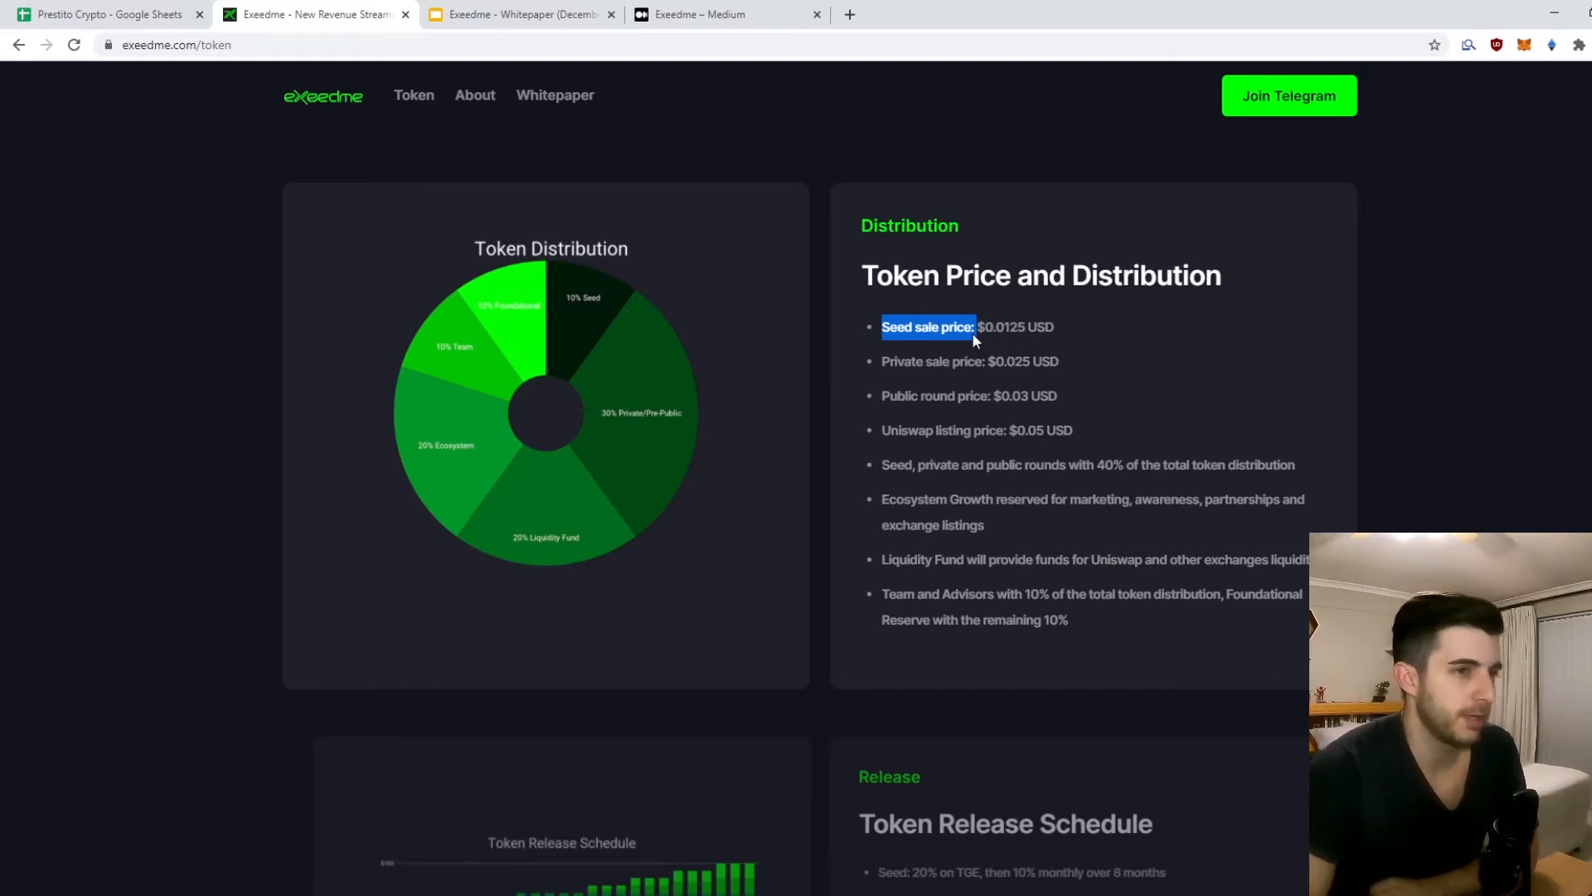
# Step: View the Medium post naming Moonrock Capital, VYSYN, Morningstar Ventures, GBV, AU21 and Spark Digital as investors
pyautogui.click(699, 15)
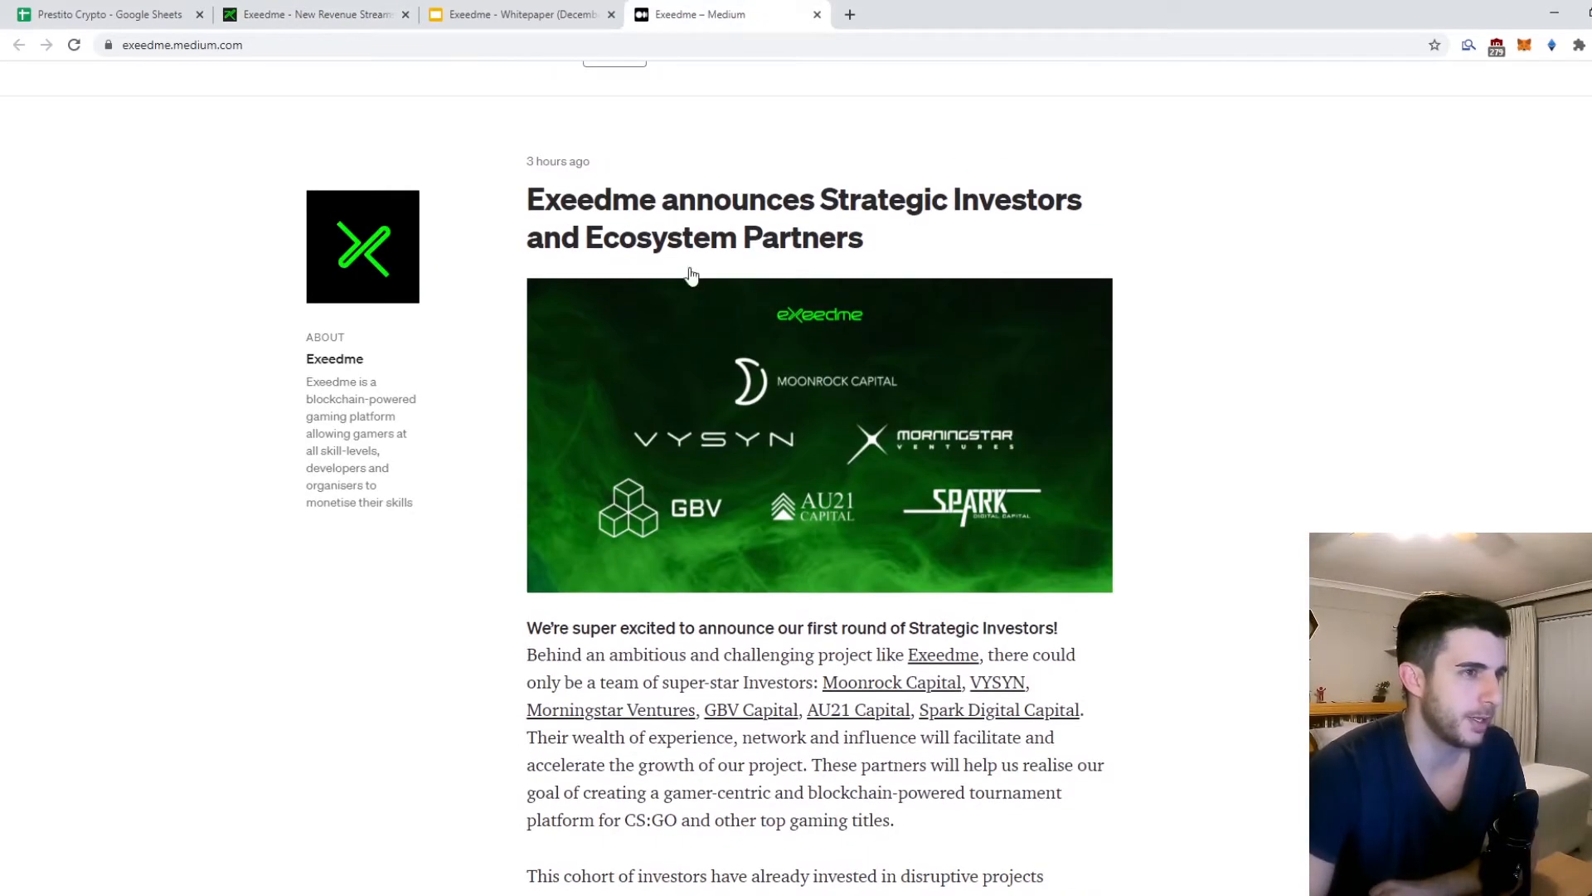
pyautogui.moveTo(824, 271)
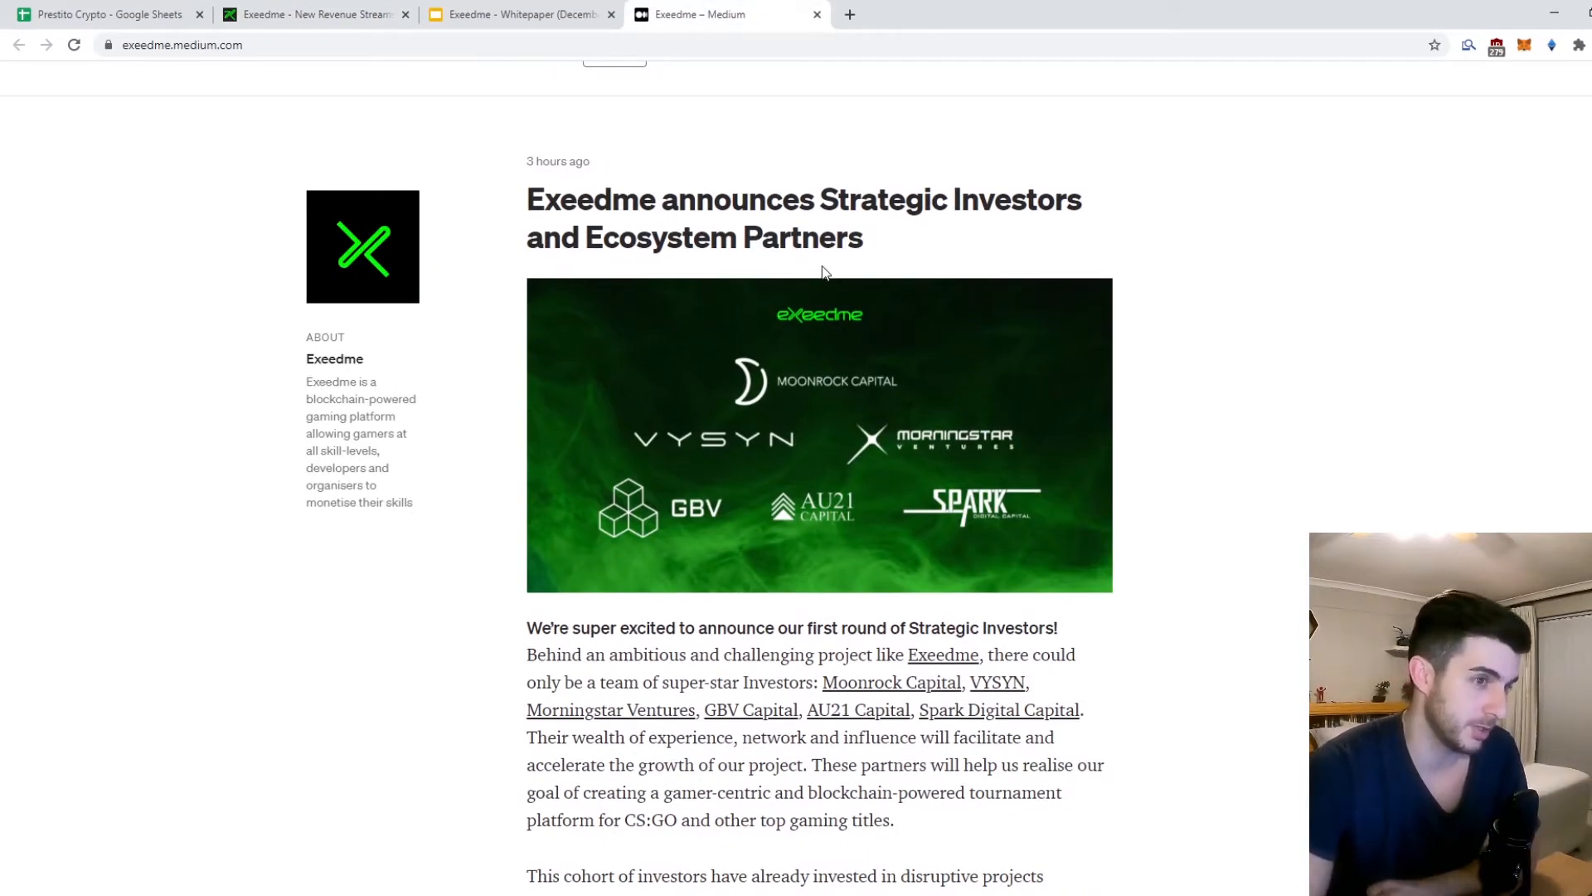
pyautogui.moveTo(813, 423)
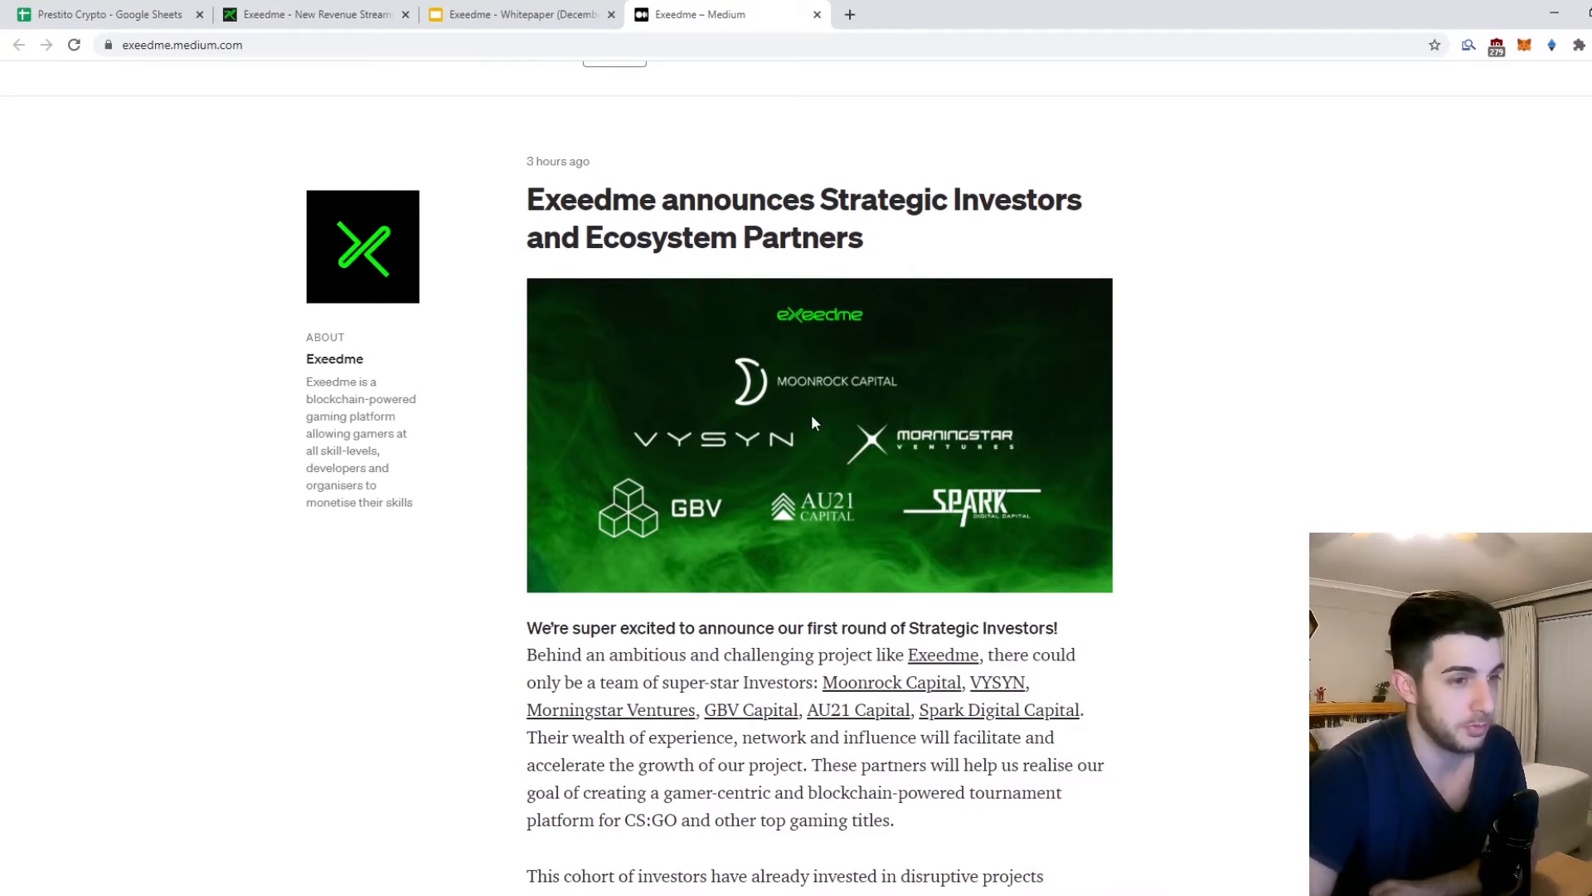
pyautogui.scroll(-3)
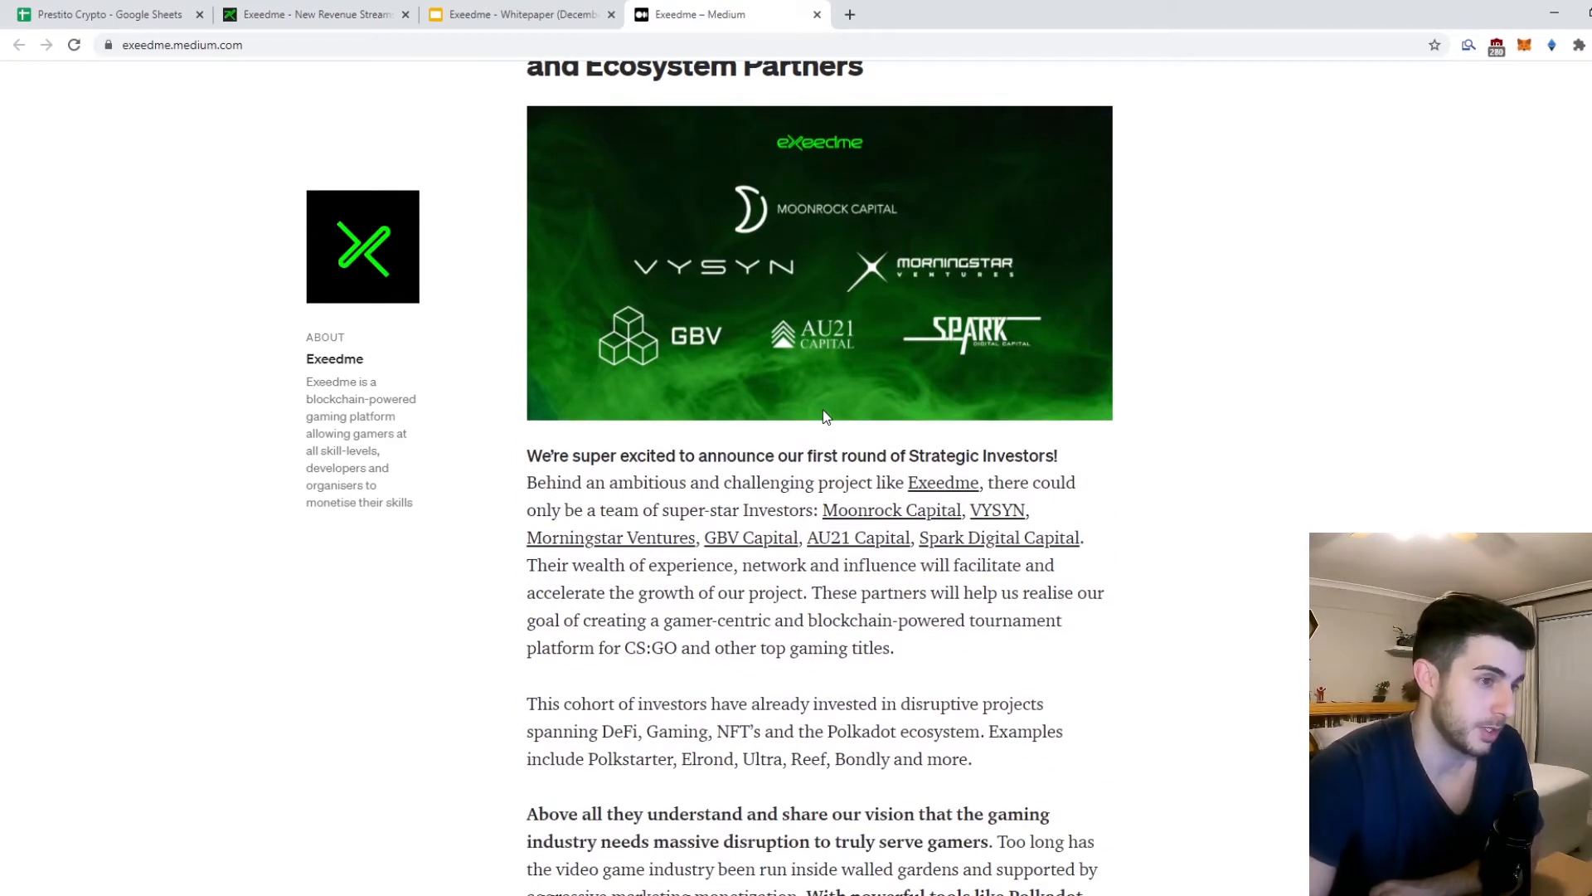
pyautogui.scroll(3)
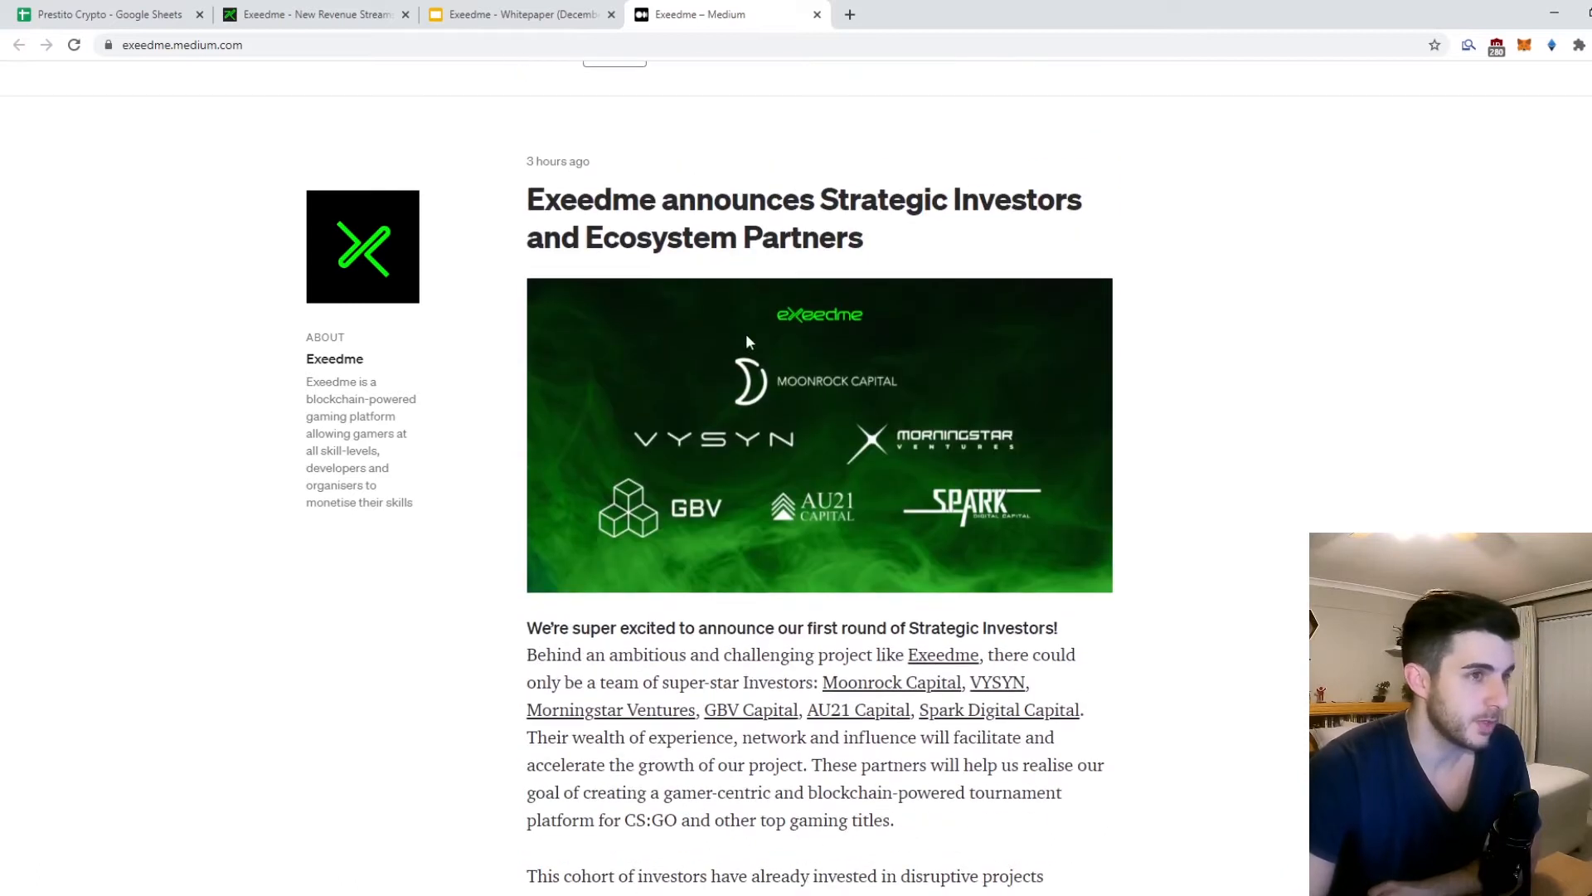
pyautogui.moveTo(738, 363)
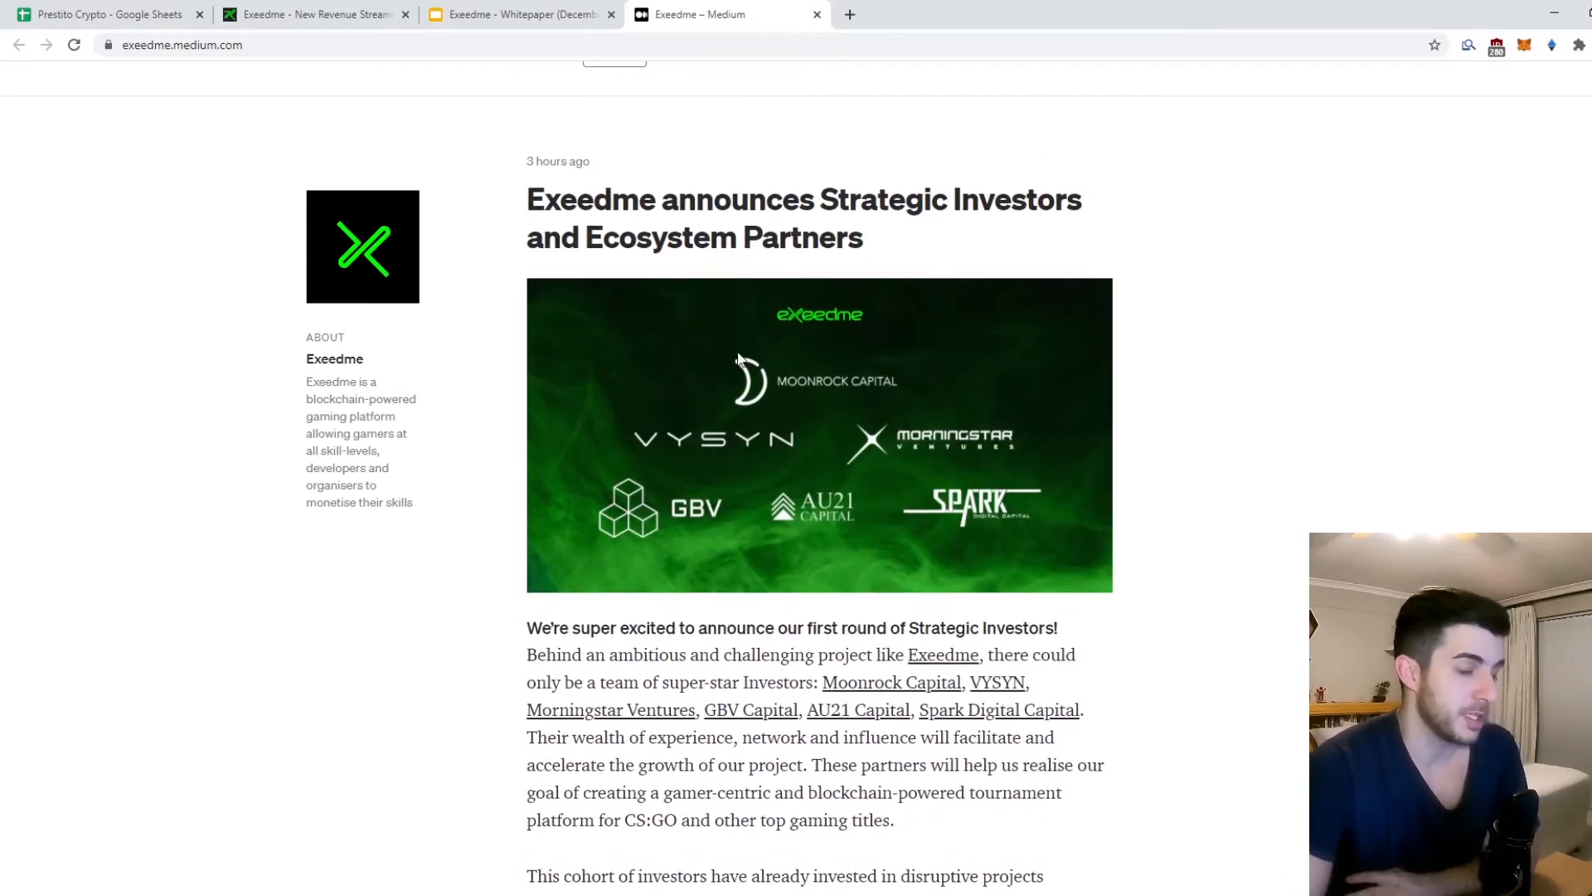
# Step: Back on exeedme.com/token, review the 40% seed/private/public distribution split and the Token Release Schedule
pyautogui.click(315, 15)
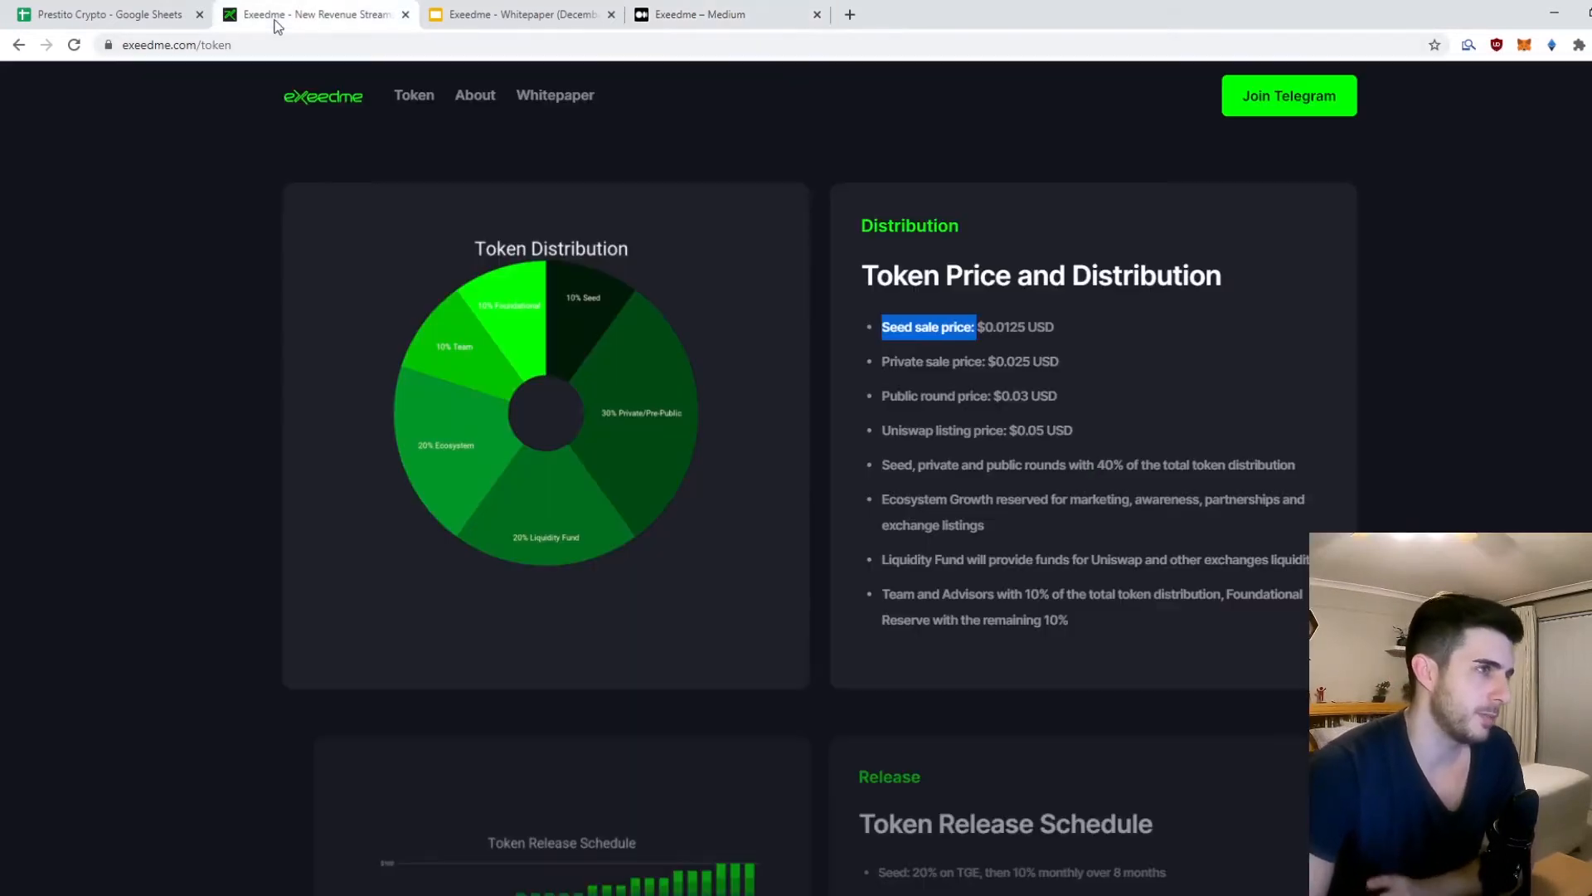
pyautogui.moveTo(839, 378)
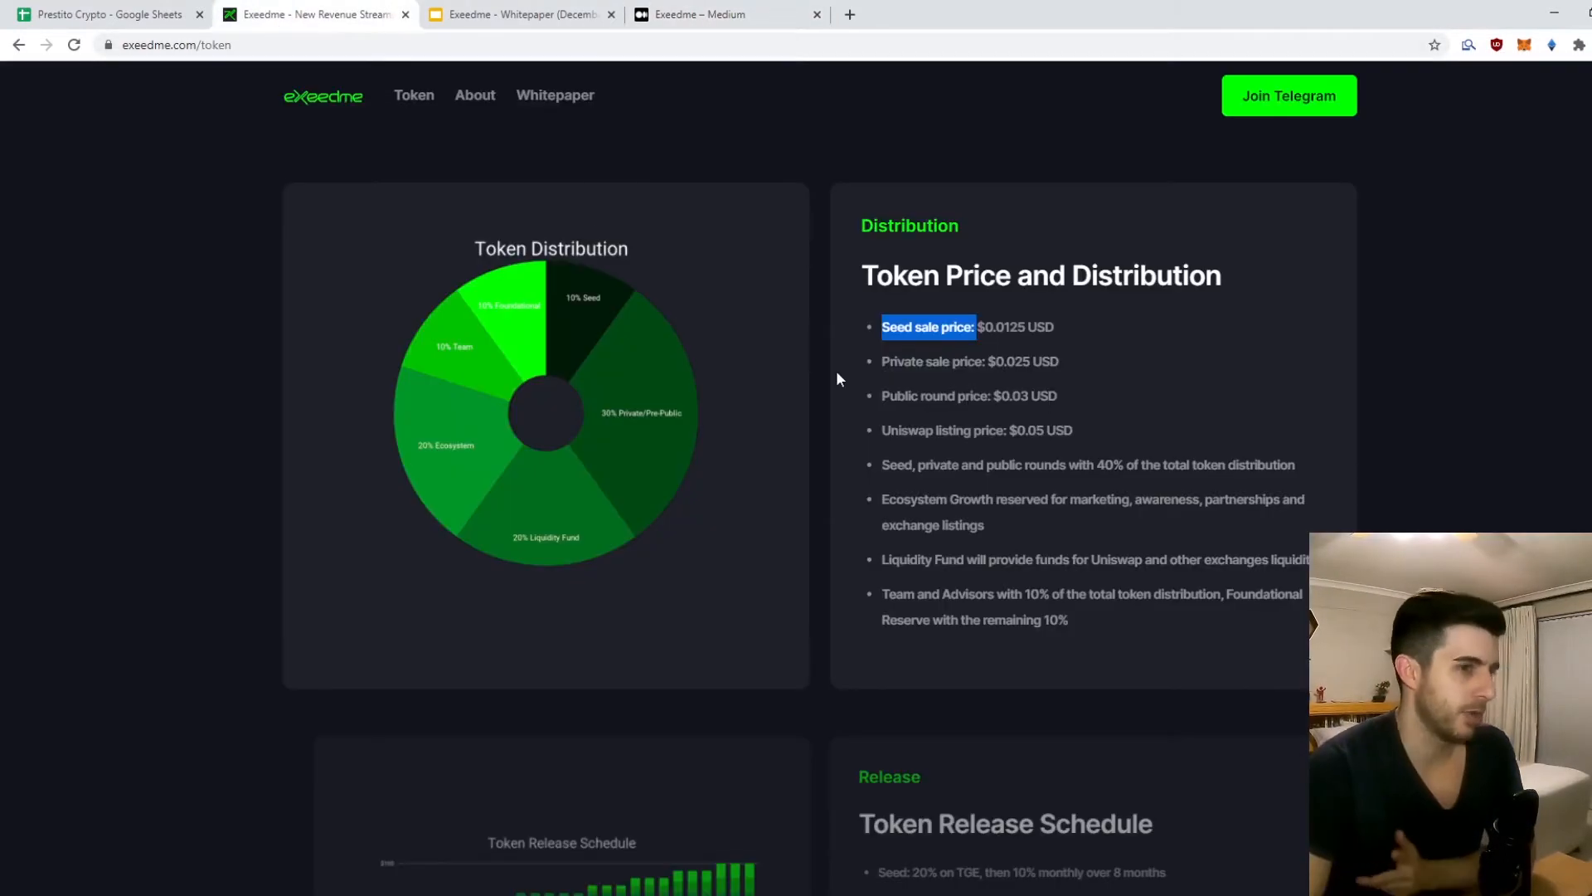
pyautogui.scroll(3)
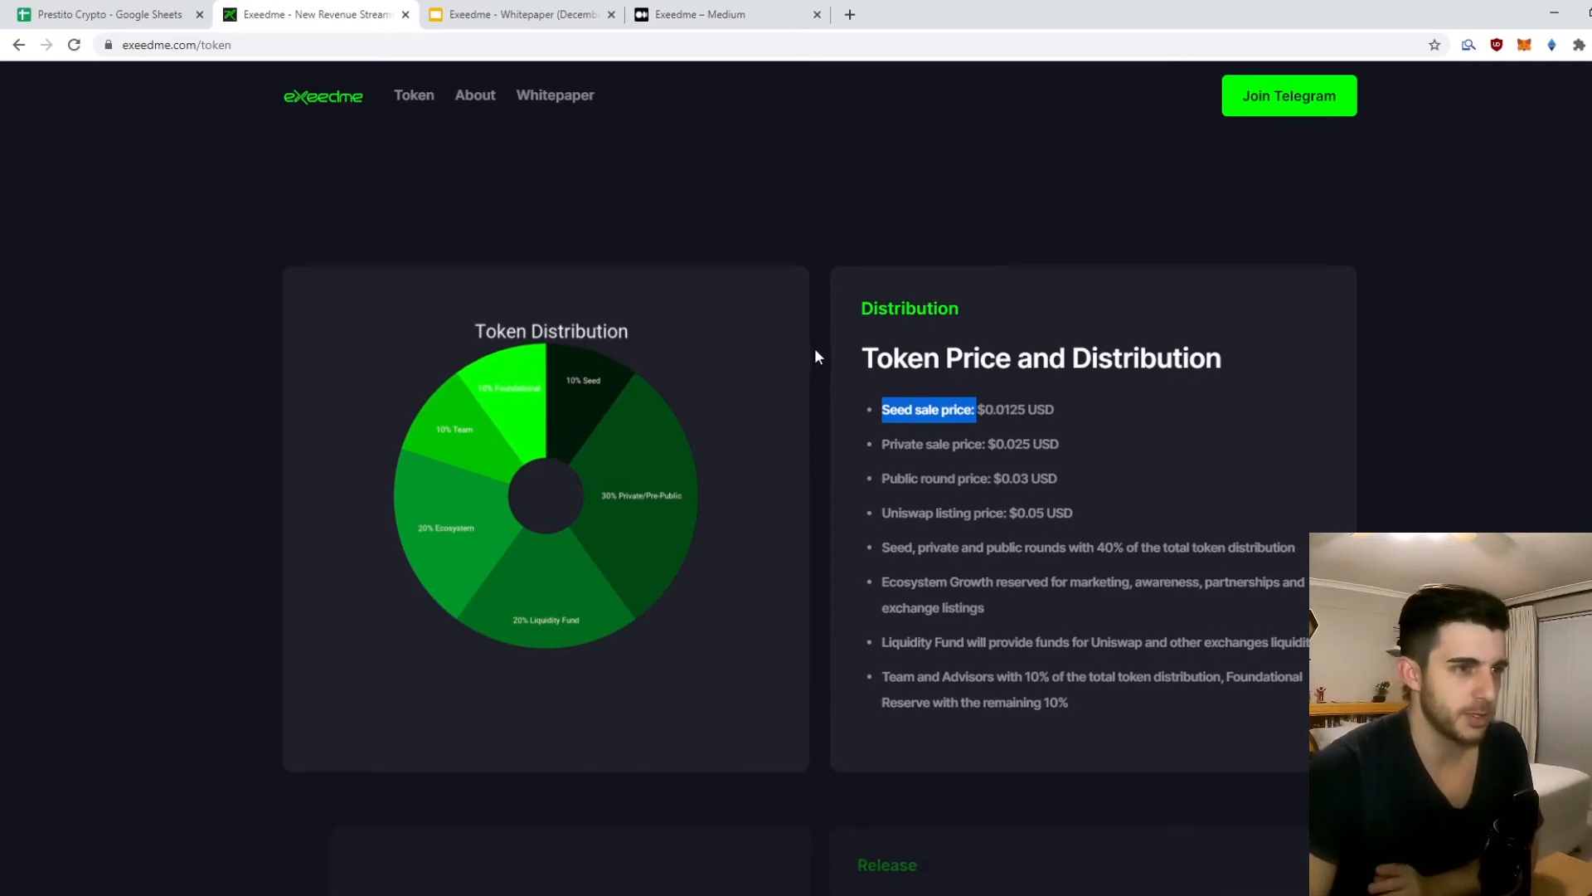
pyautogui.scroll(-3)
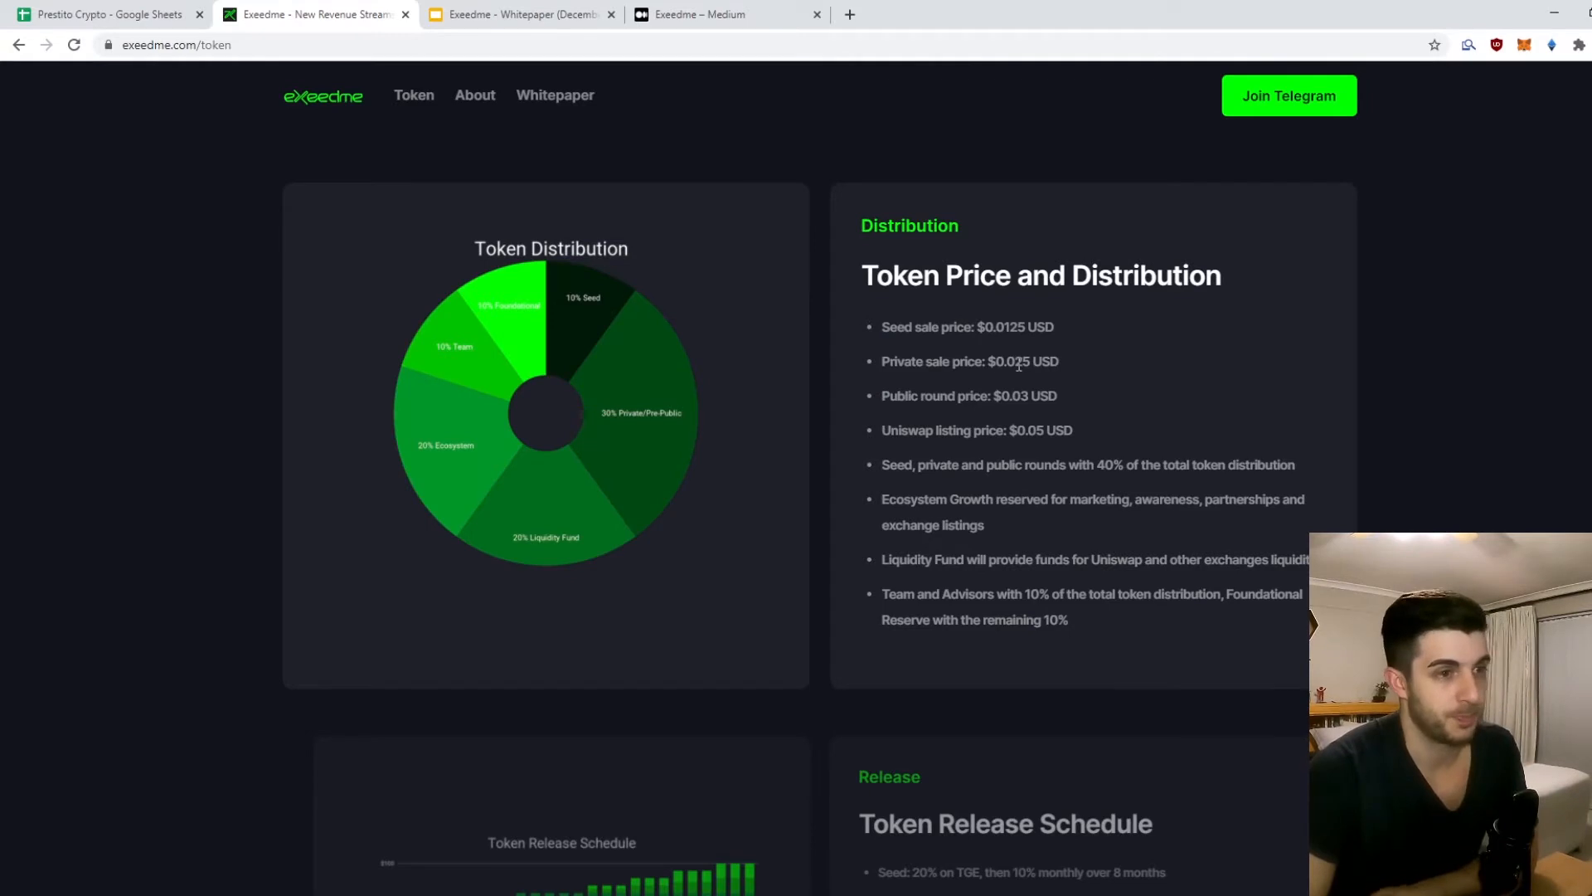
pyautogui.scroll(-3)
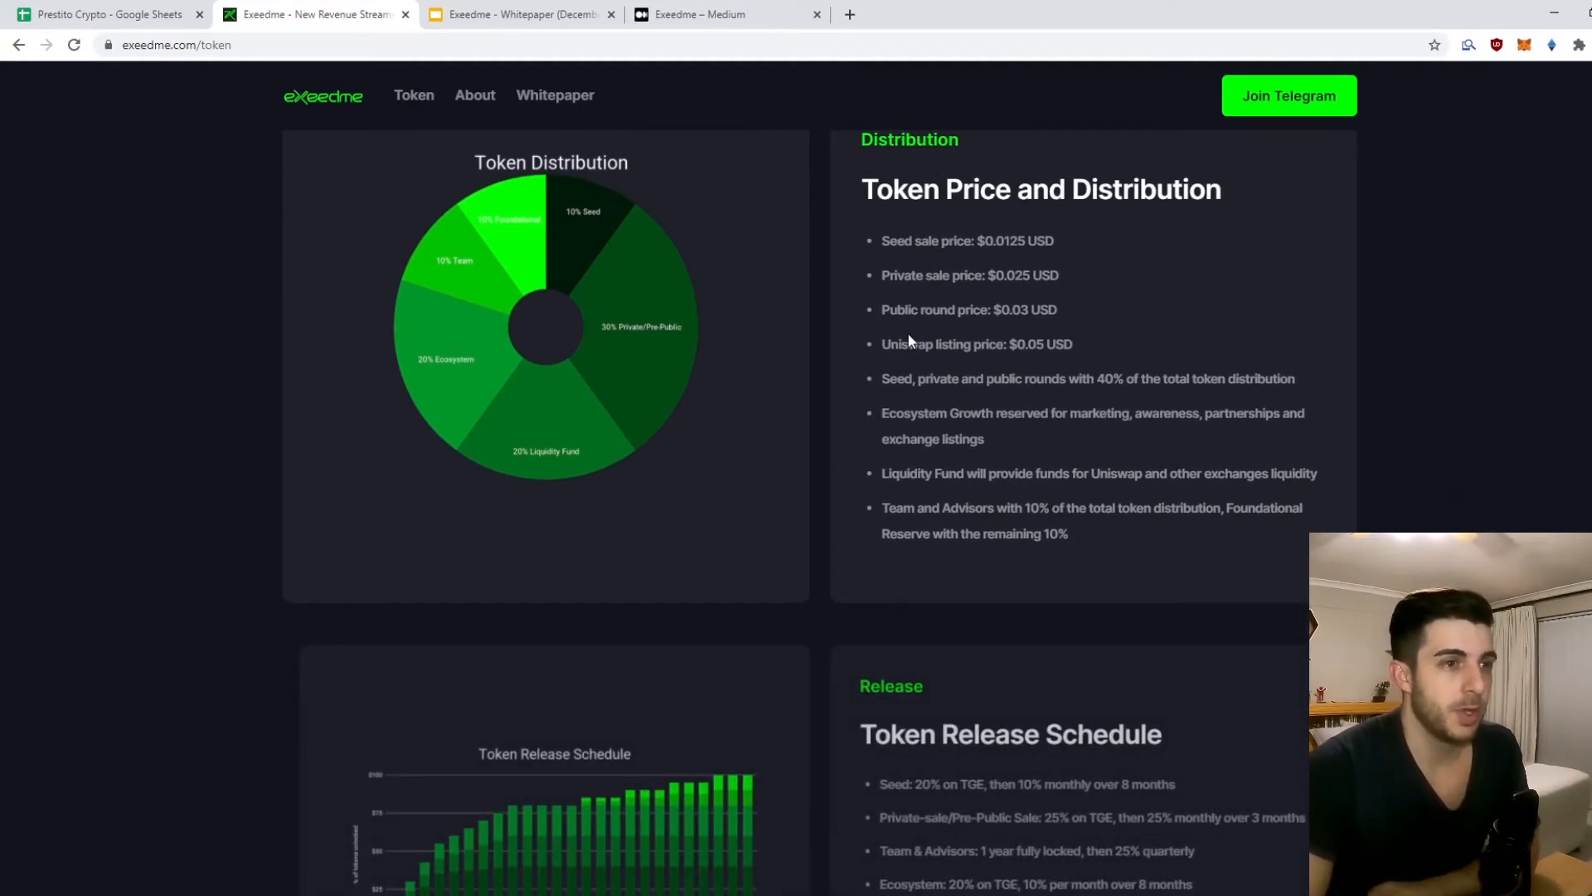
pyautogui.scroll(-3)
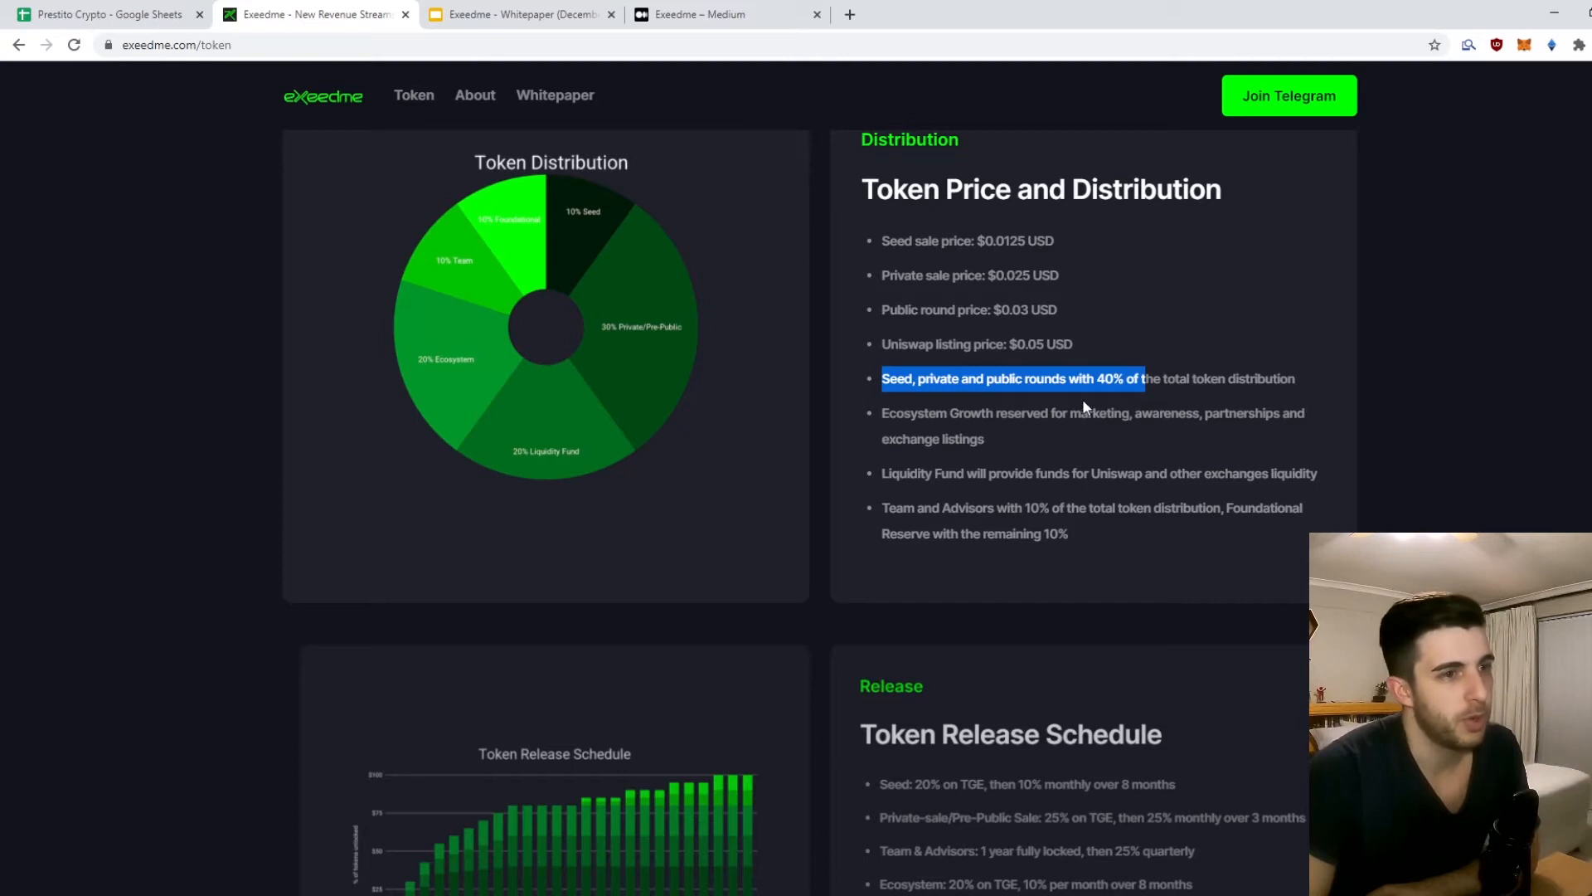
pyautogui.click(1079, 400)
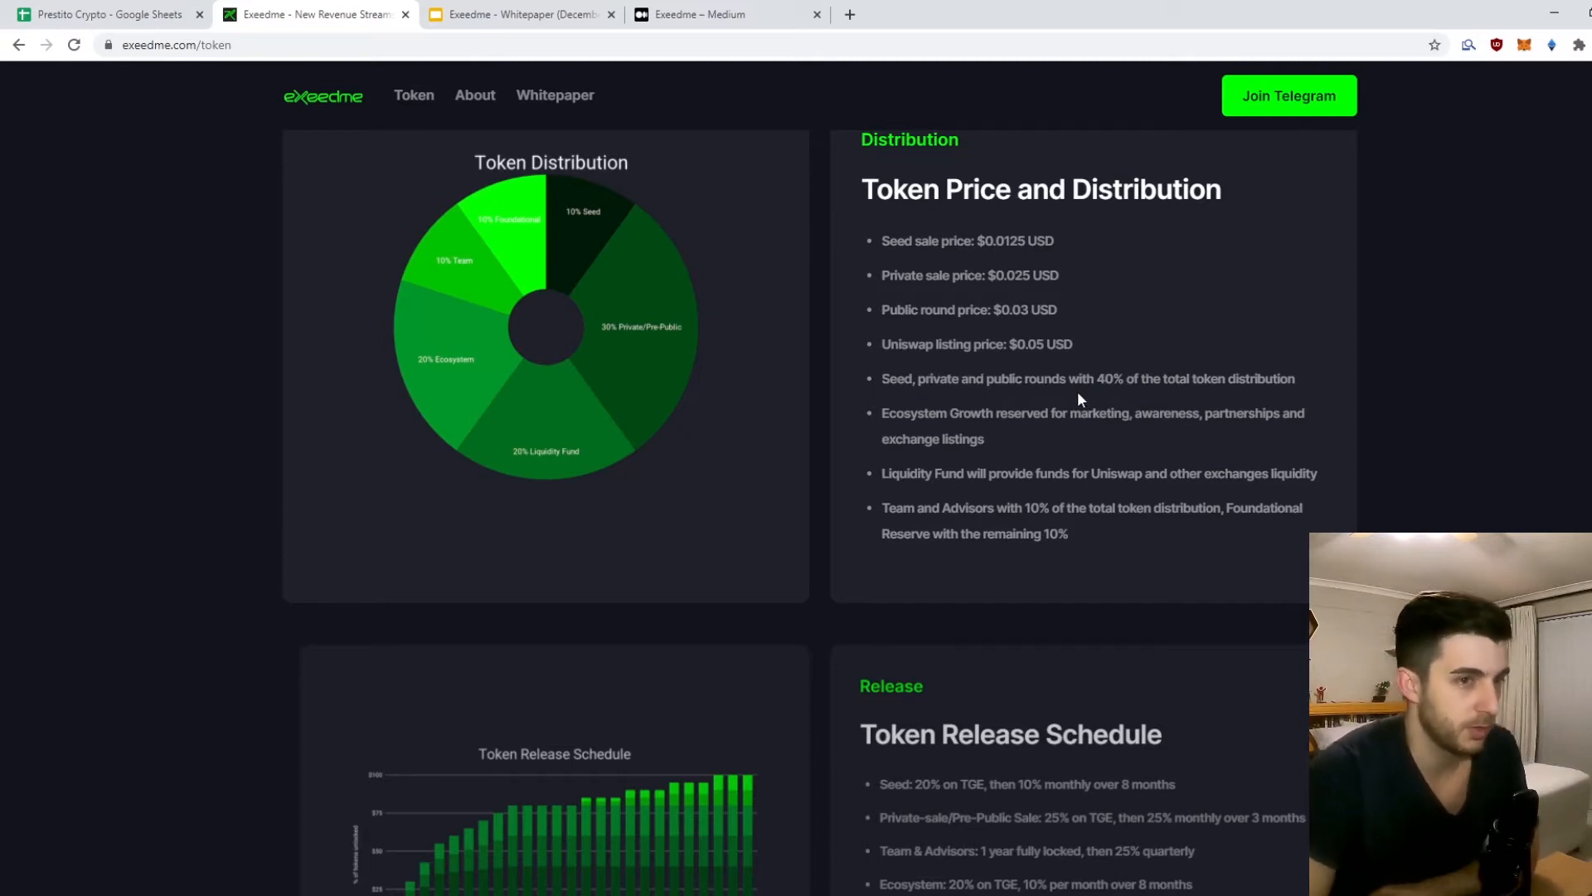
pyautogui.scroll(-3)
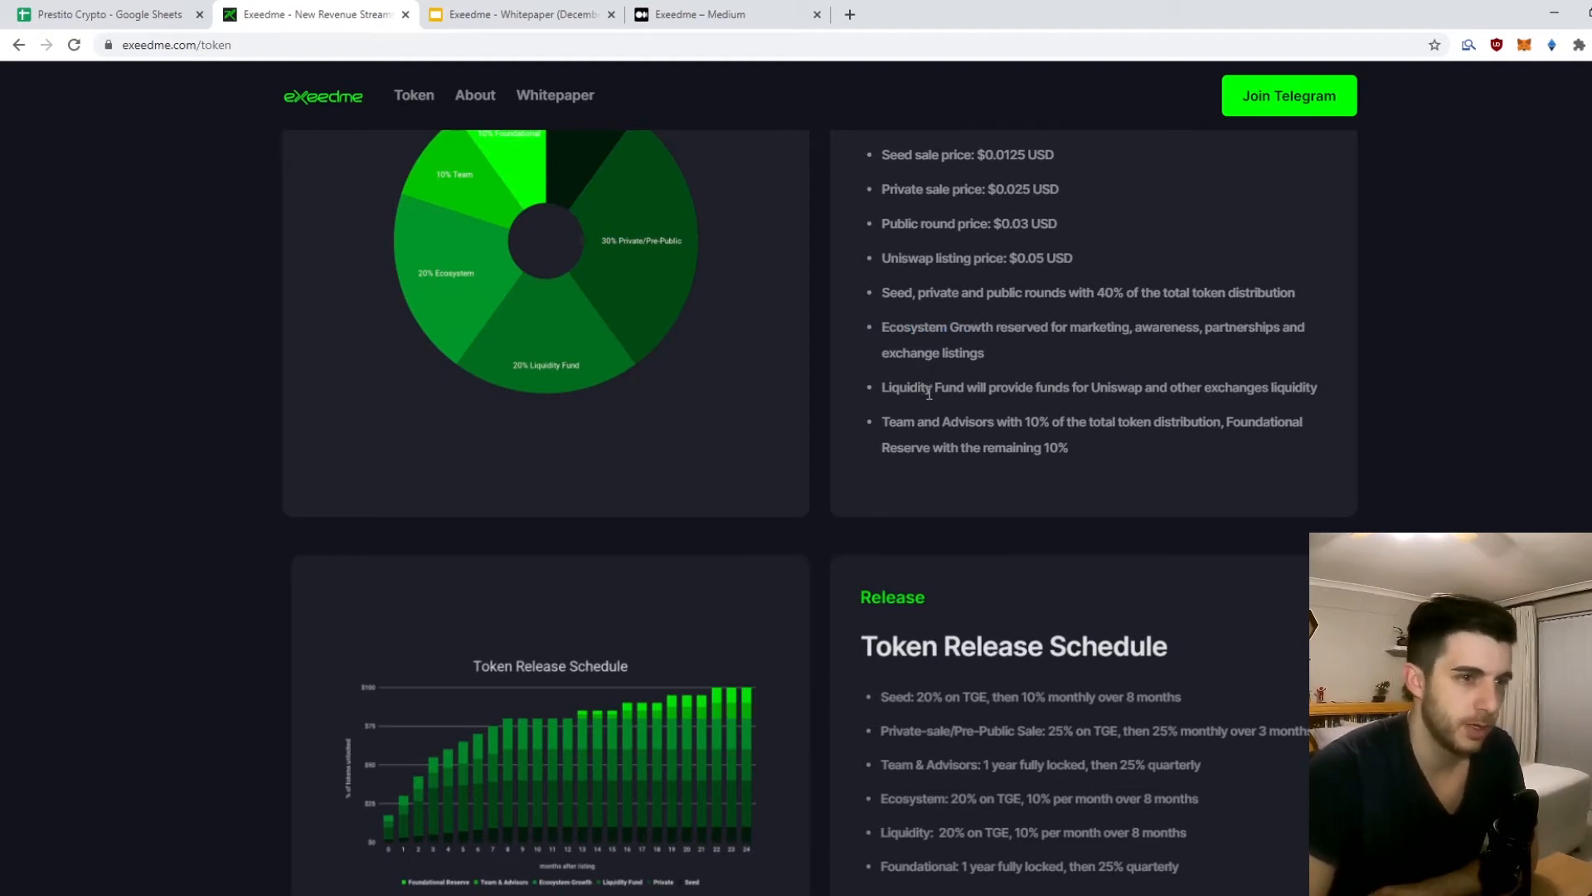
# Step: Read the Usage of Funds pie chart with 45% development and 30% marketing
pyautogui.scroll(-3)
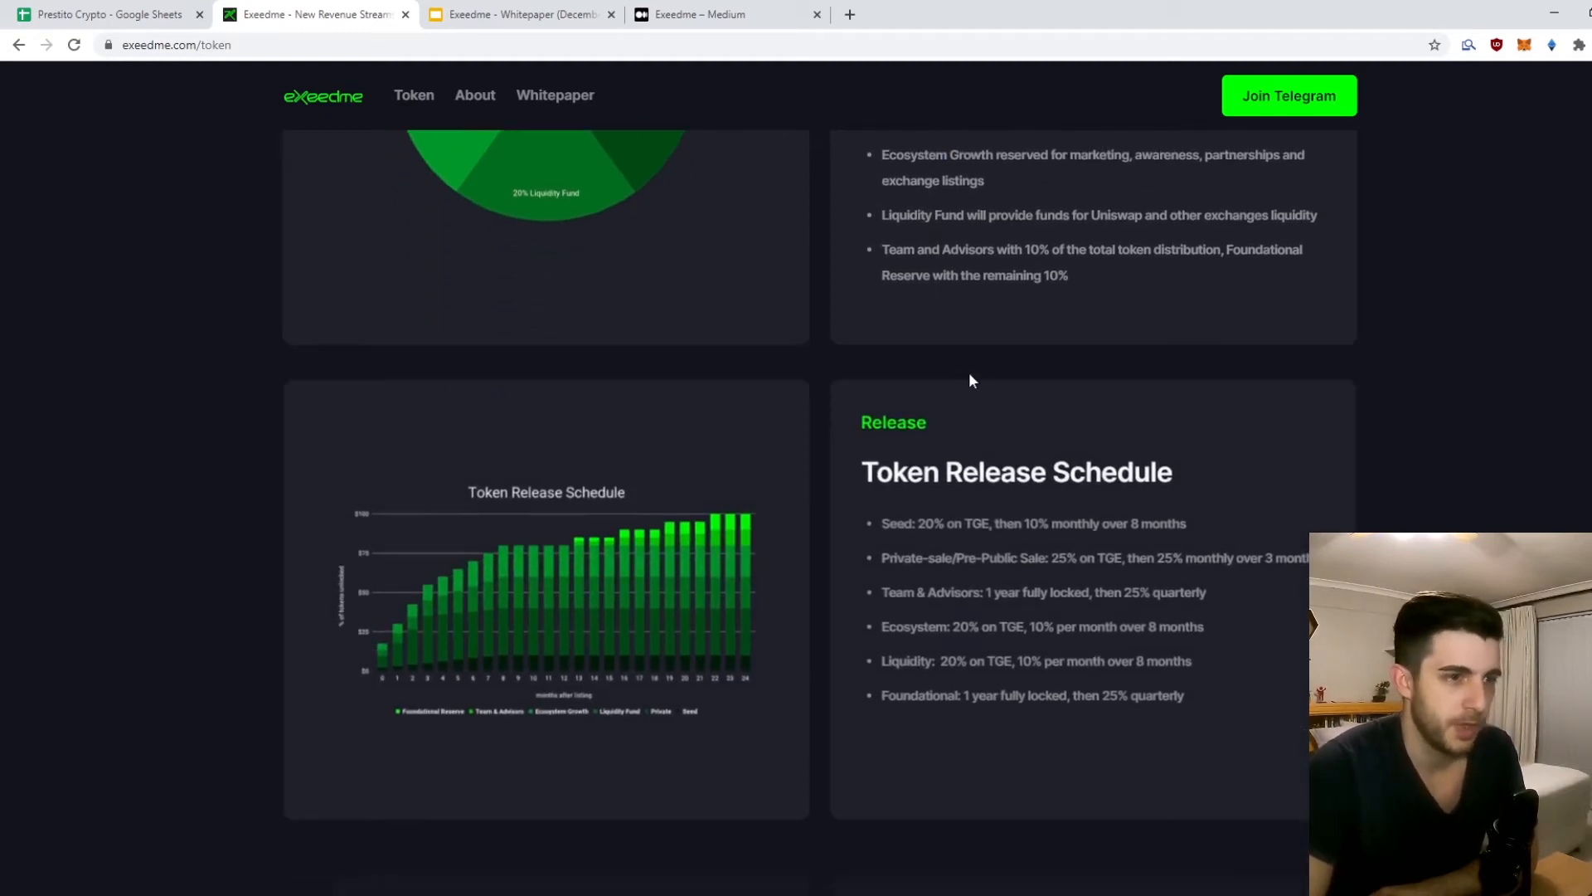
pyautogui.moveTo(861, 476)
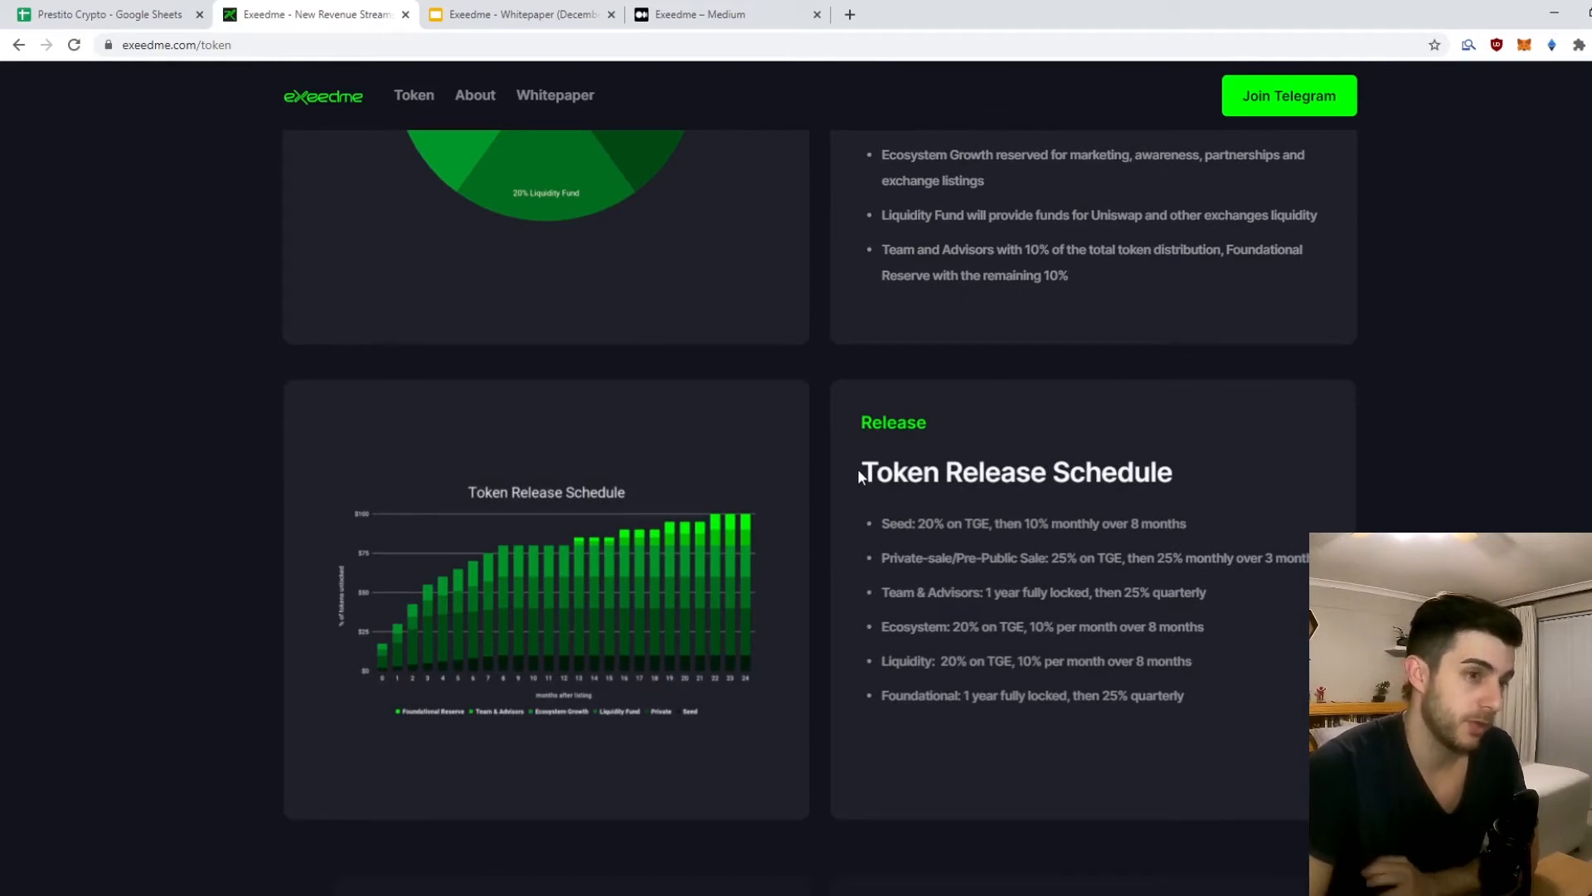
pyautogui.scroll(-3)
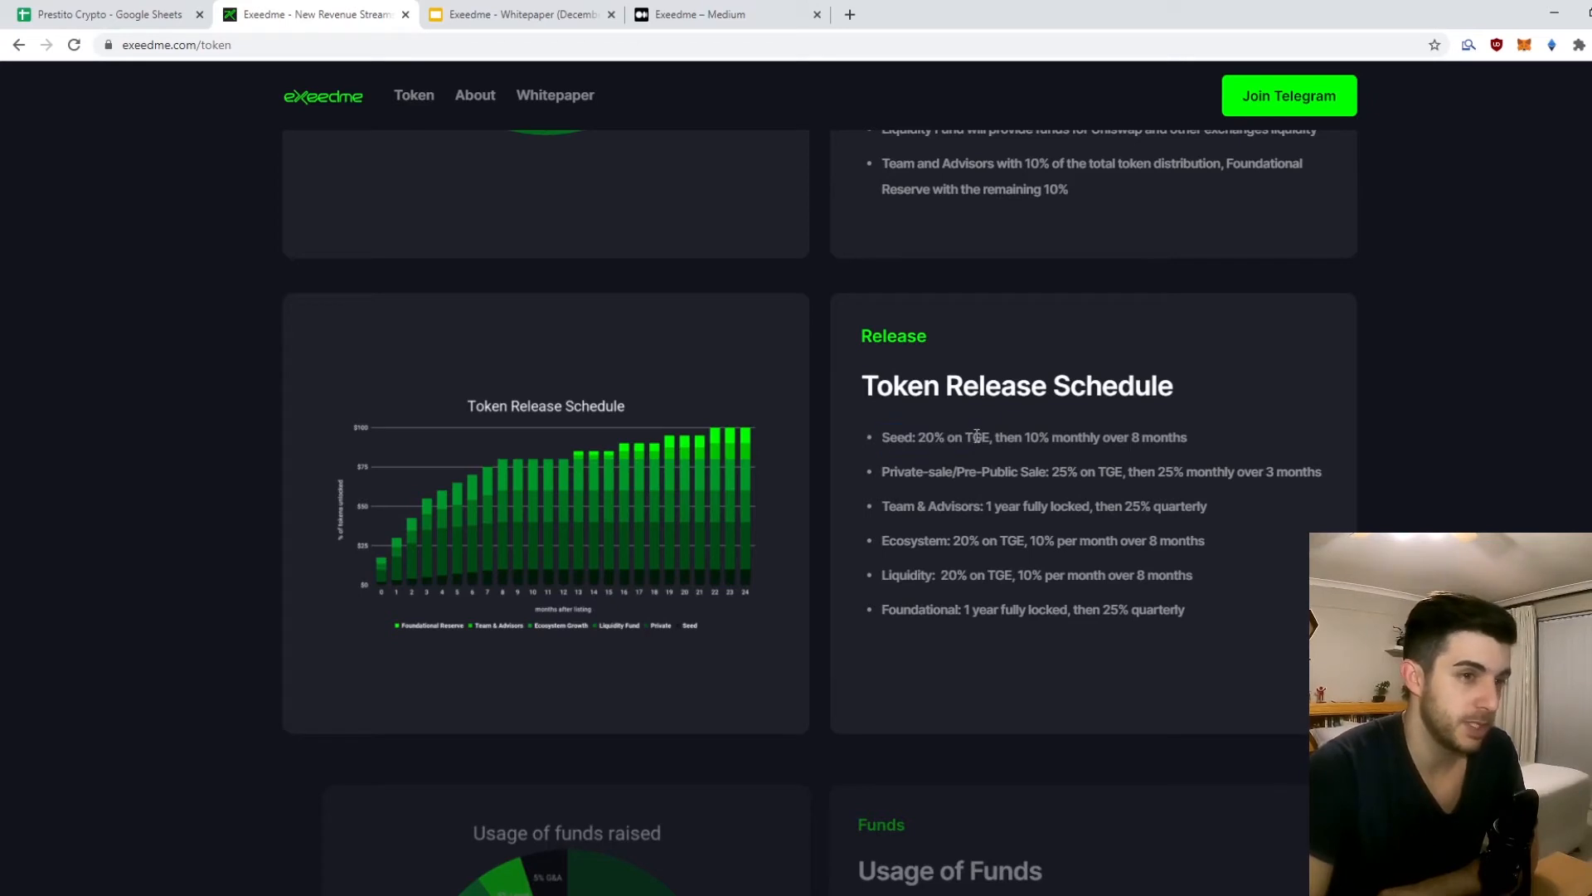
pyautogui.moveTo(894, 488)
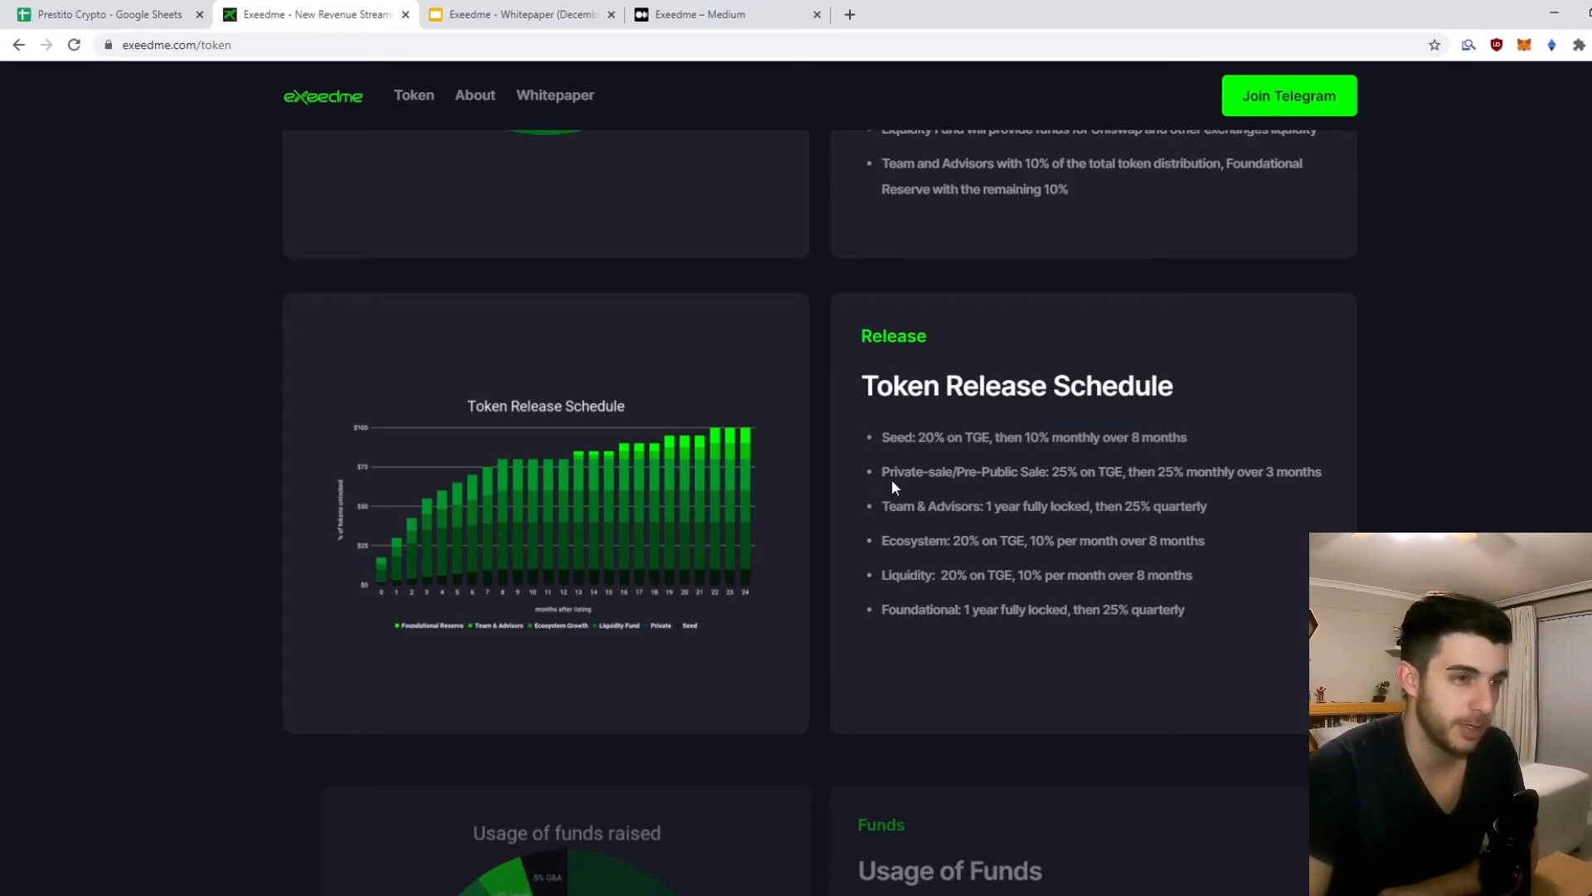
pyautogui.moveTo(1003, 476)
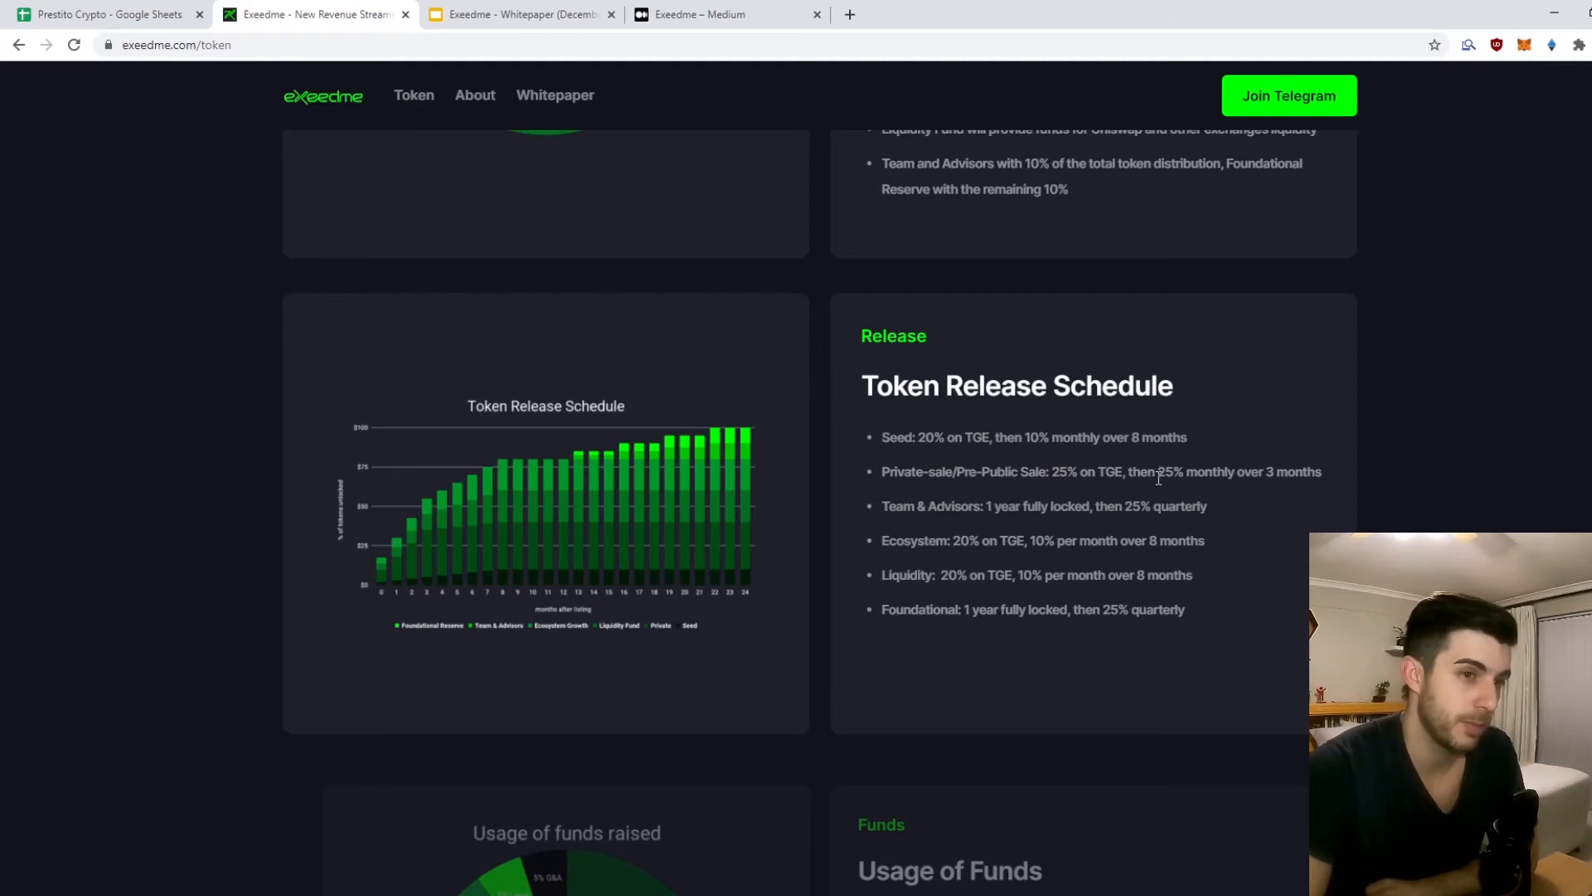
pyautogui.moveTo(1067, 460)
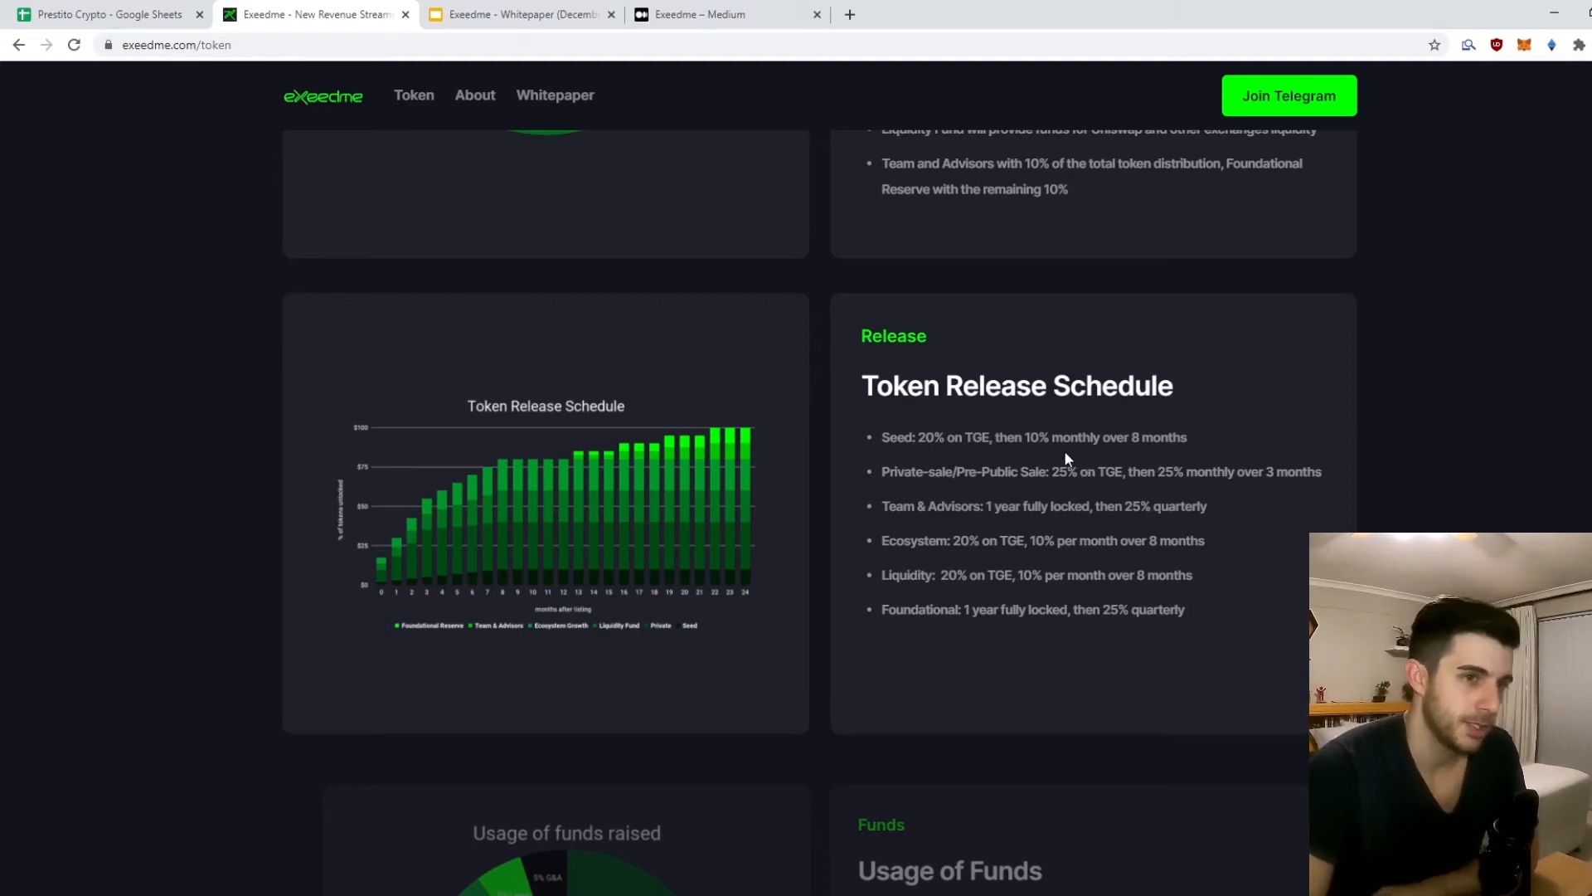
pyautogui.moveTo(1204, 491)
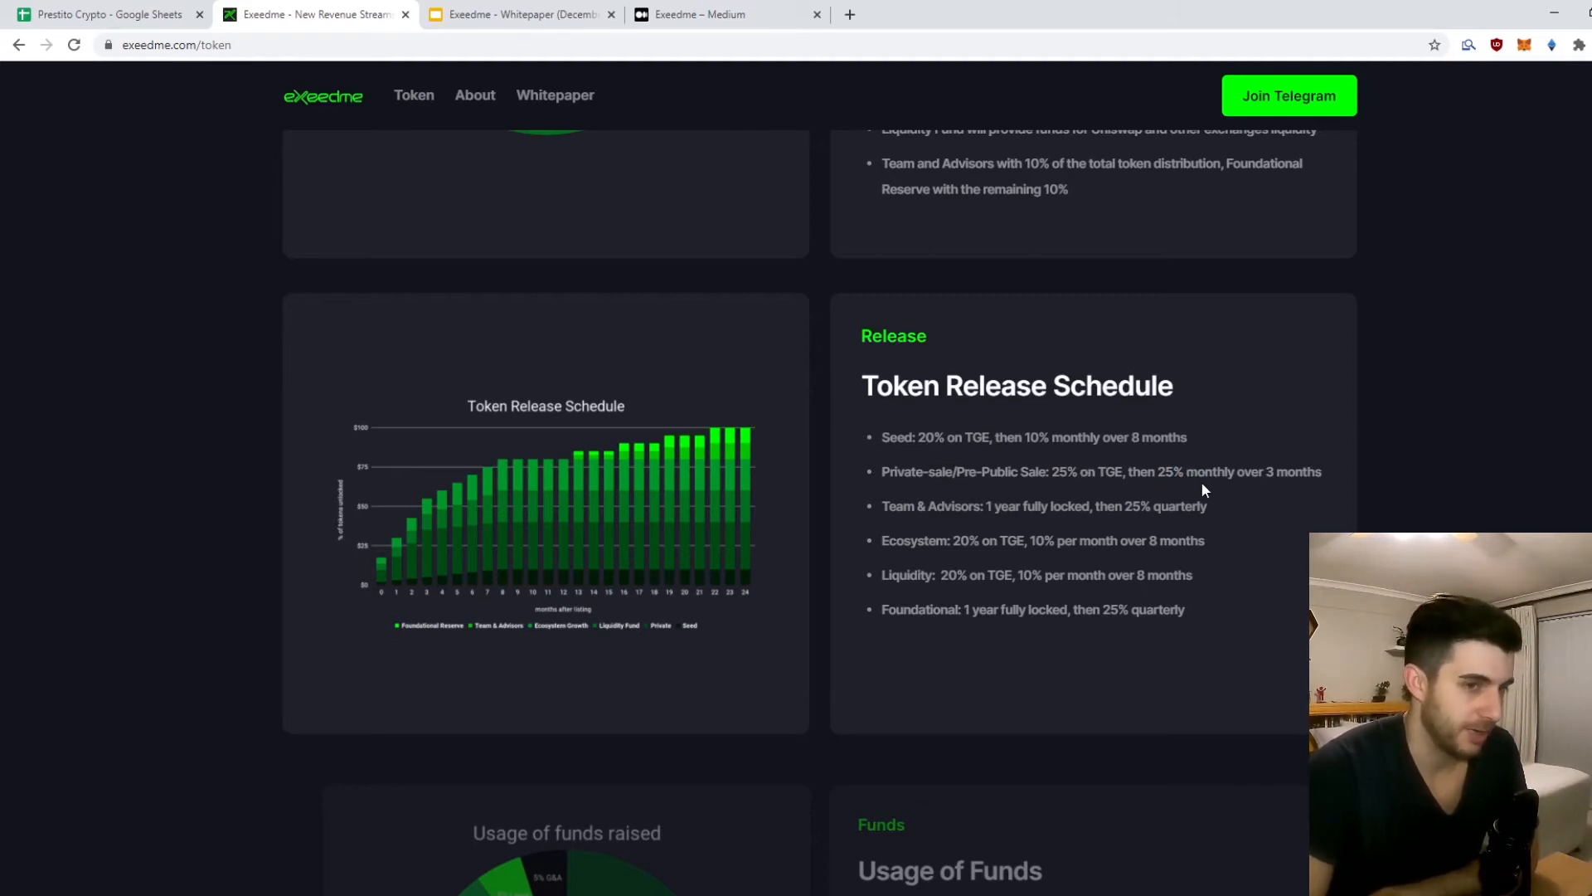
pyautogui.moveTo(1063, 437)
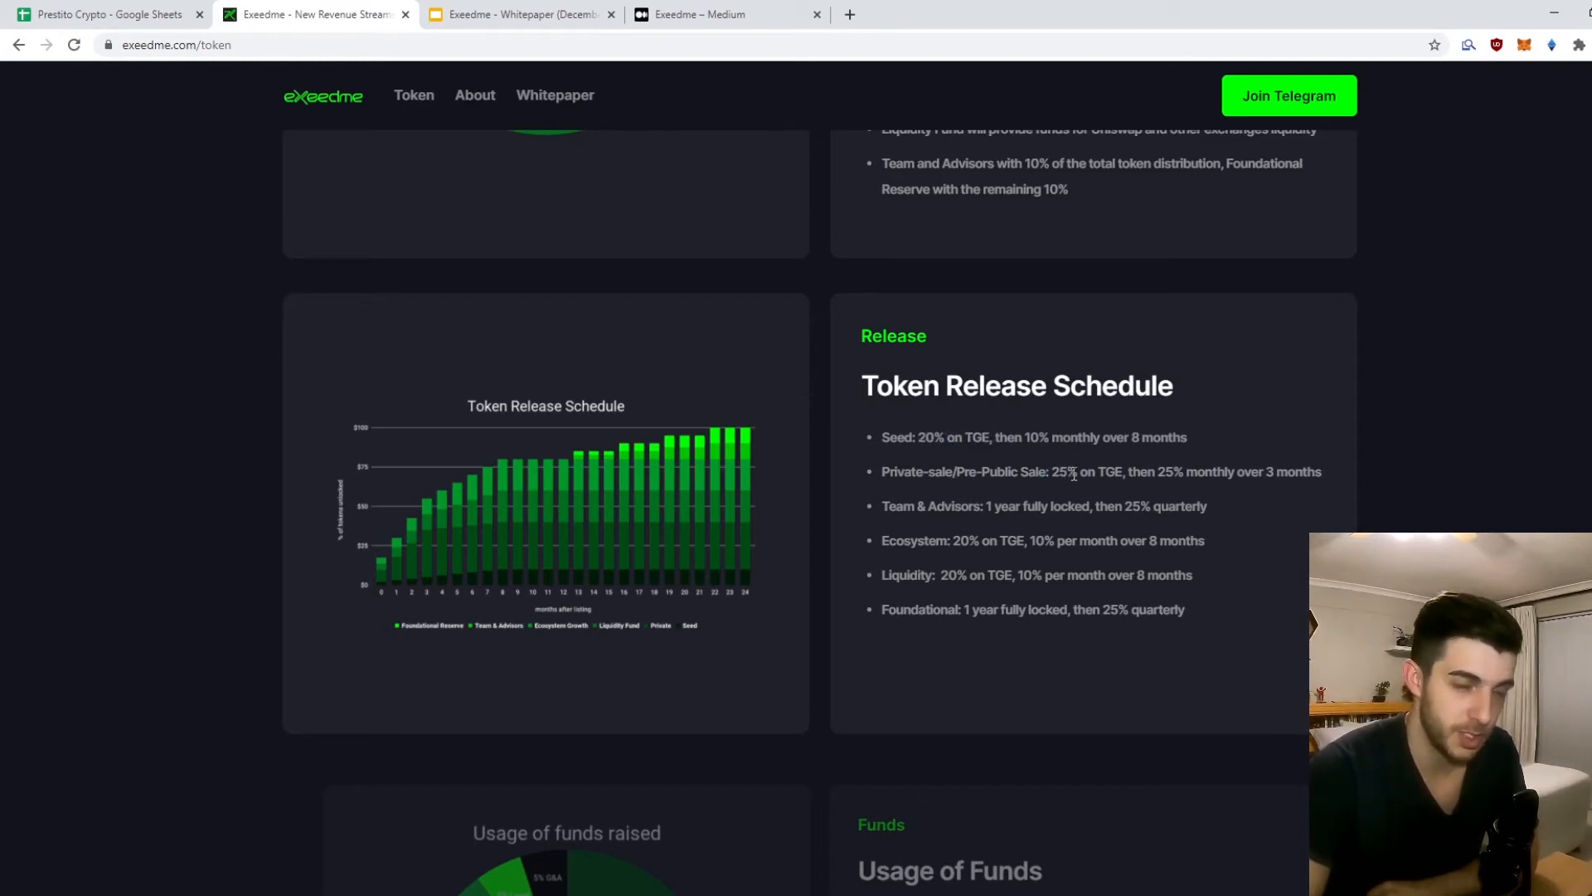
pyautogui.scroll(3)
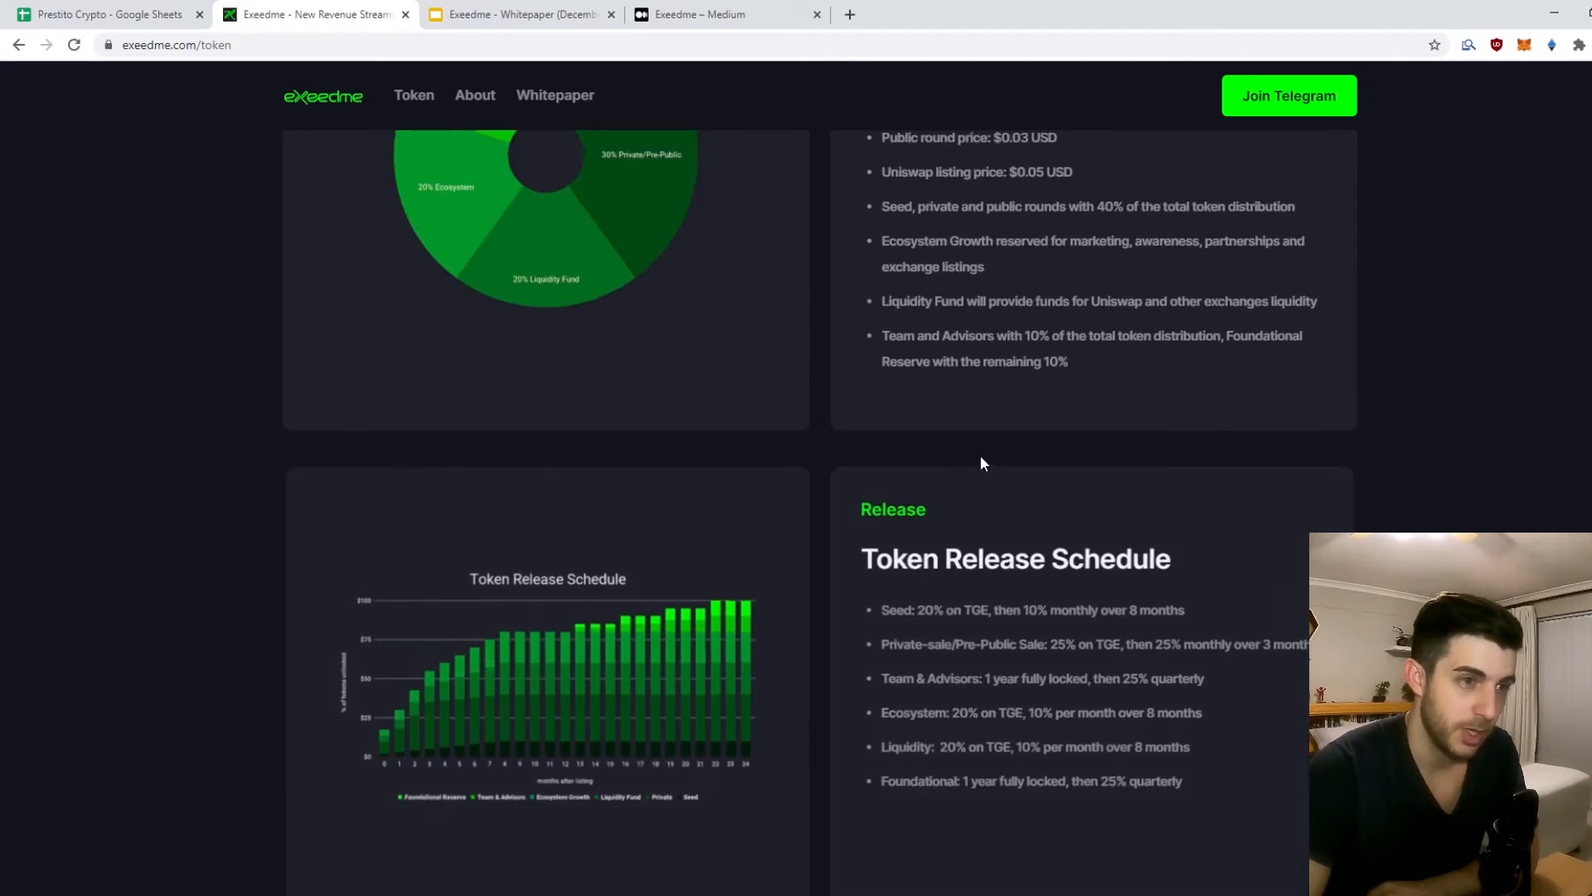
pyautogui.scroll(3)
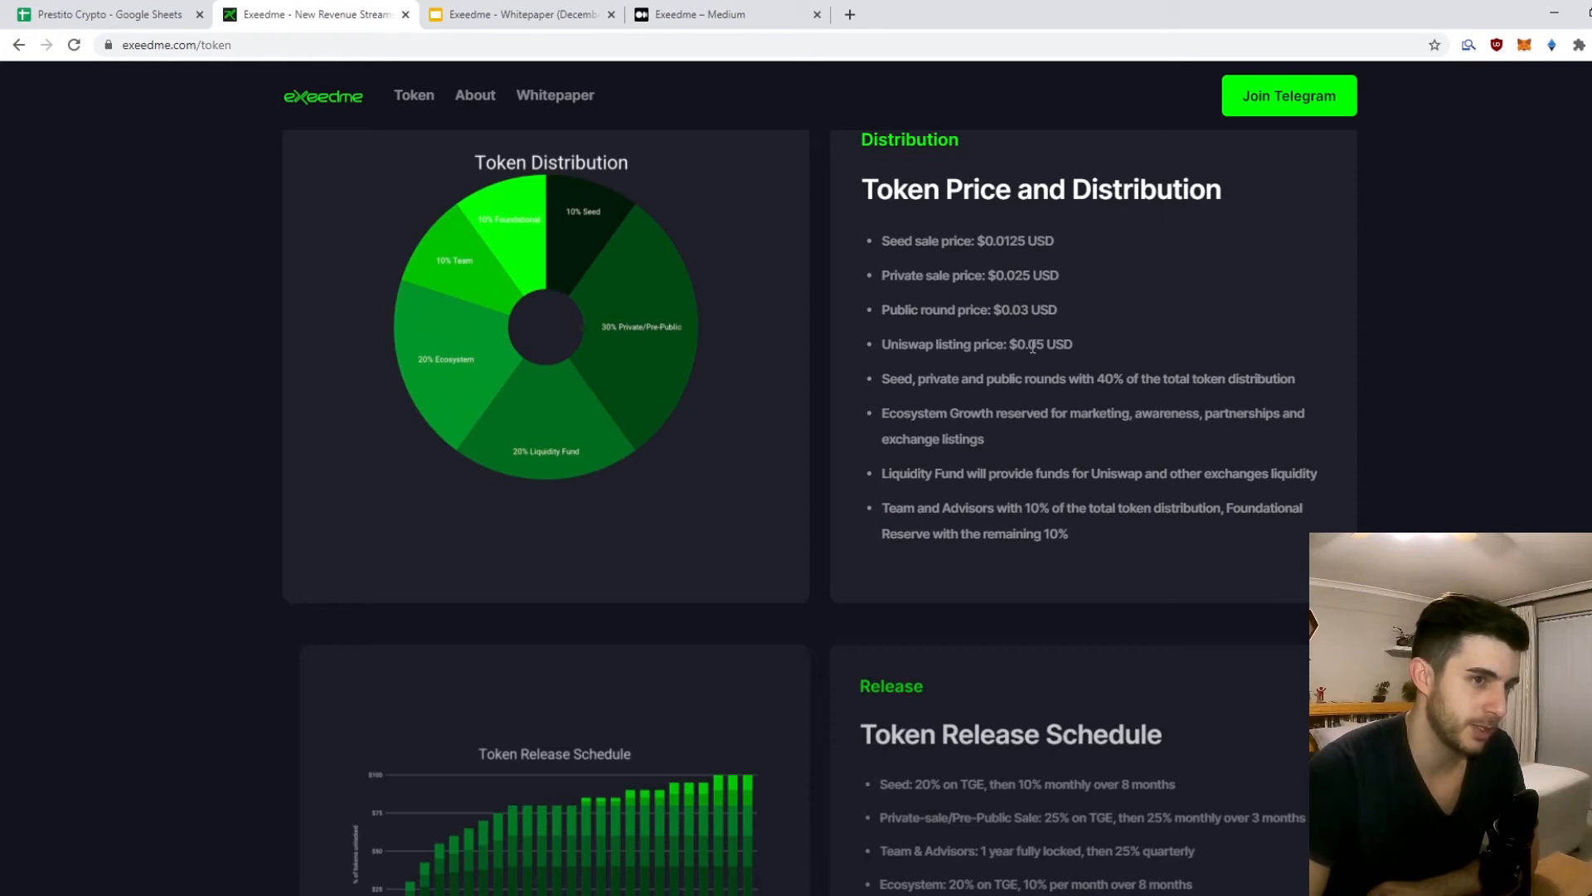
pyautogui.scroll(-3)
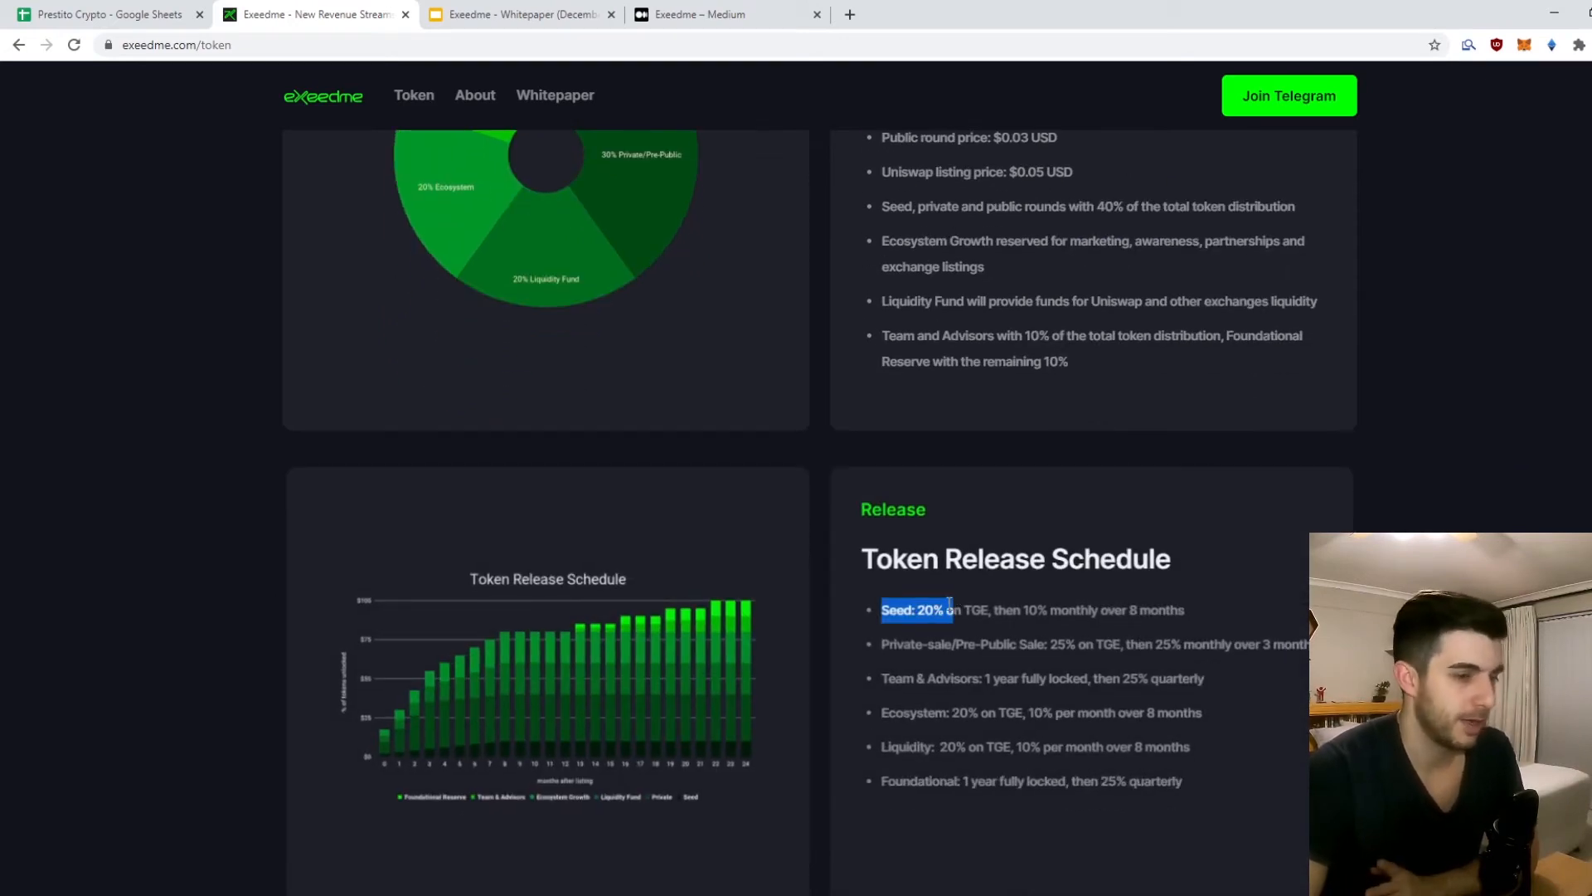
pyautogui.scroll(-3)
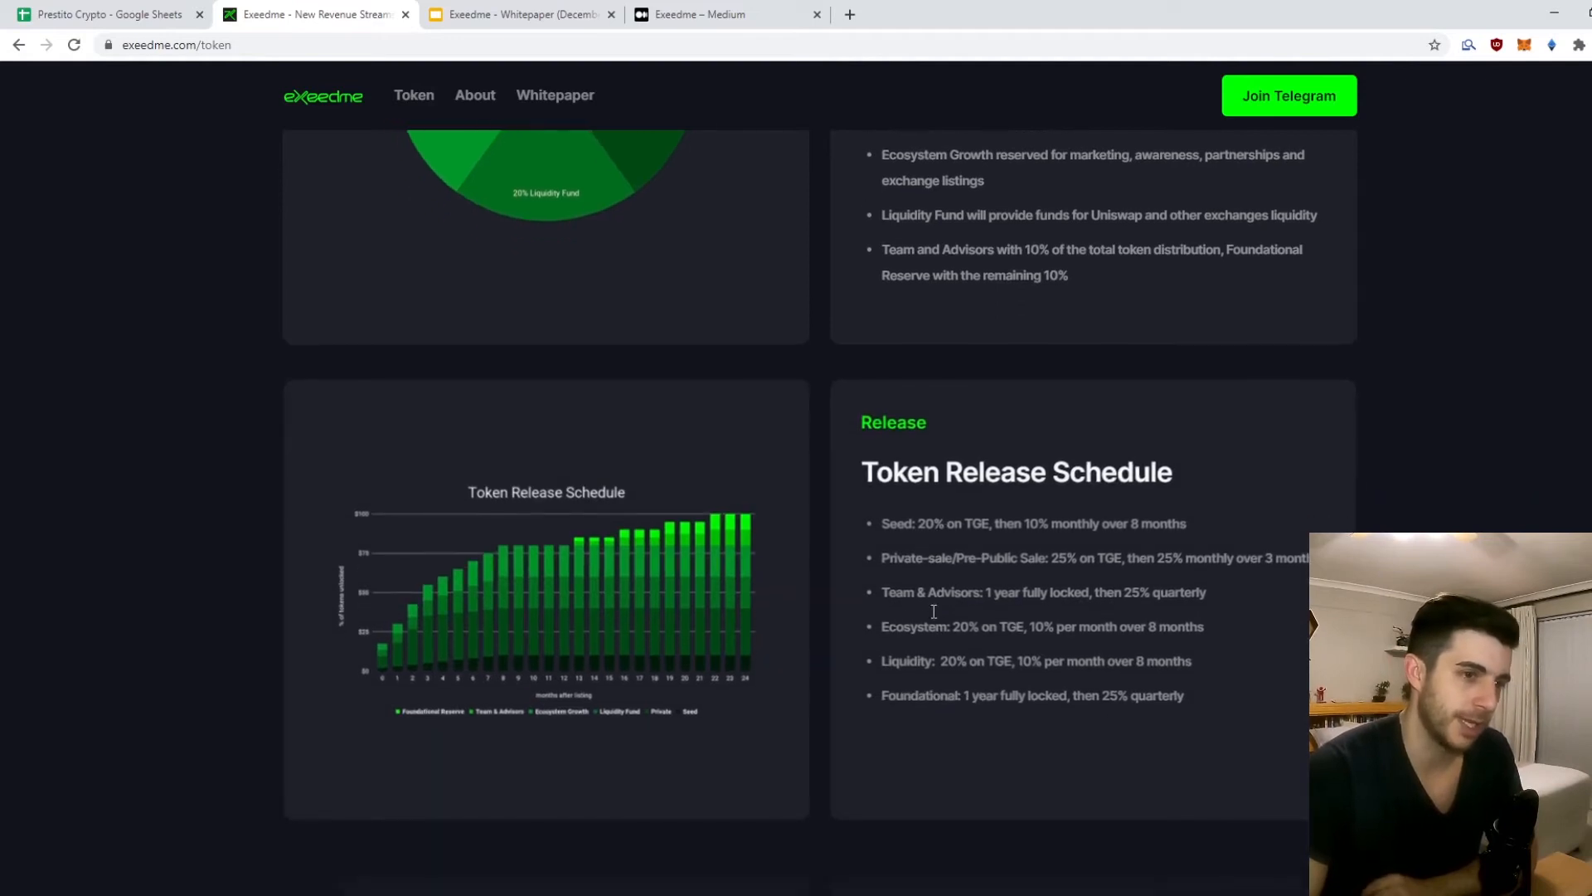
# Step: Highlight the Private-sale/Pre-Public release terms in the release schedule
pyautogui.doubleClick(947, 557)
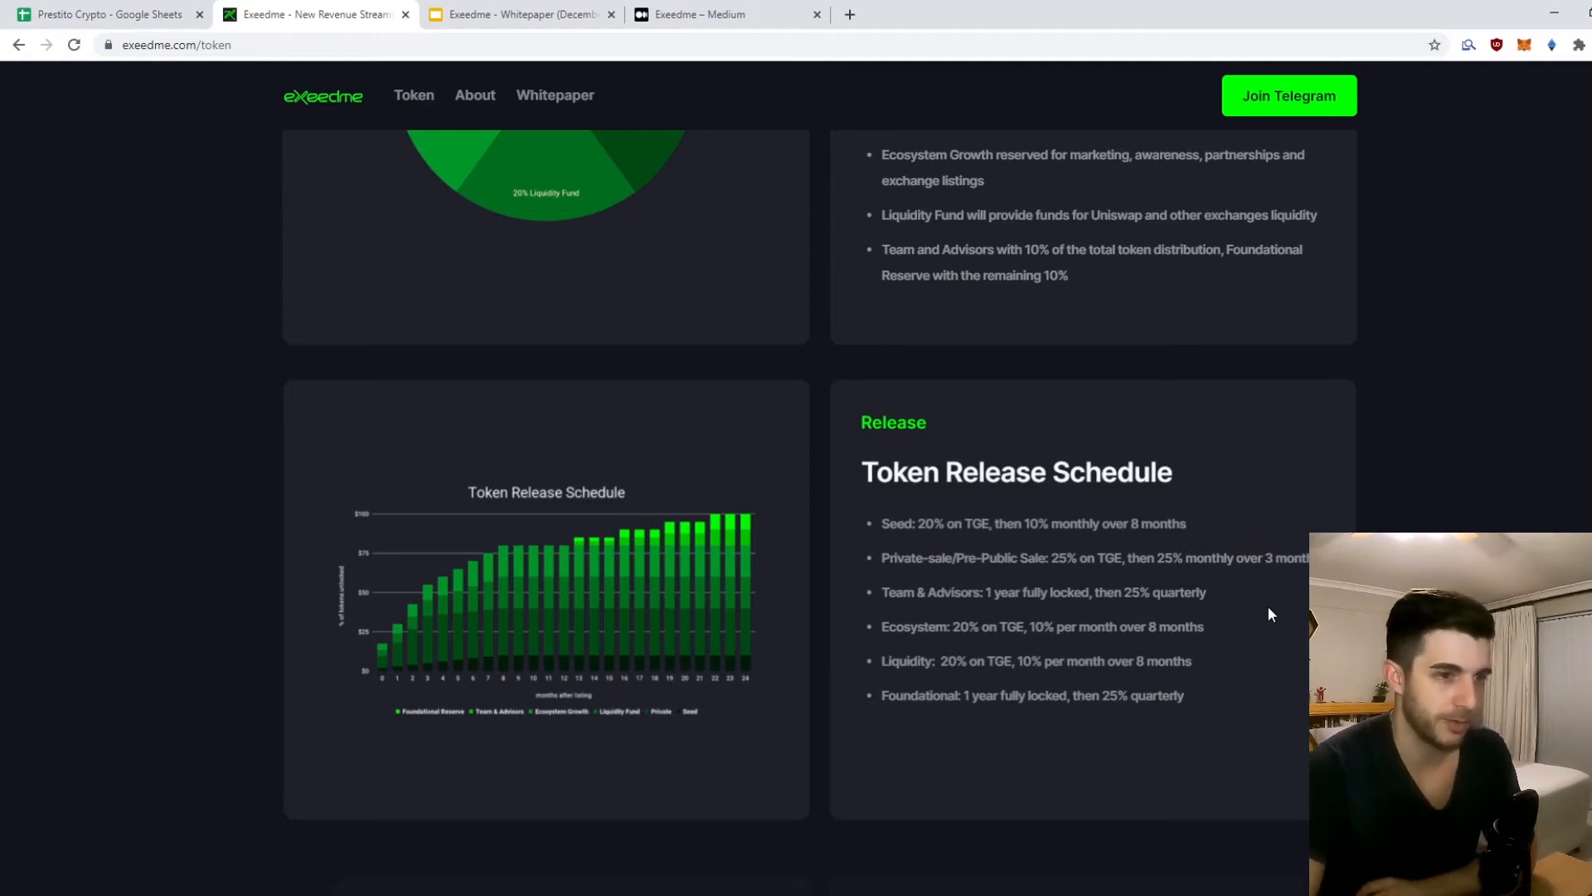
pyautogui.scroll(3)
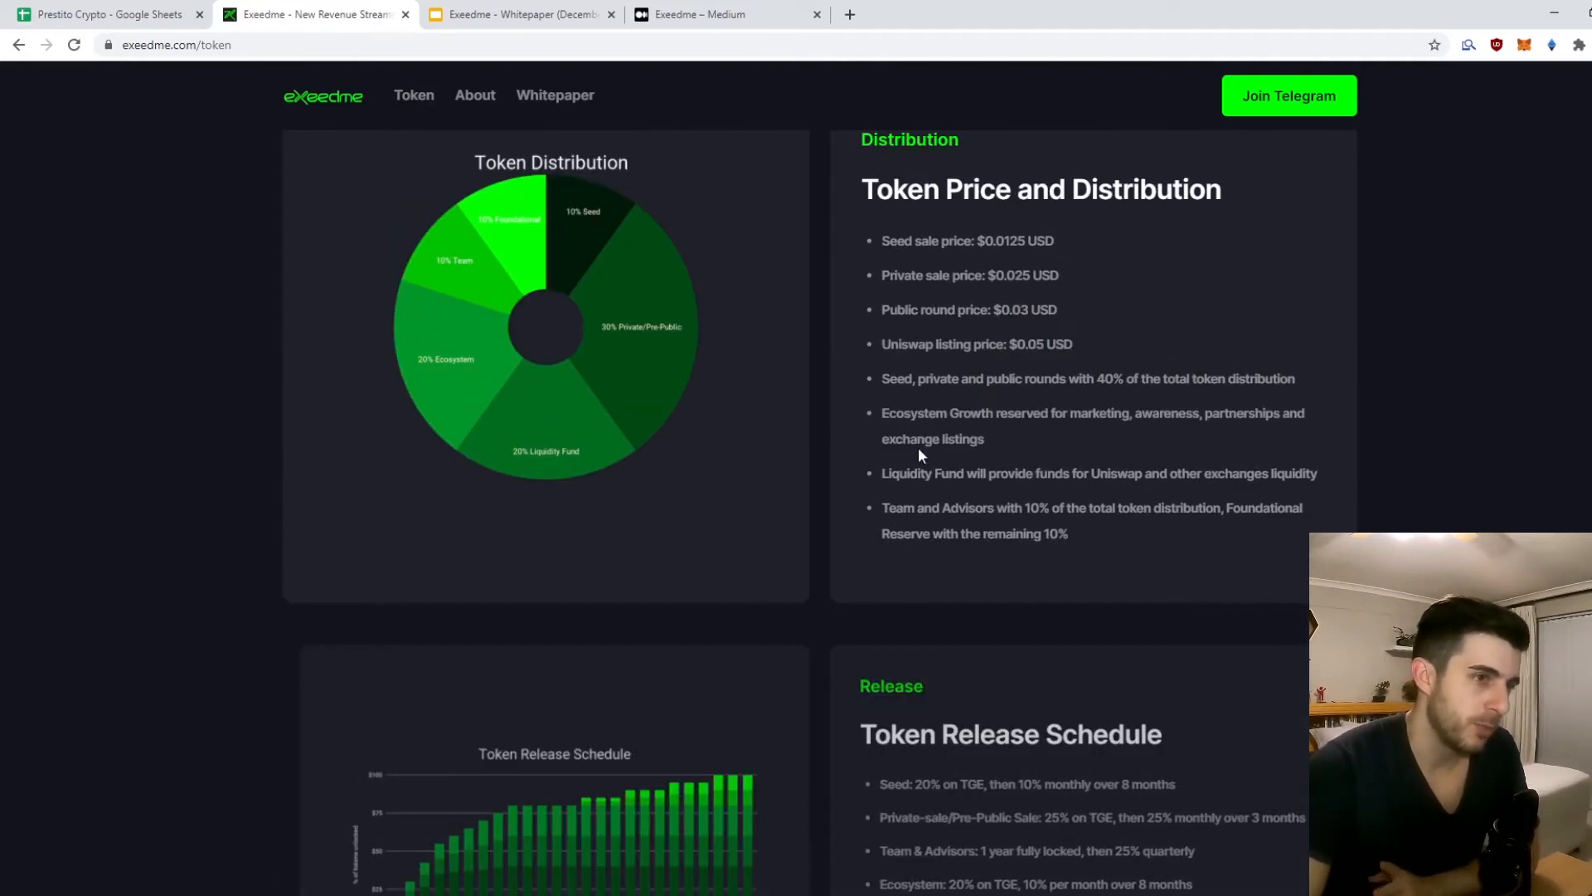
pyautogui.scroll(-3)
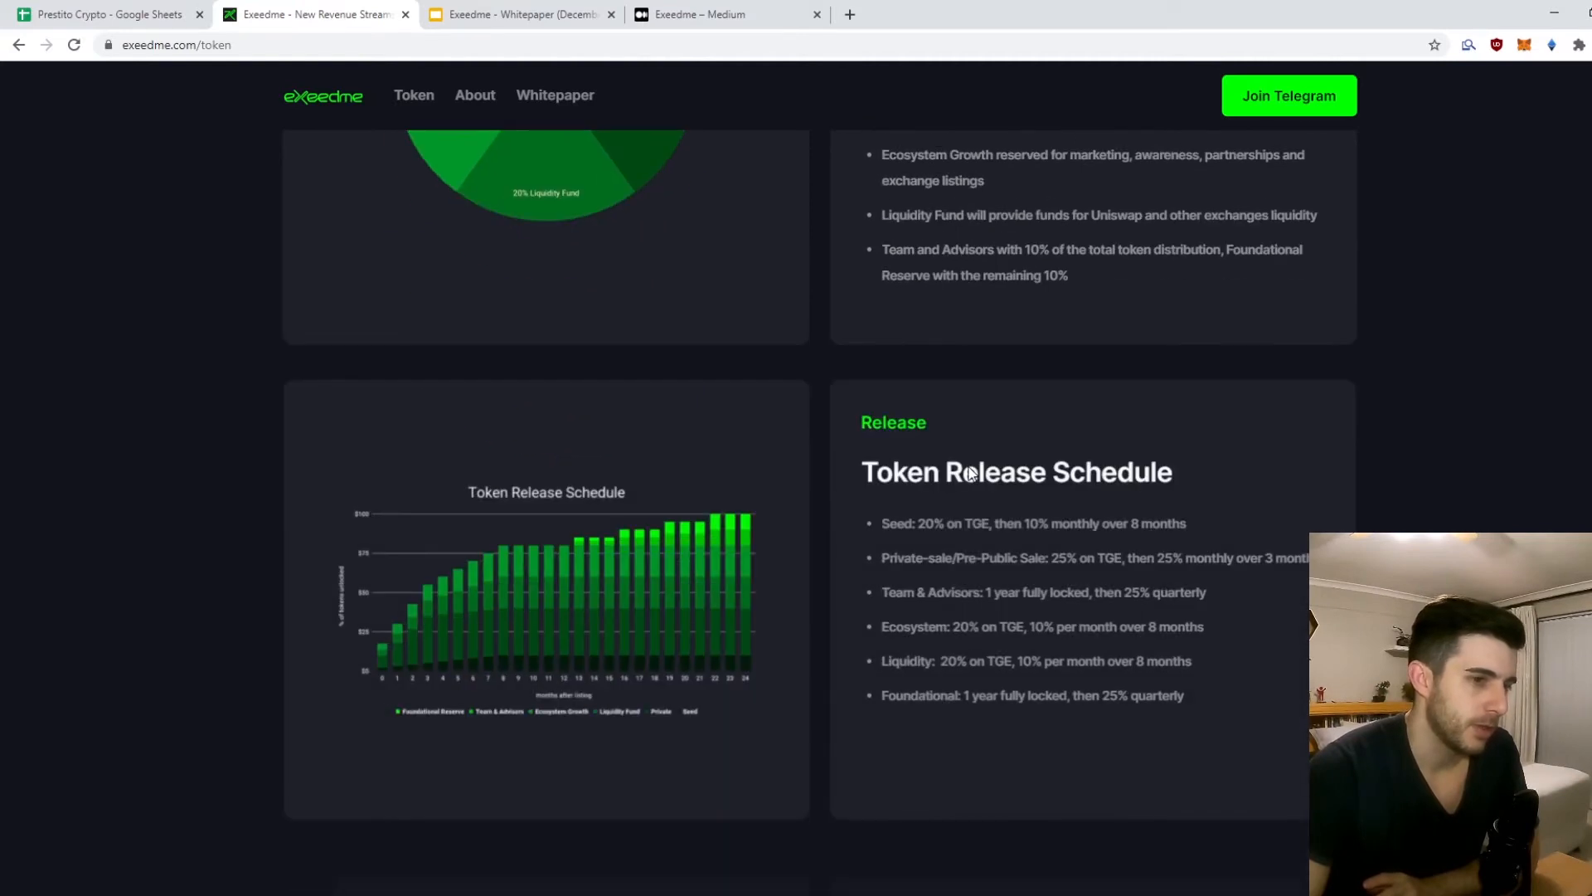
pyautogui.doubleClick(948, 557)
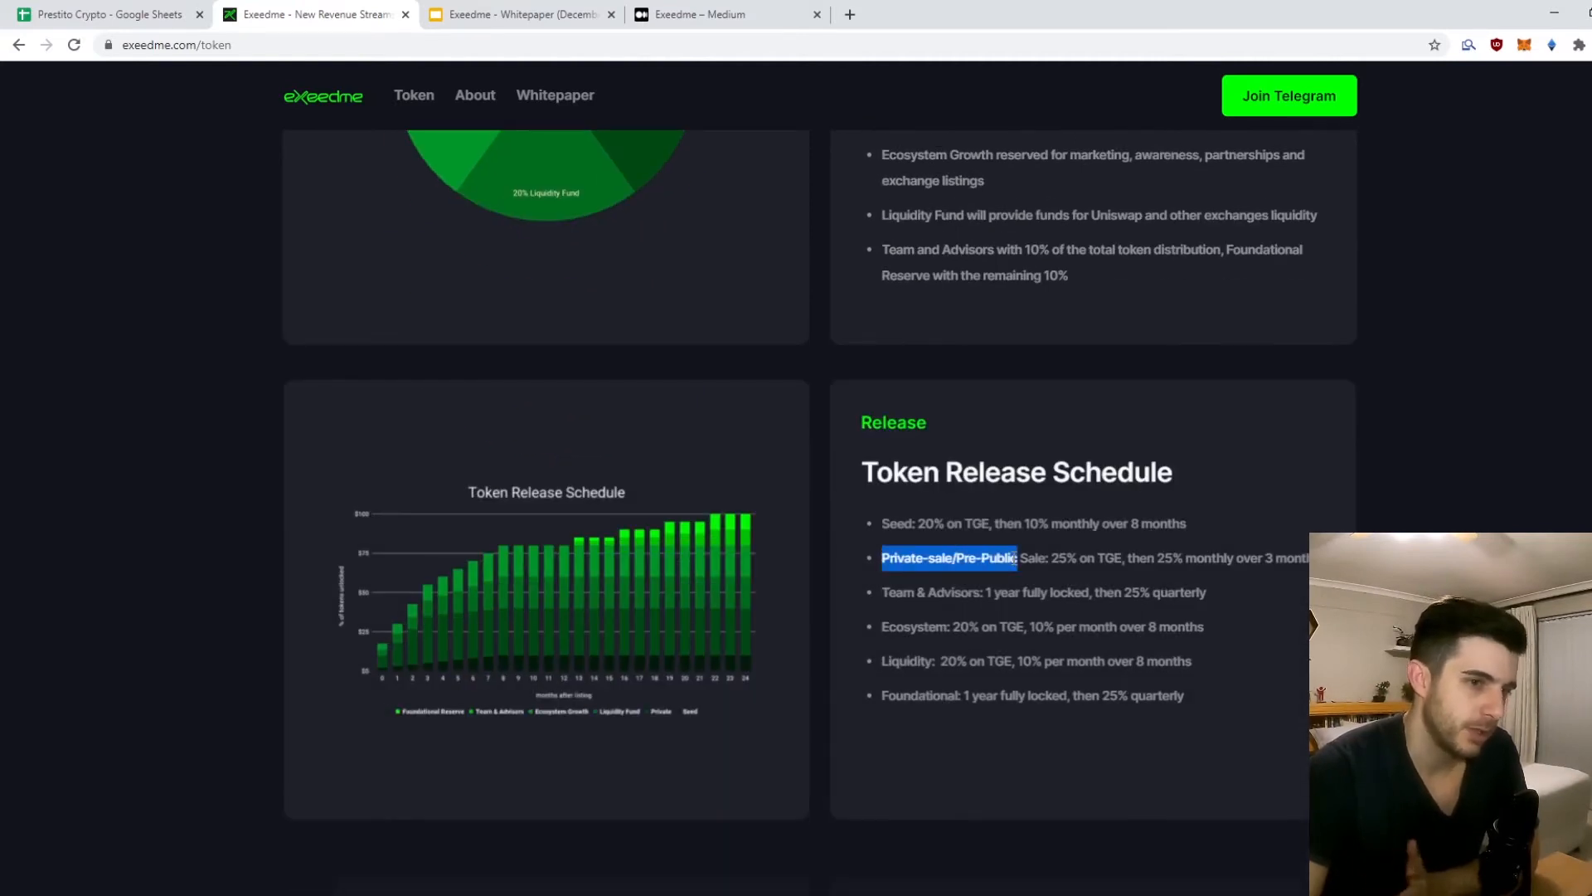
pyautogui.click(955, 518)
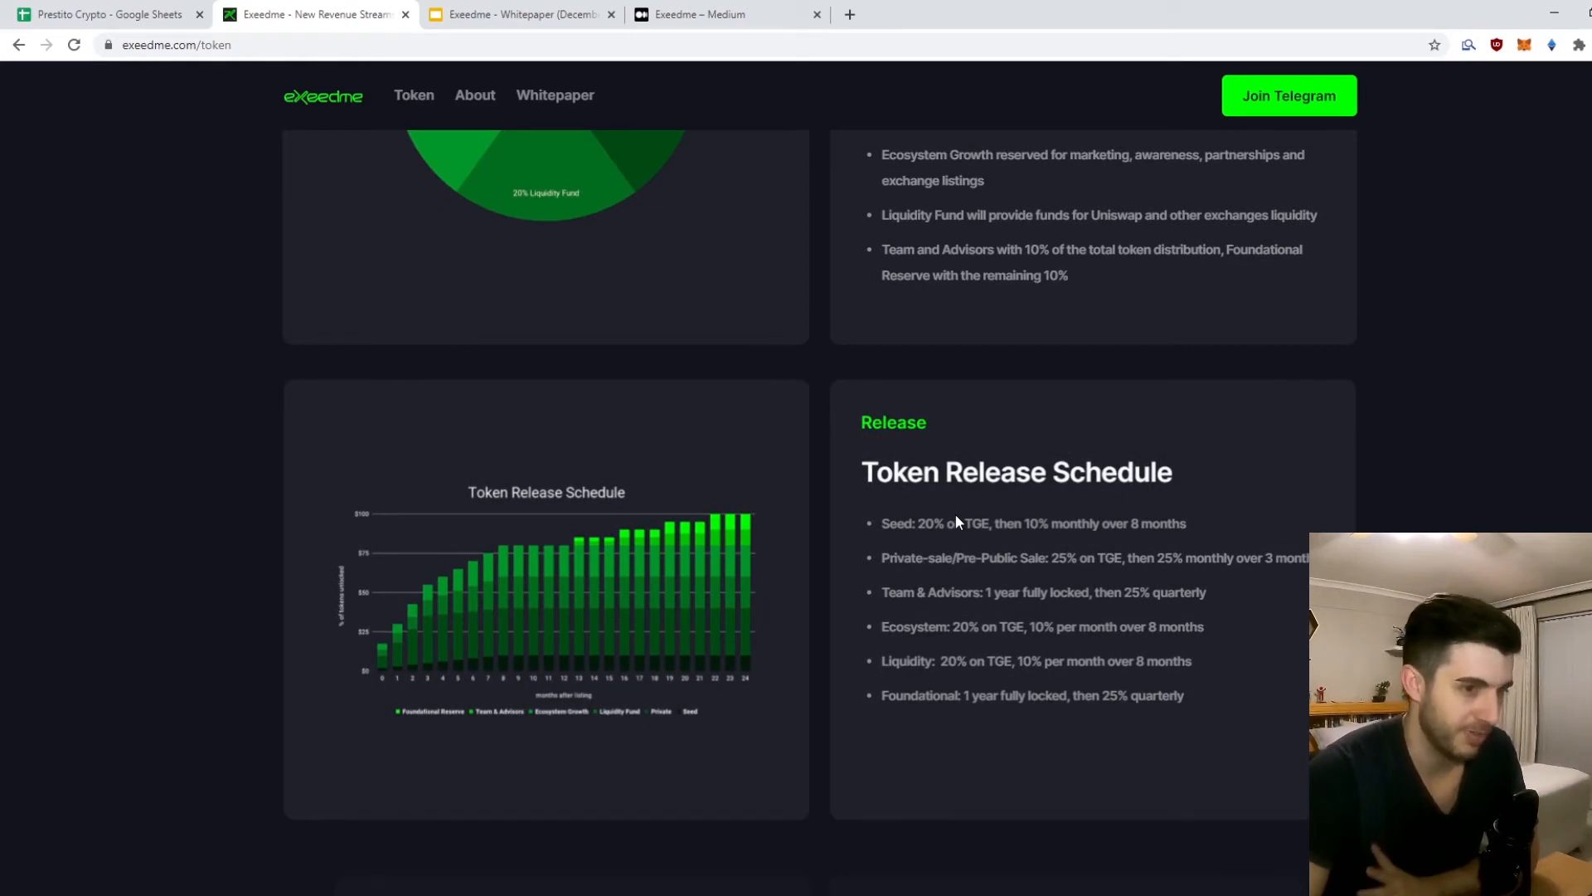
# Step: Continue down through the Token Metrics section to the bottom of the token page
pyautogui.scroll(-3)
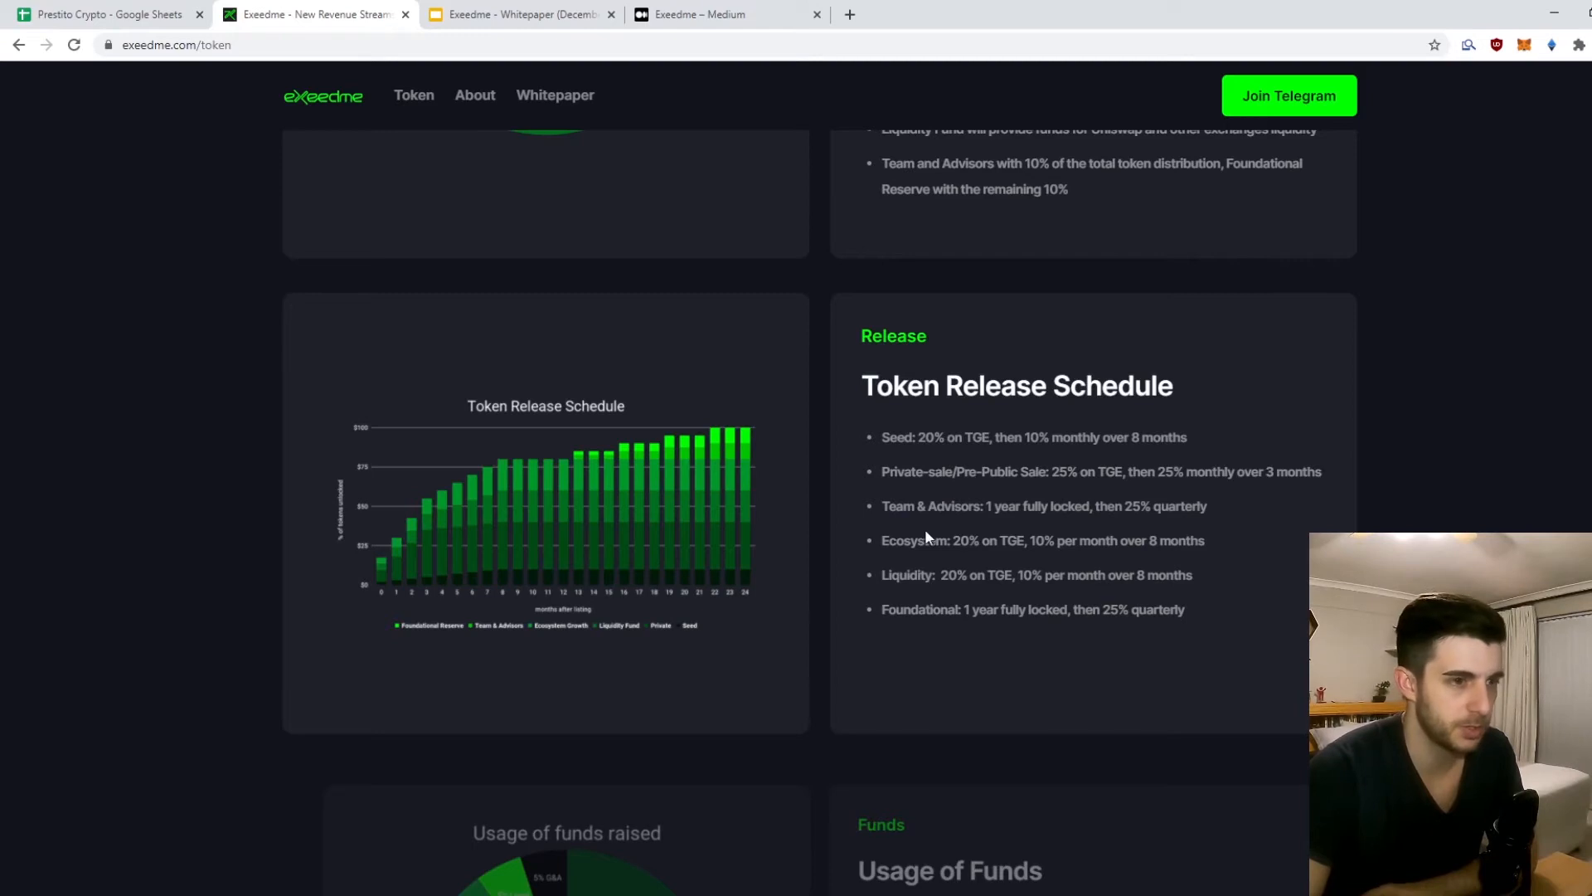
pyautogui.scroll(-3)
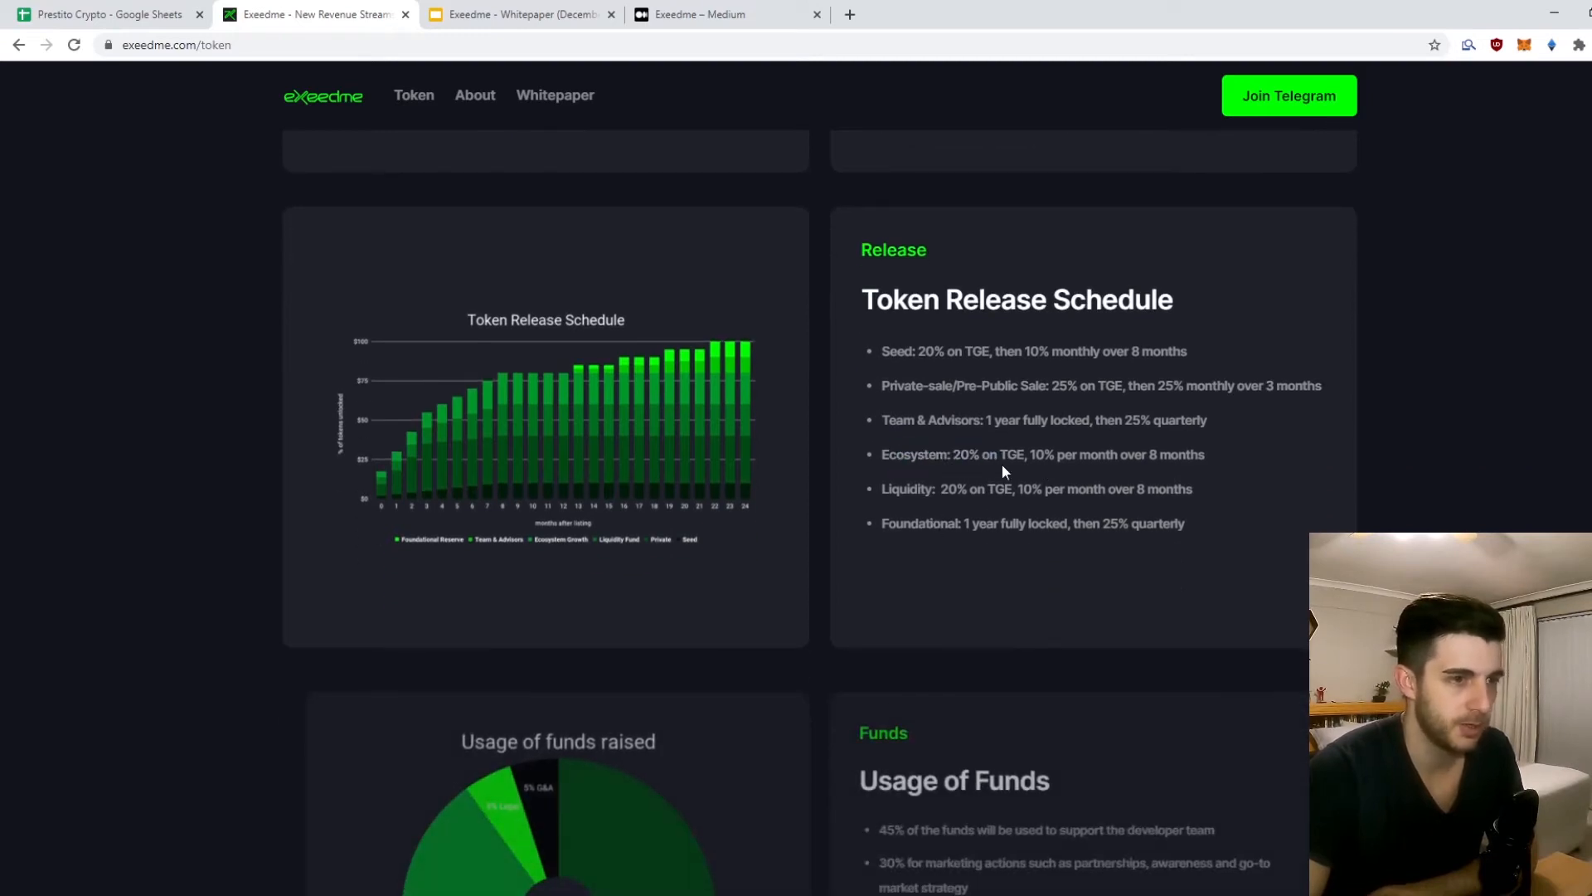
pyautogui.doubleClick(952, 487)
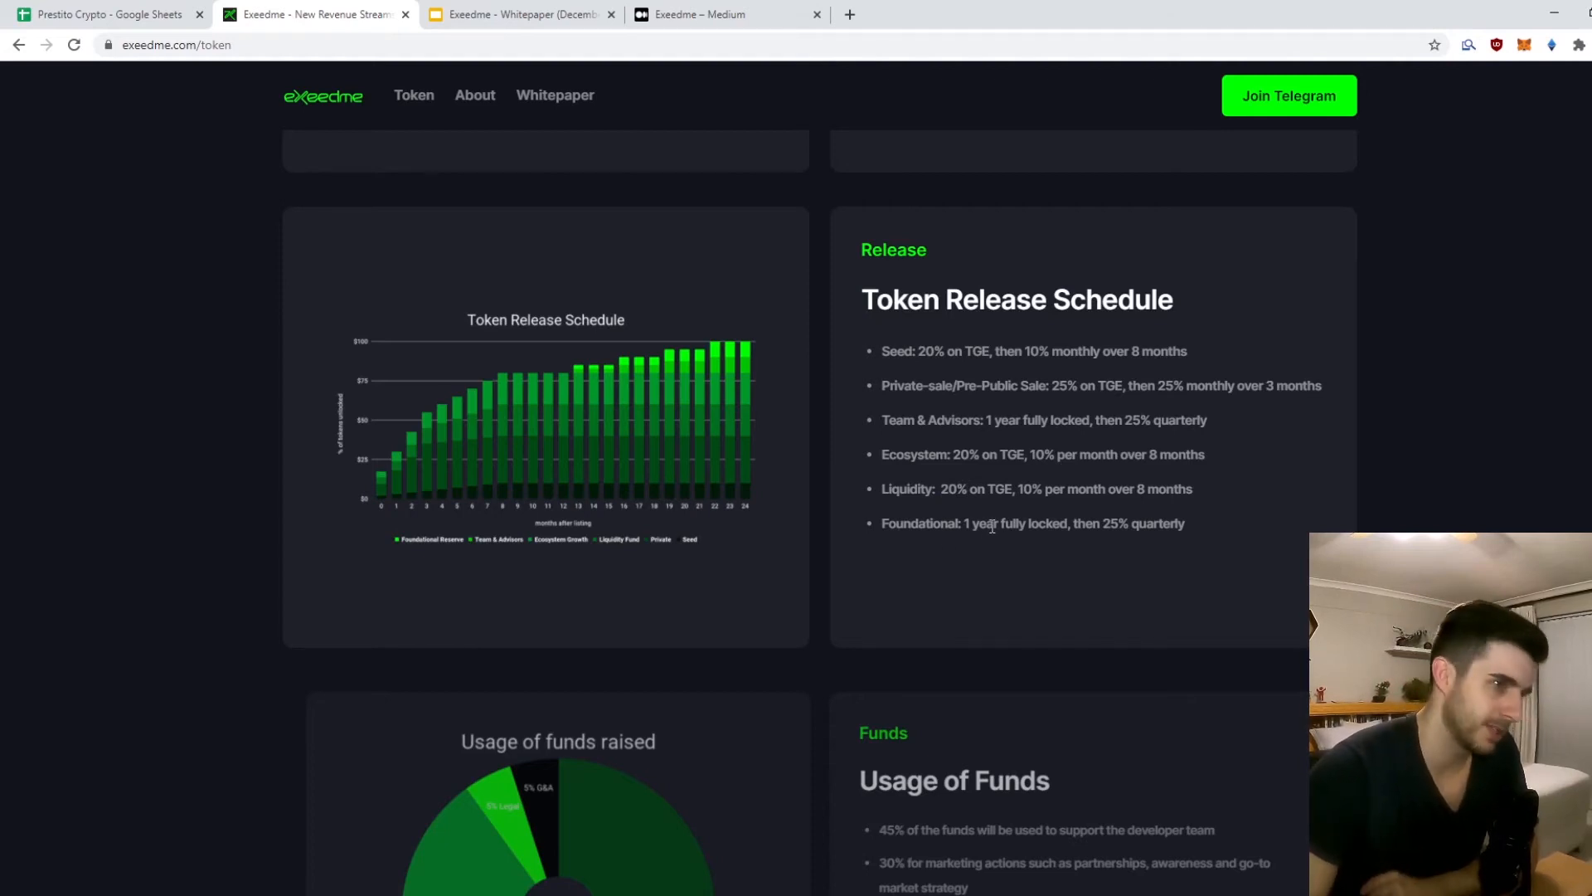
pyautogui.scroll(-3)
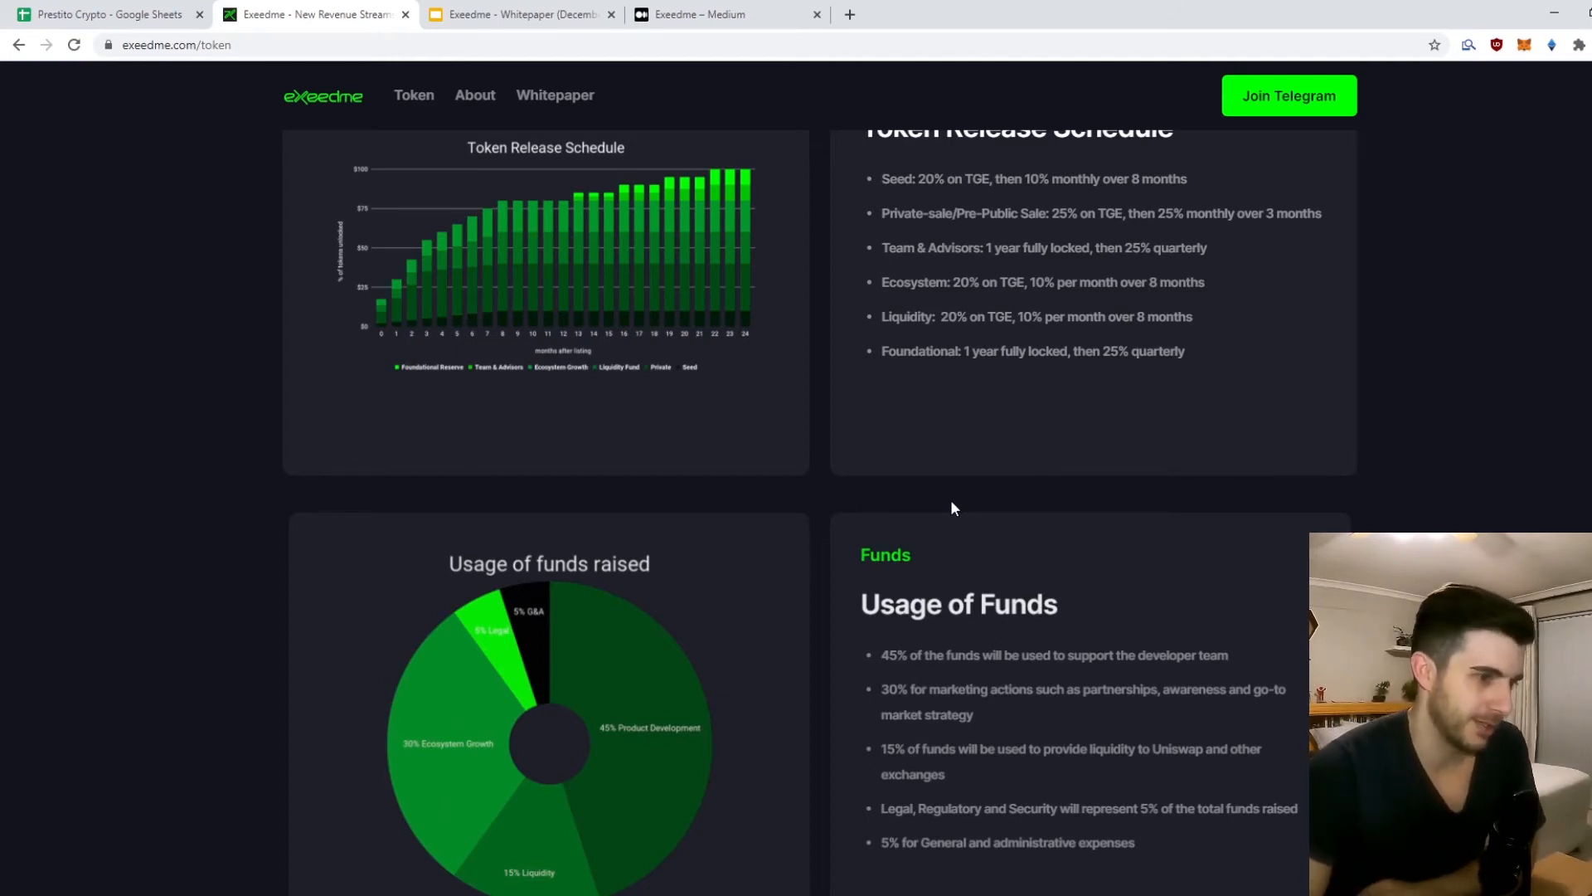
pyautogui.scroll(-3)
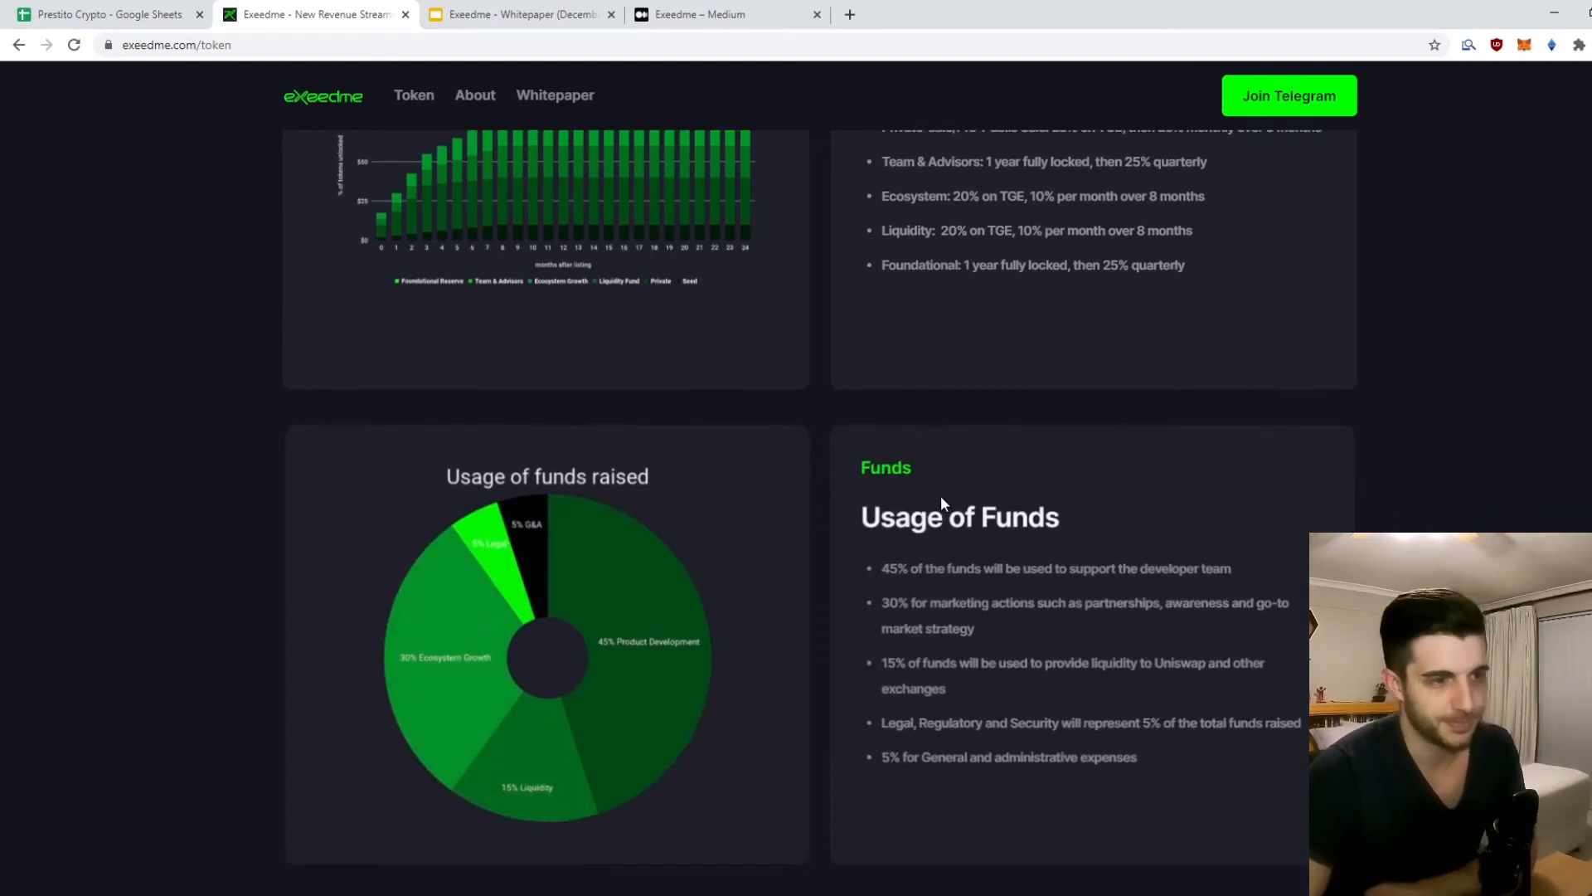
pyautogui.scroll(-3)
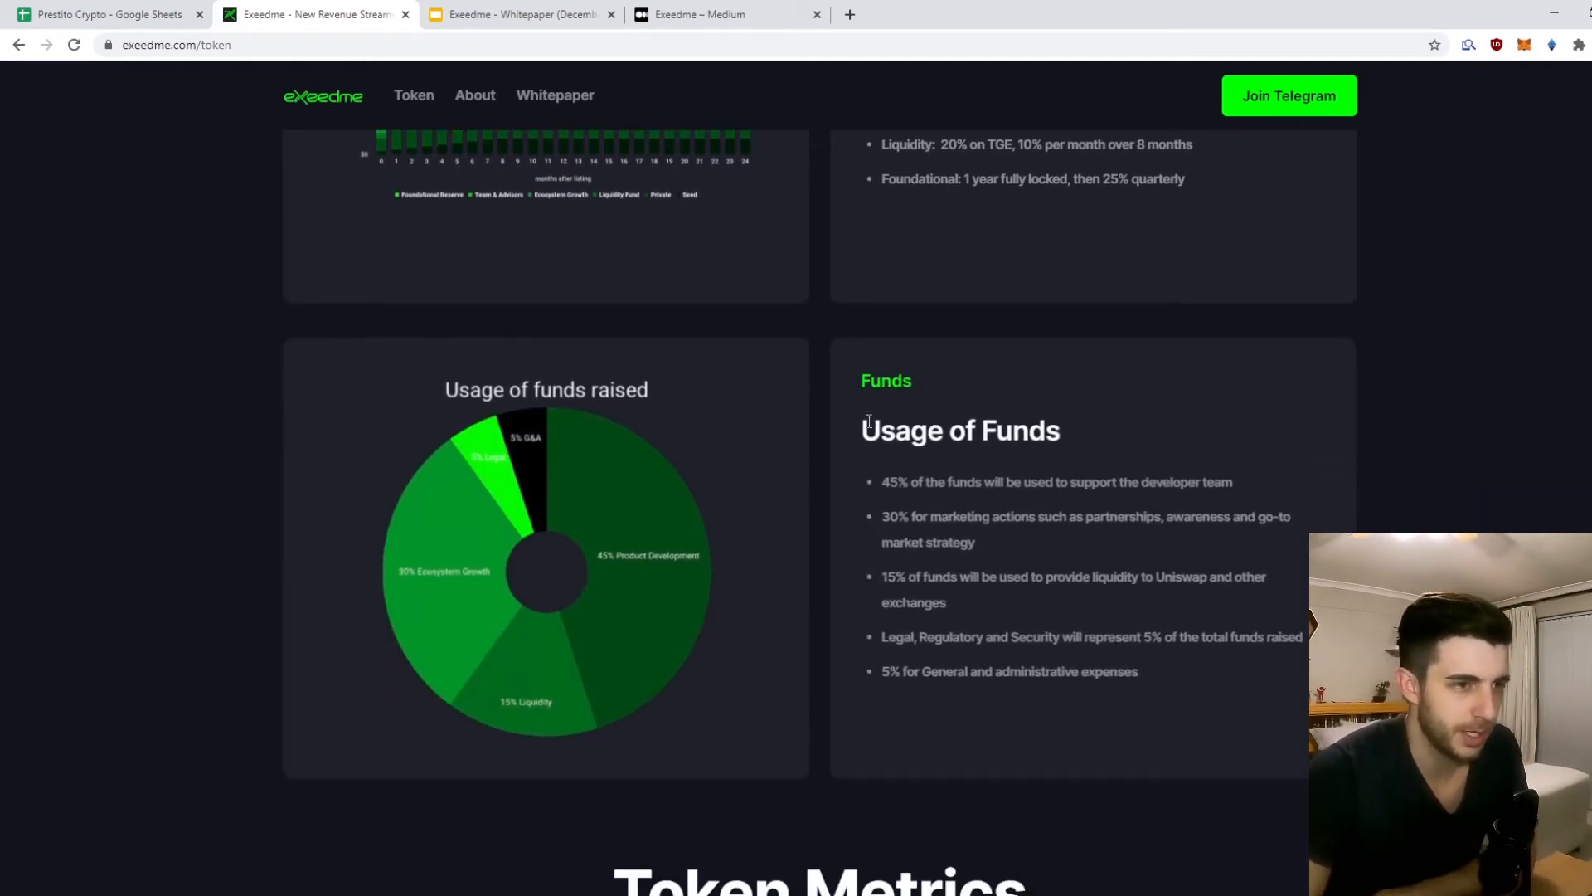
pyautogui.moveTo(1012, 537)
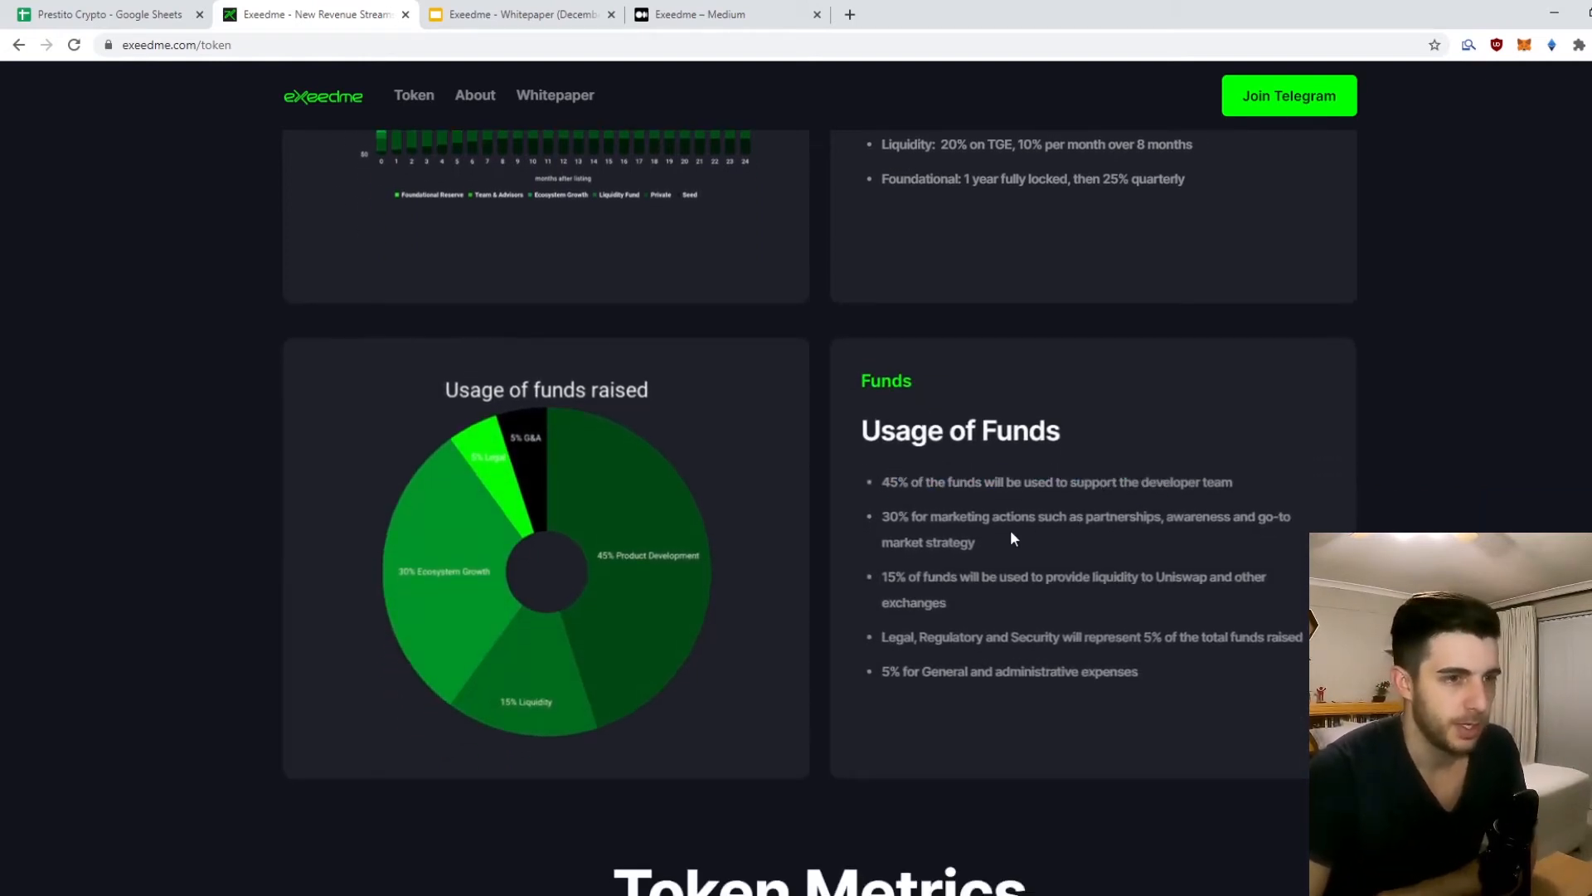
pyautogui.moveTo(902, 562)
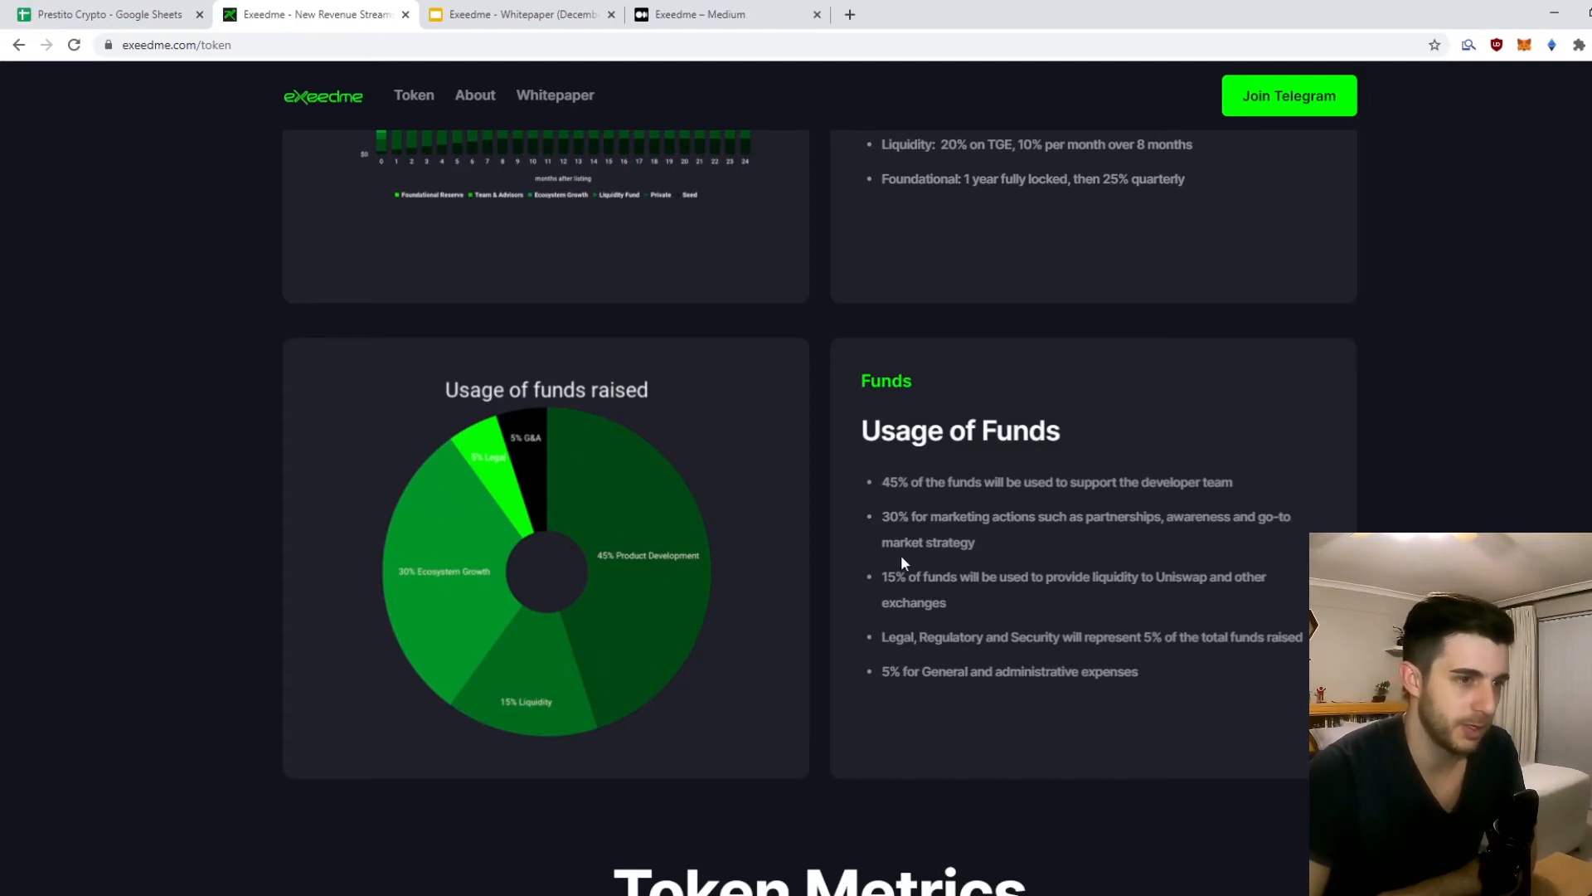
pyautogui.moveTo(1117, 514)
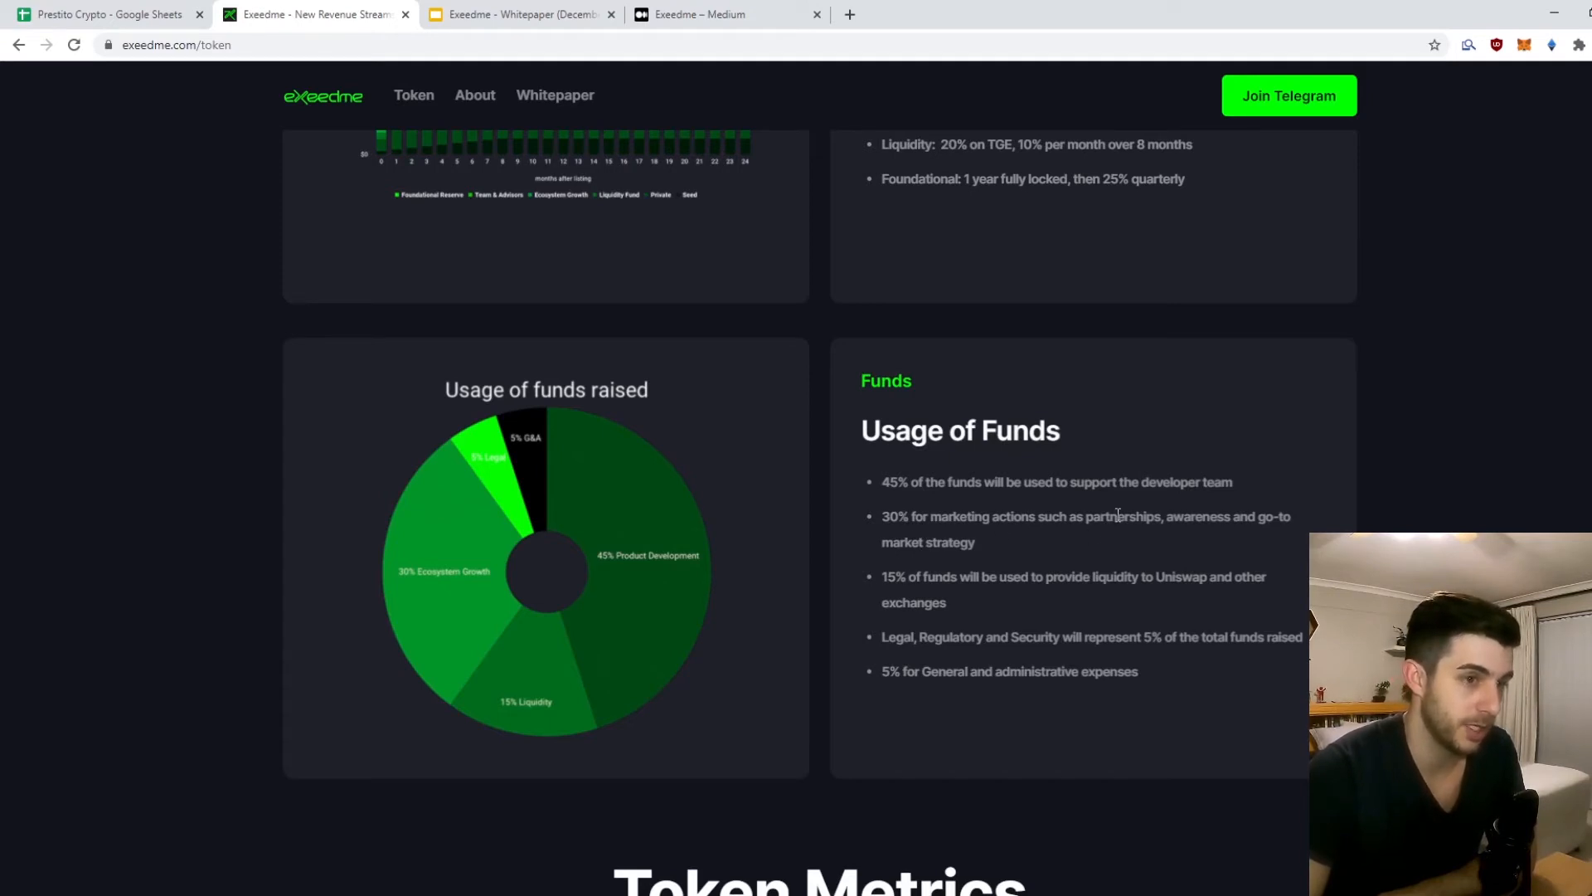
pyautogui.moveTo(1040, 532)
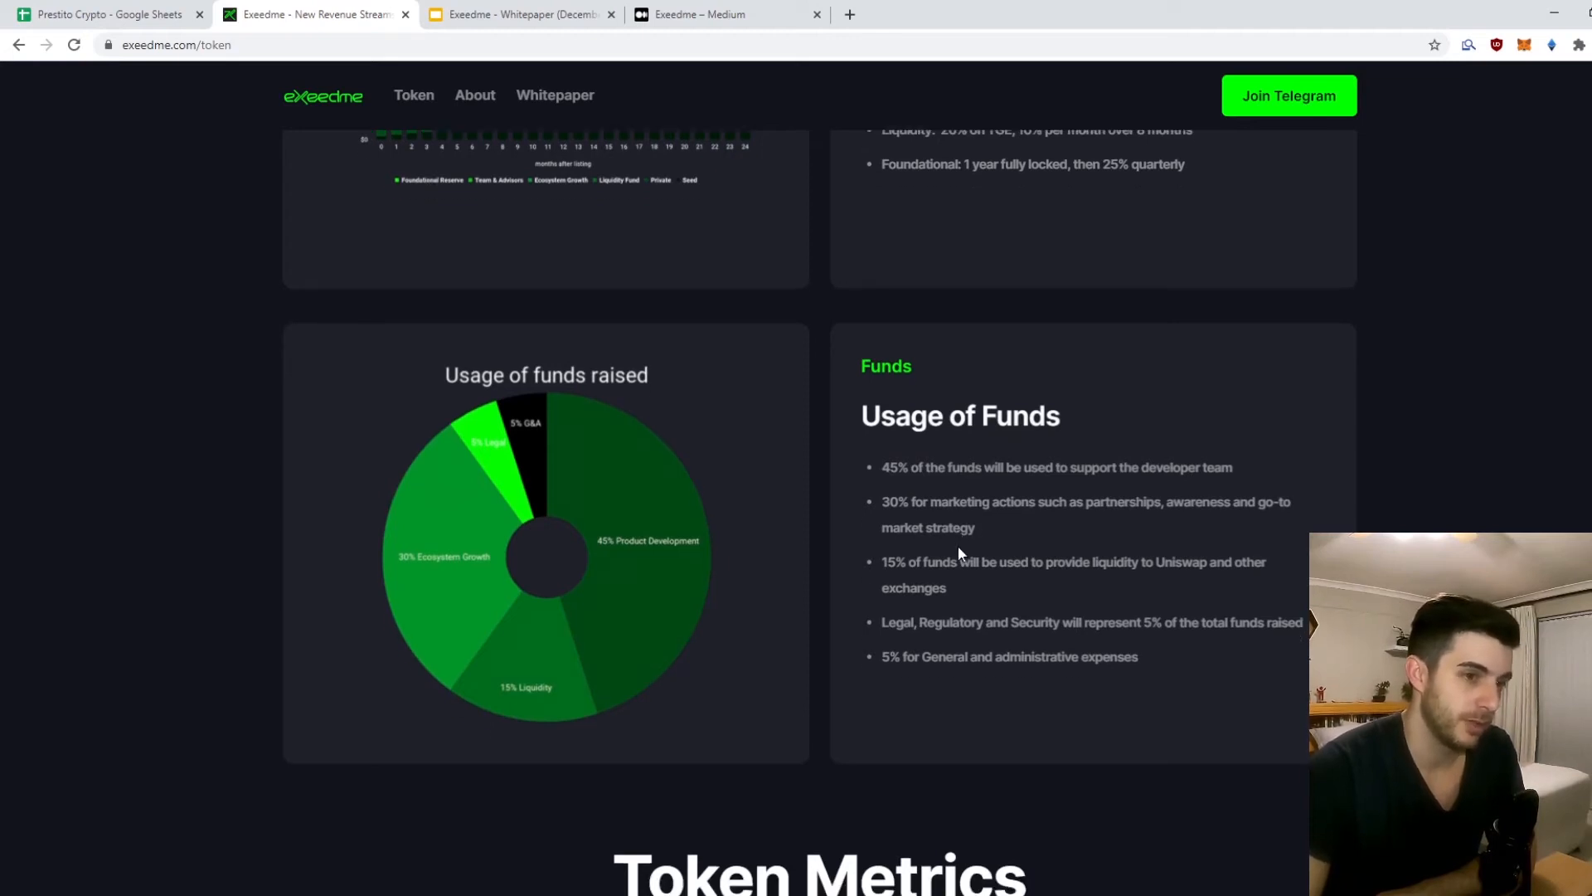
pyautogui.scroll(-3)
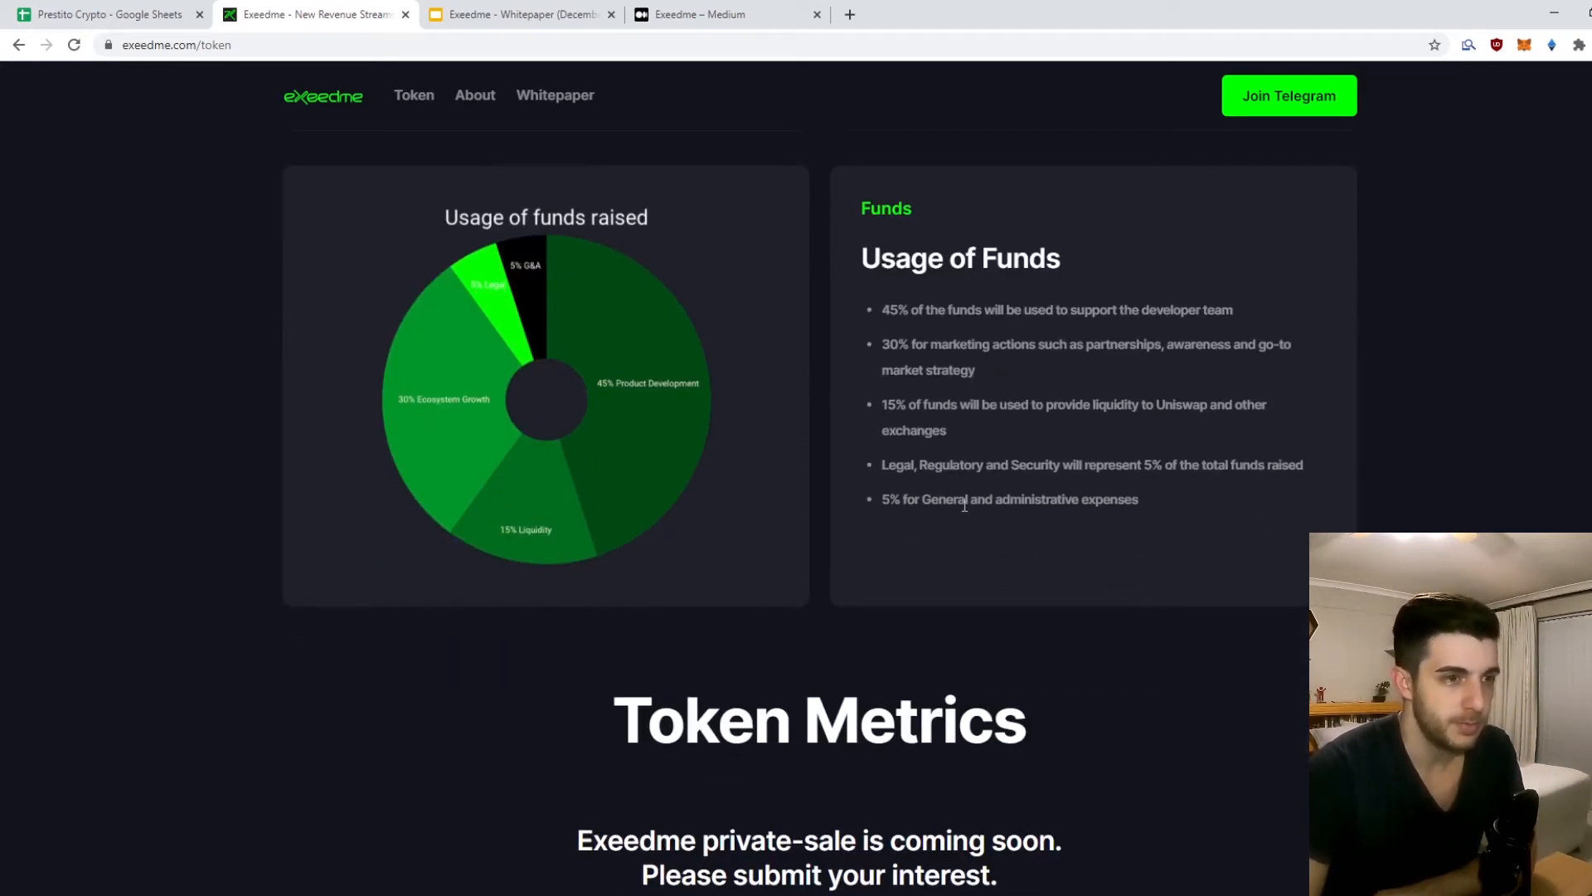
pyautogui.scroll(-3)
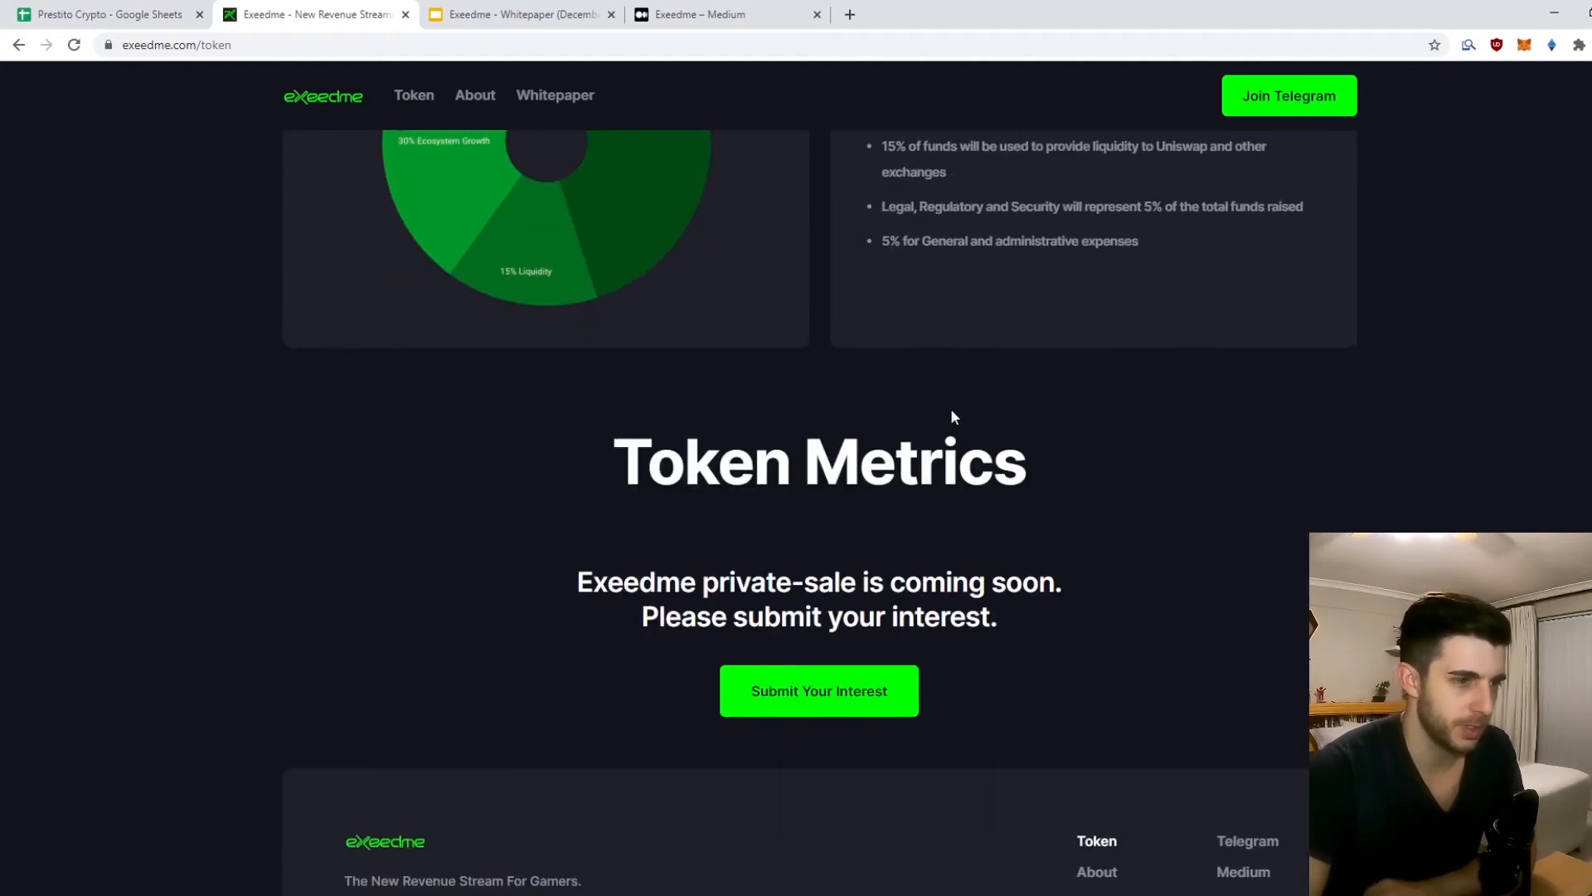
pyautogui.scroll(-3)
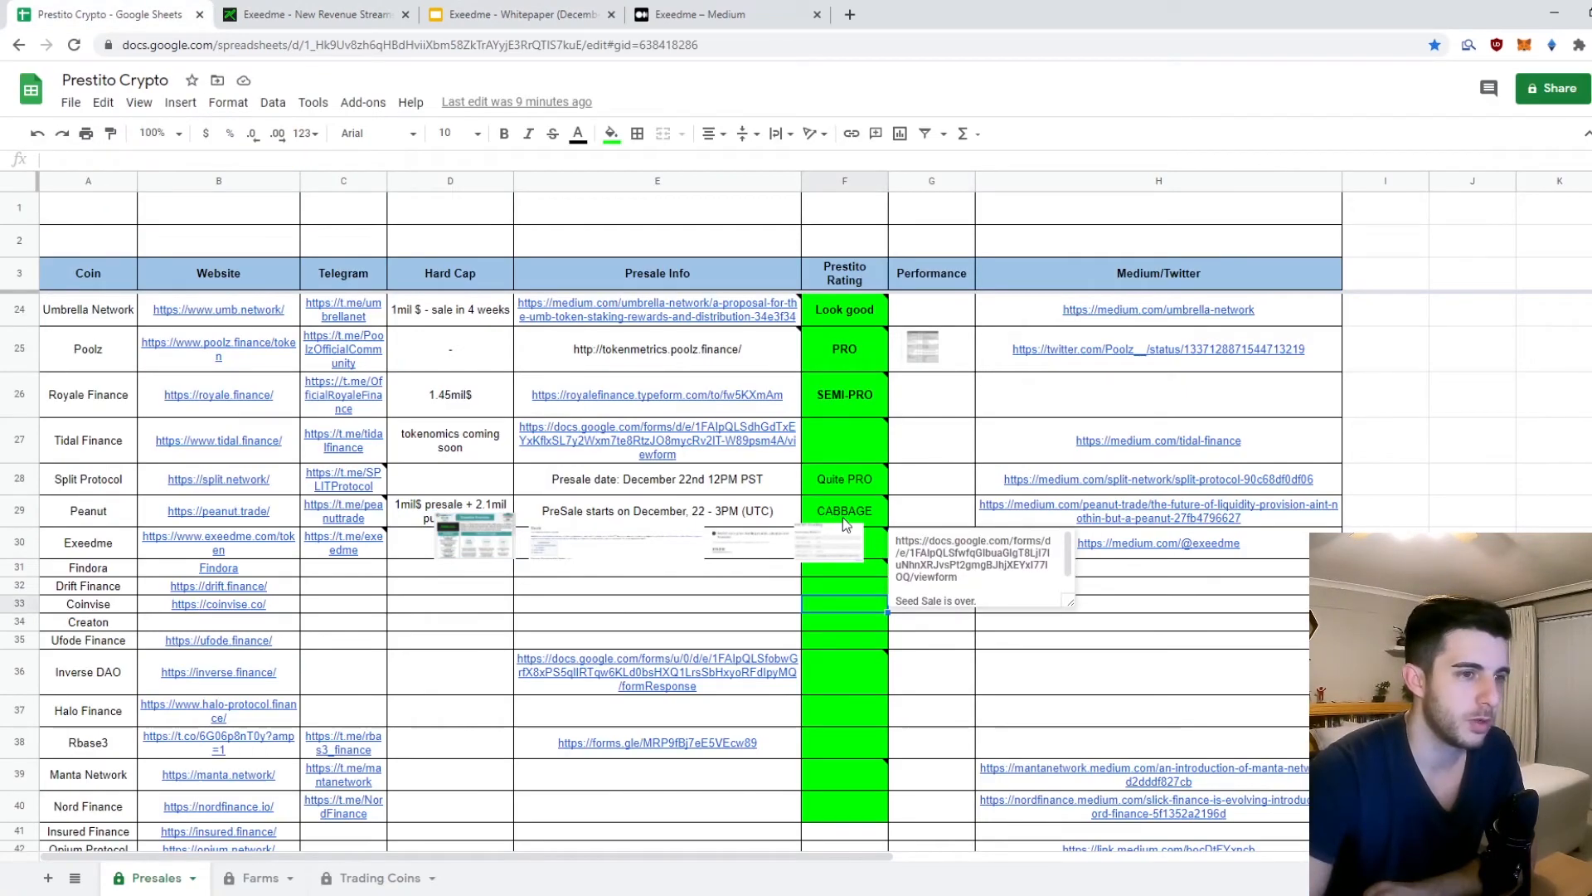
# Step: Switch to the Prestito Crypto presale tracker tab in Google Sheets
pyautogui.click(517, 15)
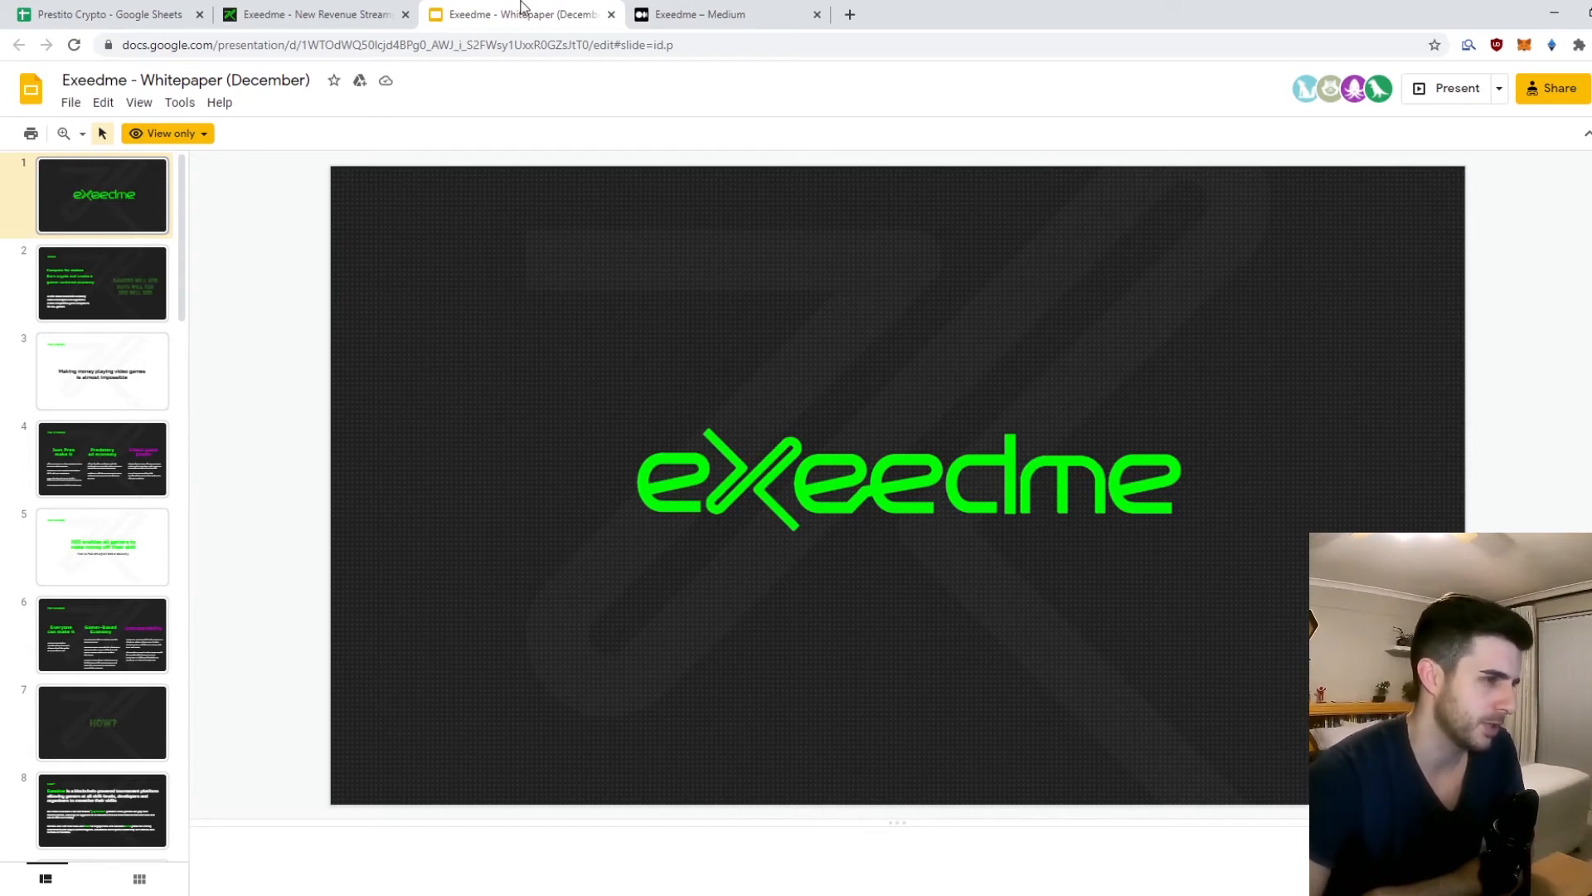
pyautogui.moveTo(535, 153)
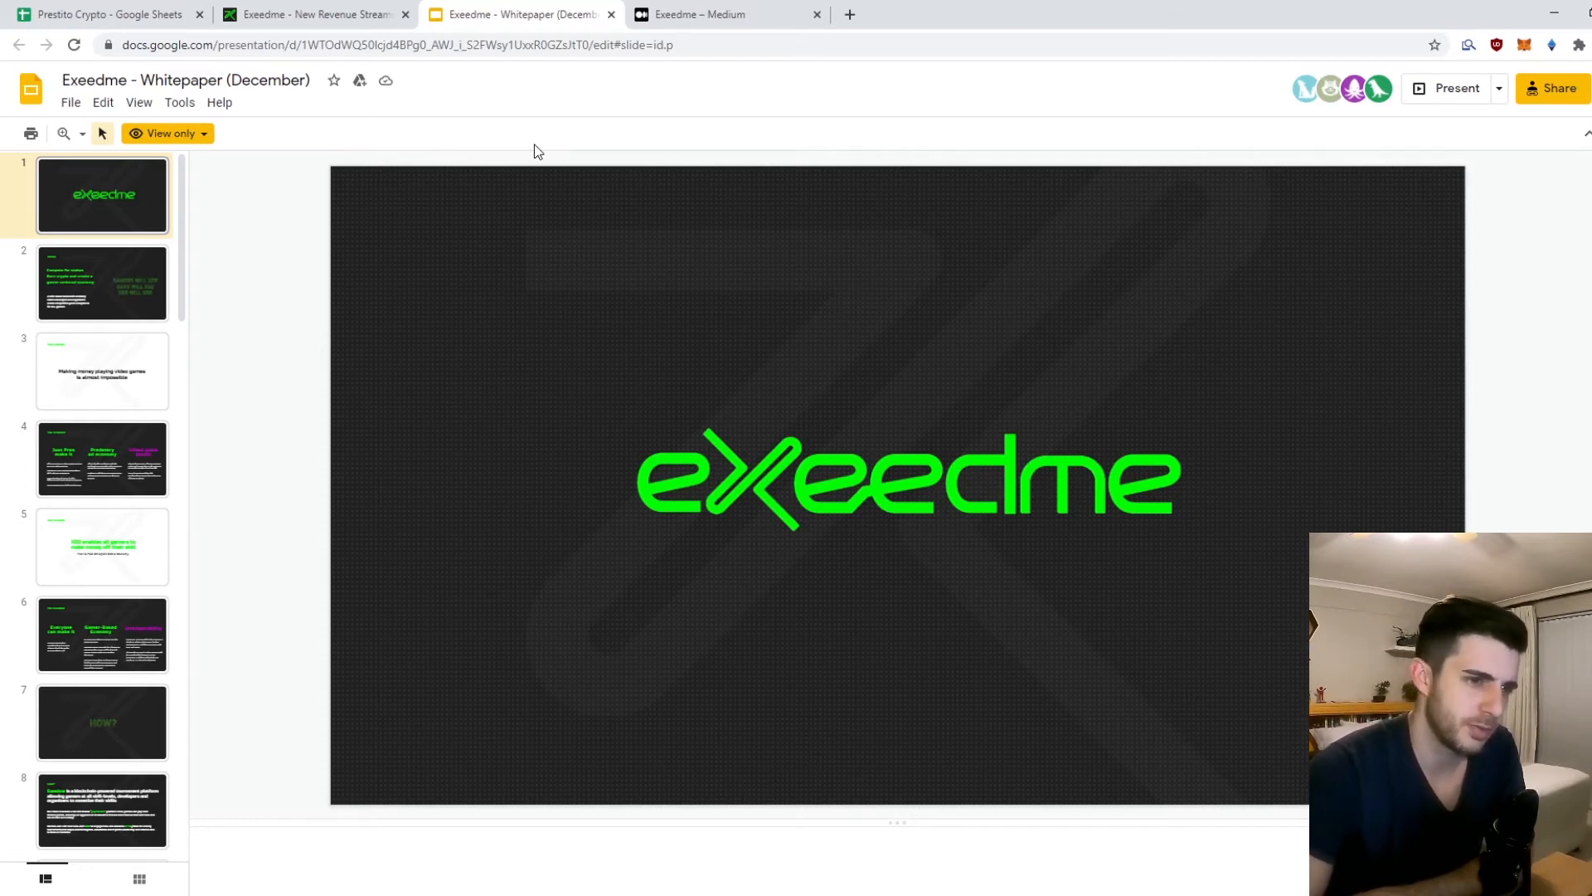
pyautogui.moveTo(299, 243)
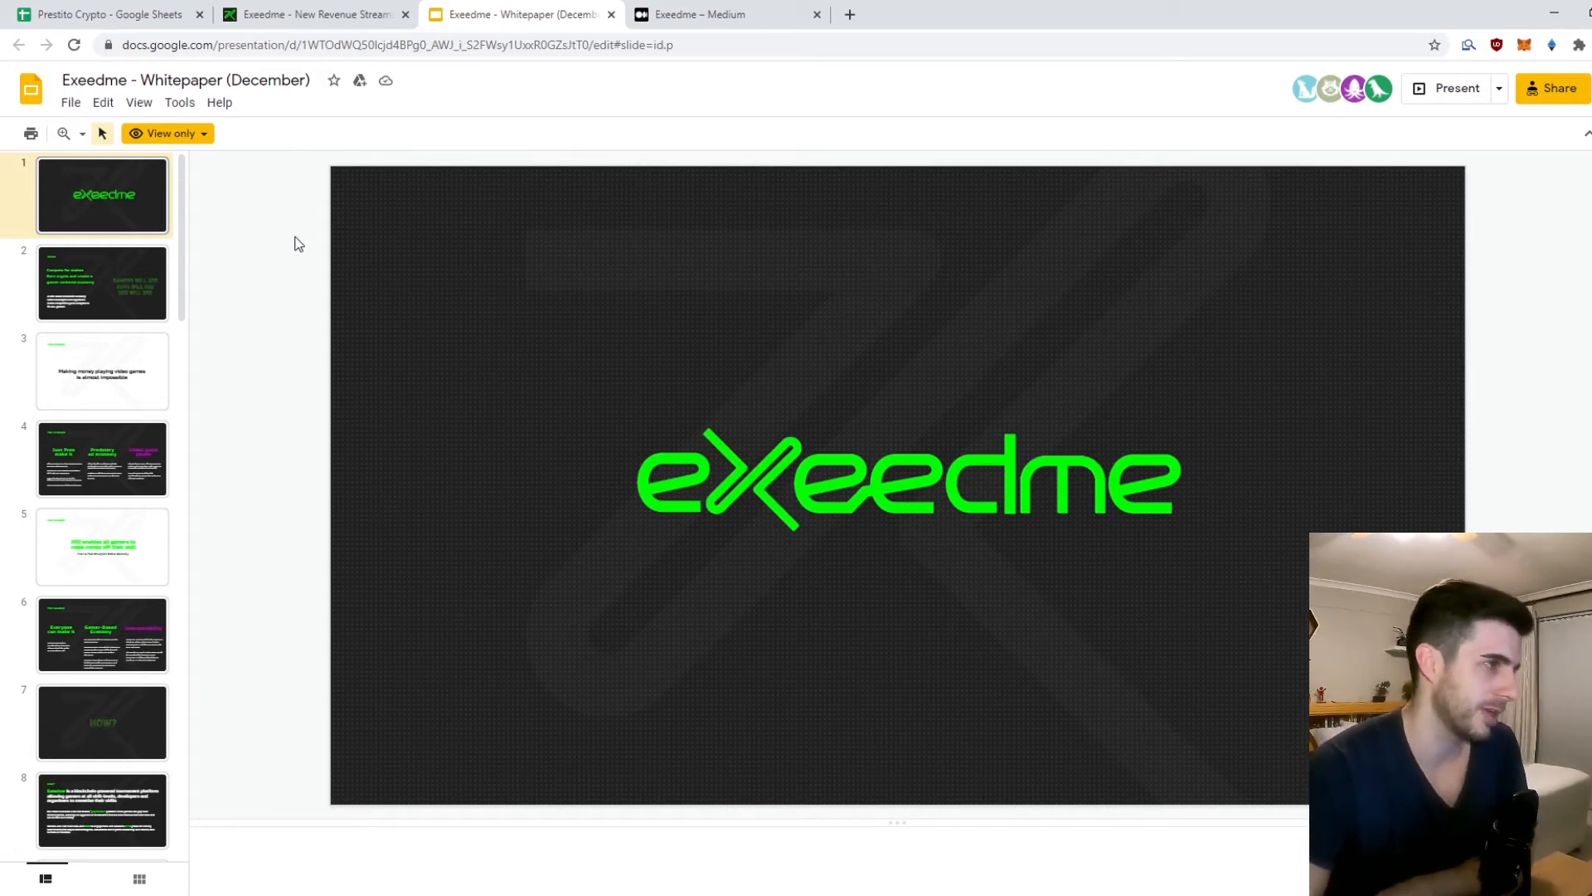
# Step: Reveal the whitepaper deck's slide thumbnails down through slide 12
pyautogui.scroll(-3)
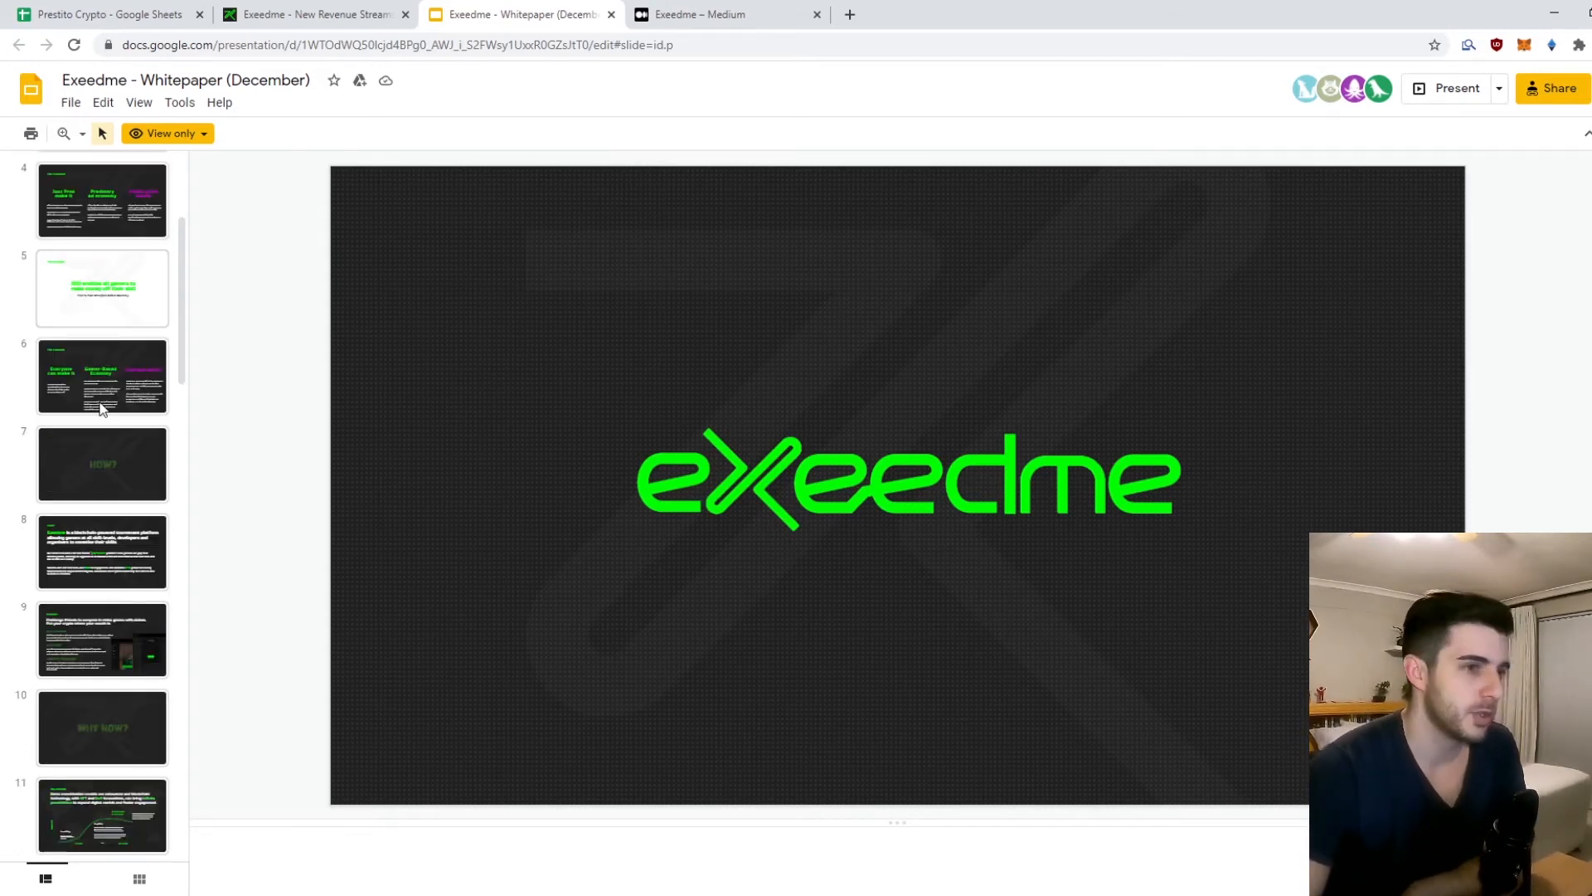
pyautogui.scroll(-3)
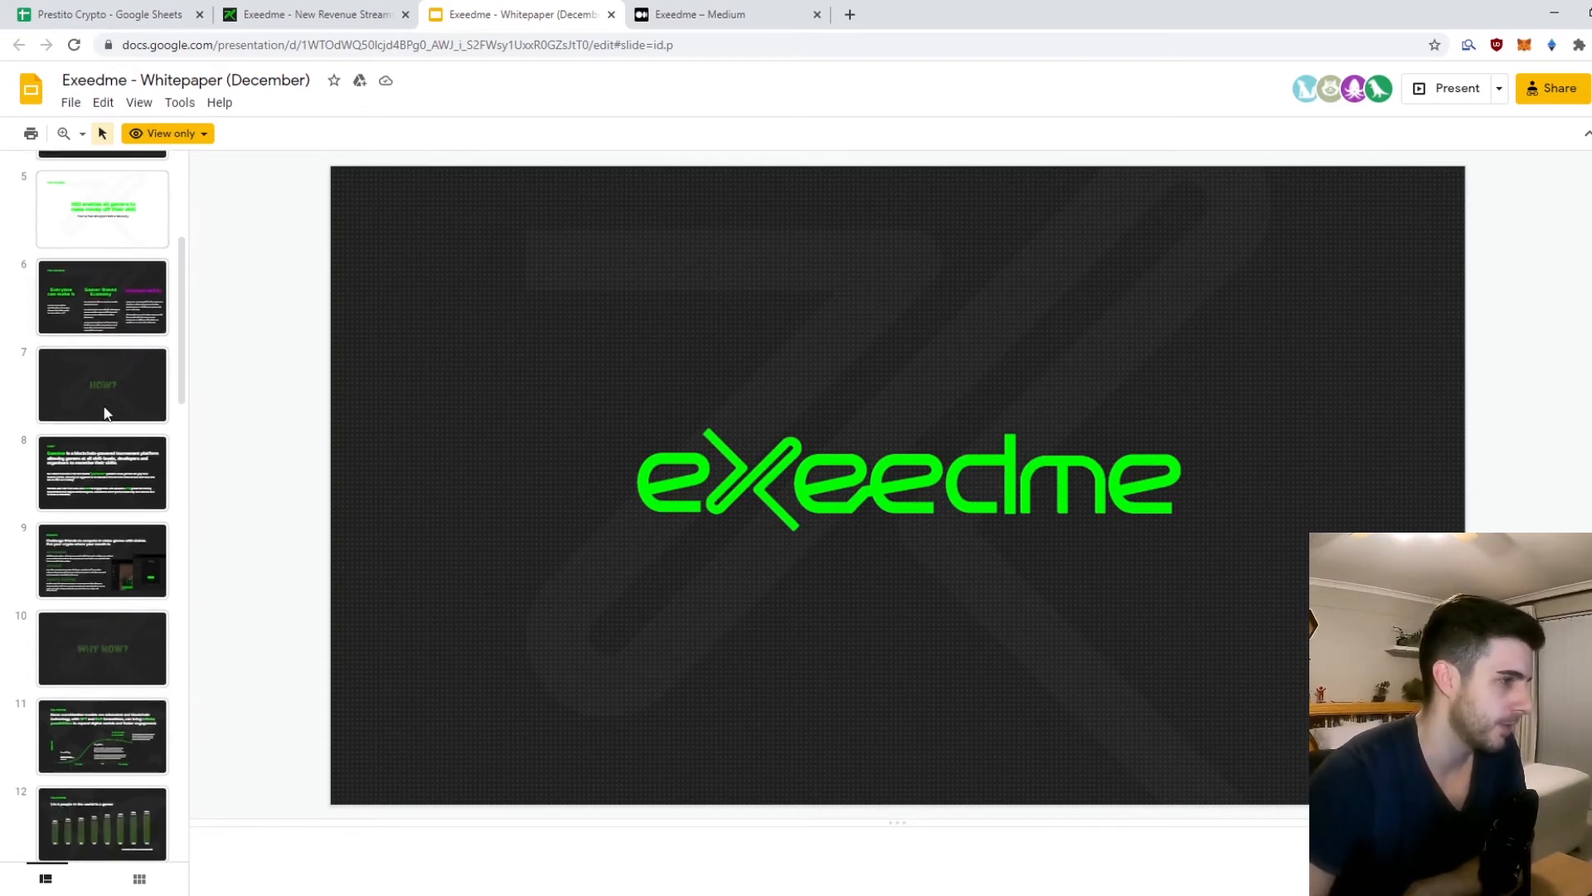
# Step: Read slide 8's play-to-earn vision paragraph, then move to slide 9, the Product slide
pyautogui.click(101, 464)
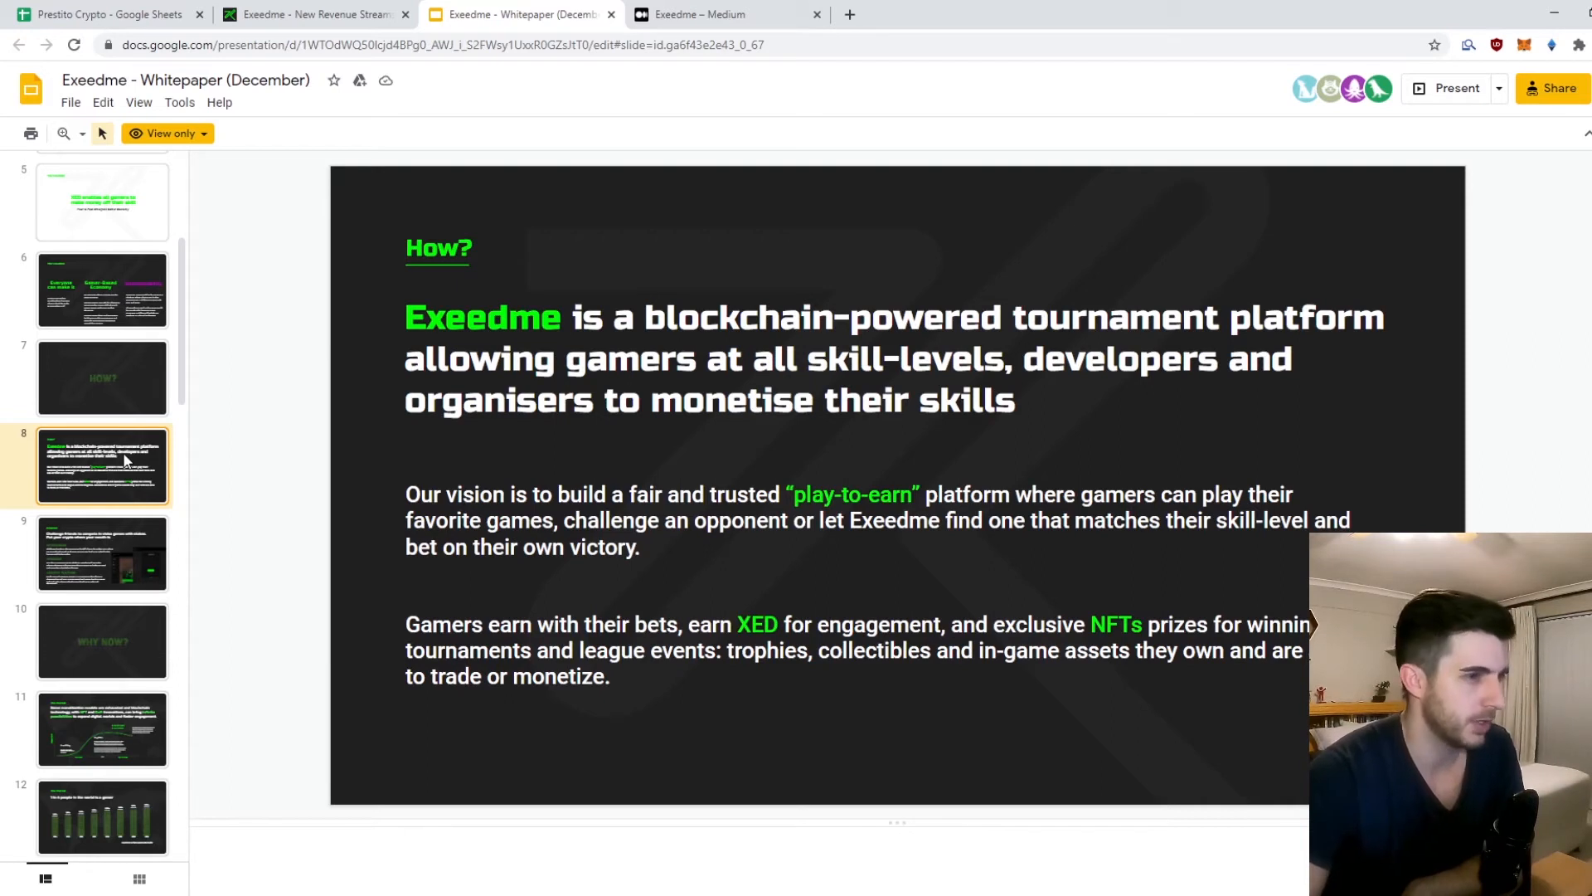
pyautogui.moveTo(426, 282)
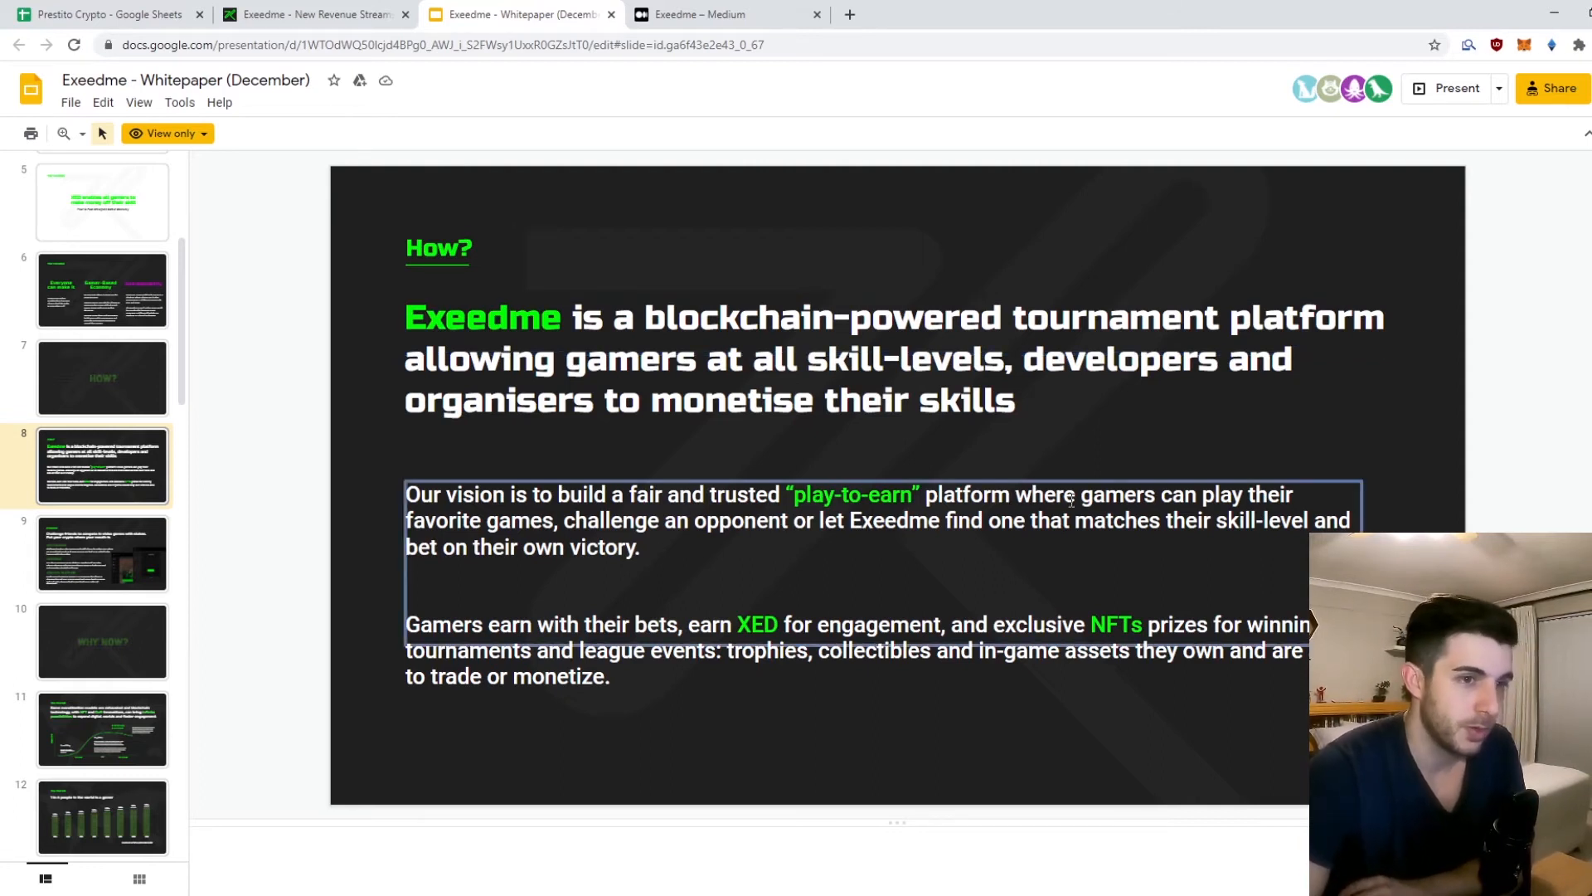
pyautogui.moveTo(779, 514)
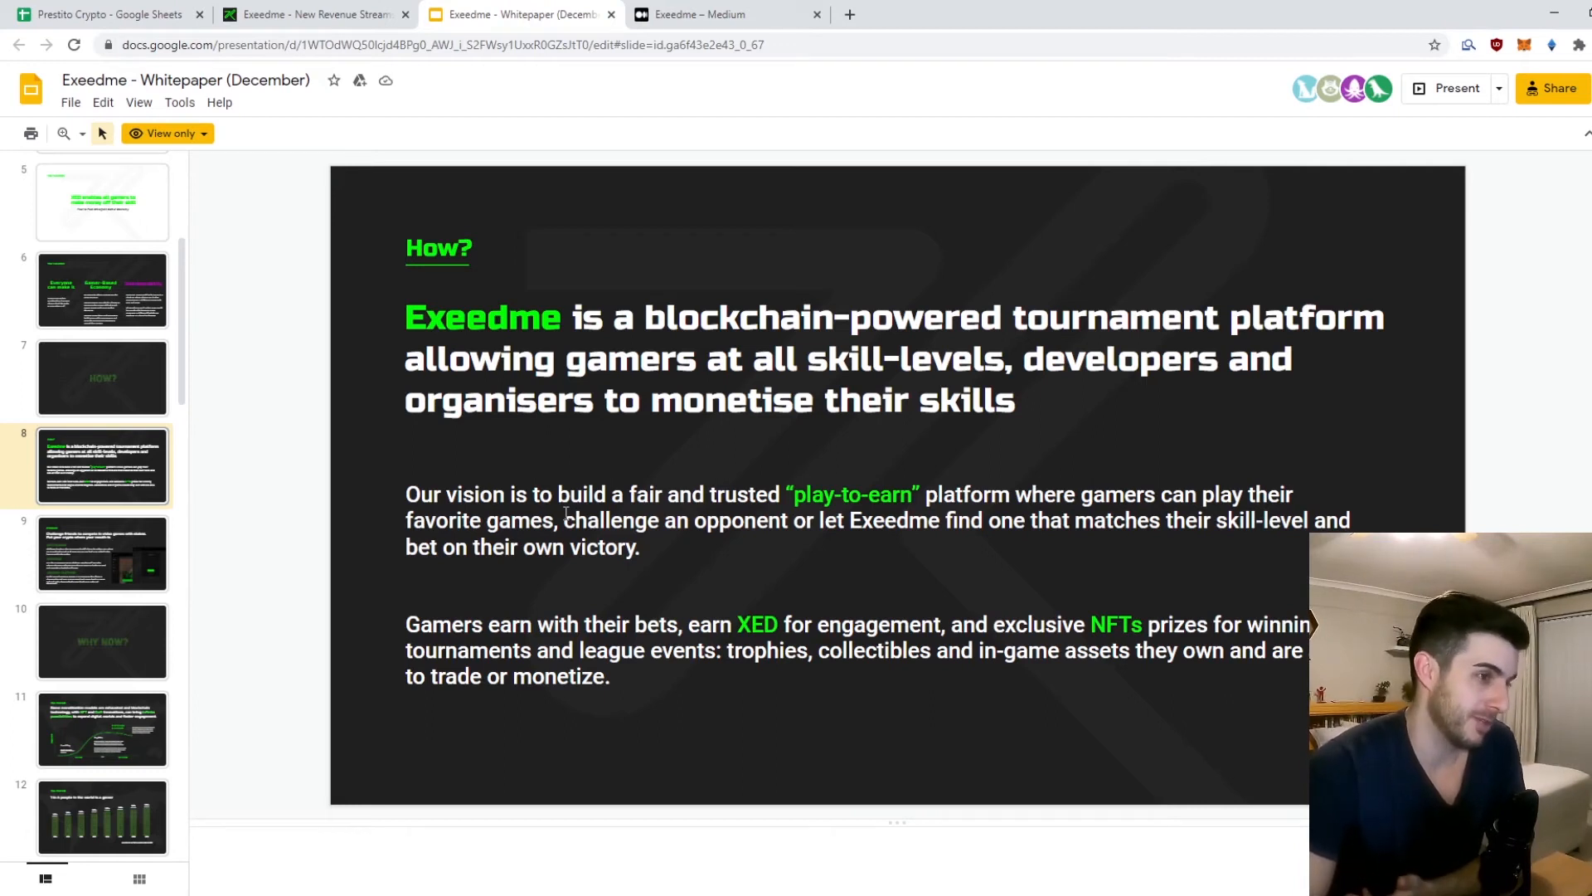
pyautogui.click(630, 519)
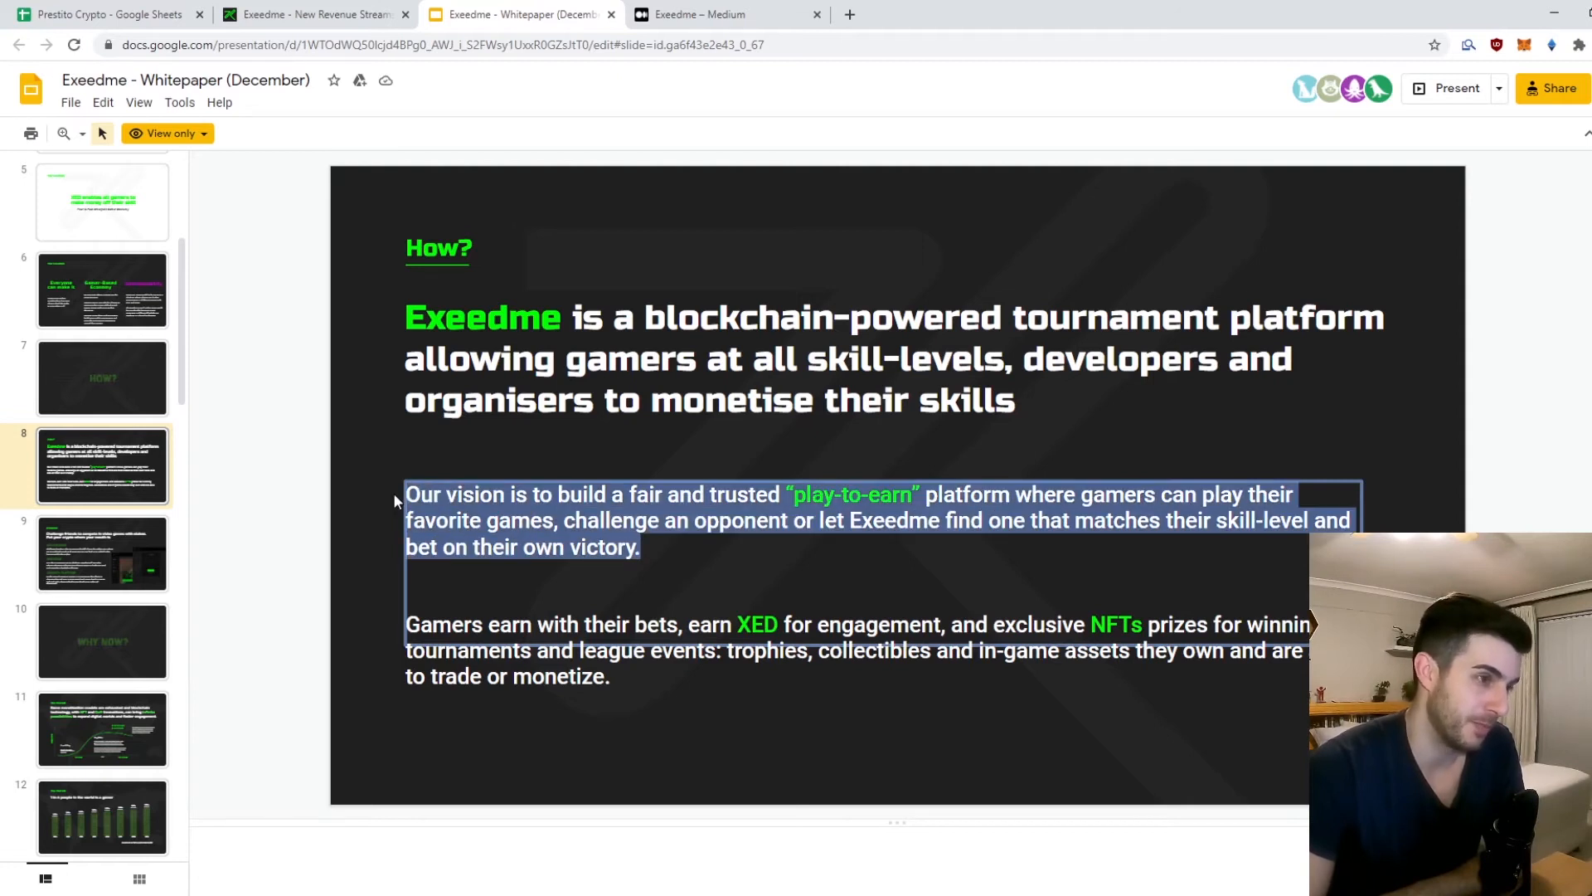
pyautogui.click(711, 752)
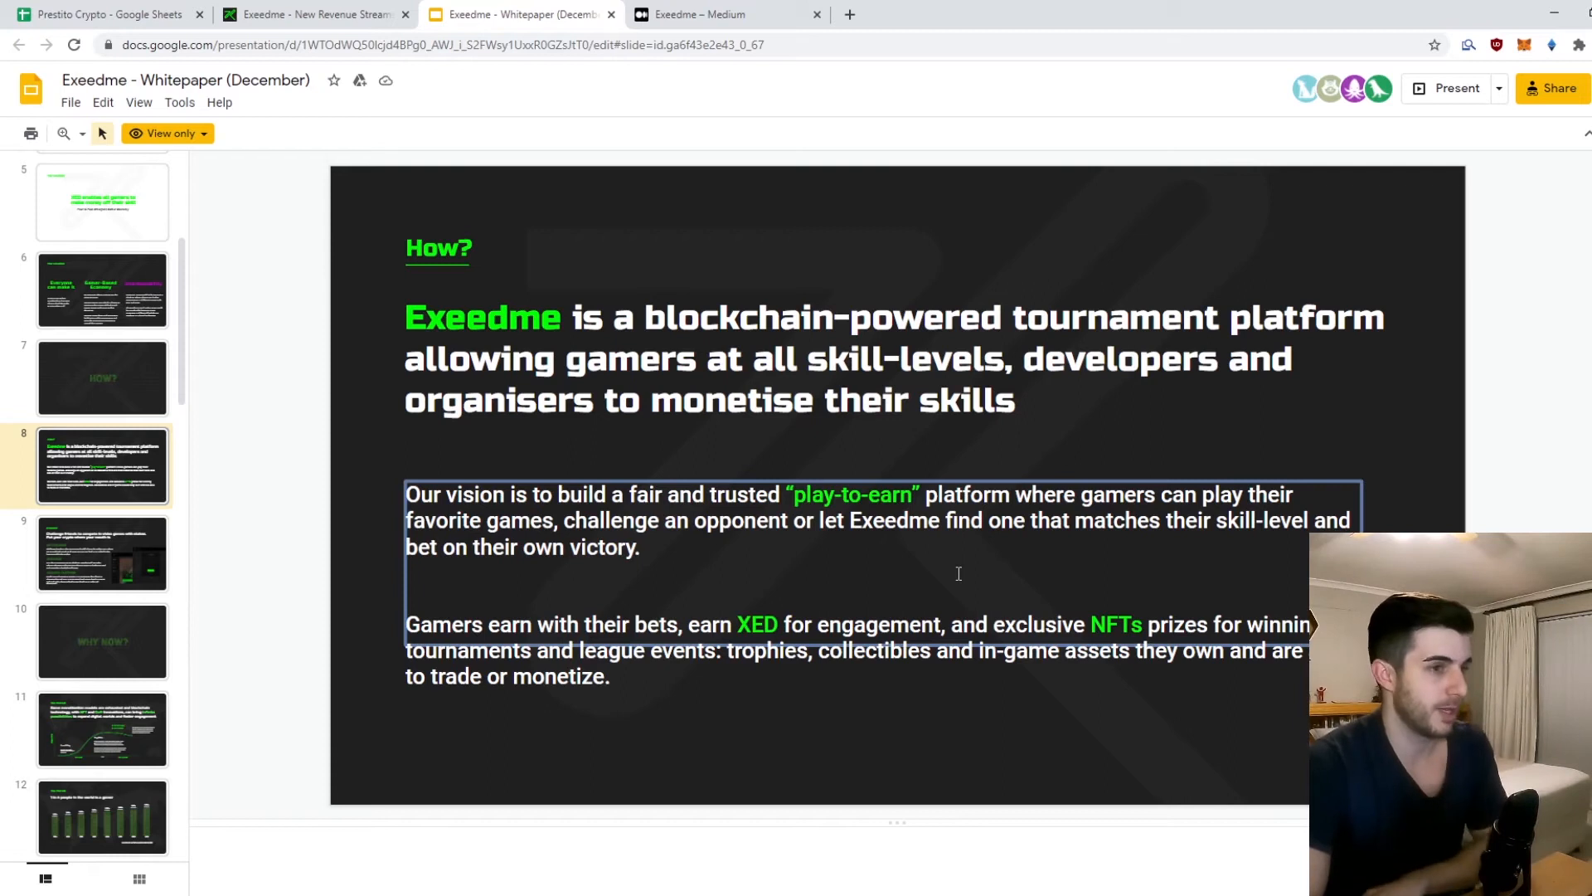
pyautogui.click(101, 554)
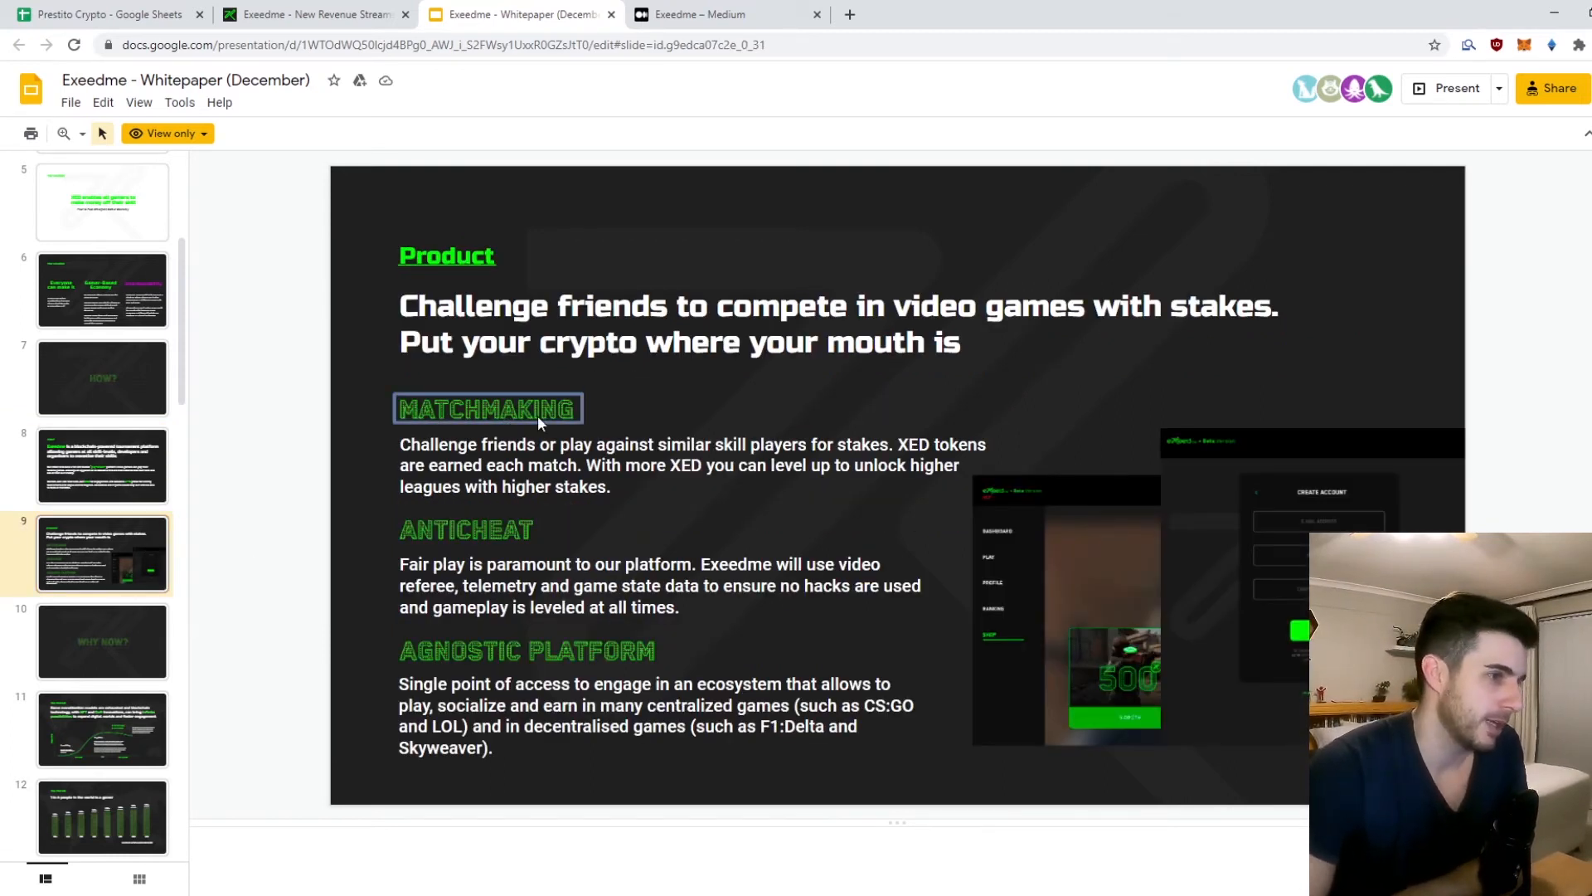
pyautogui.click(466, 529)
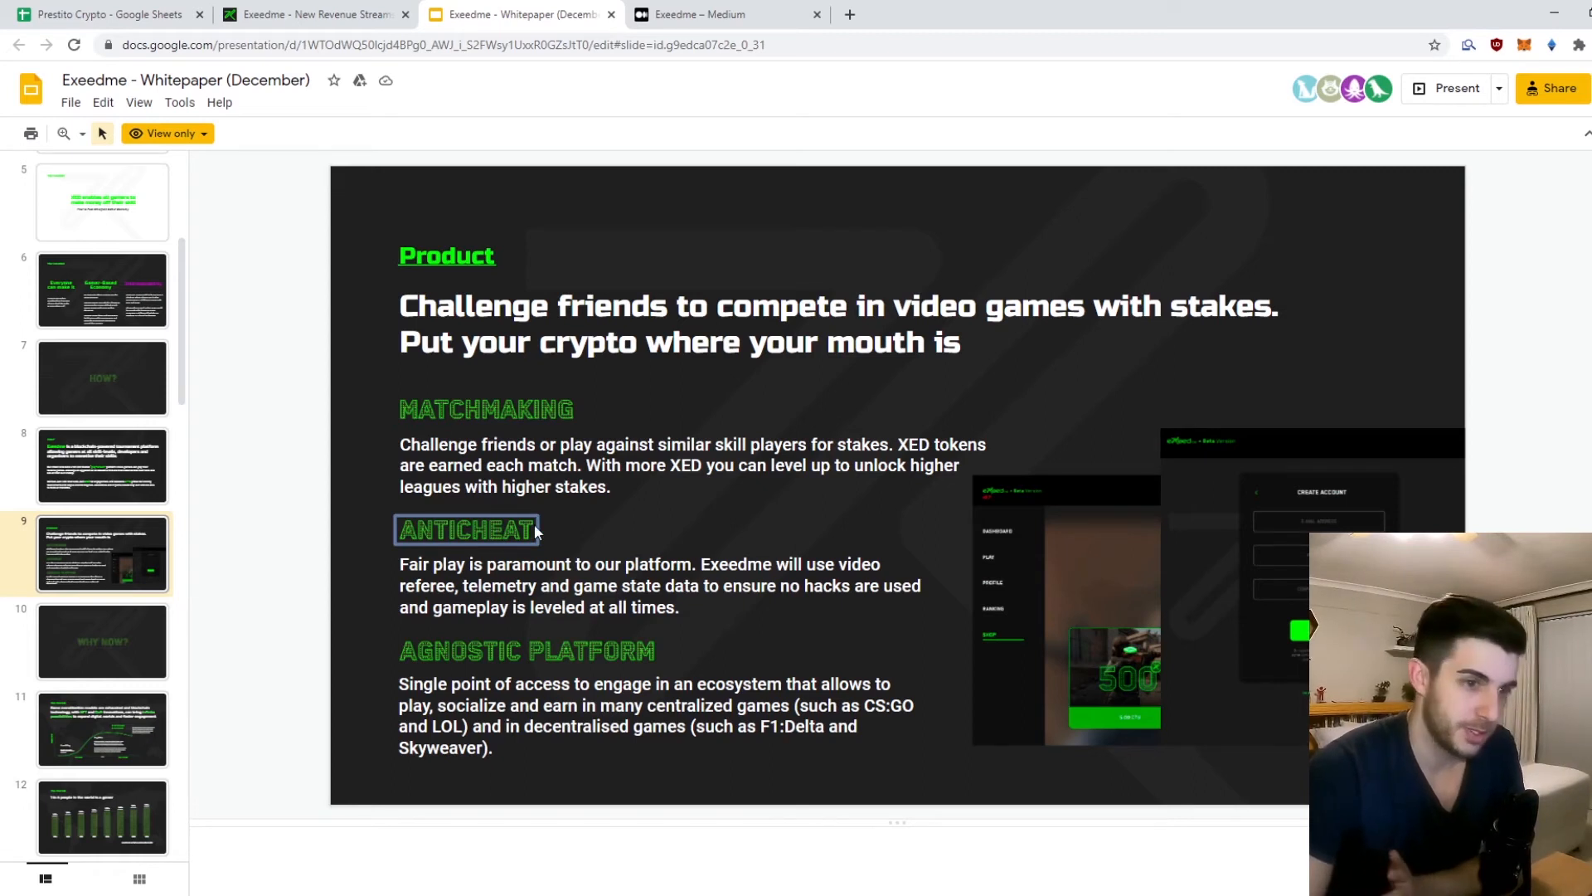
pyautogui.click(527, 650)
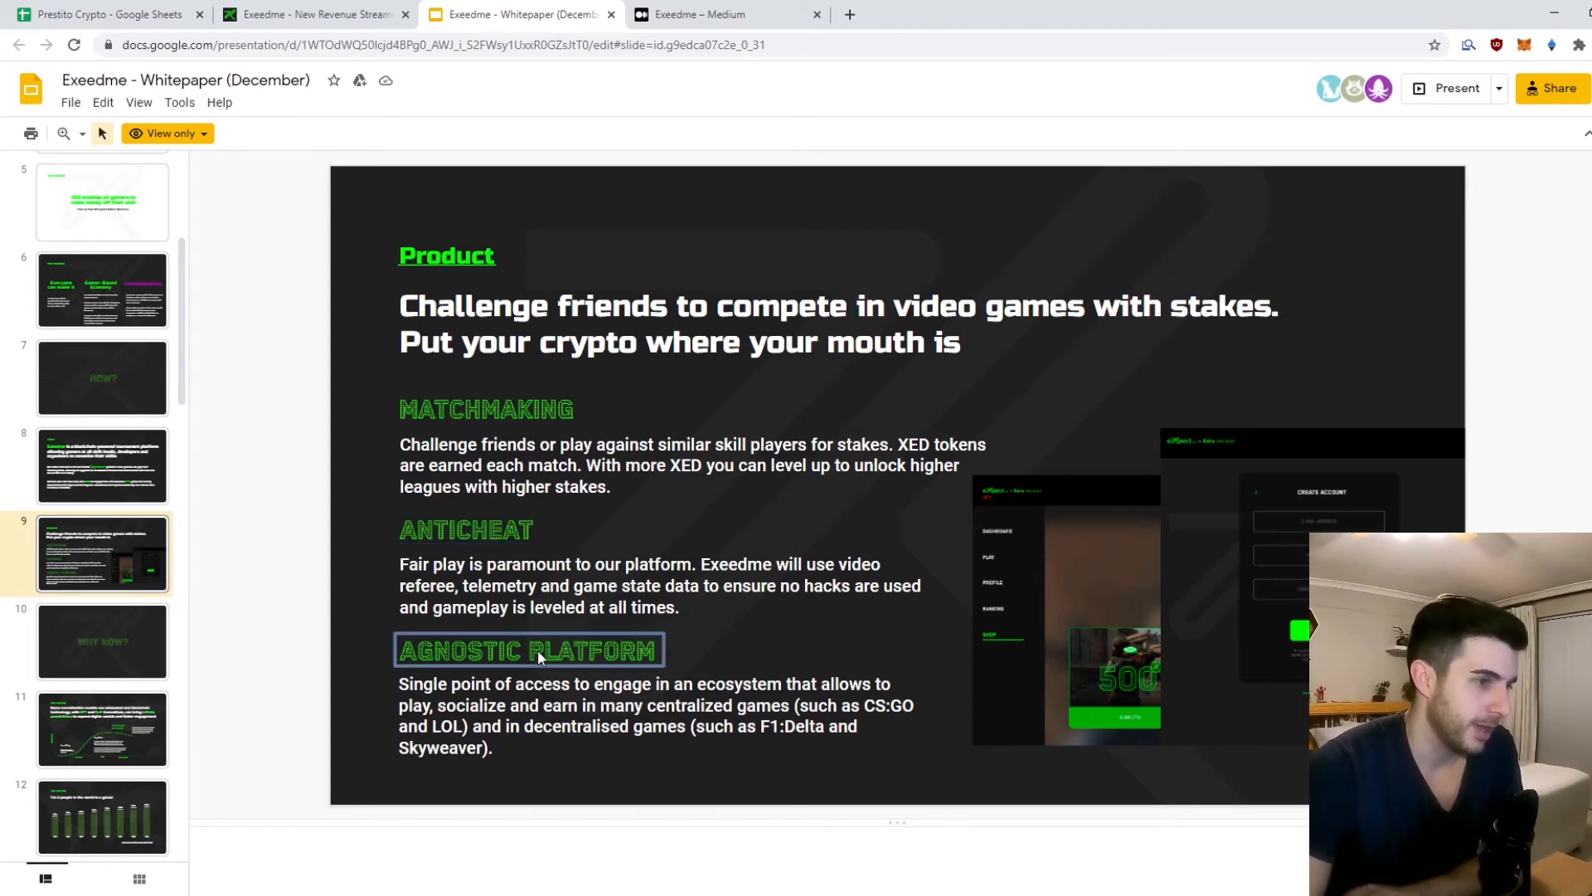
pyautogui.click(655, 716)
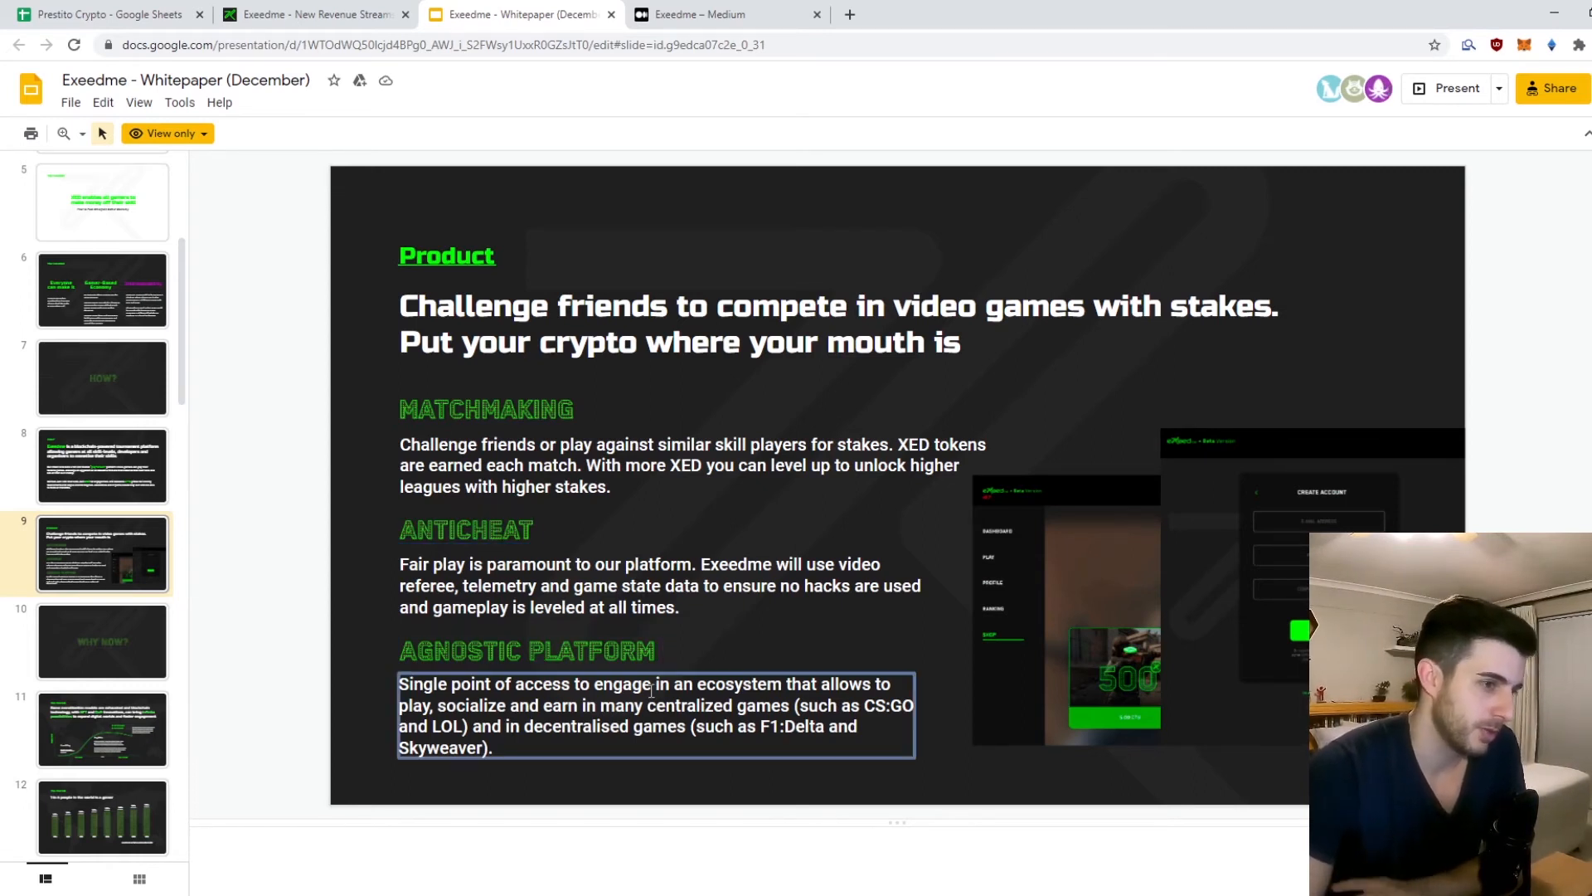
pyautogui.doubleClick(884, 705)
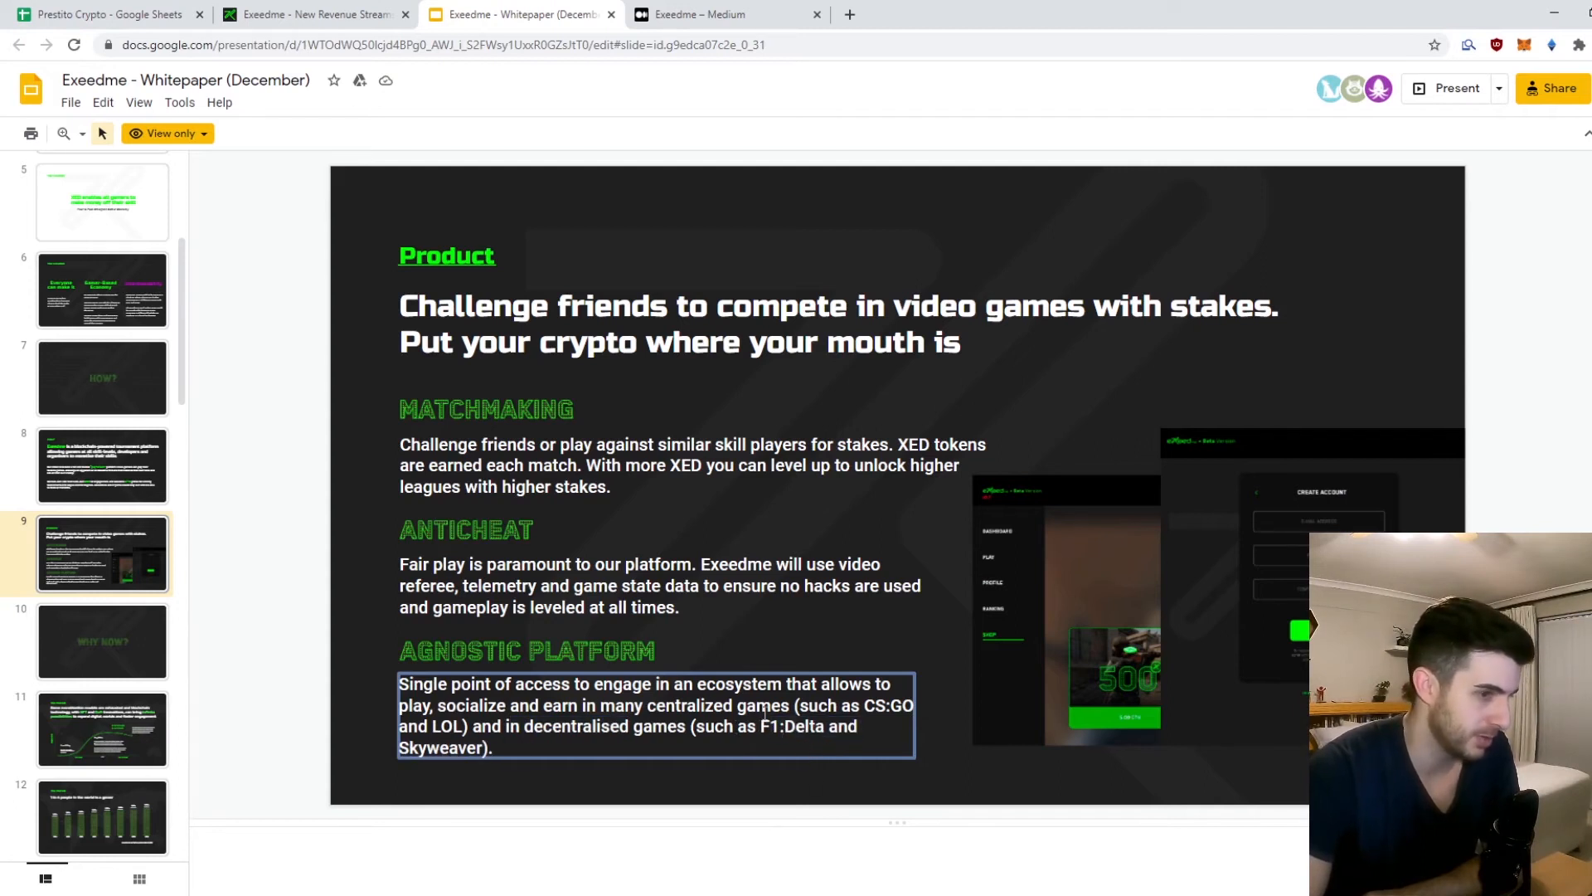
pyautogui.doubleClick(768, 726)
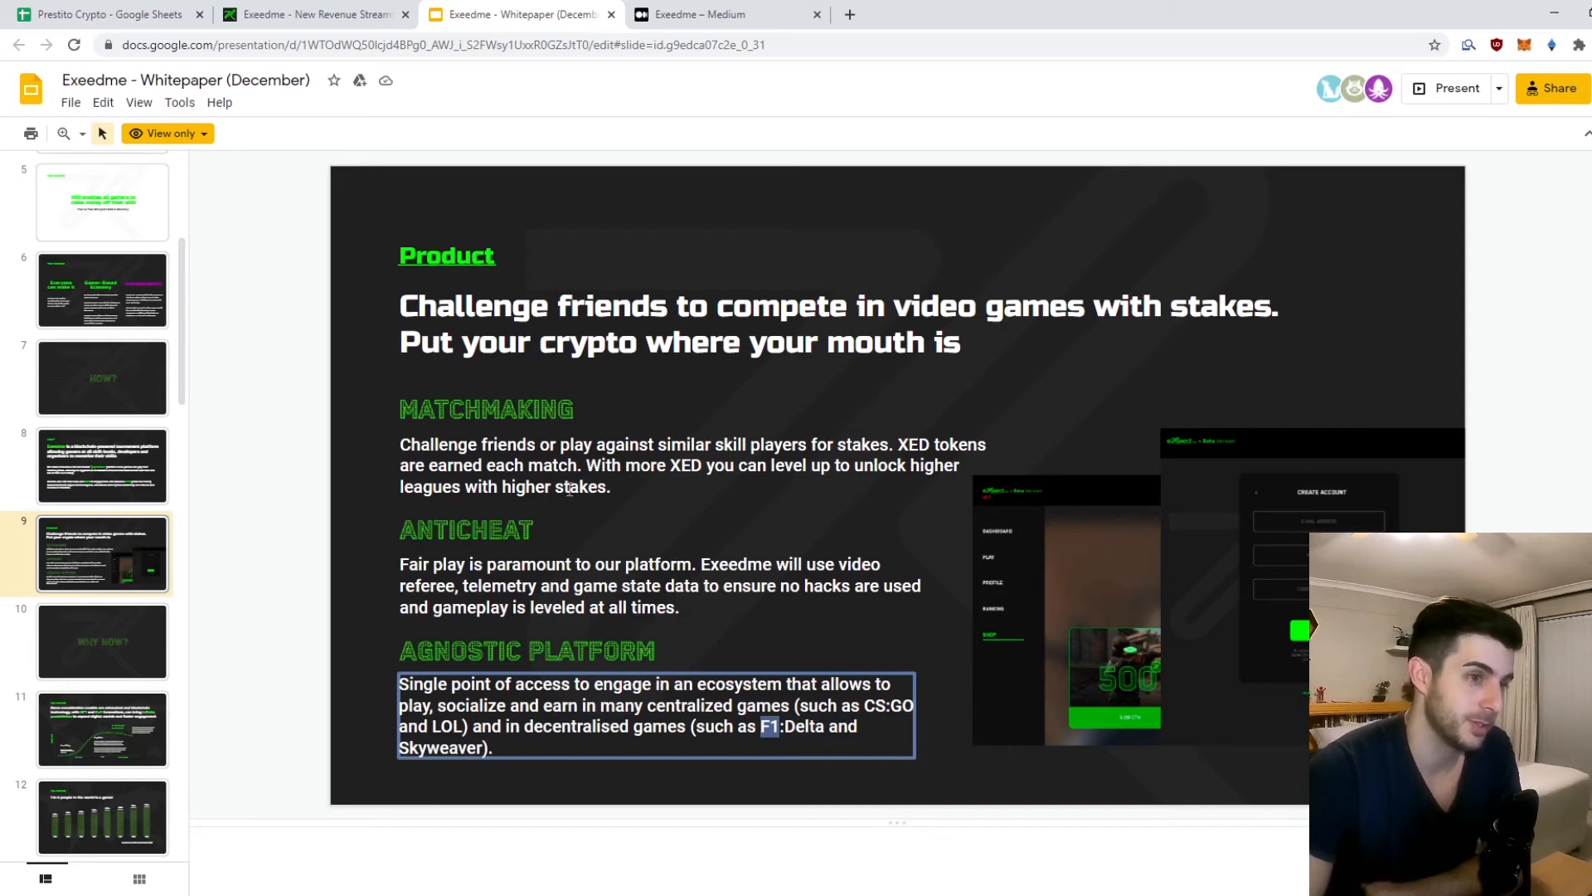
pyautogui.moveTo(528, 529)
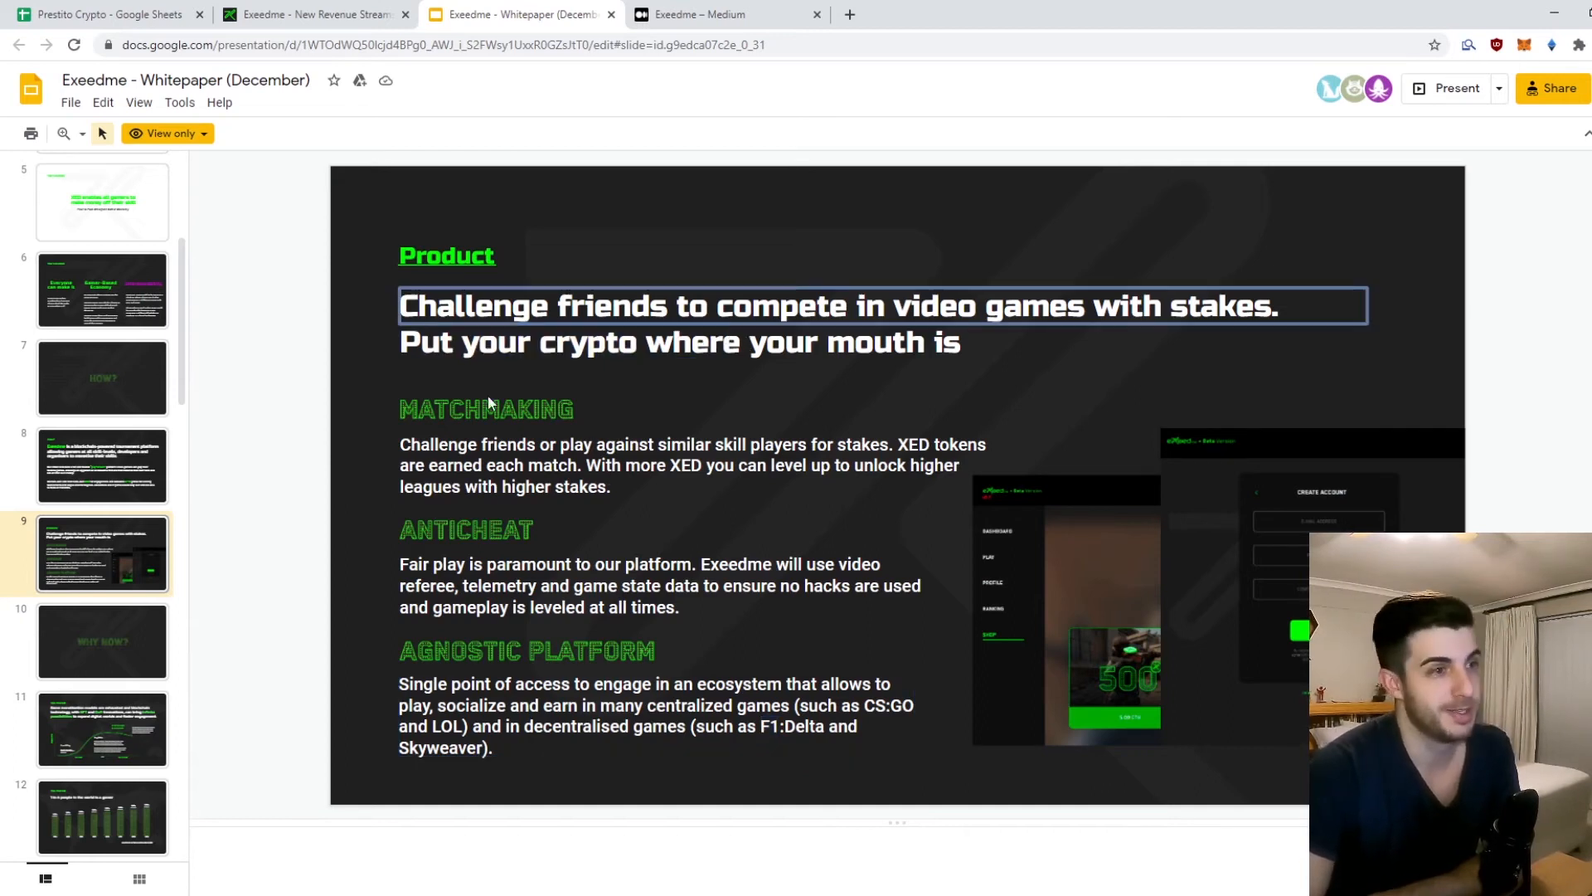
pyautogui.click(101, 641)
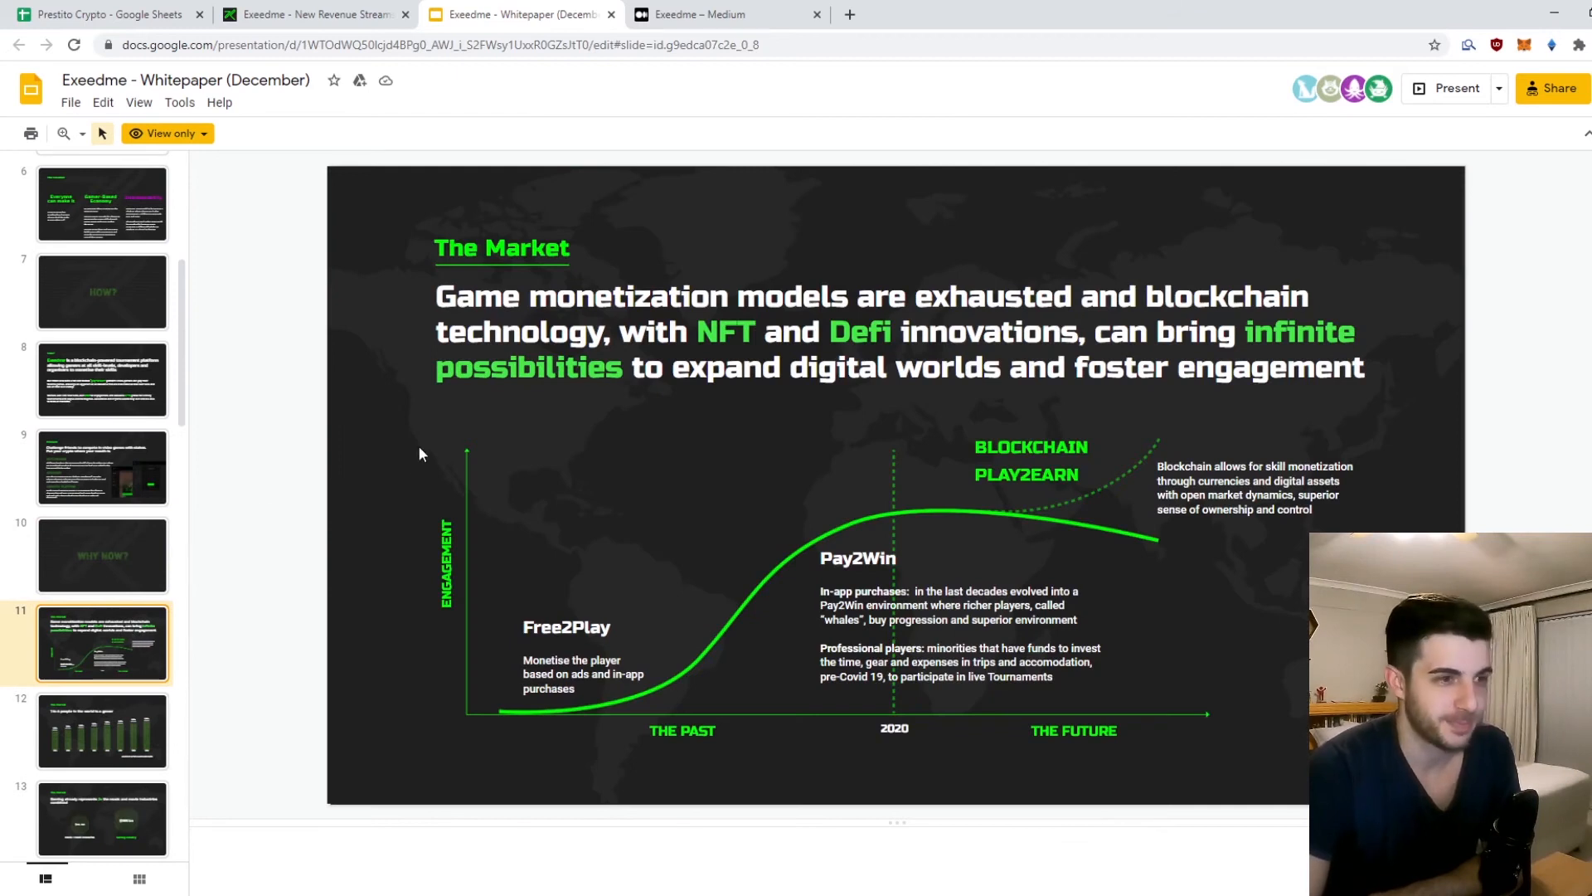
# Step: View slide 13's active-gamers chart with the 1 in 4 people headline and 2,738bn gamers figure
pyautogui.click(101, 645)
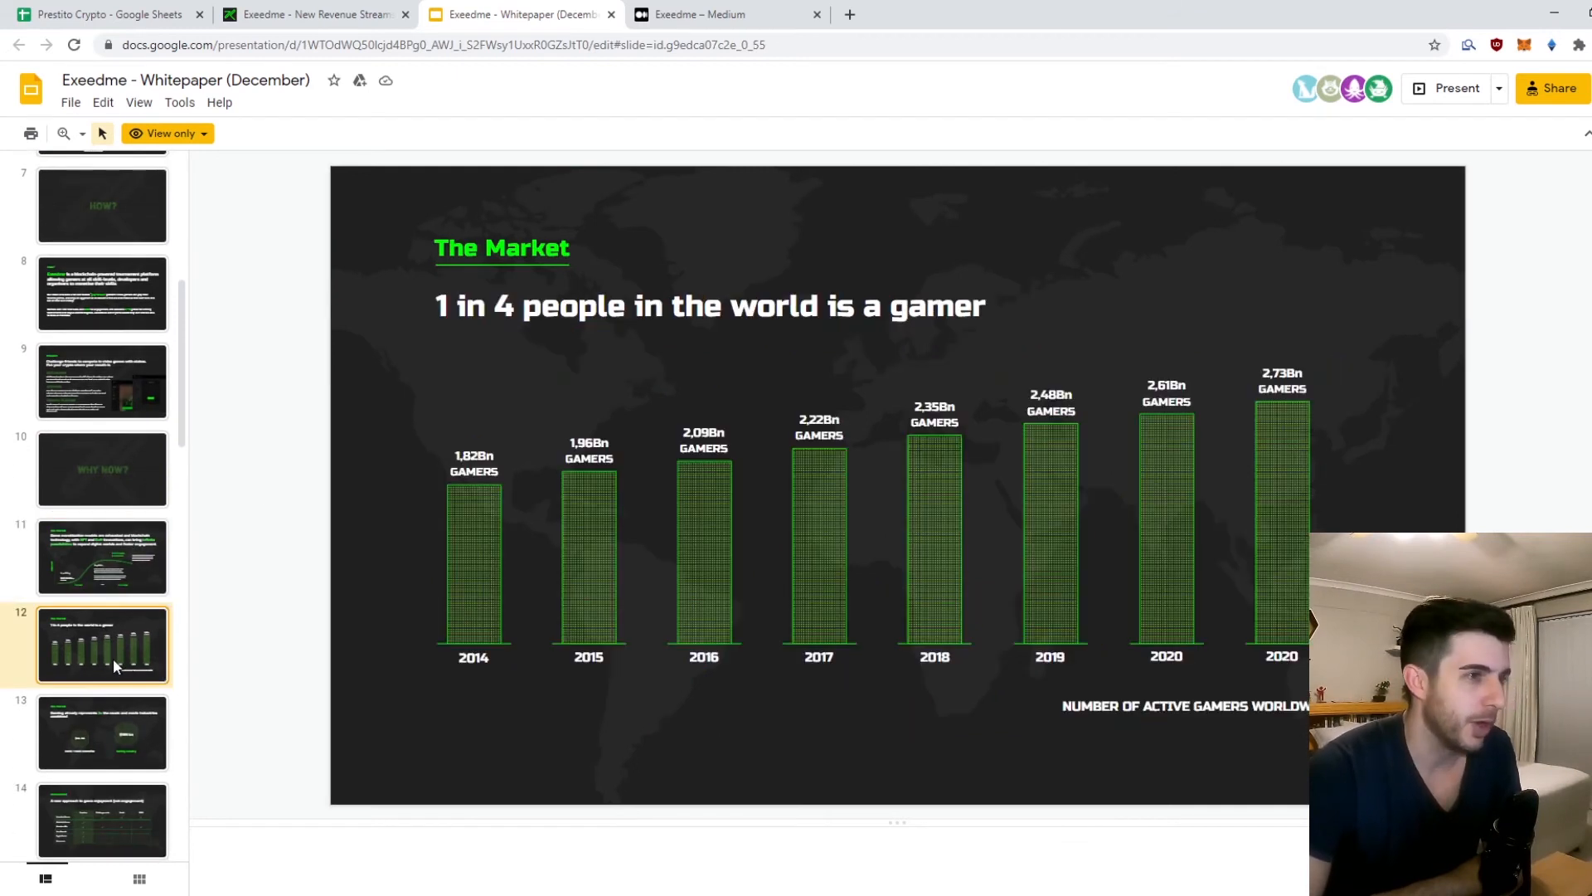
pyautogui.click(712, 305)
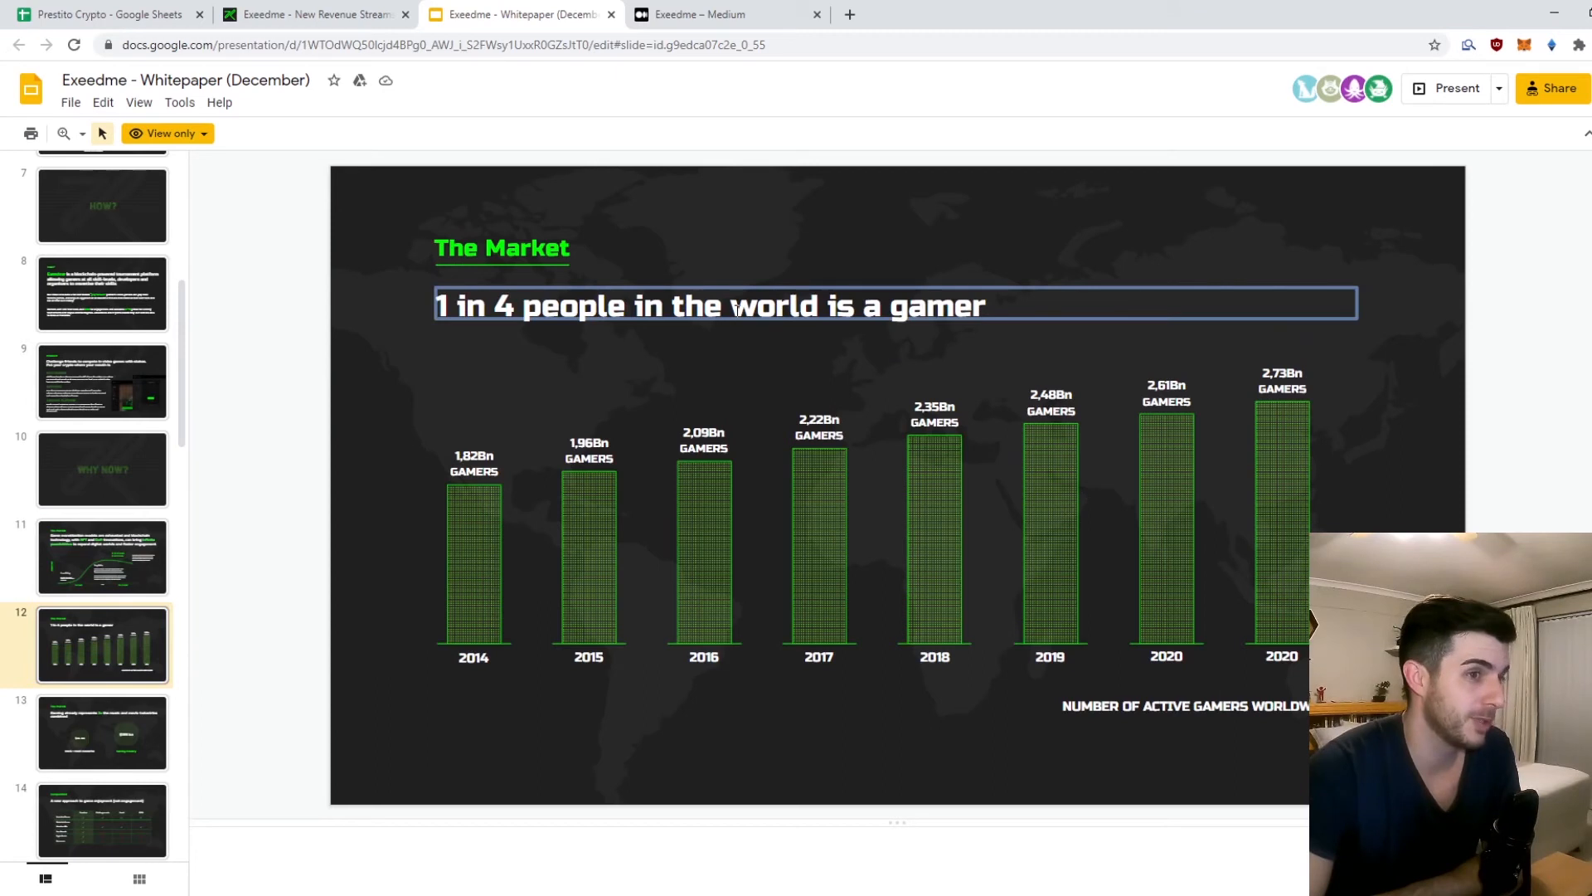
pyautogui.click(744, 360)
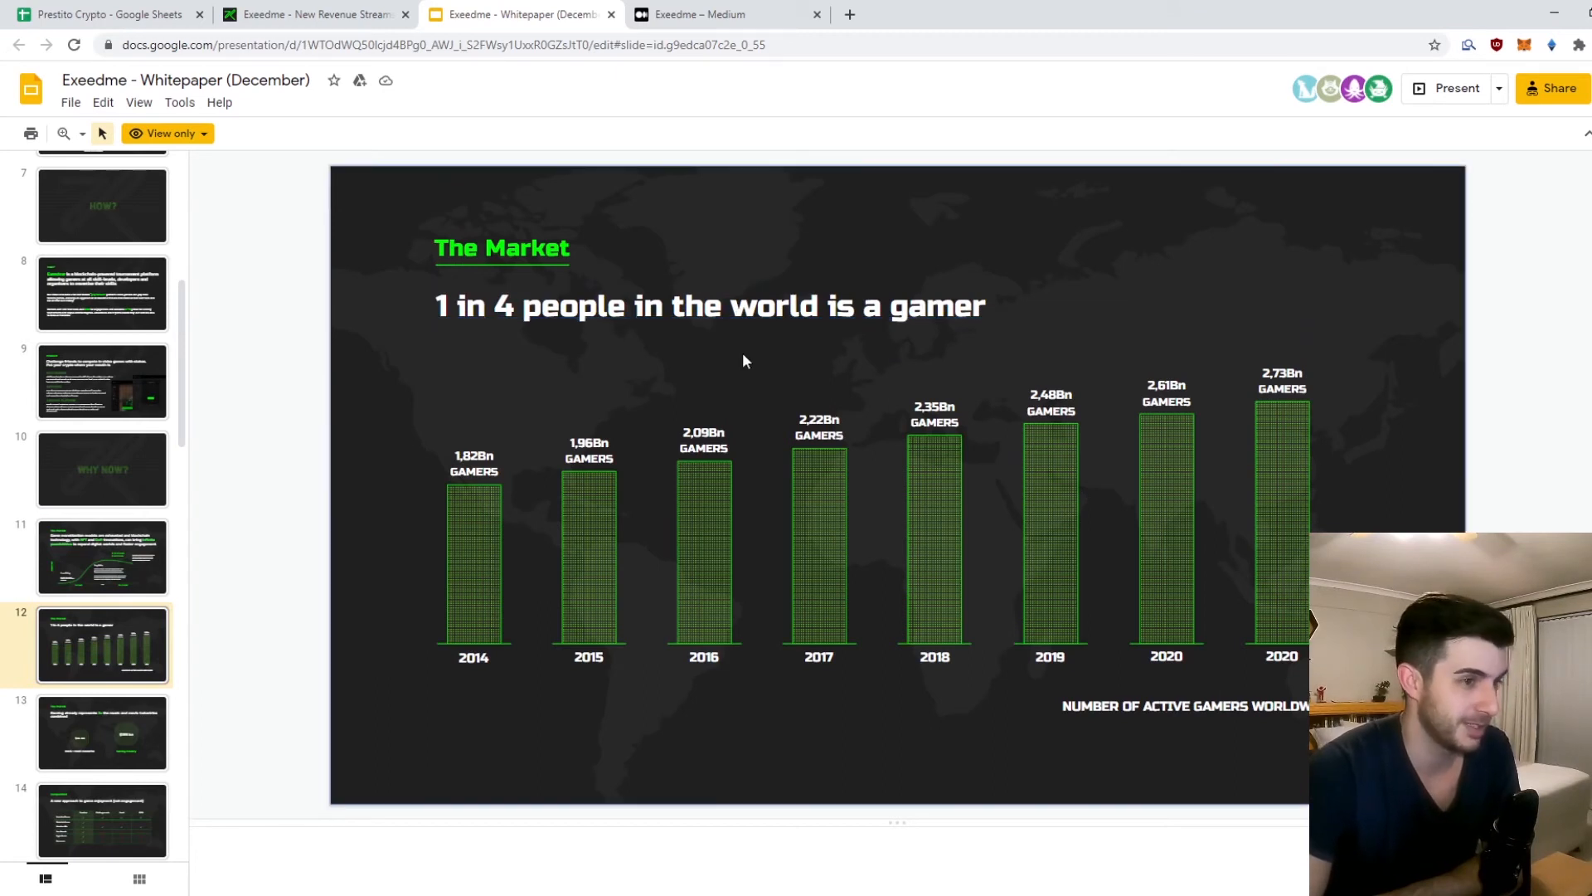
pyautogui.moveTo(1201, 486)
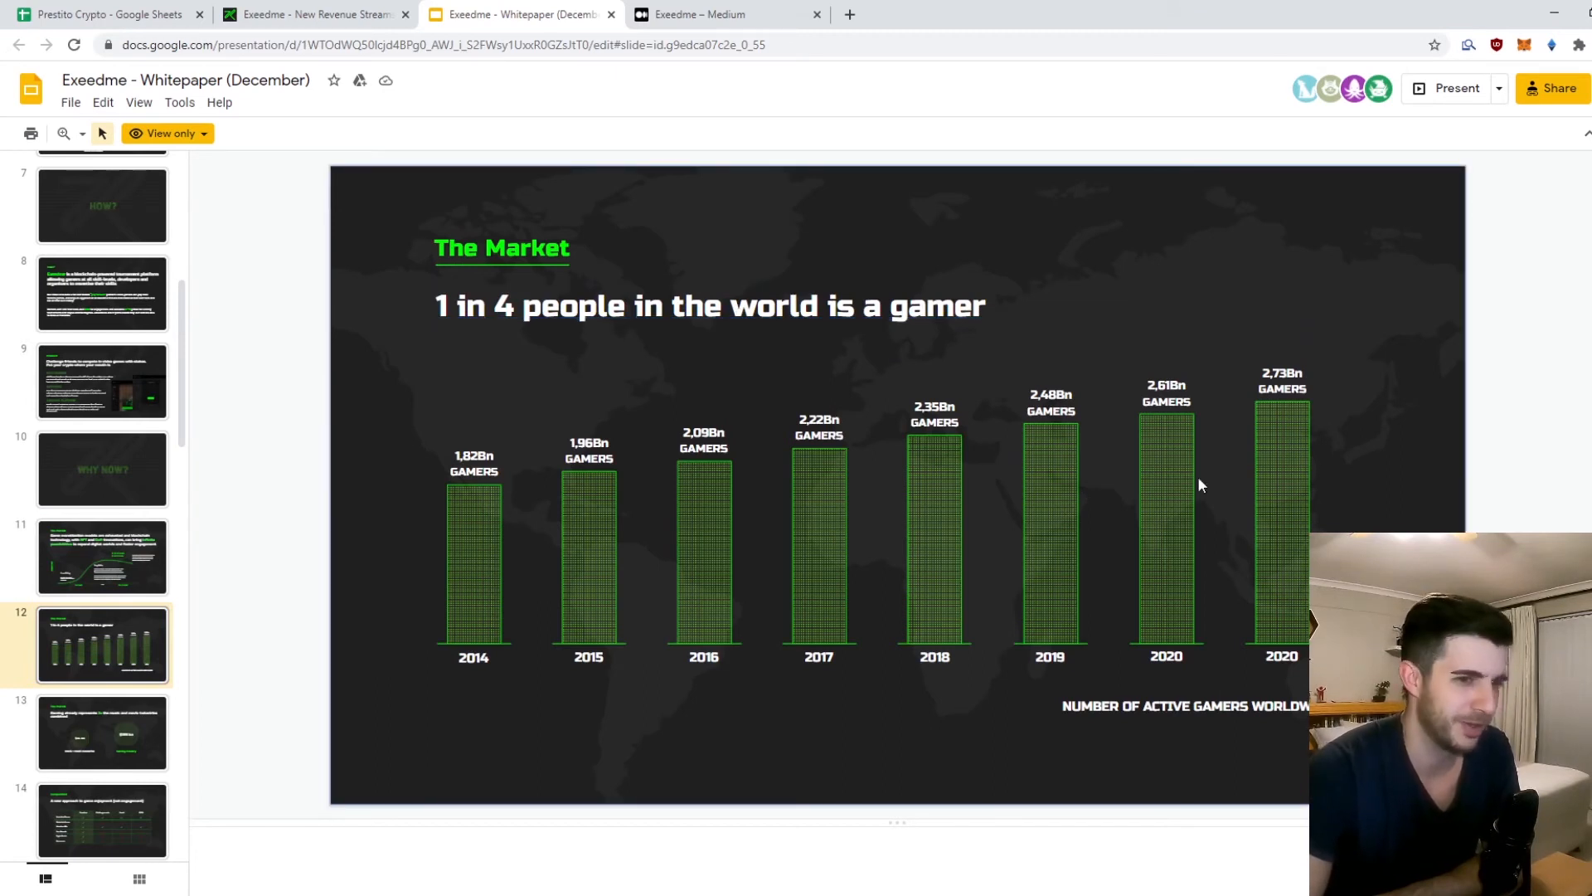
pyautogui.click(1282, 380)
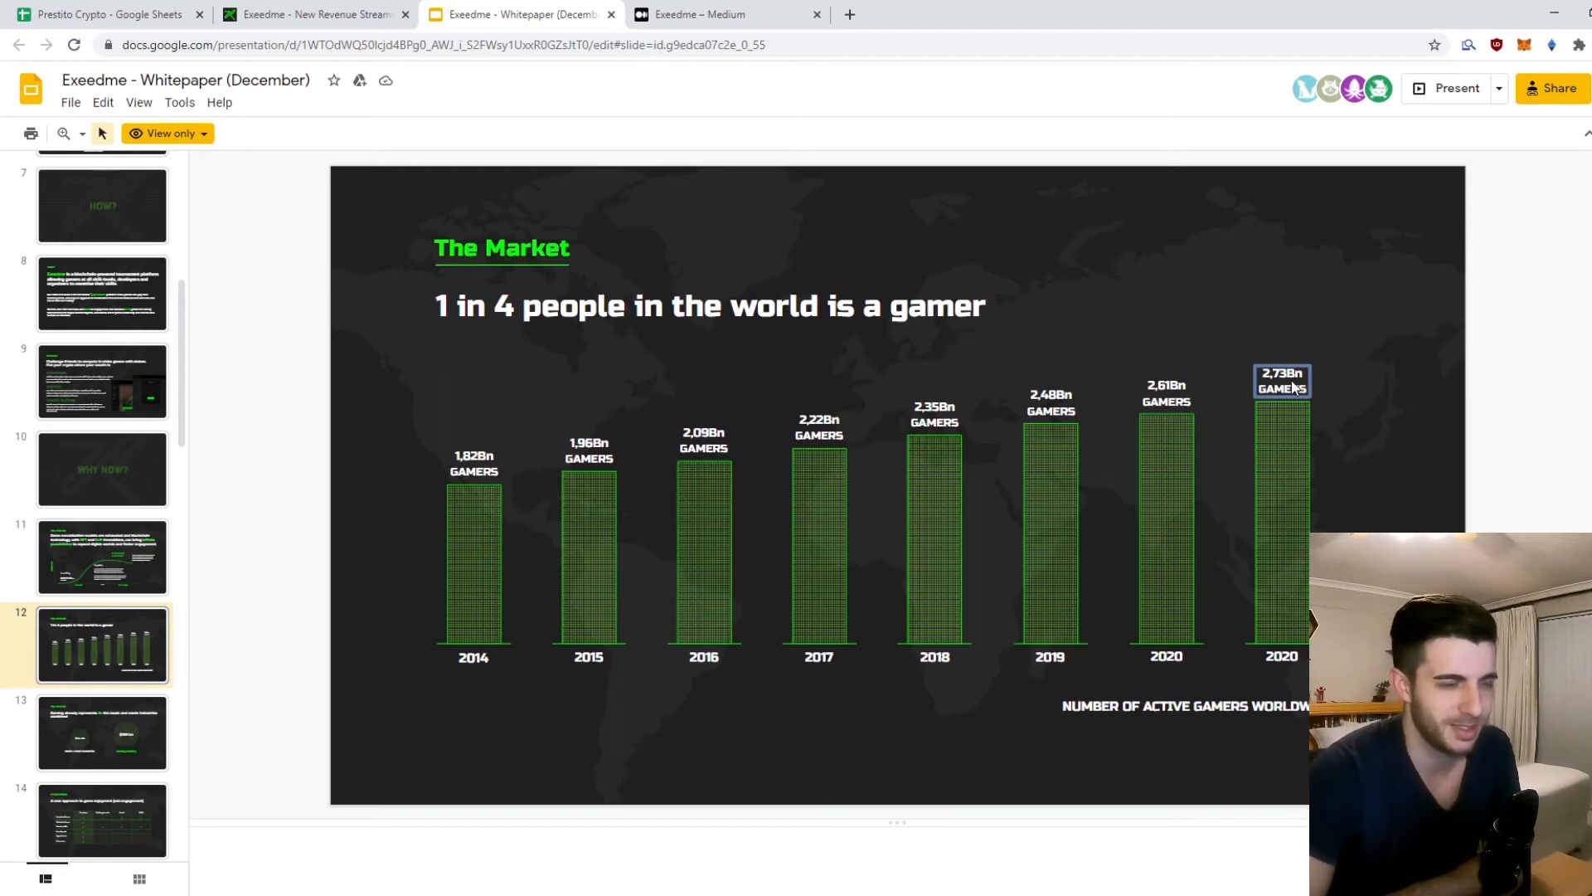
pyautogui.moveTo(564, 465)
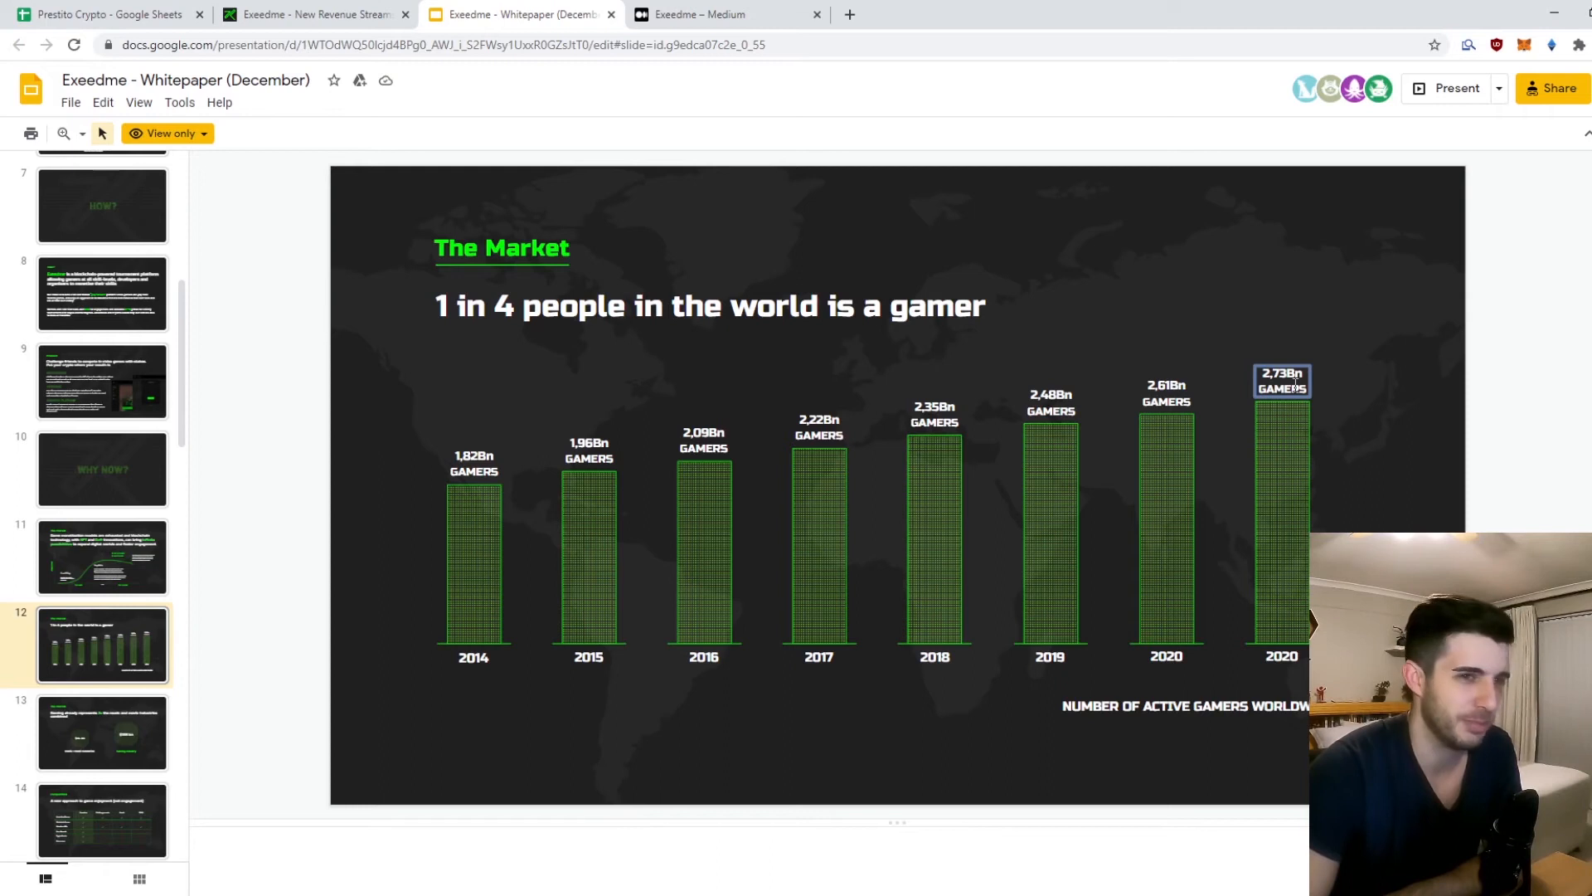
# Step: Advance past the gaming versus music and movie slide to slide 15, the XED TOKEN divider
pyautogui.scroll(-3)
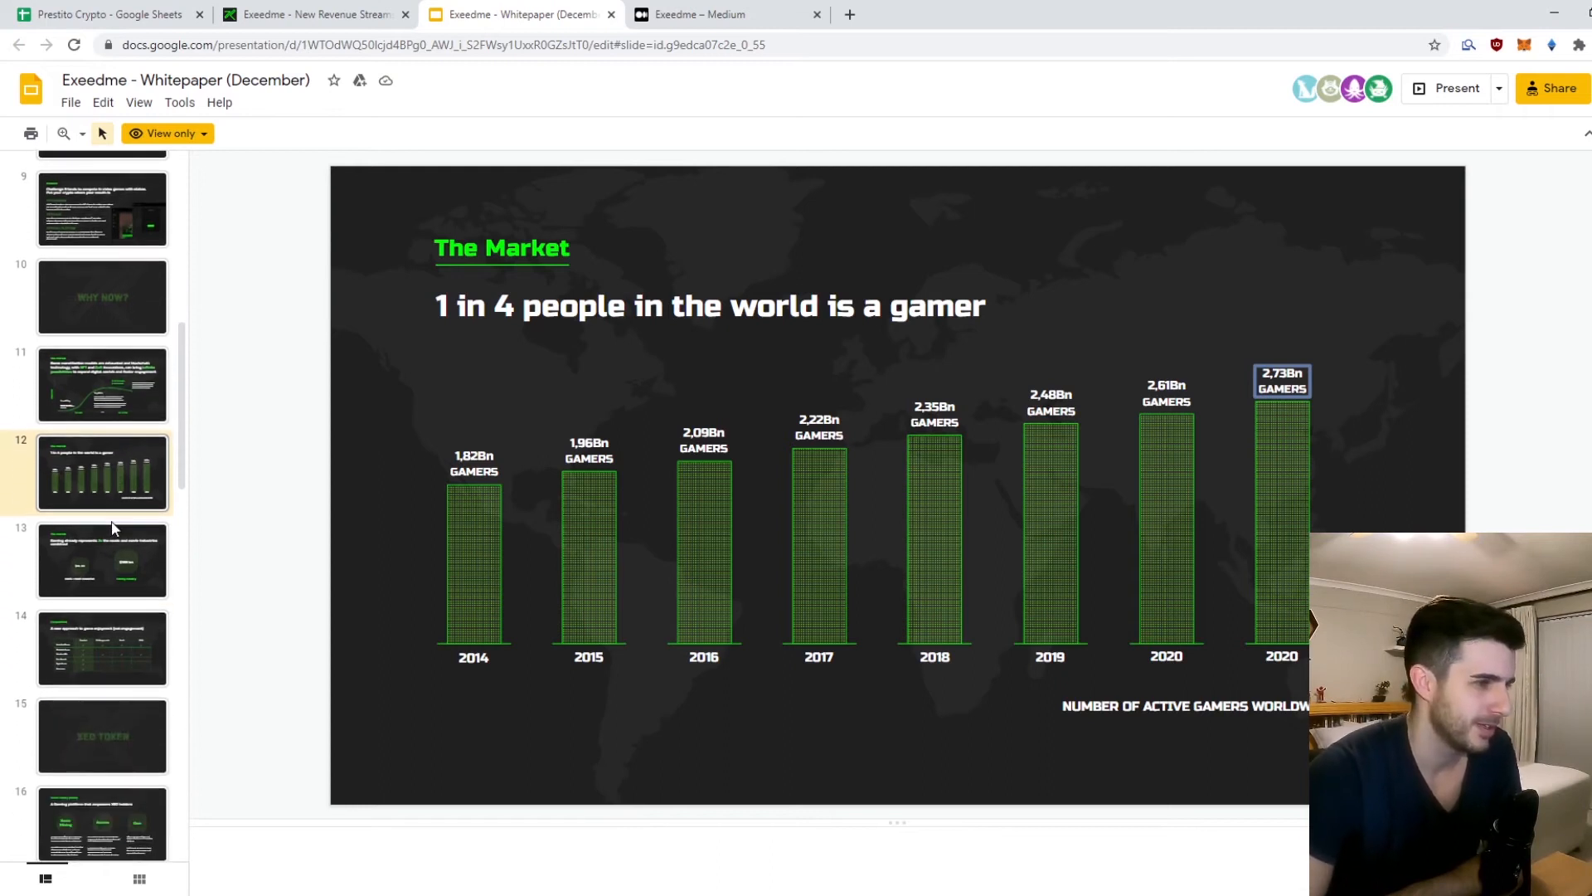
pyautogui.click(101, 559)
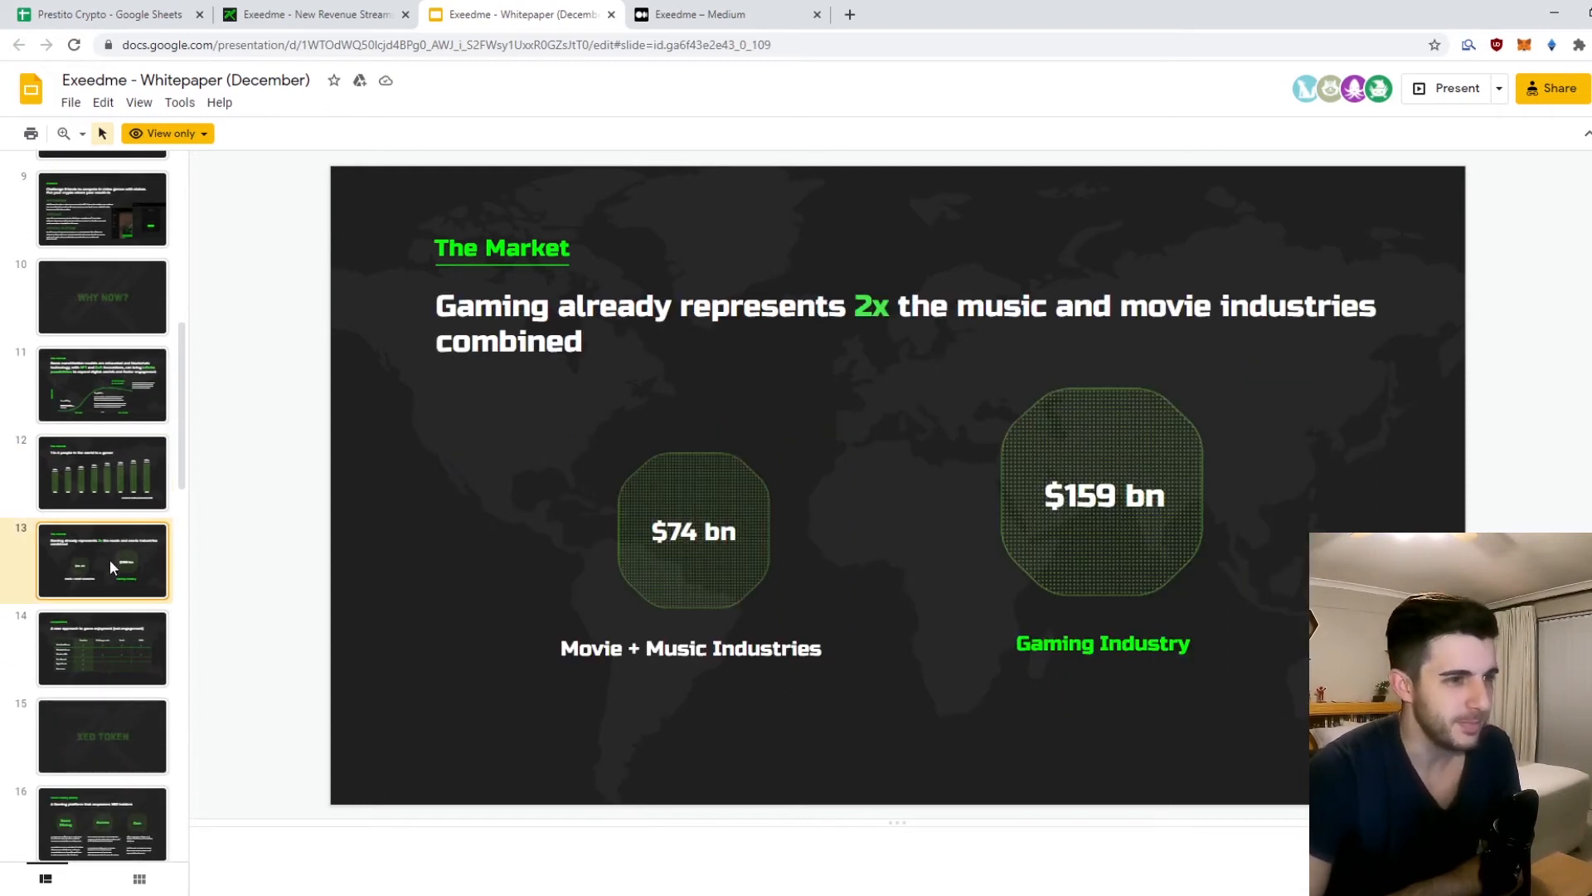
pyautogui.click(101, 650)
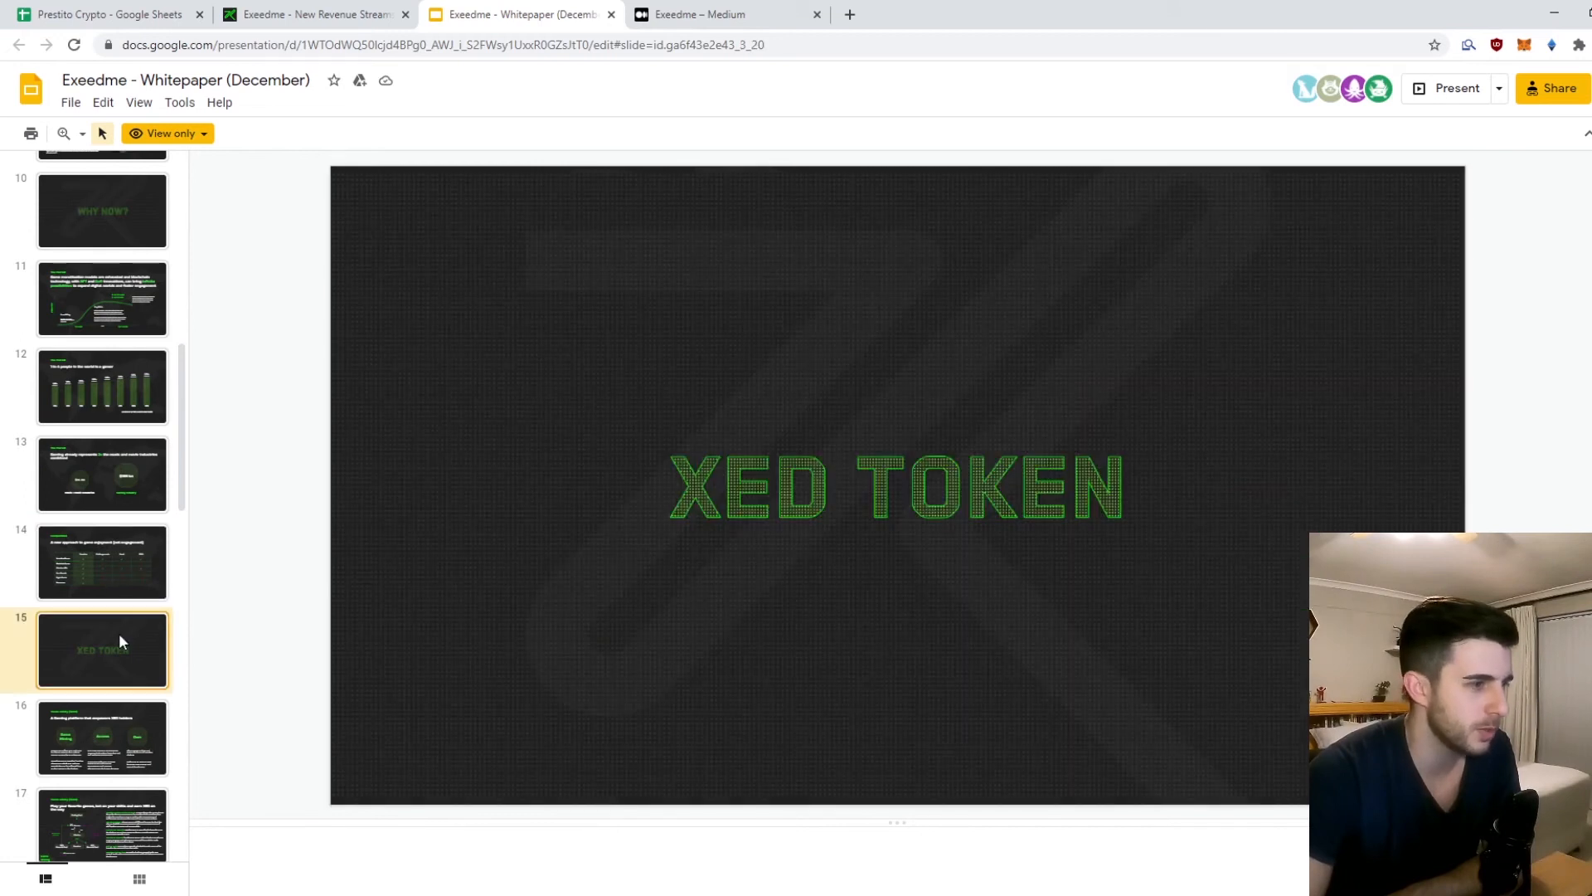
# Step: On slide 14's Competition table, point at the ESEA column and Exeedme's Centralized Games, Earn Rewards, Crypto Assets and Governance checkmarks
pyautogui.click(101, 392)
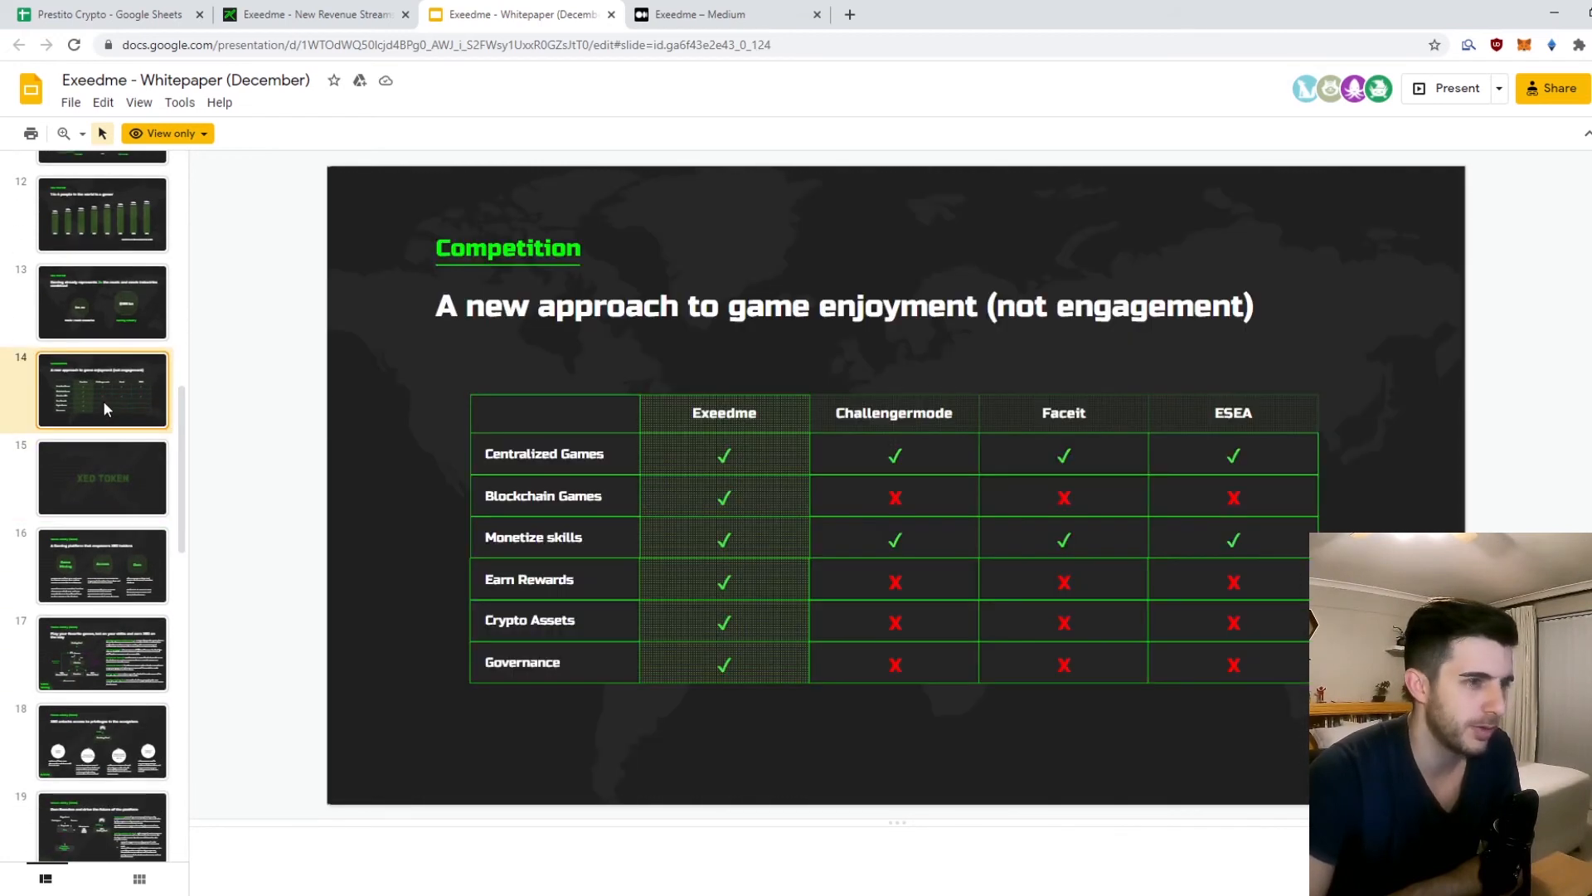
pyautogui.moveTo(973, 383)
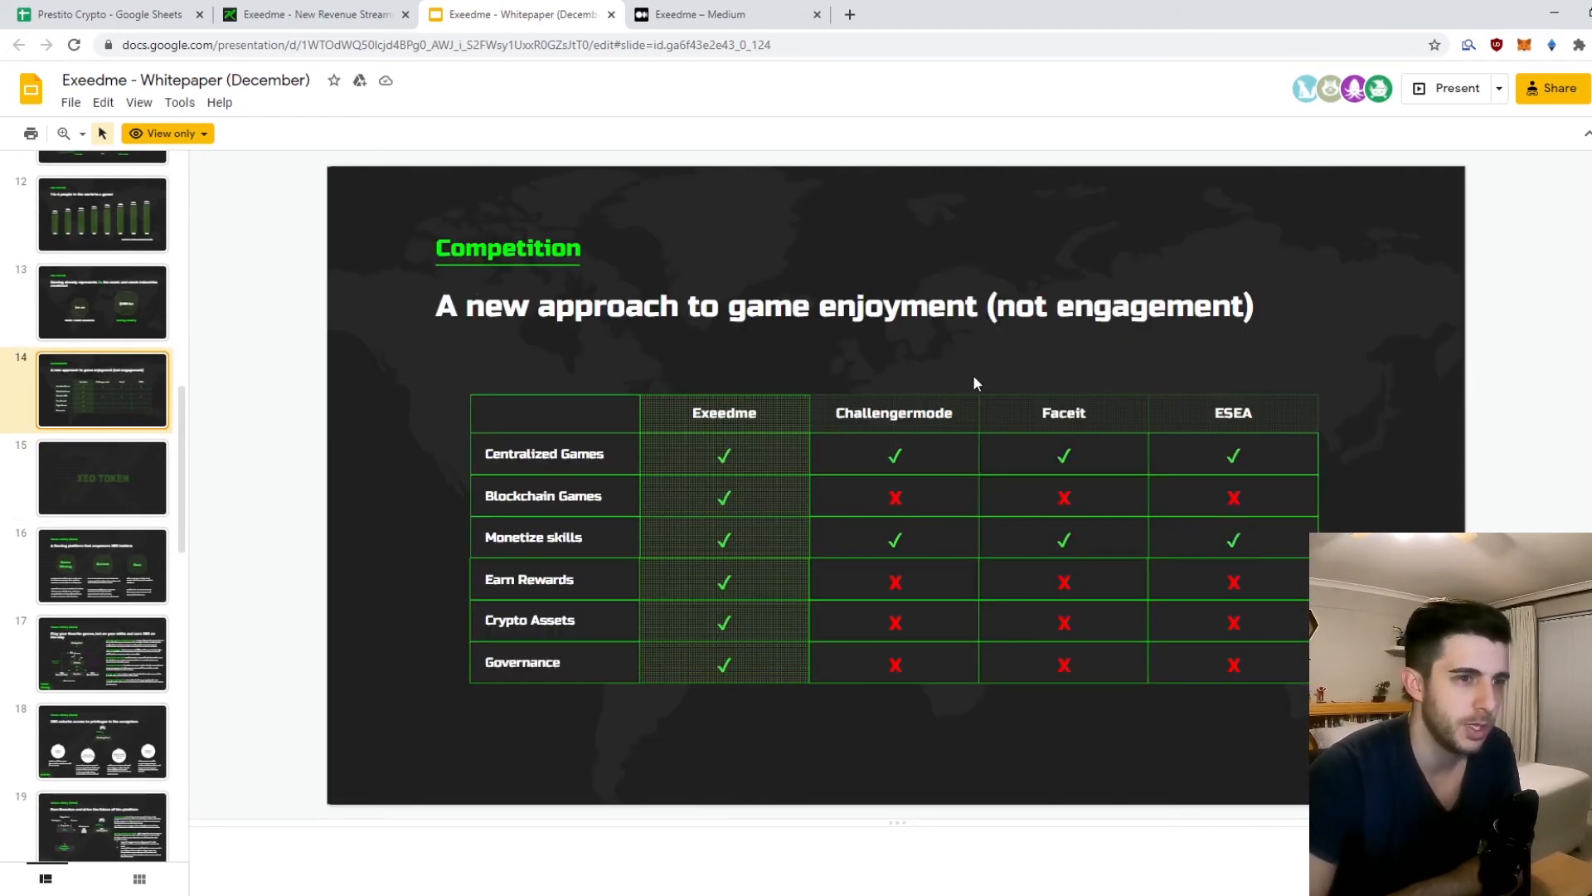
pyautogui.click(1233, 413)
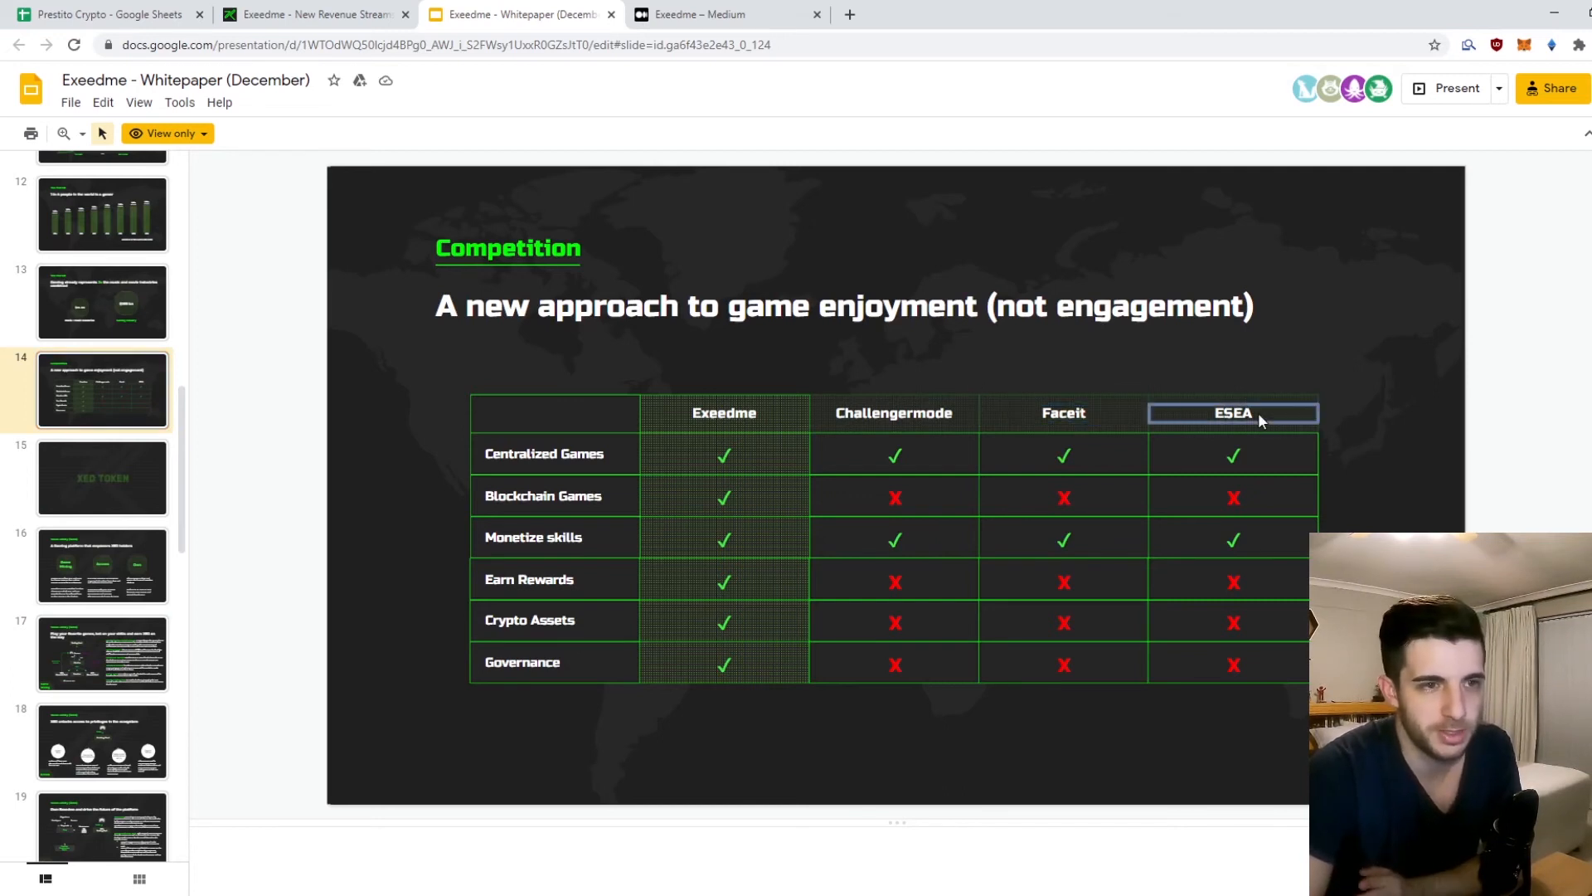
pyautogui.moveTo(722, 419)
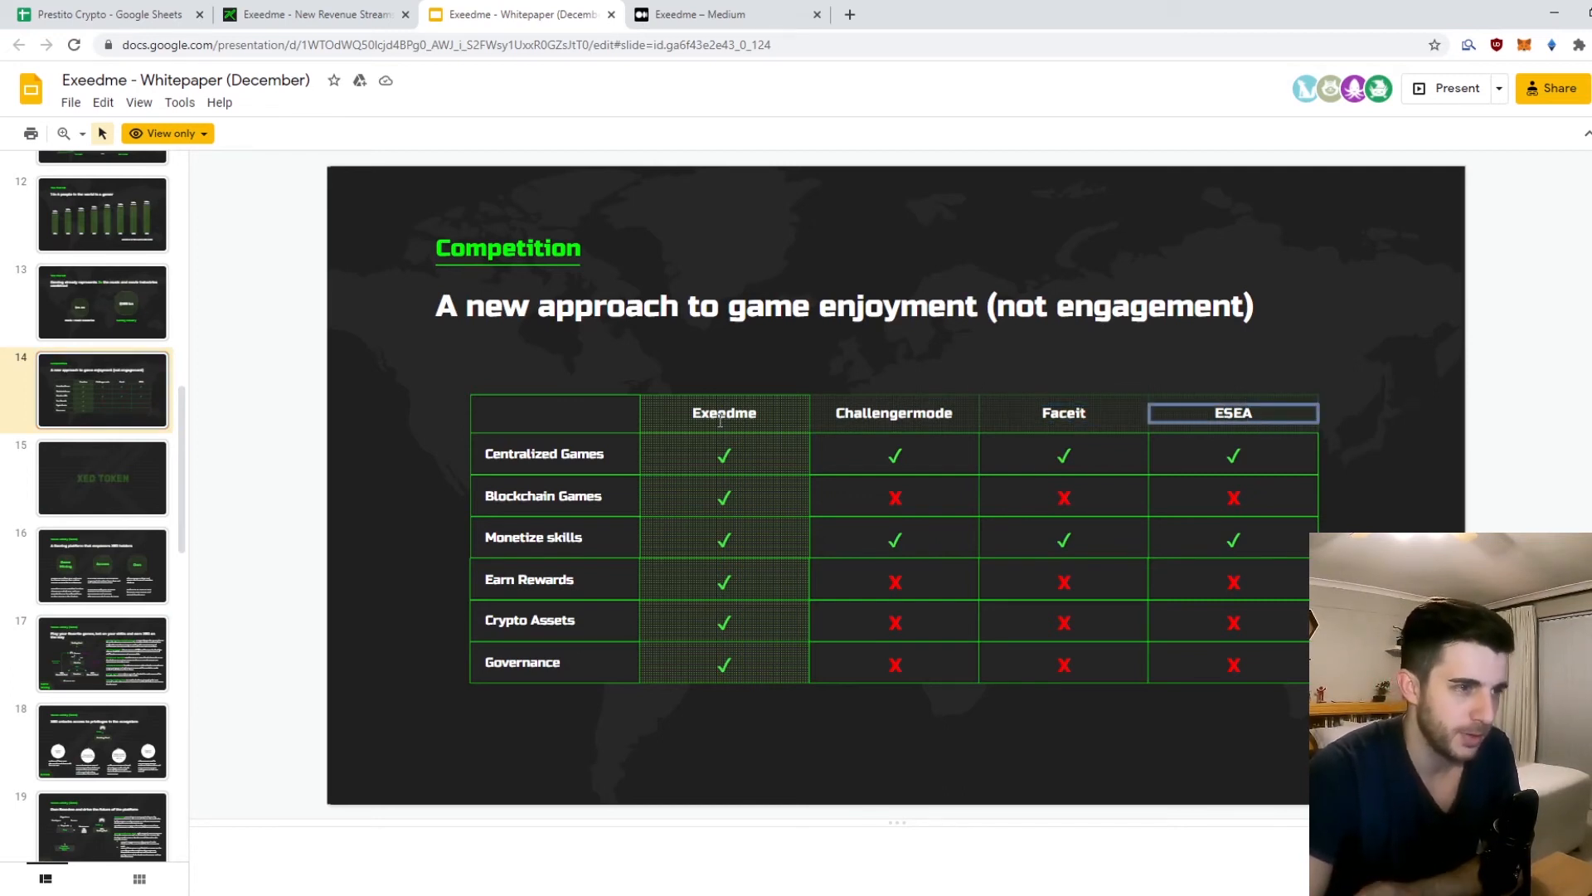
pyautogui.click(723, 454)
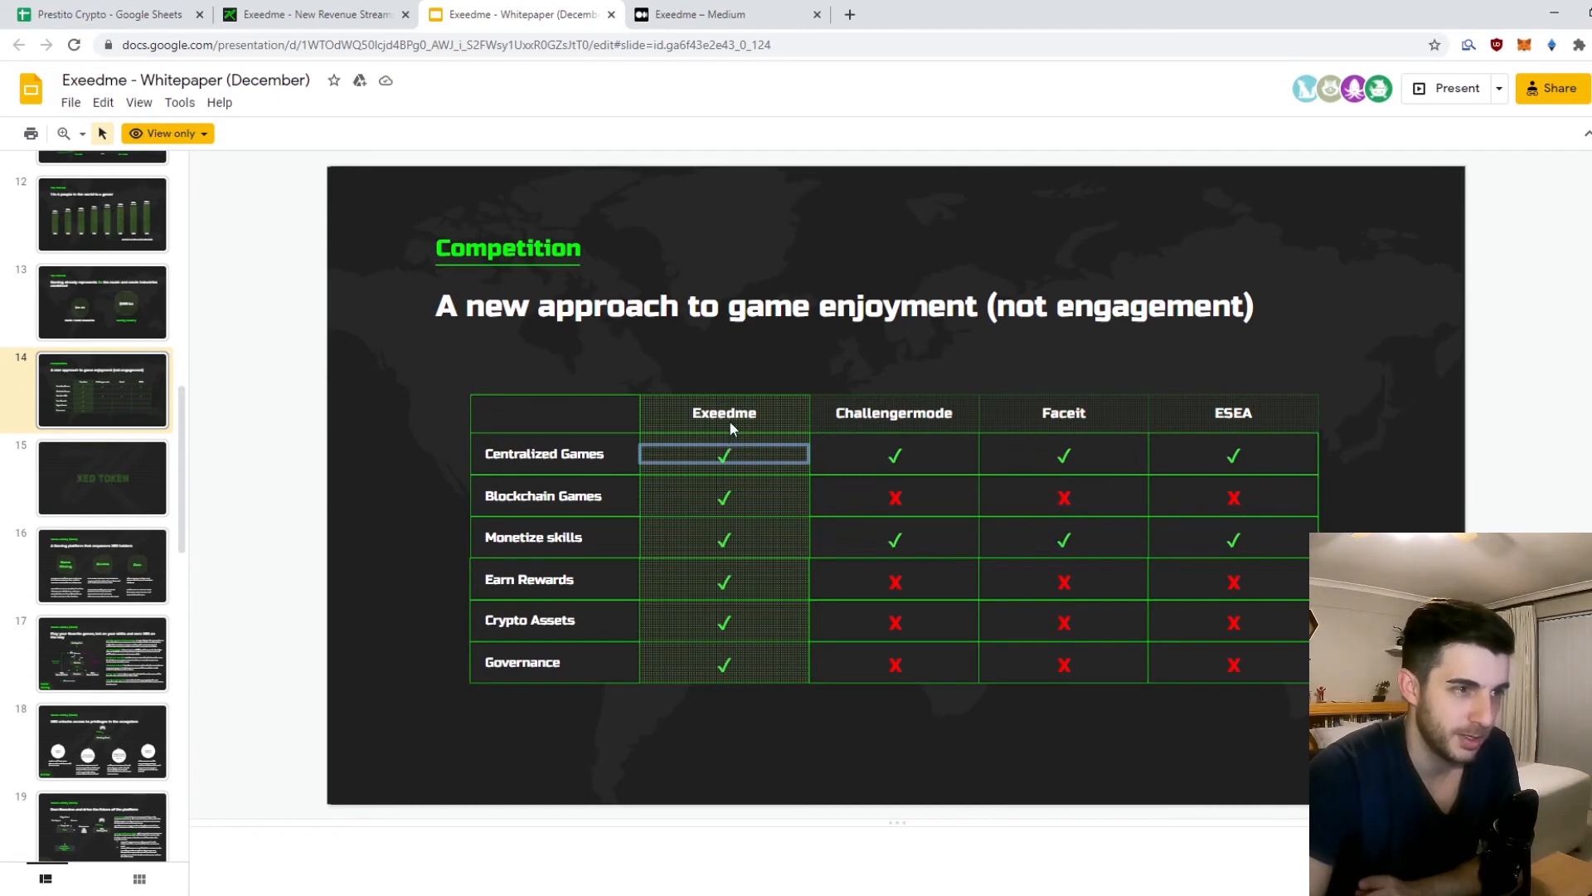
pyautogui.click(1232, 413)
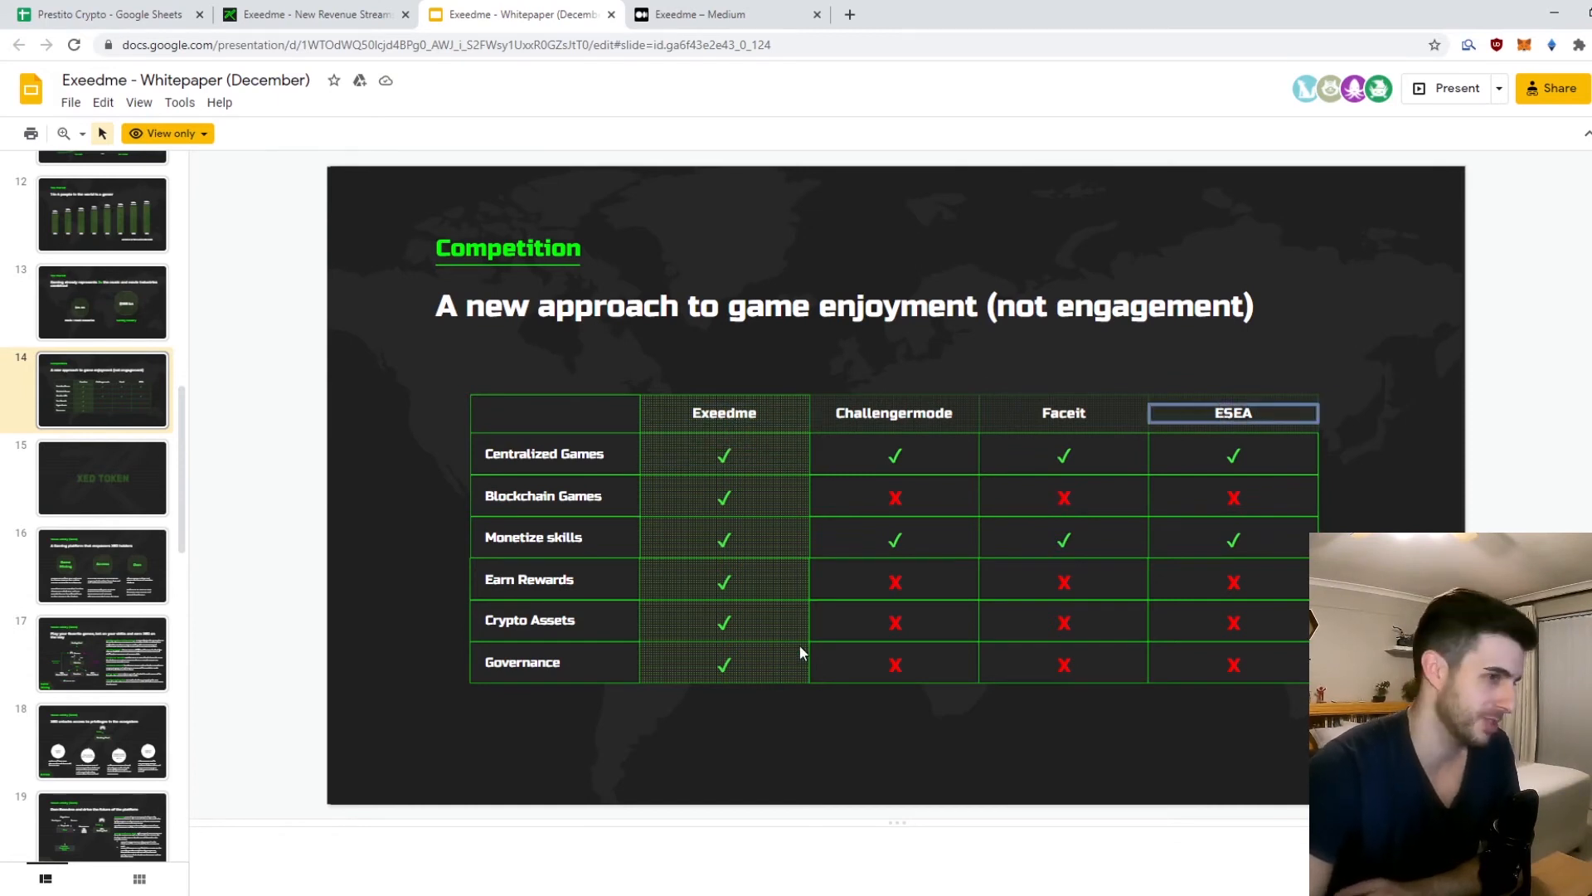
pyautogui.moveTo(735, 609)
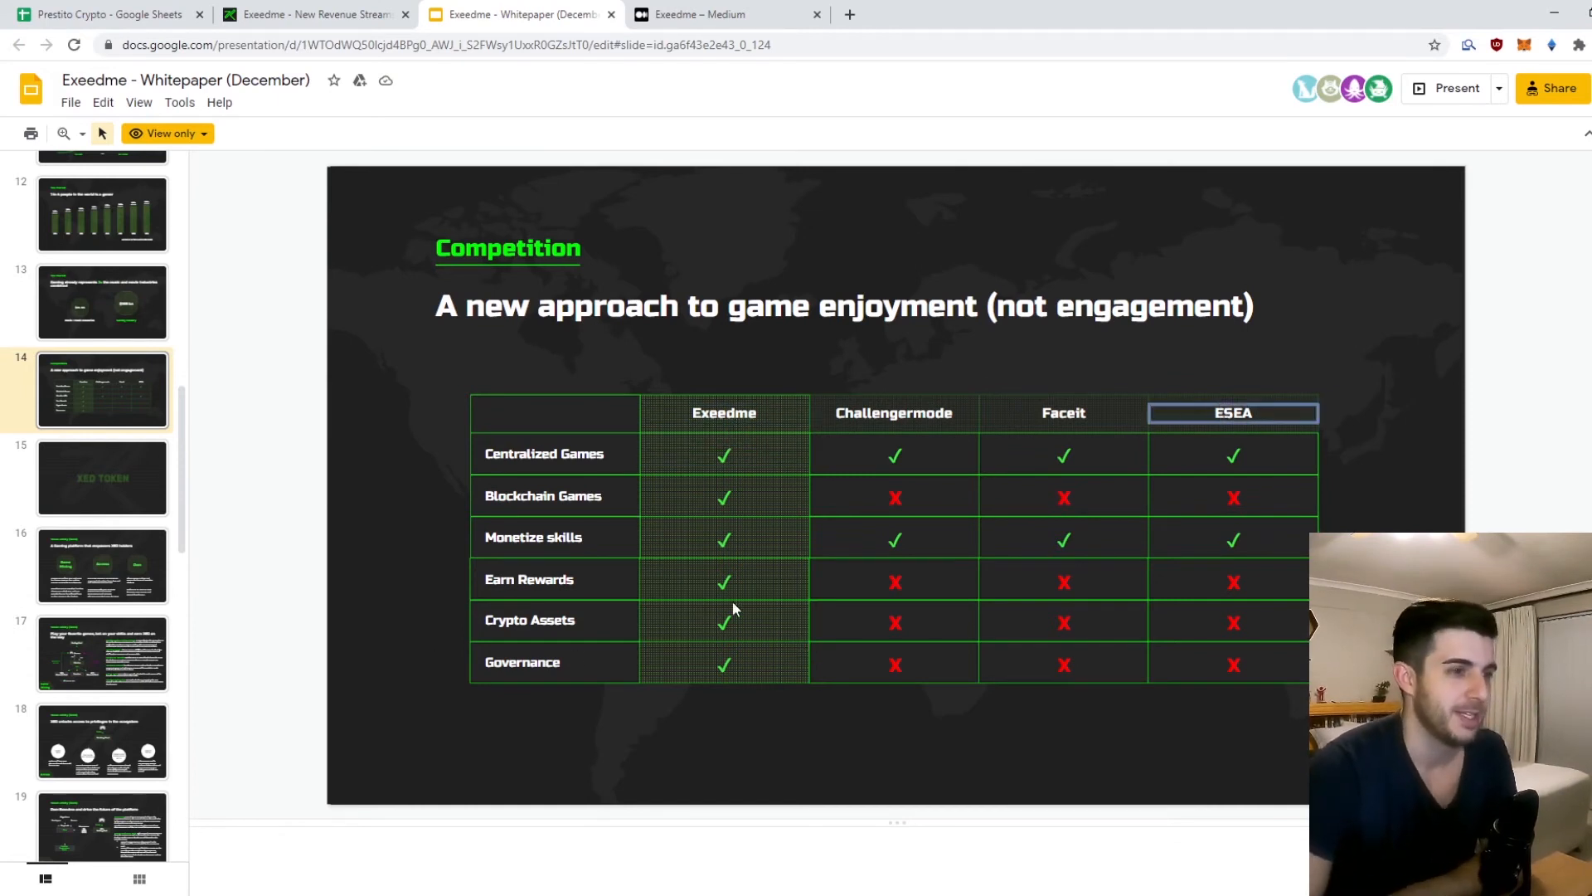
pyautogui.click(725, 580)
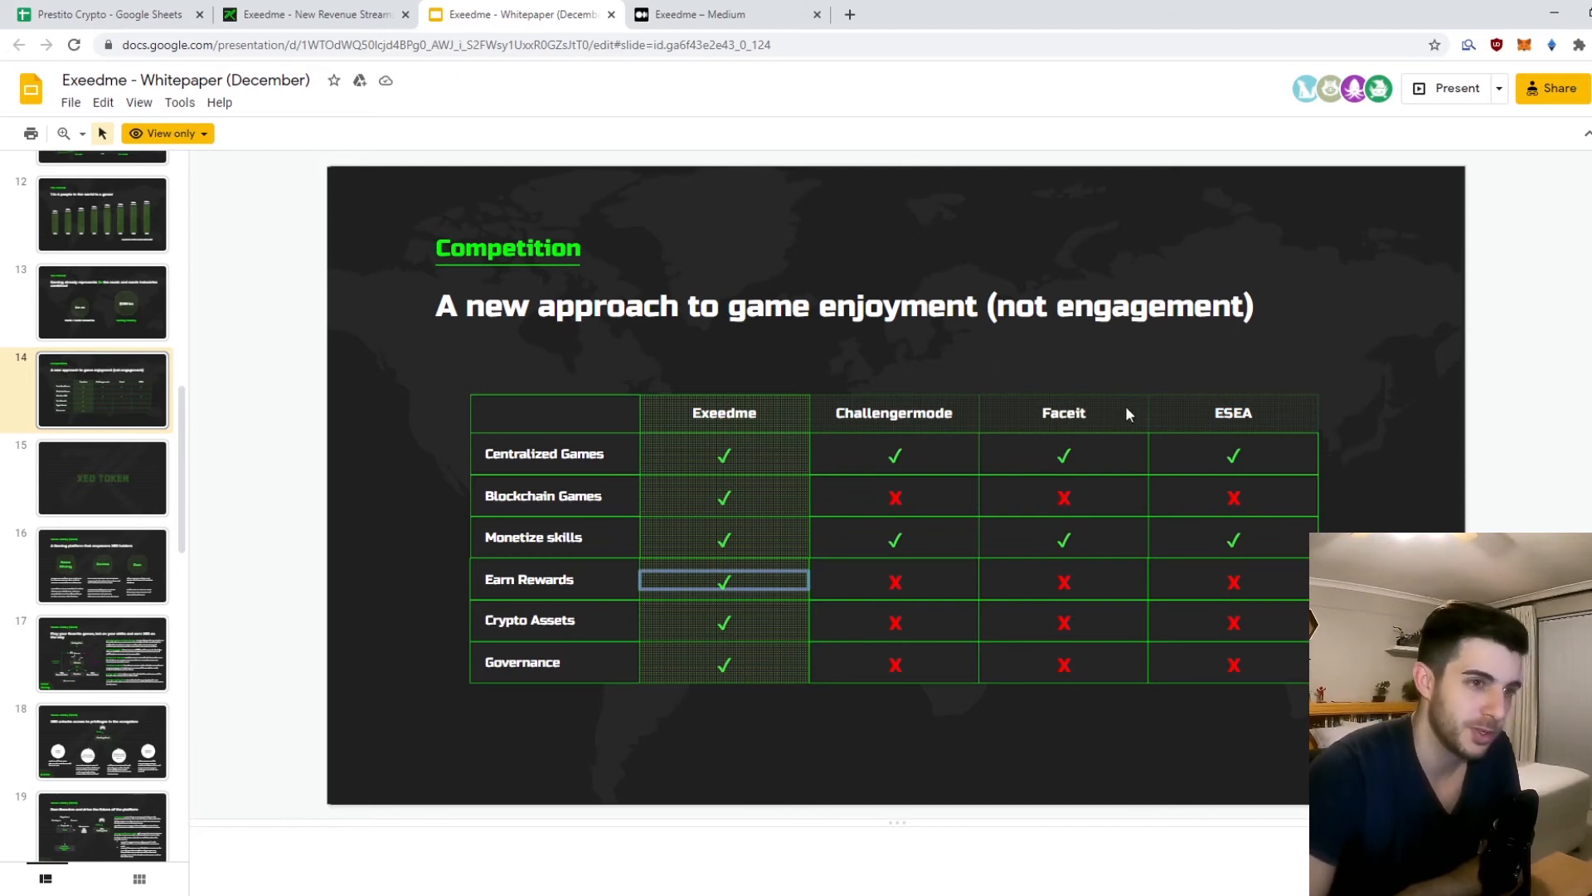
pyautogui.click(725, 621)
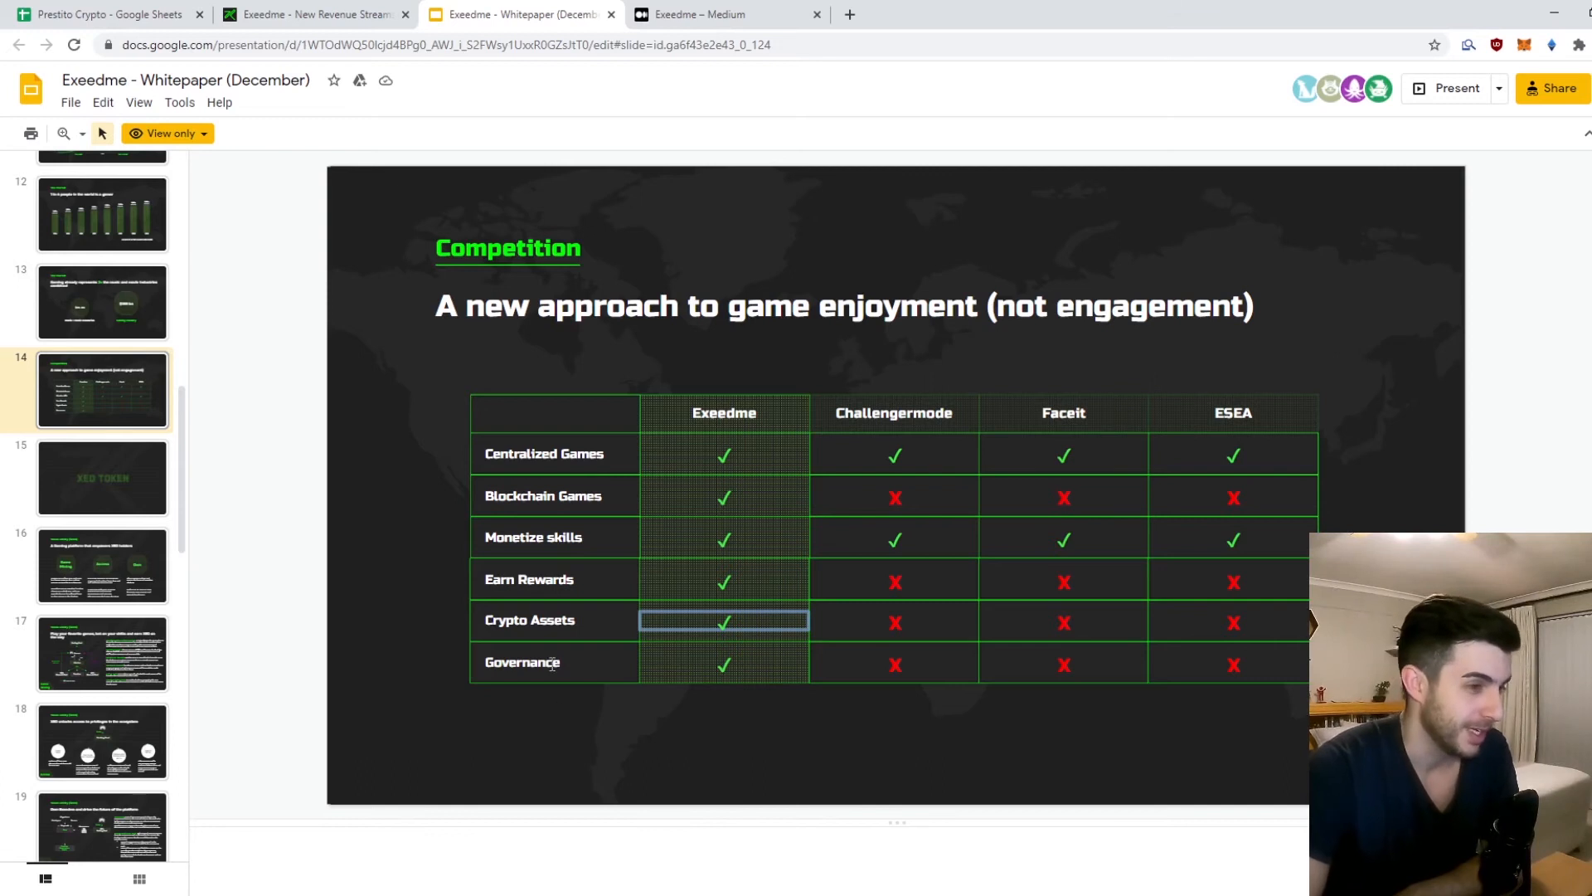
pyautogui.click(725, 664)
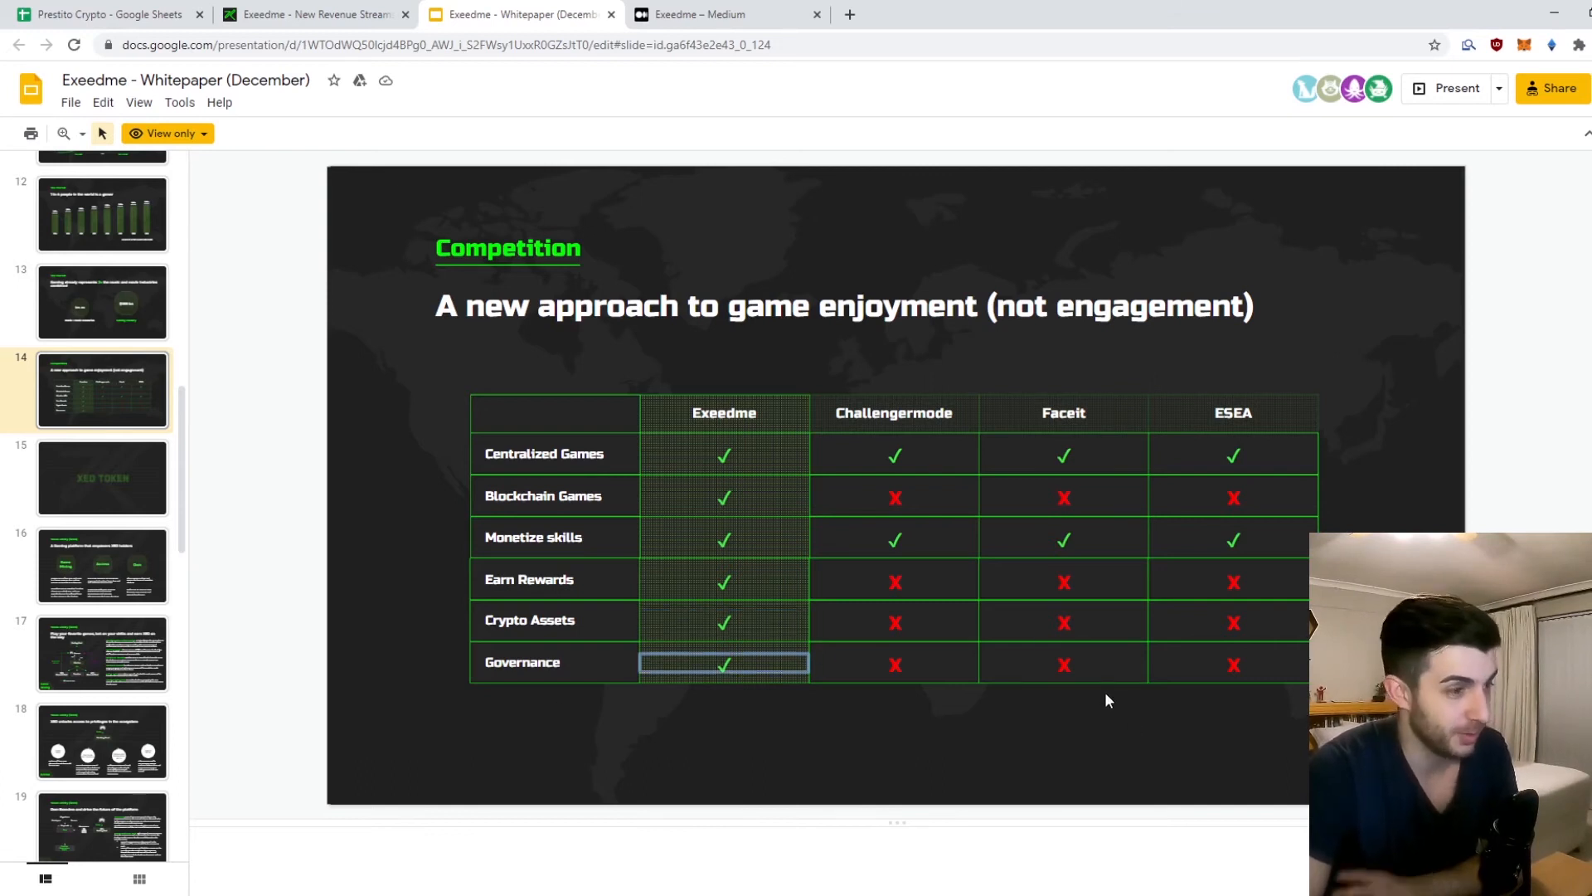
pyautogui.moveTo(690, 607)
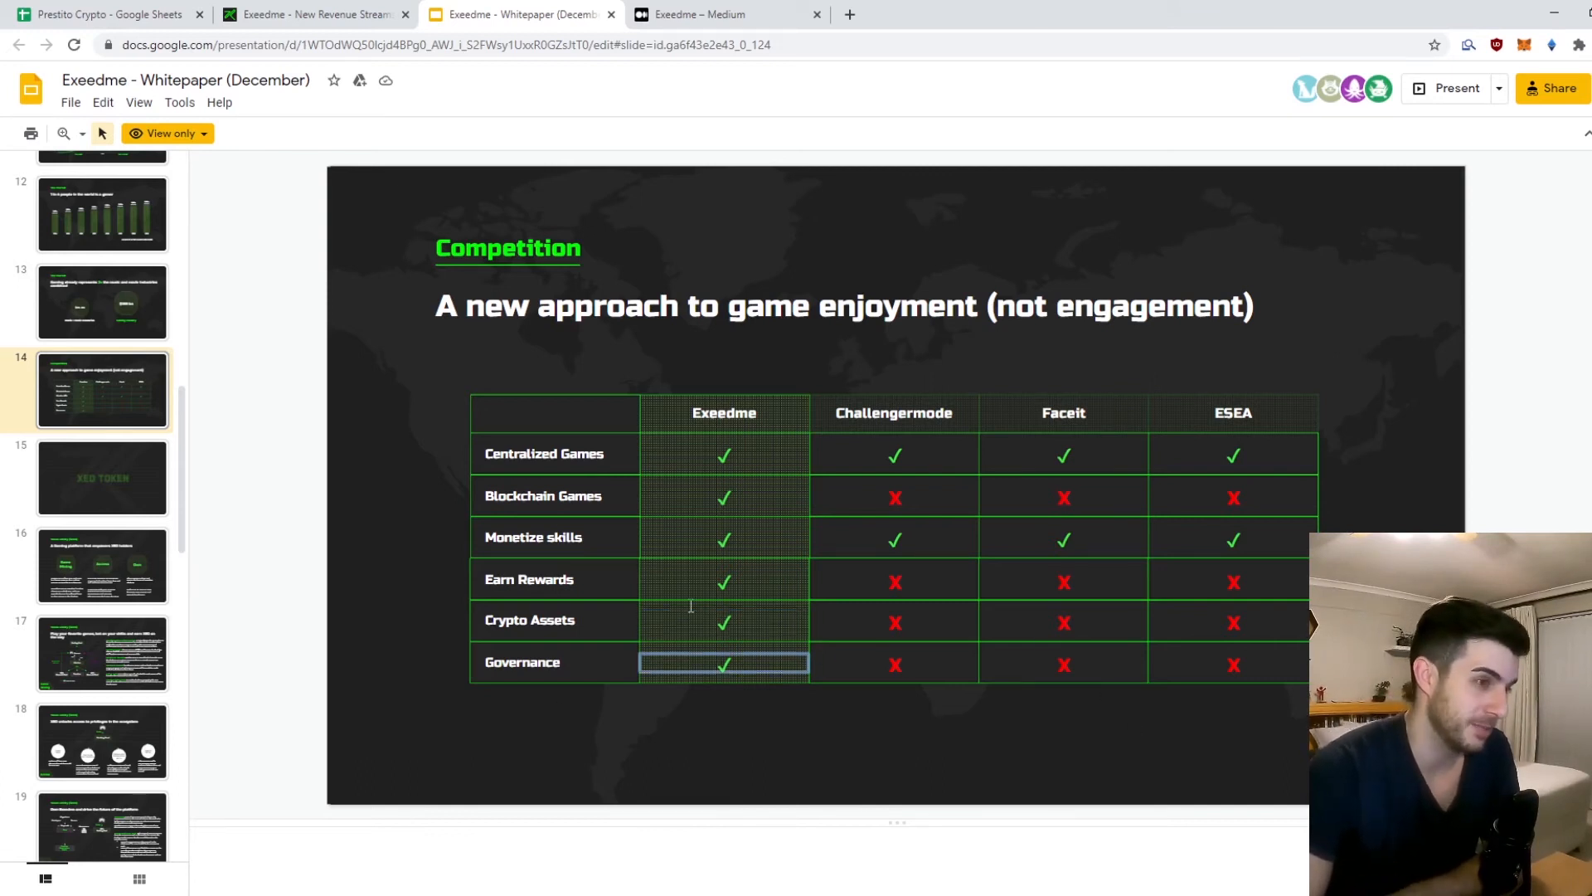
pyautogui.moveTo(403, 508)
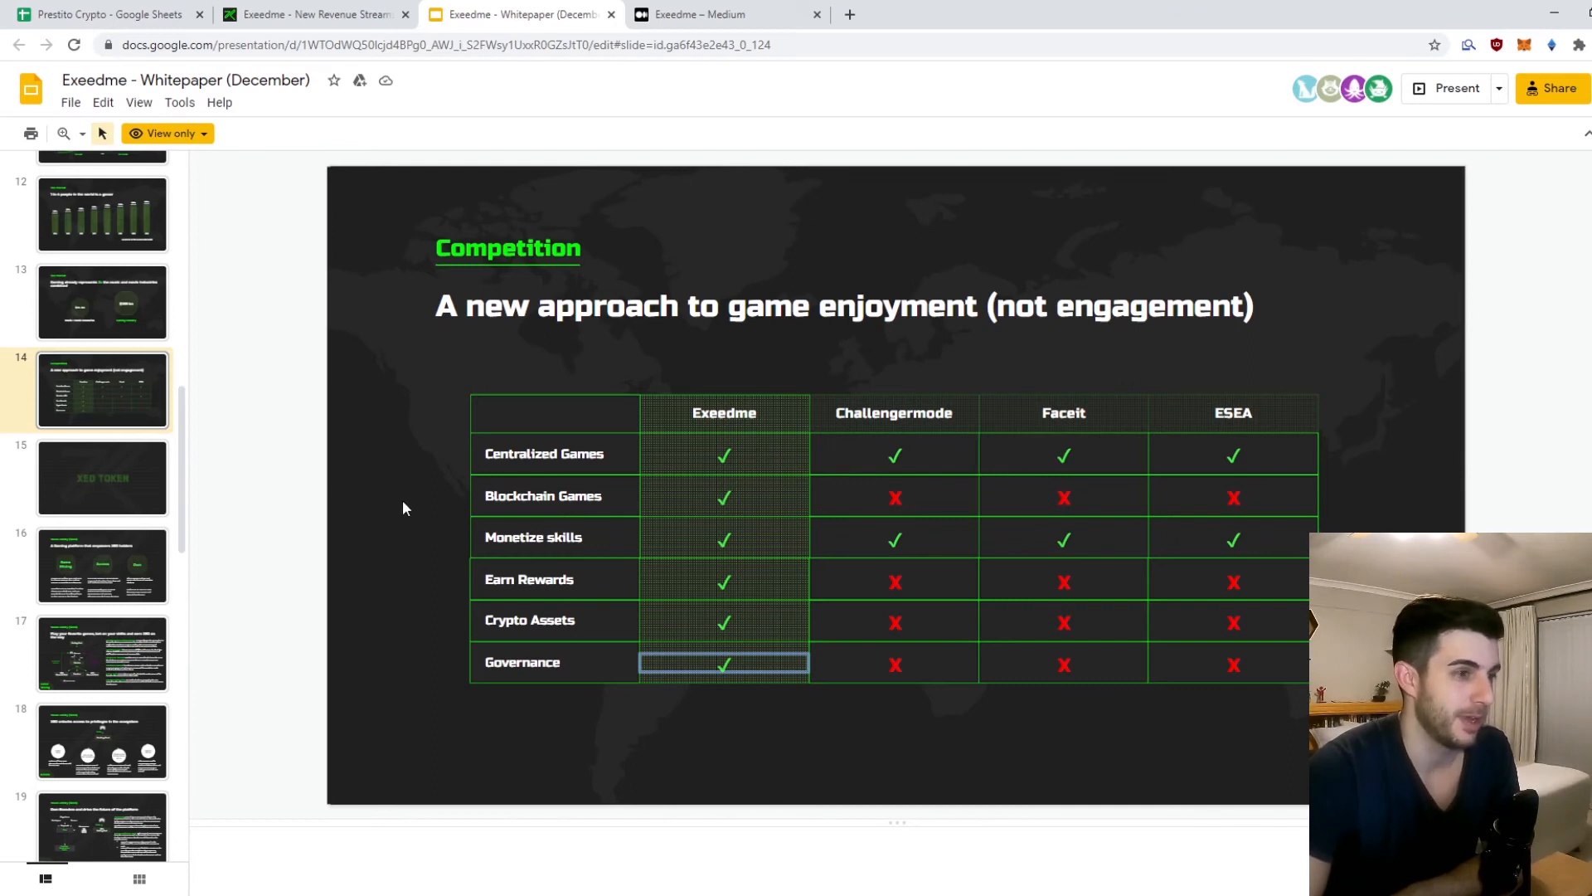
# Step: Select and enlarge the pasted FACEIT Funding screenshot over the Exeedme row
pyautogui.click(106, 15)
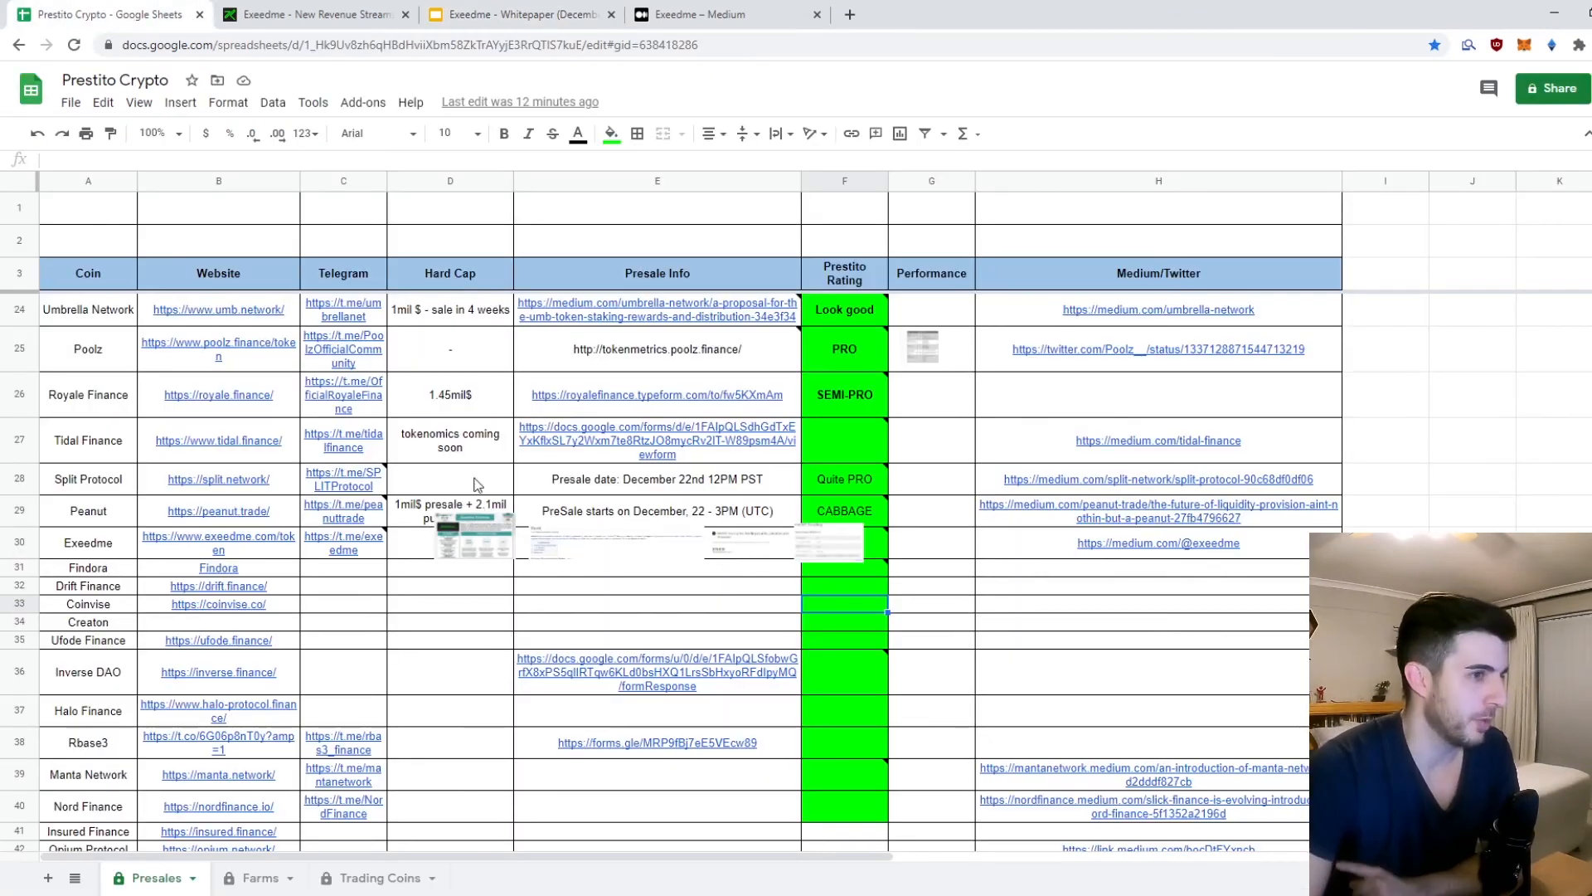
pyautogui.click(655, 537)
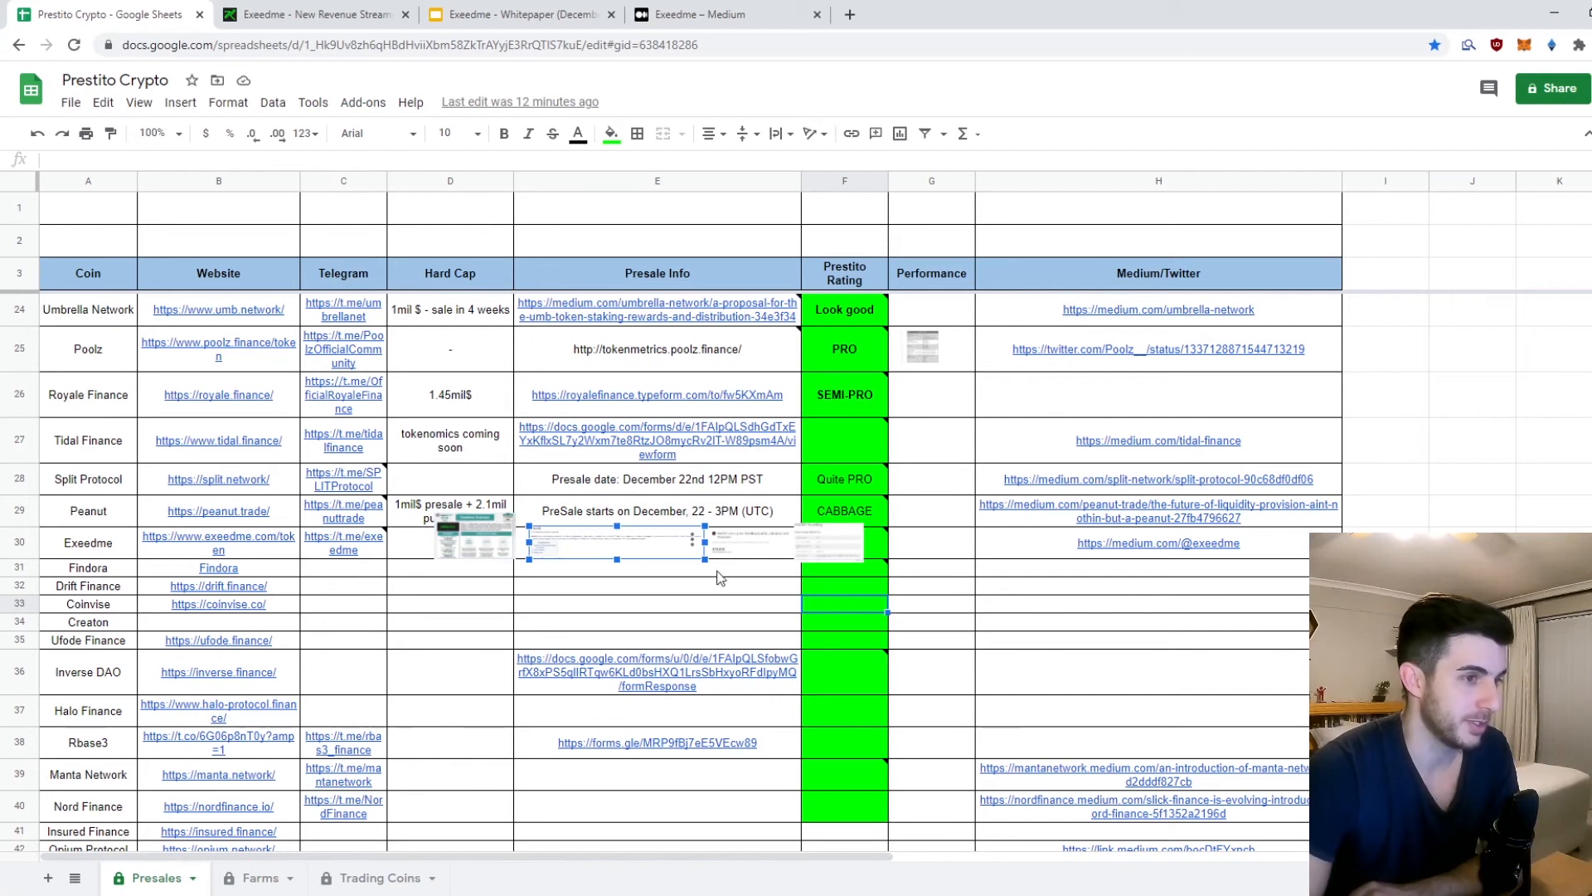
pyautogui.scroll(-3)
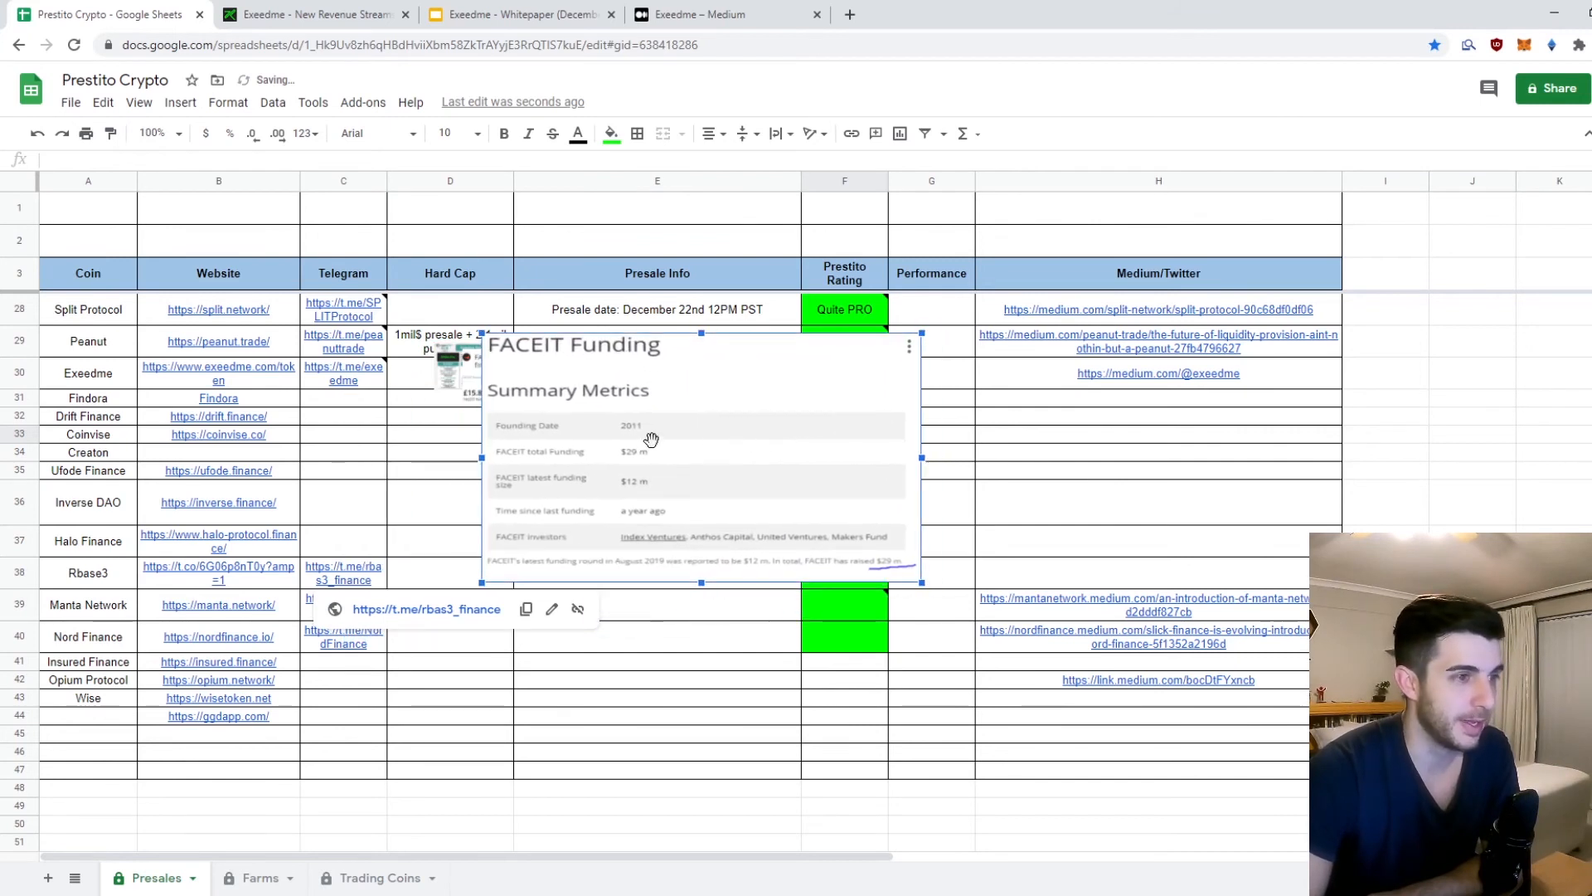
pyautogui.moveTo(575, 458)
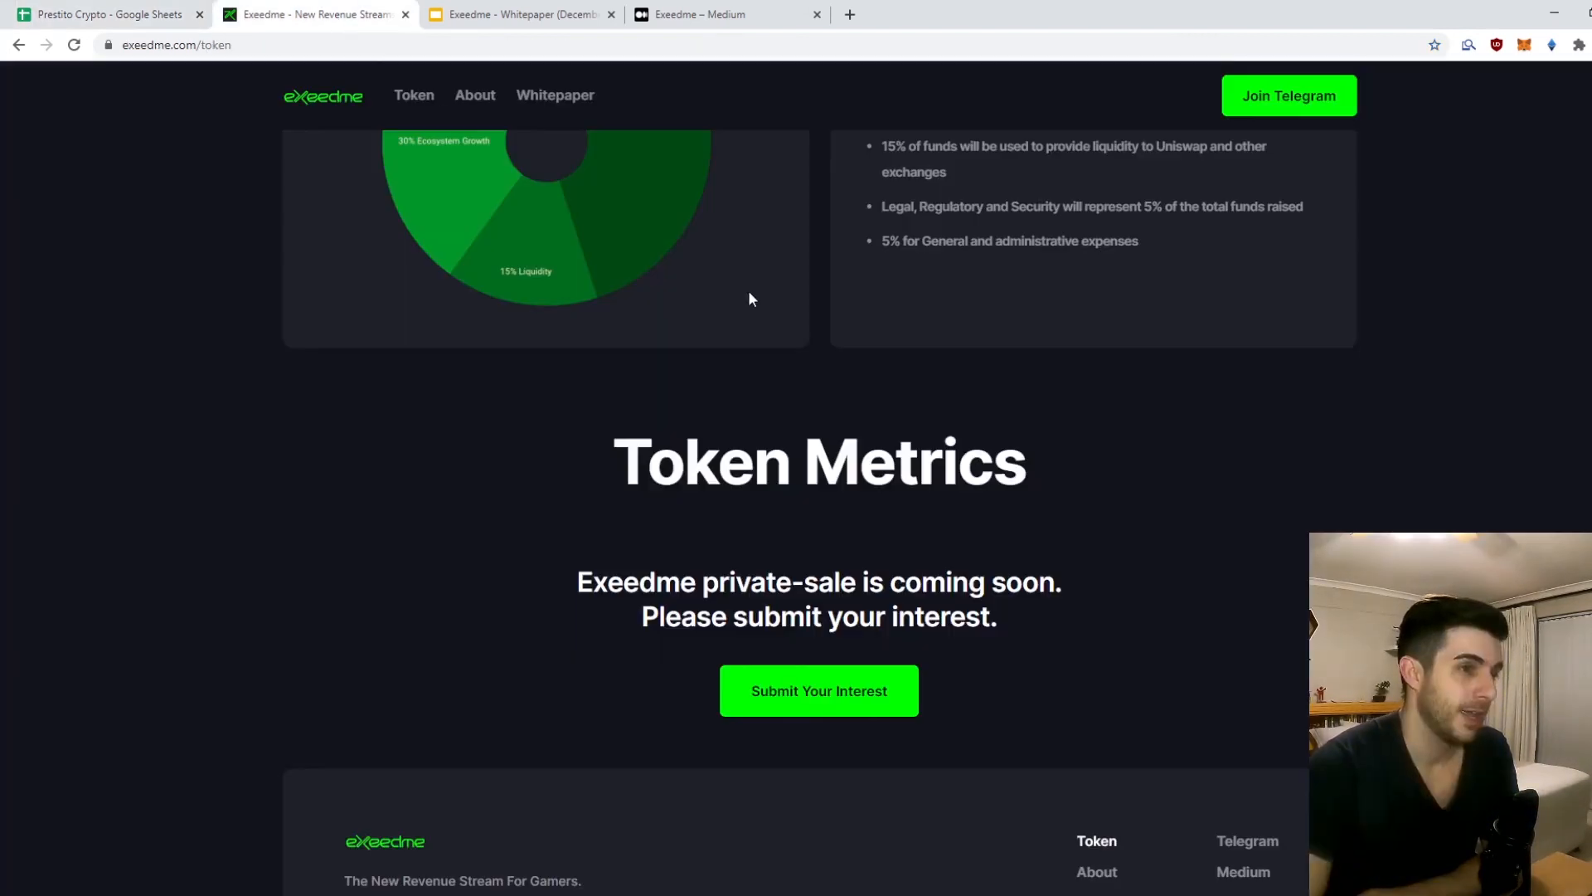
pyautogui.scroll(3)
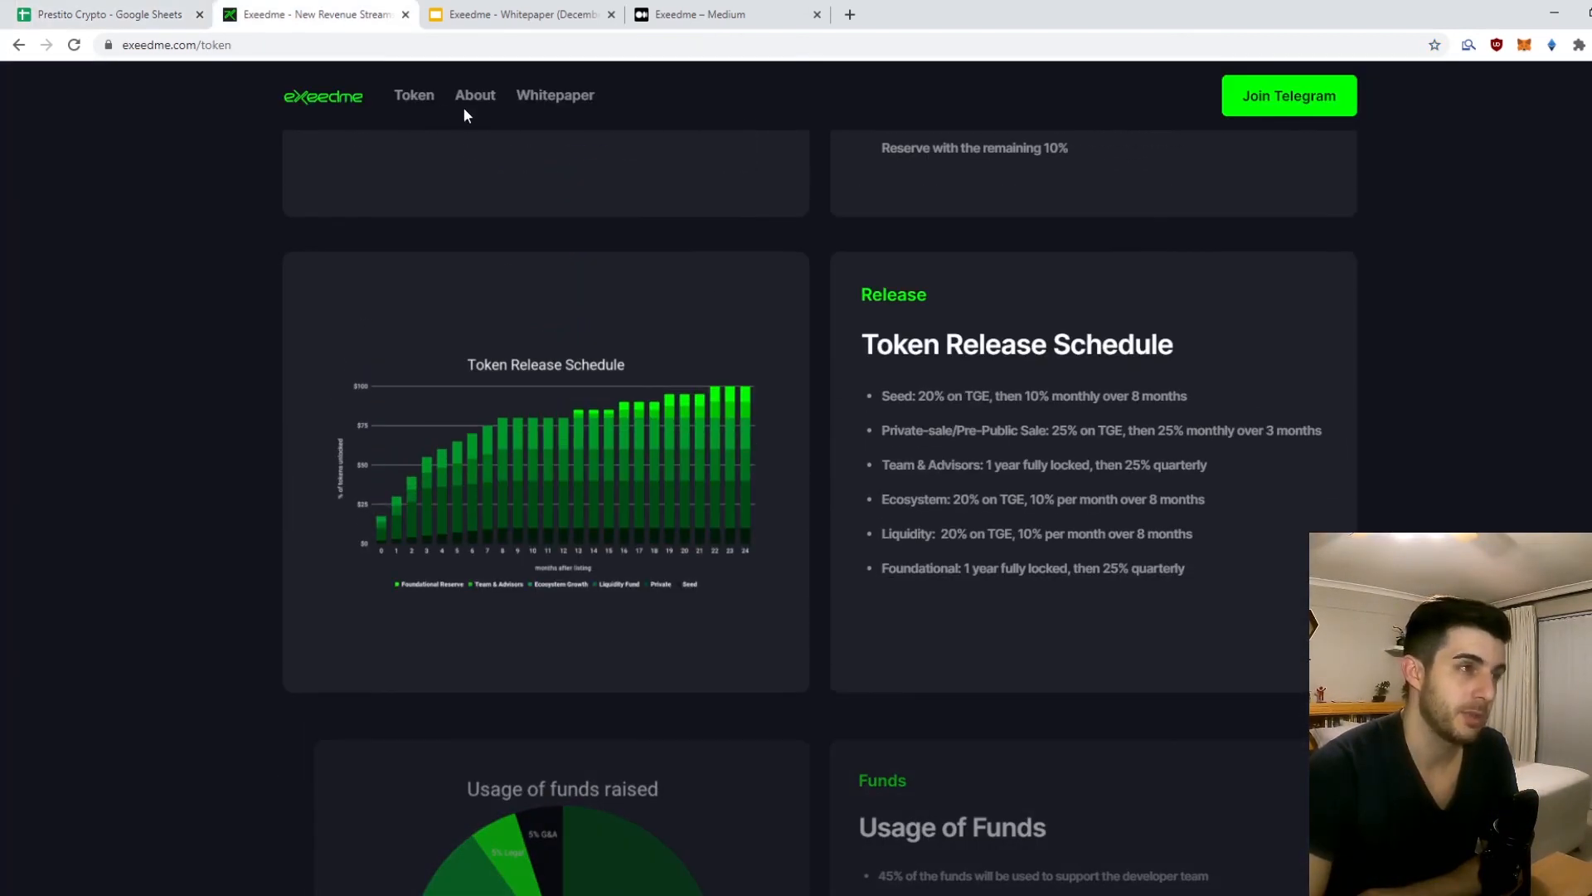
pyautogui.click(474, 95)
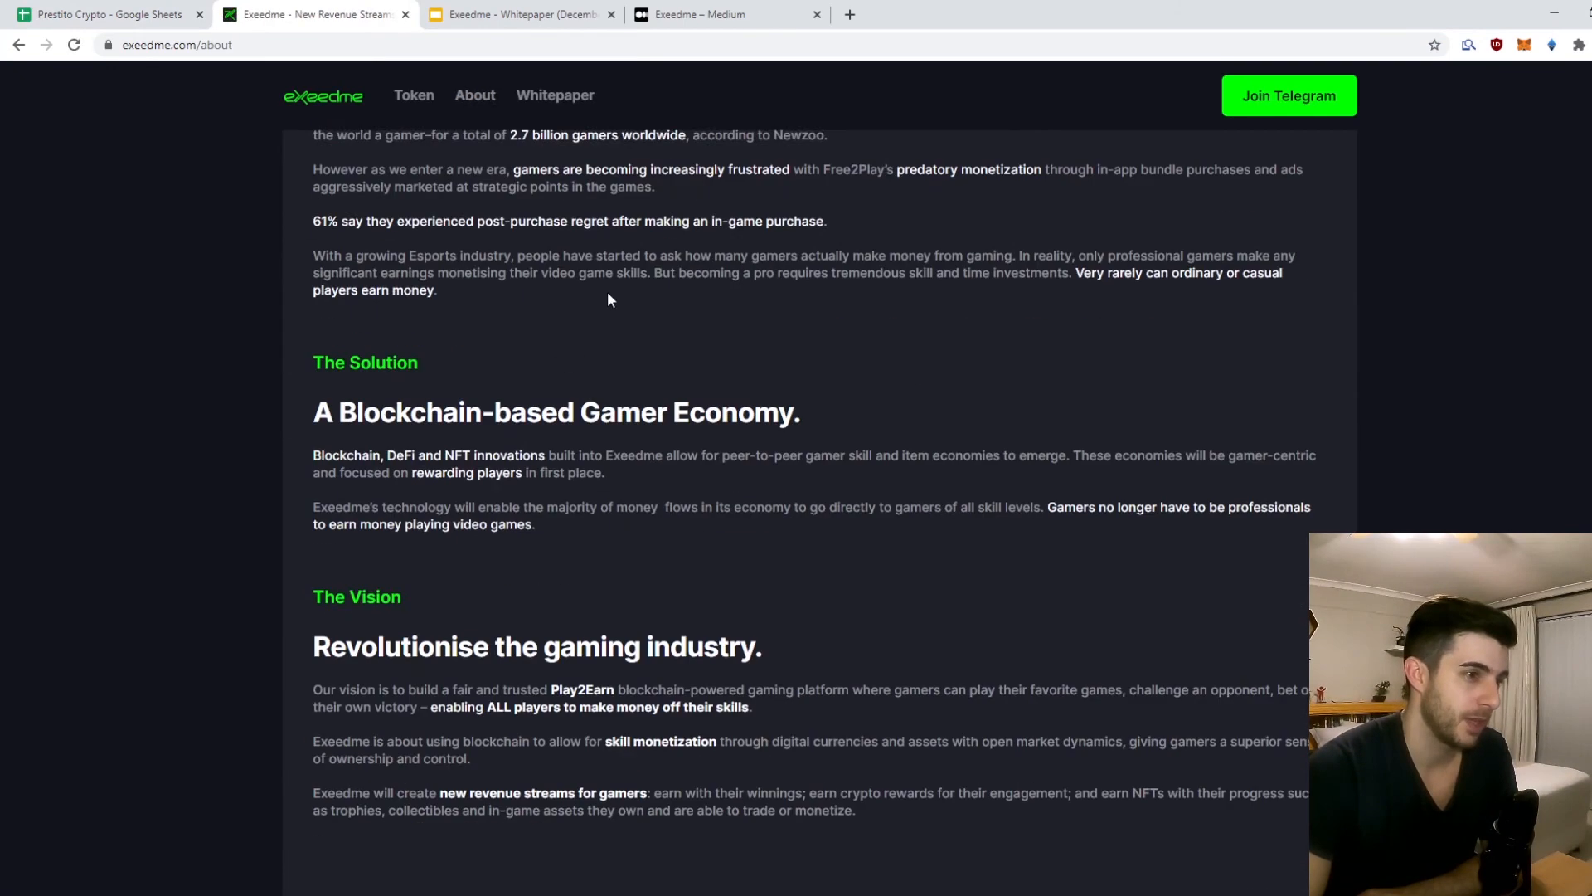
pyautogui.scroll(-3)
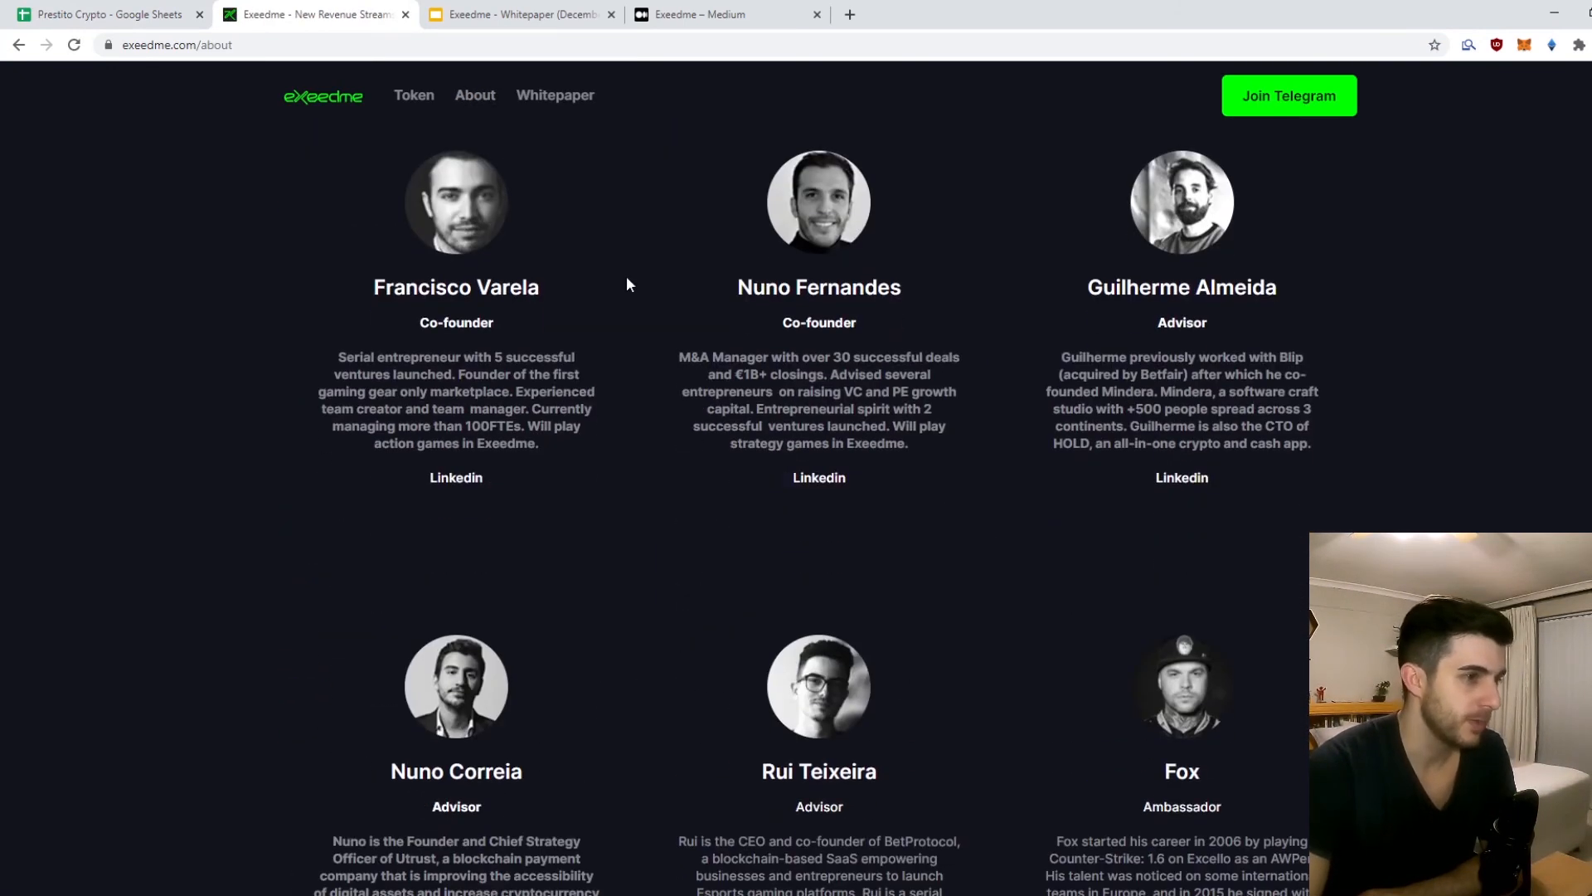
pyautogui.scroll(3)
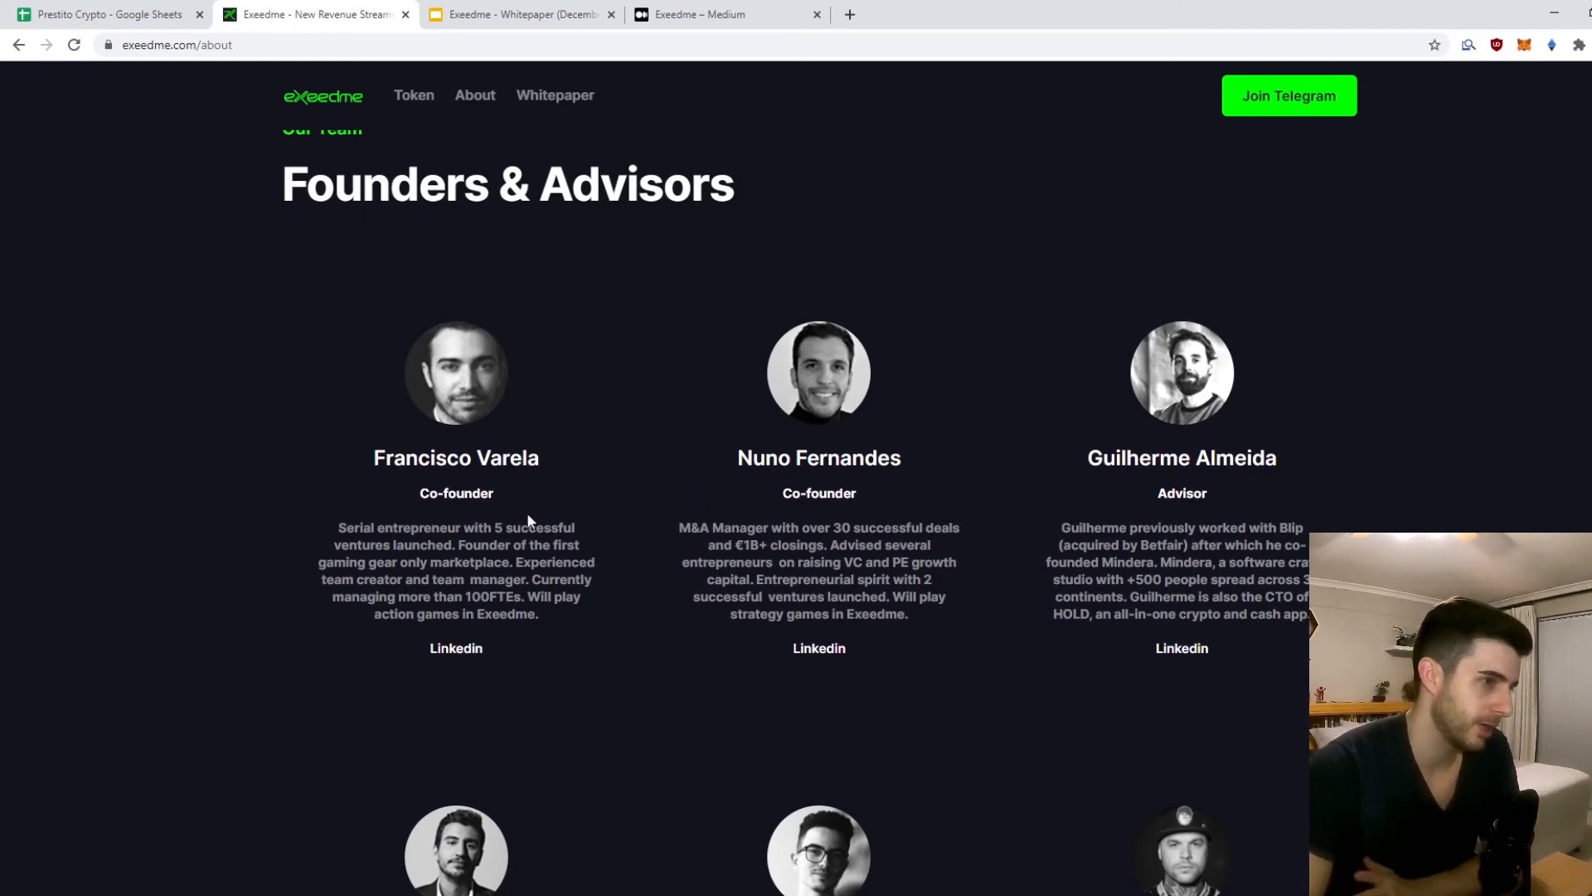
pyautogui.scroll(3)
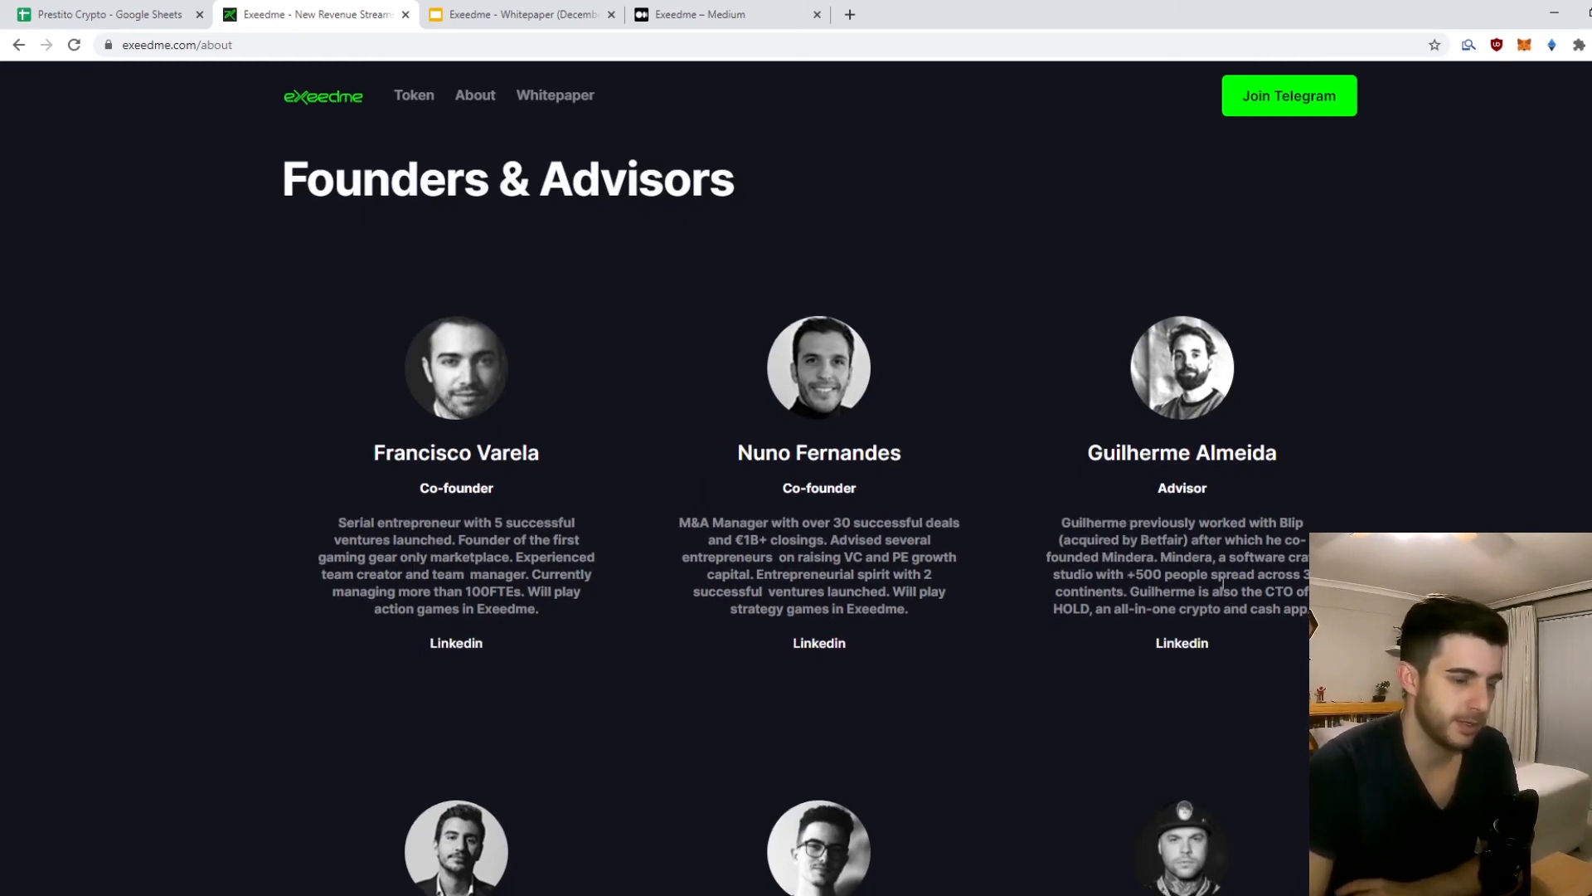
pyautogui.scroll(-3)
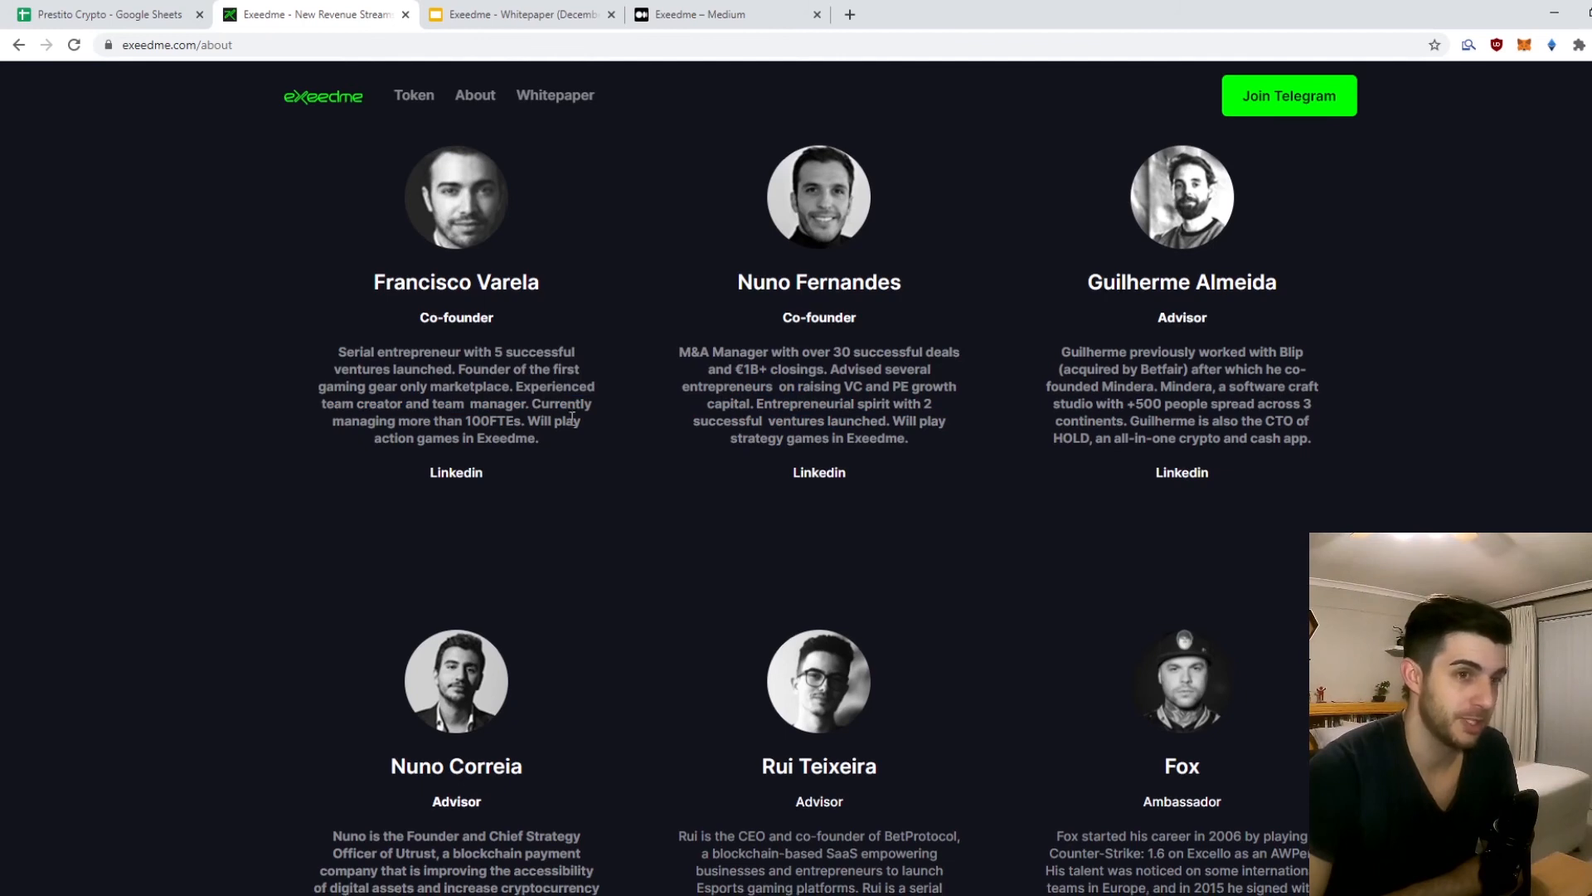
pyautogui.scroll(-3)
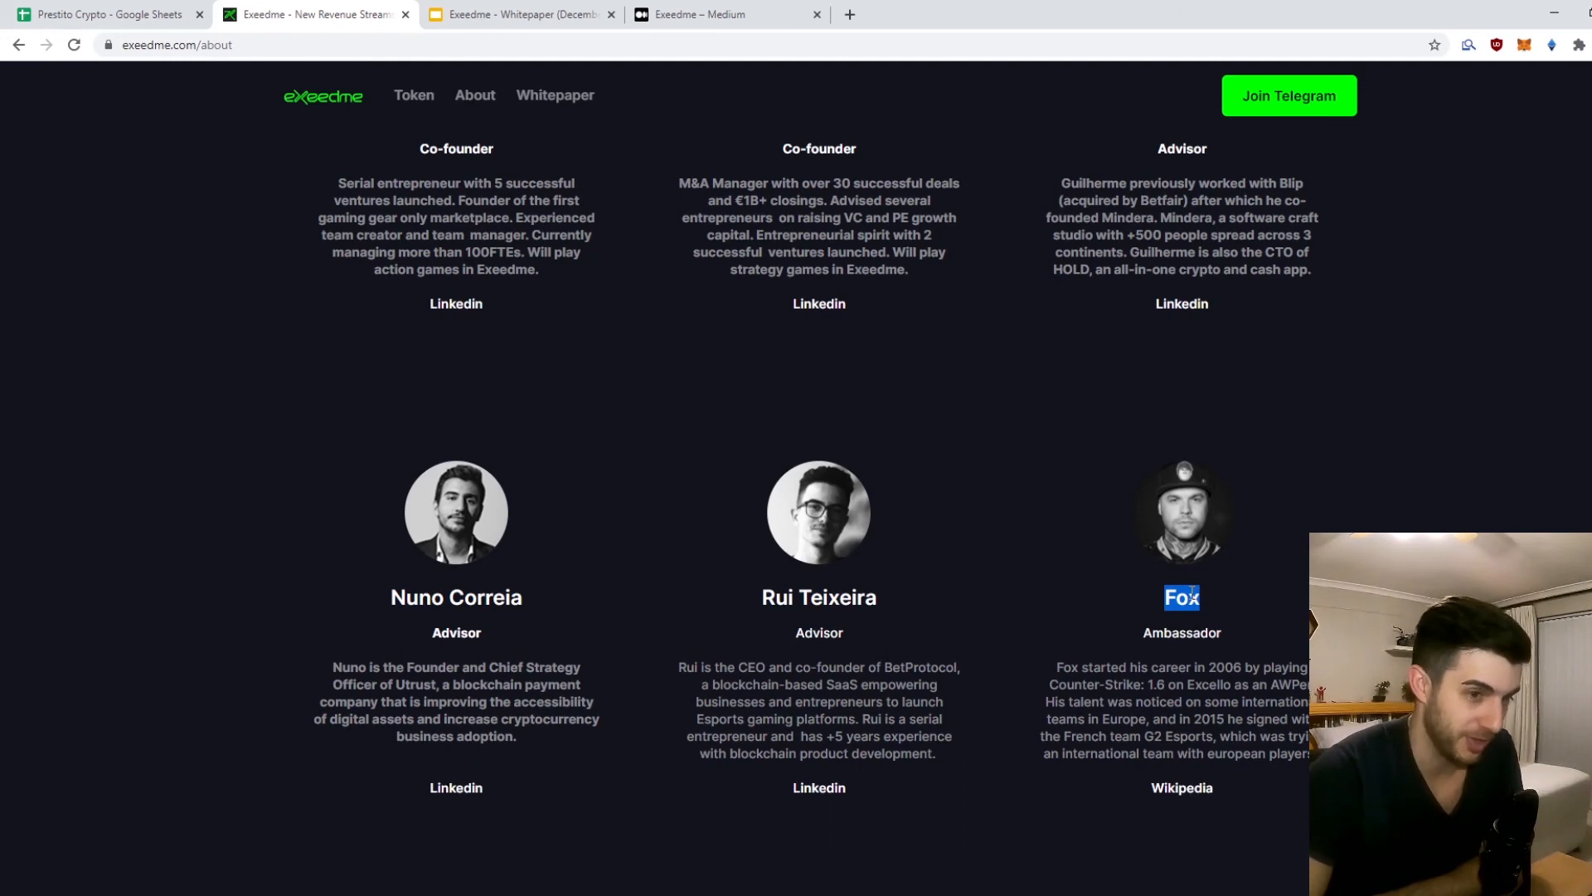
pyautogui.moveTo(1185, 622)
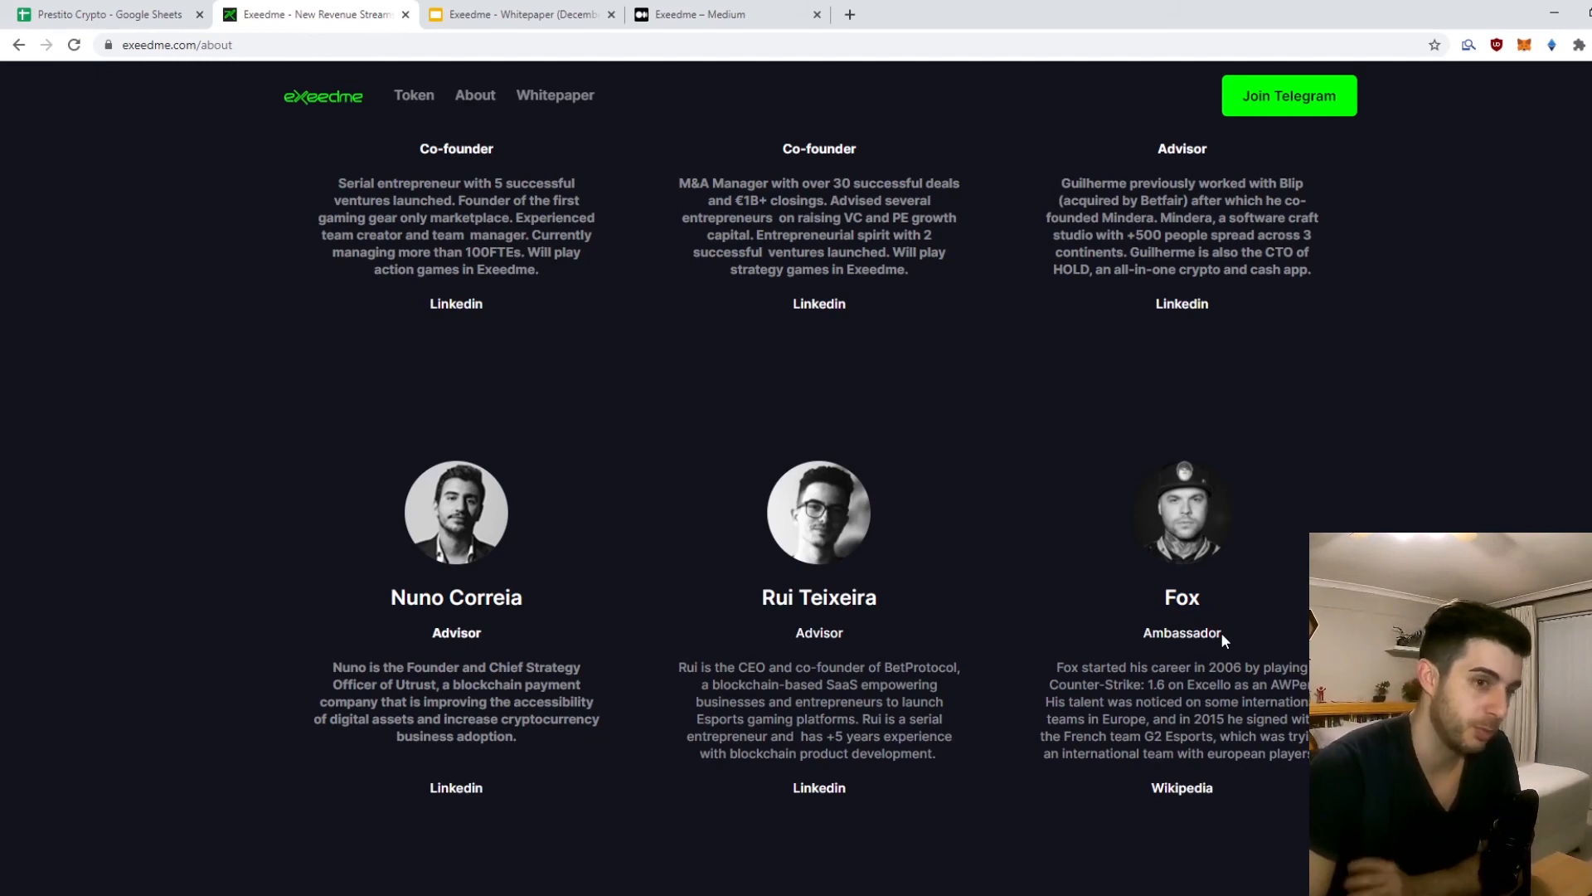
pyautogui.scroll(3)
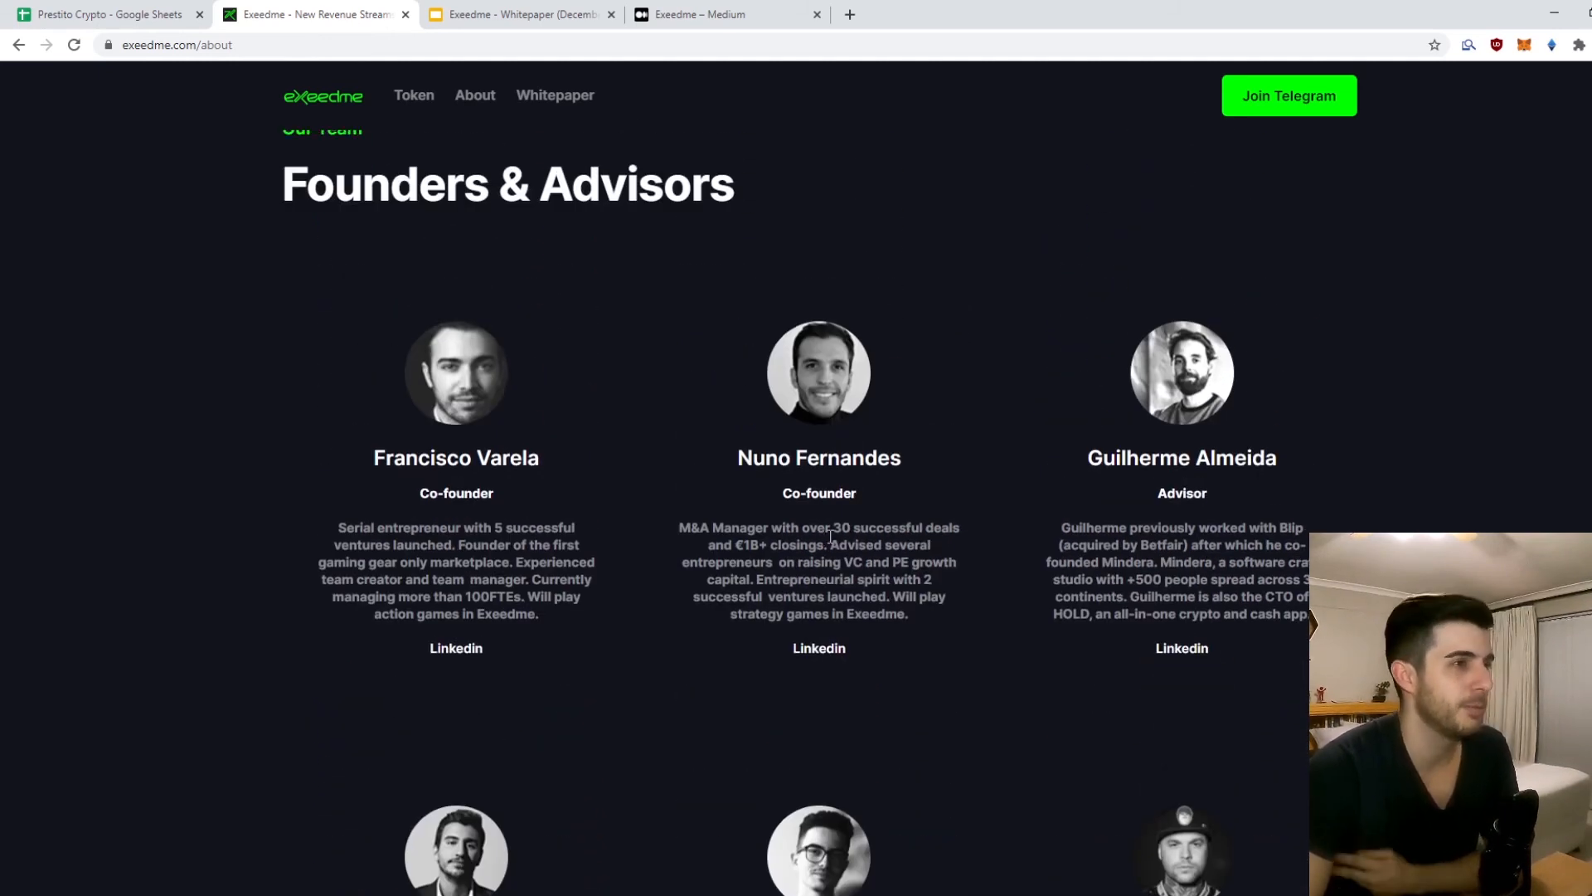
pyautogui.scroll(-3)
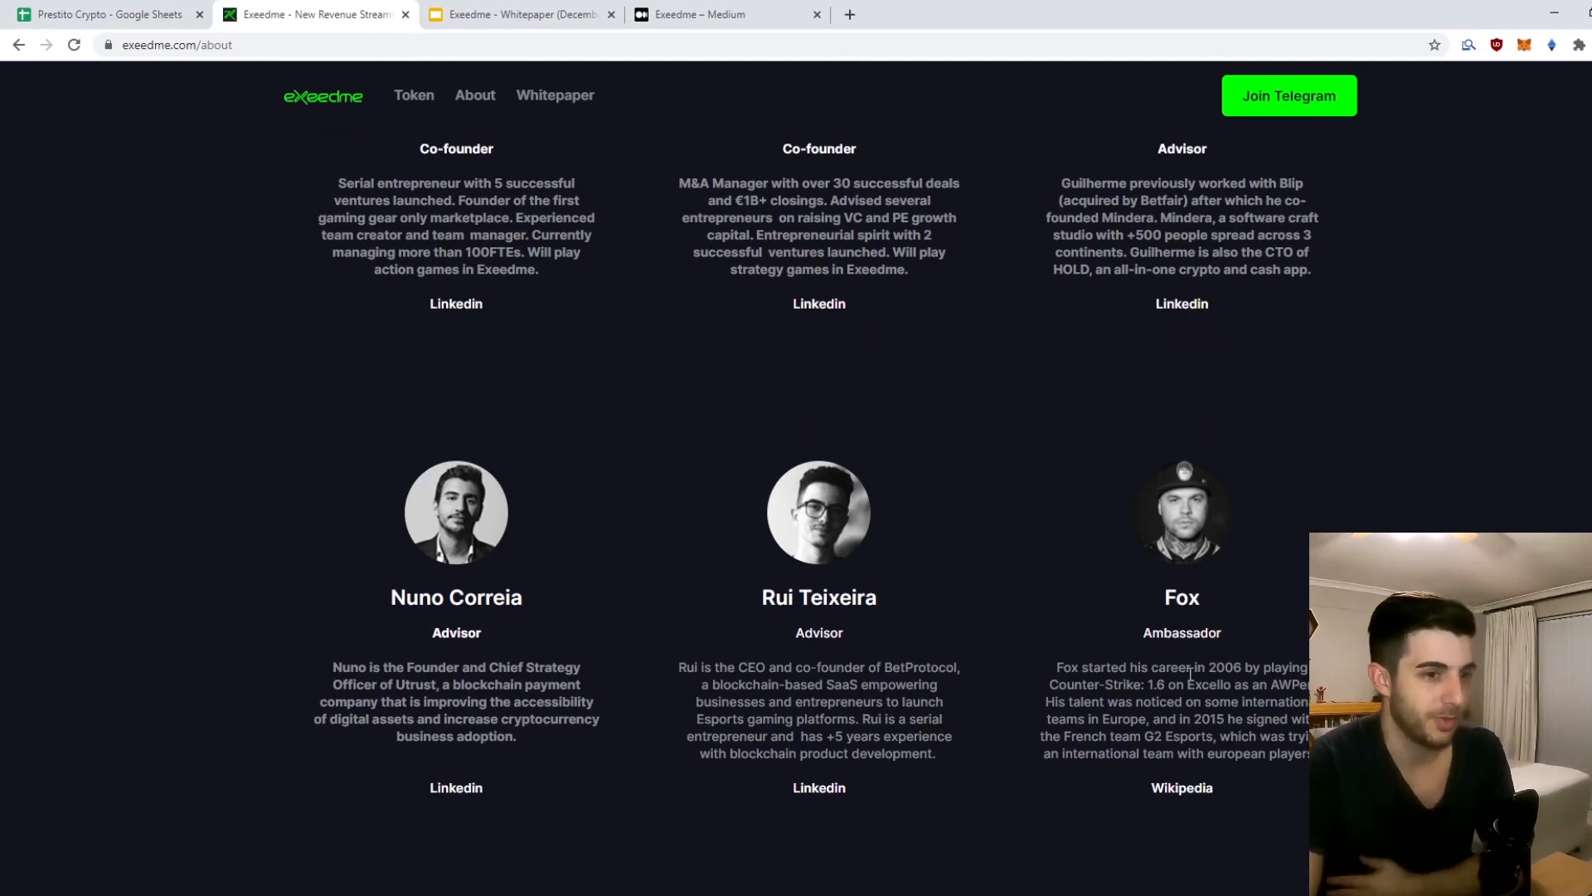
pyautogui.scroll(3)
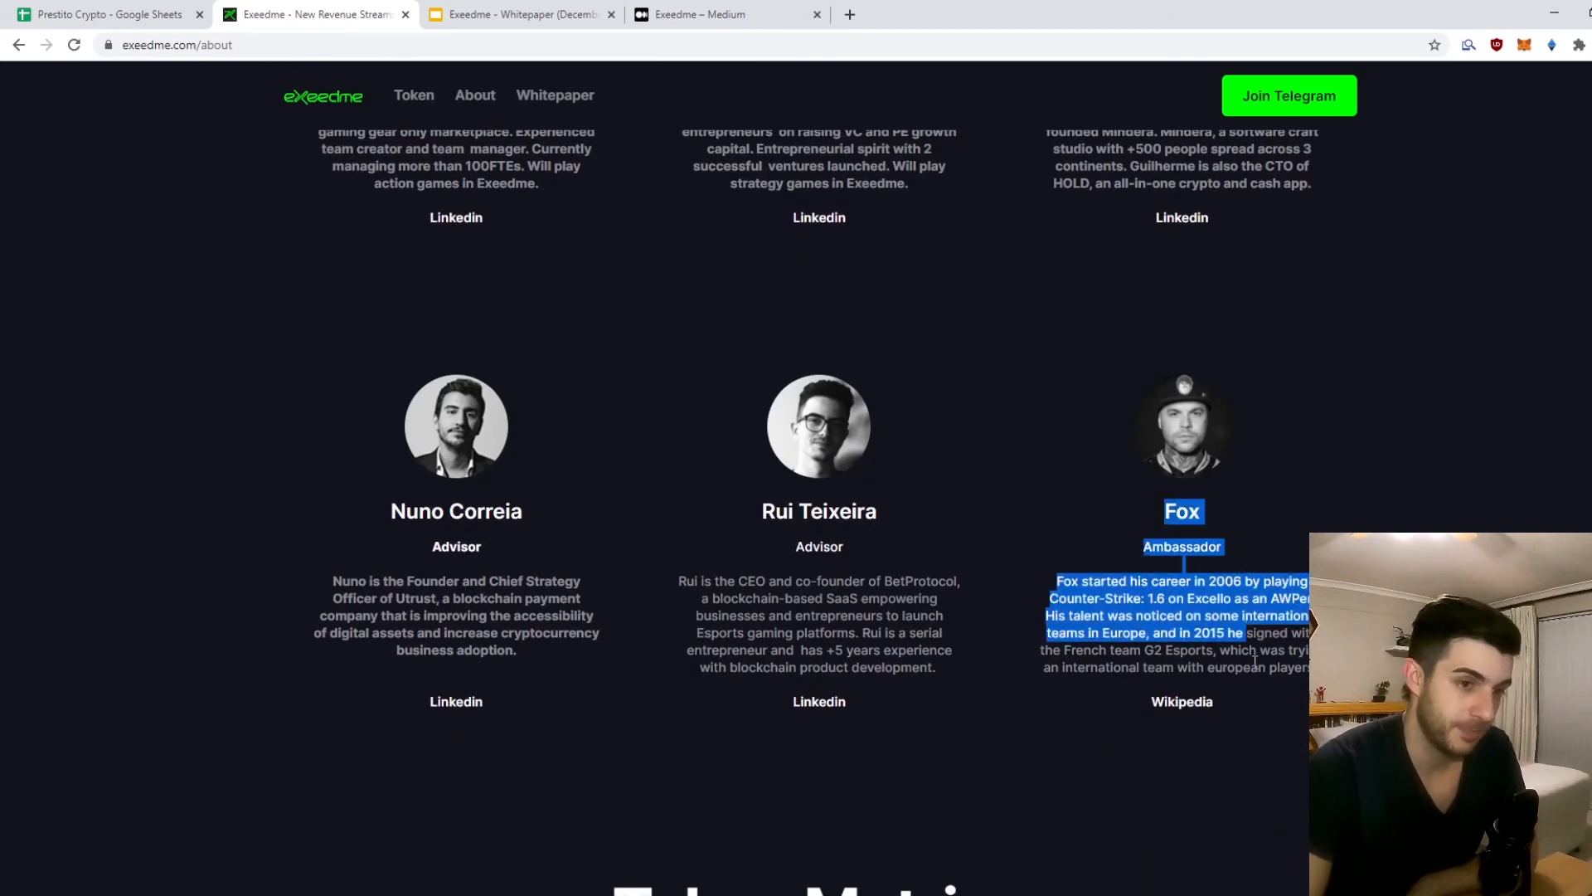
pyautogui.click(1128, 667)
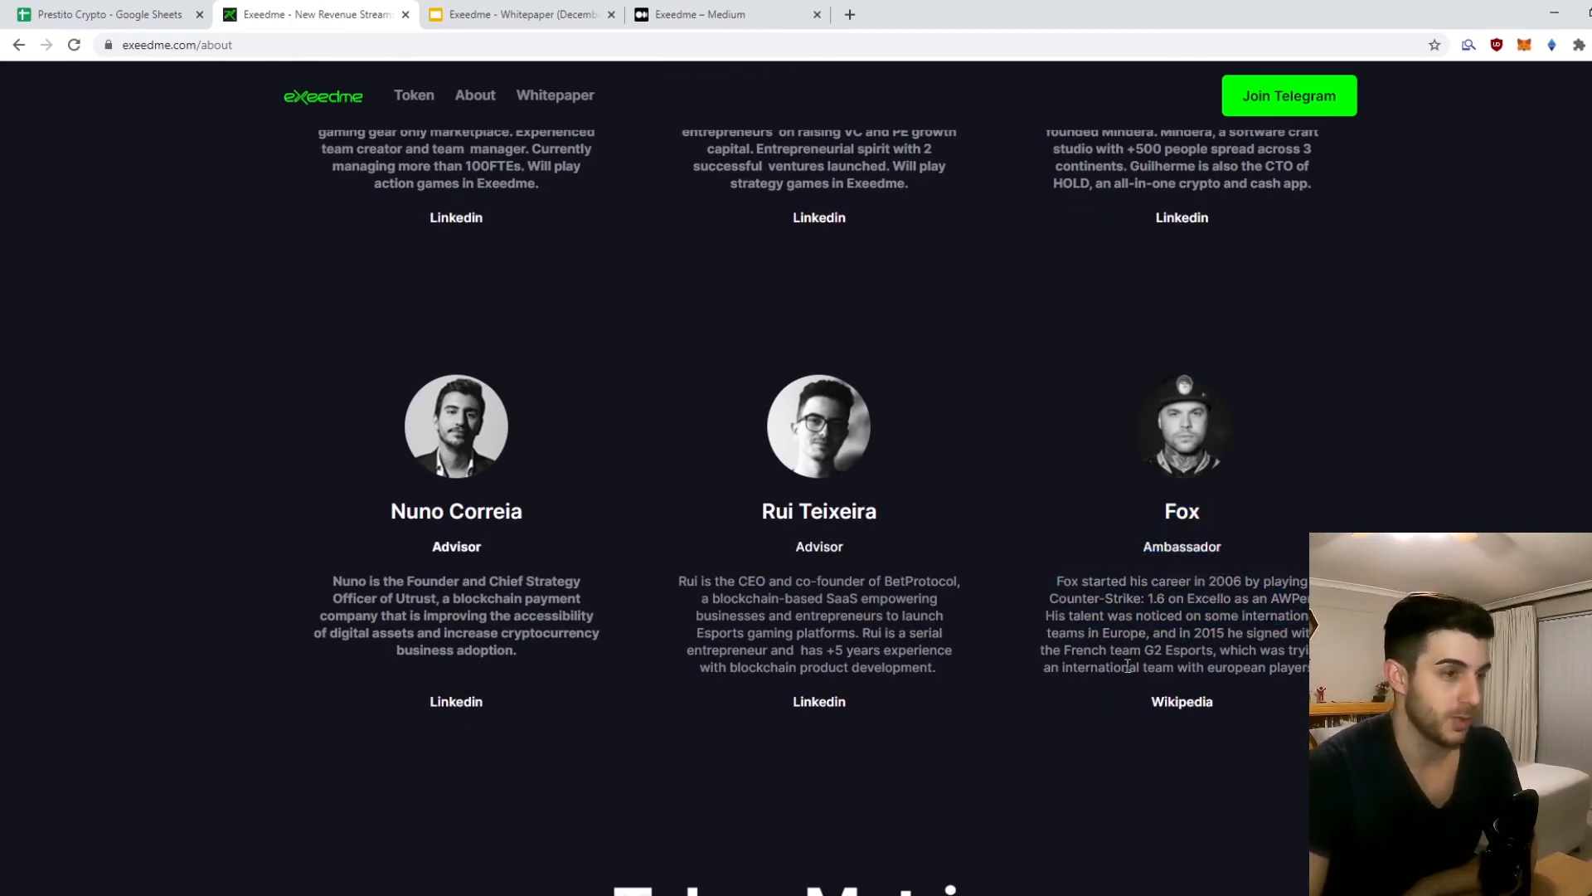
pyautogui.scroll(3)
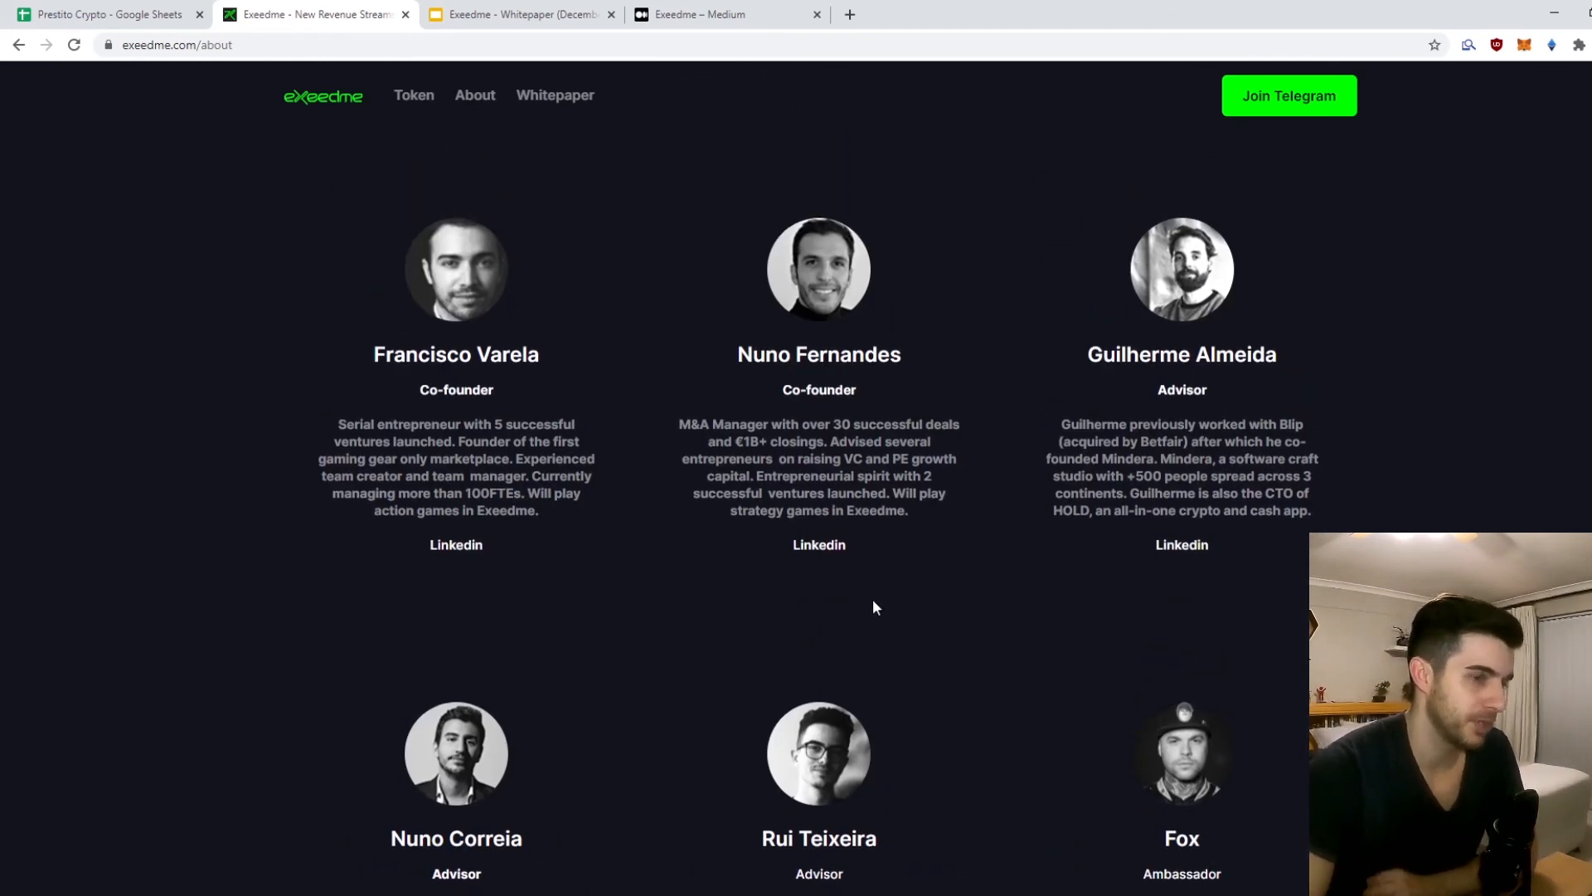
pyautogui.scroll(-3)
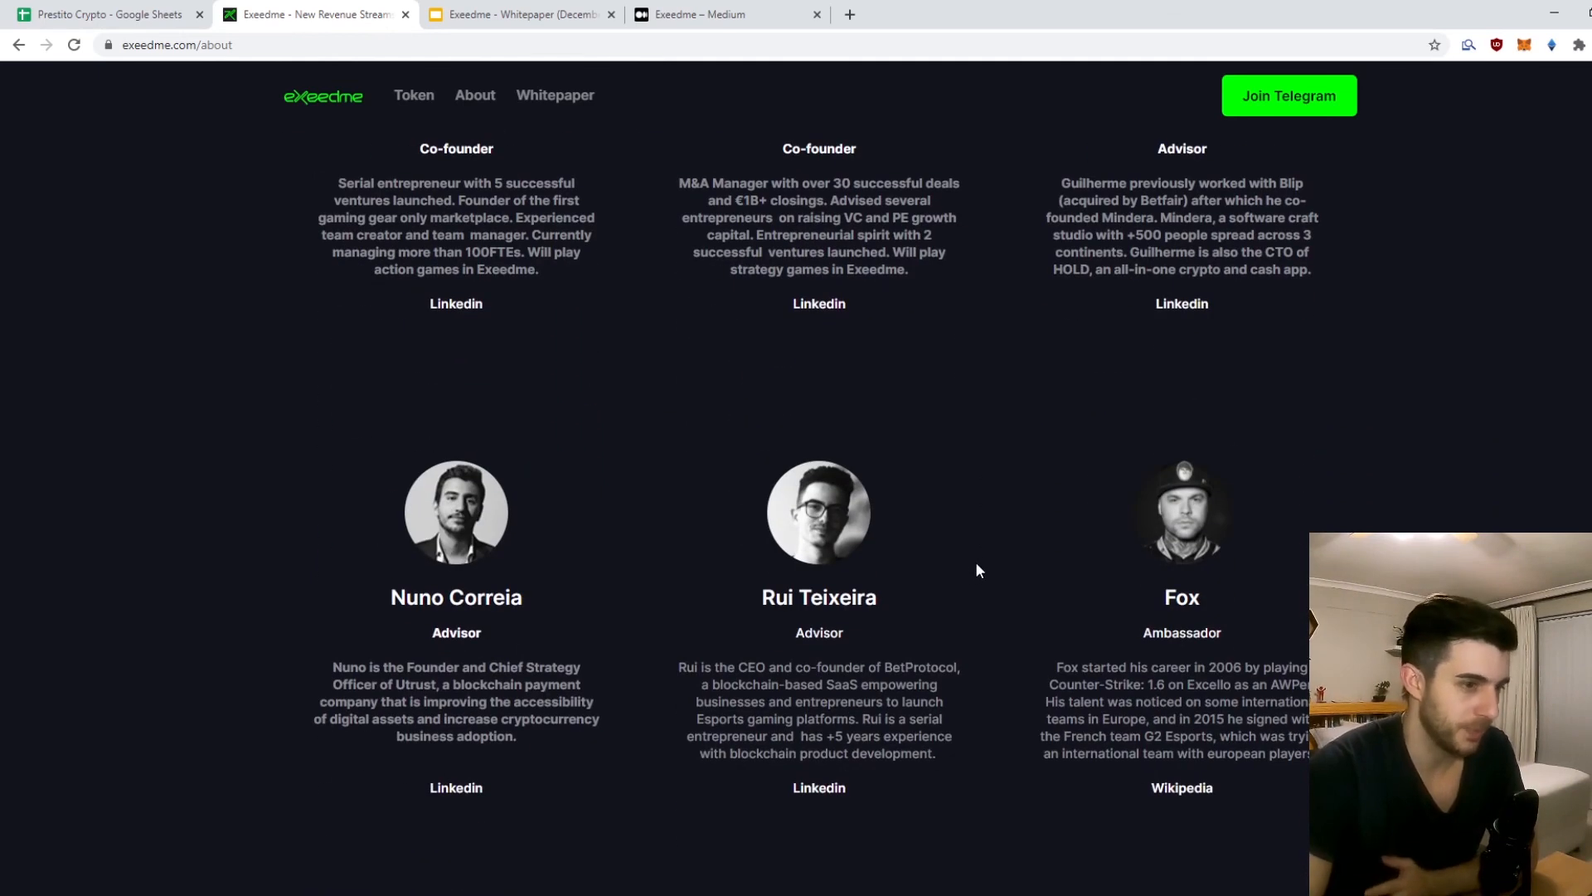
# Step: Enter 900k$ as Exeedme's hard cap in D30 and move to its rating cell
pyautogui.click(101, 15)
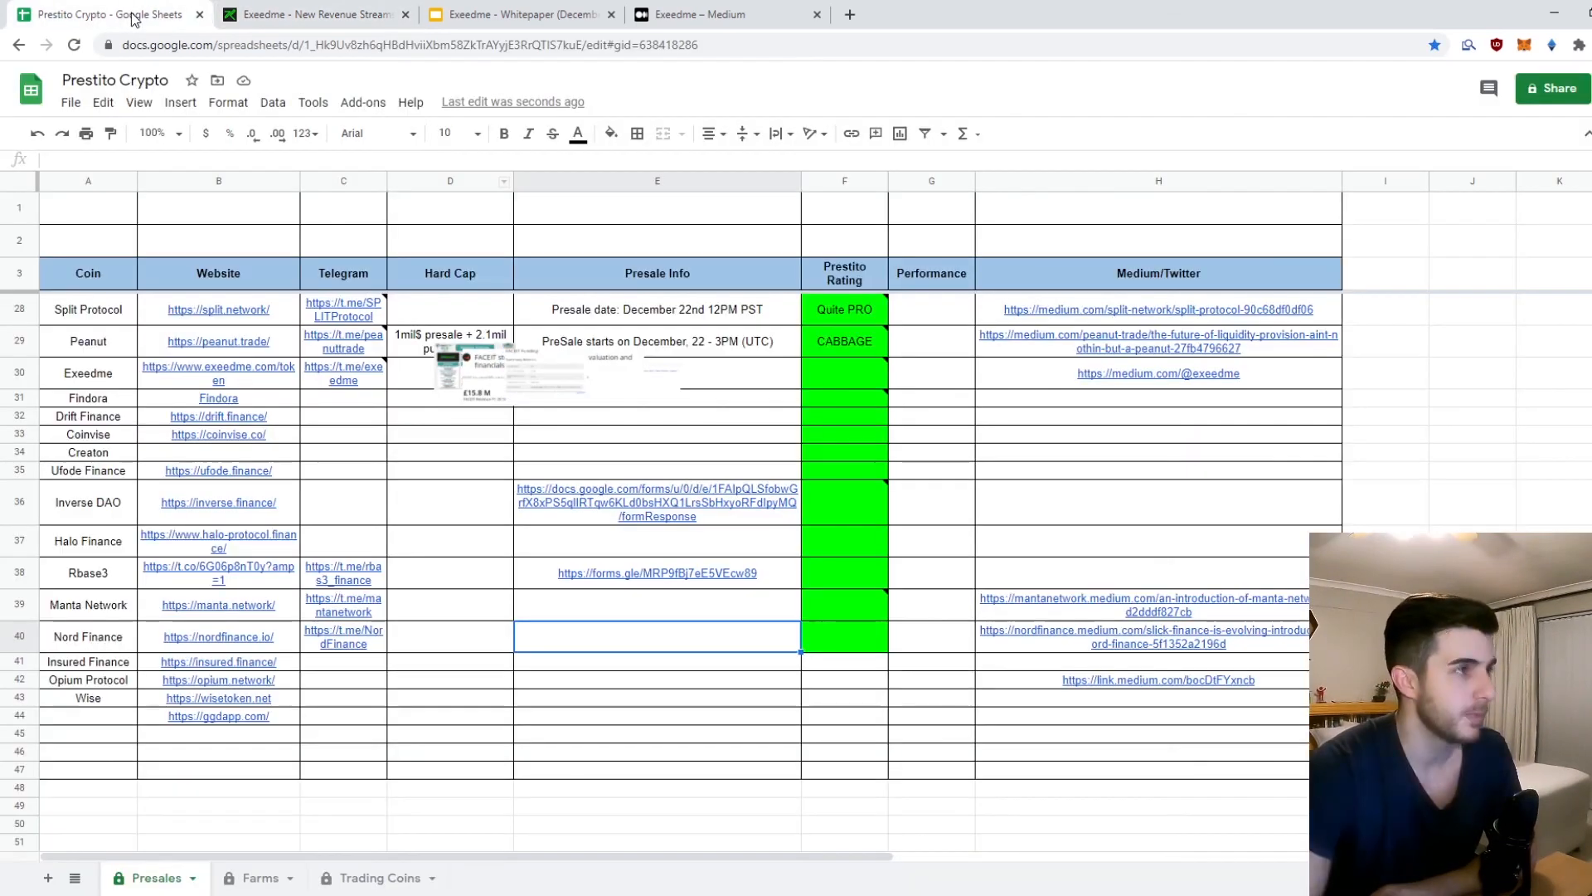
pyautogui.scroll(3)
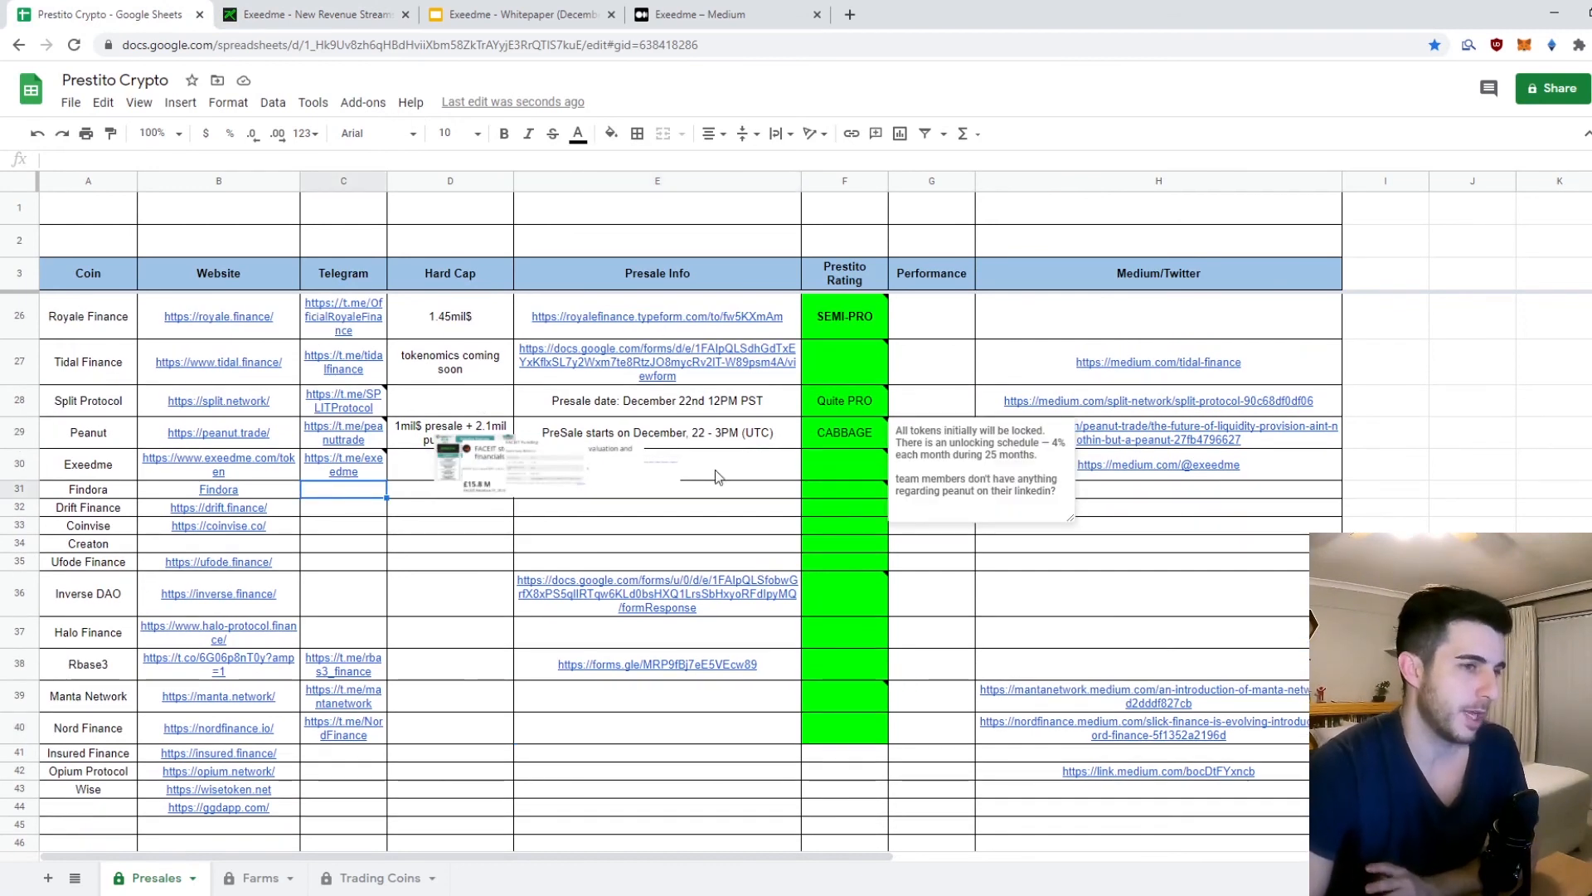
pyautogui.click(527, 463)
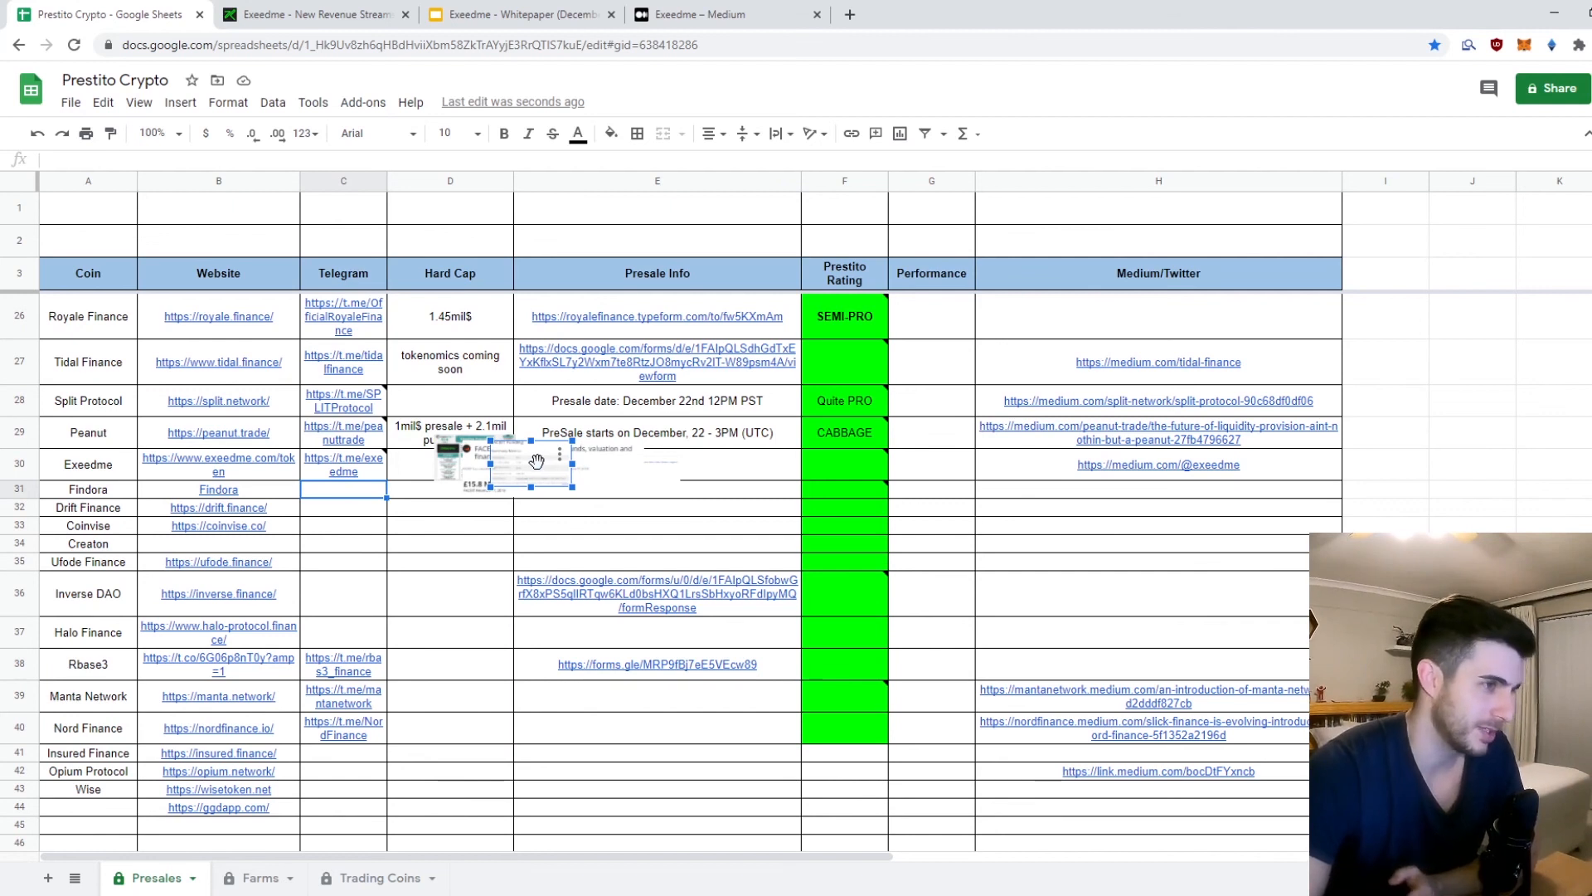
pyautogui.scroll(3)
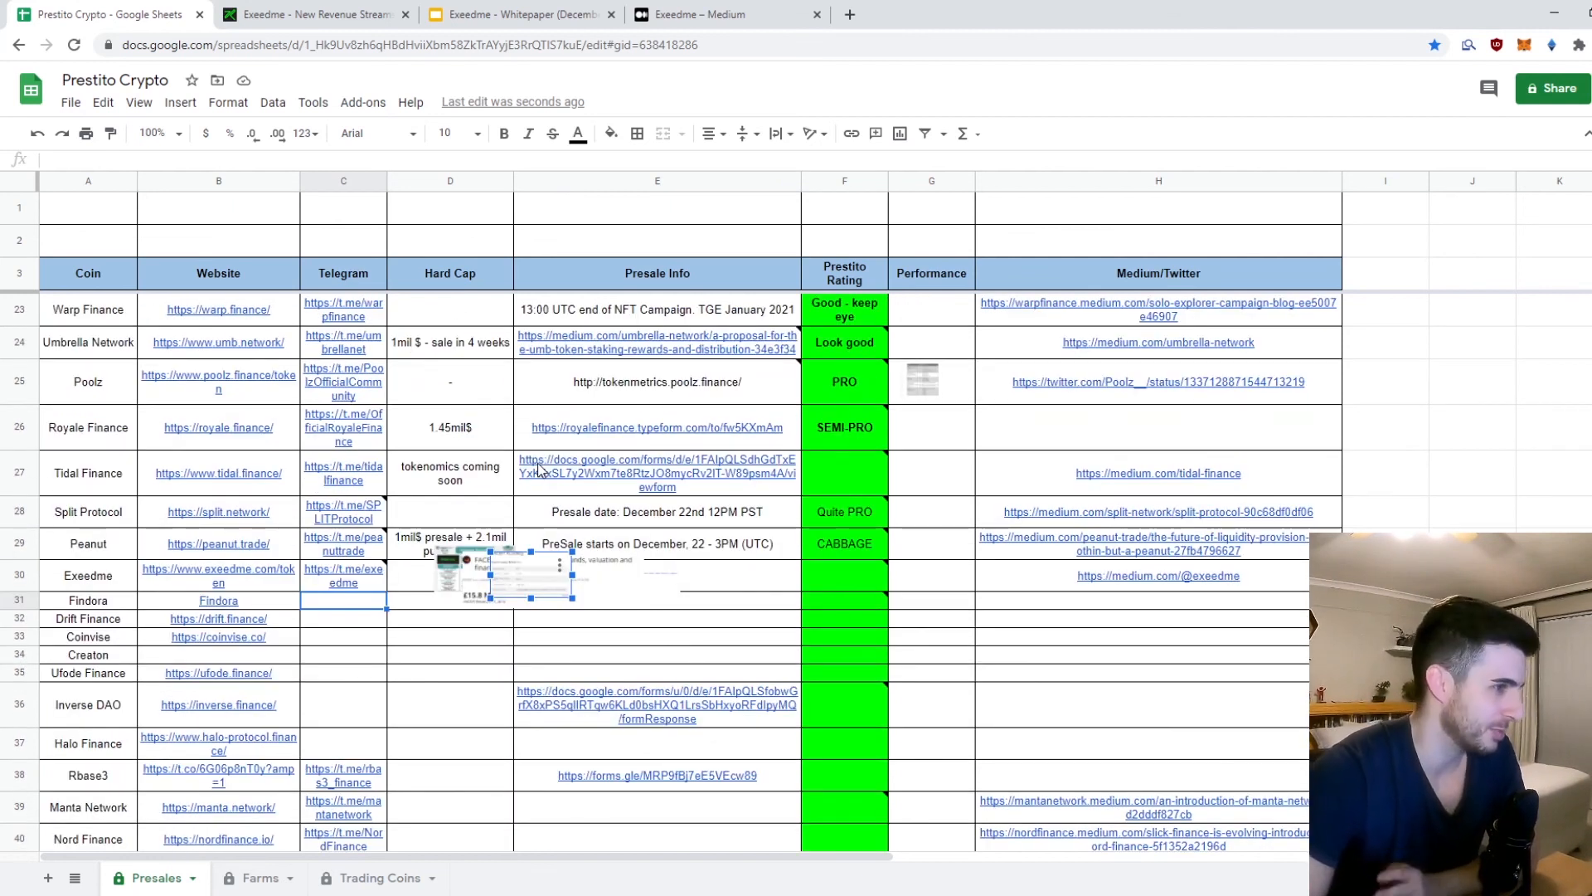
pyautogui.moveTo(500, 579)
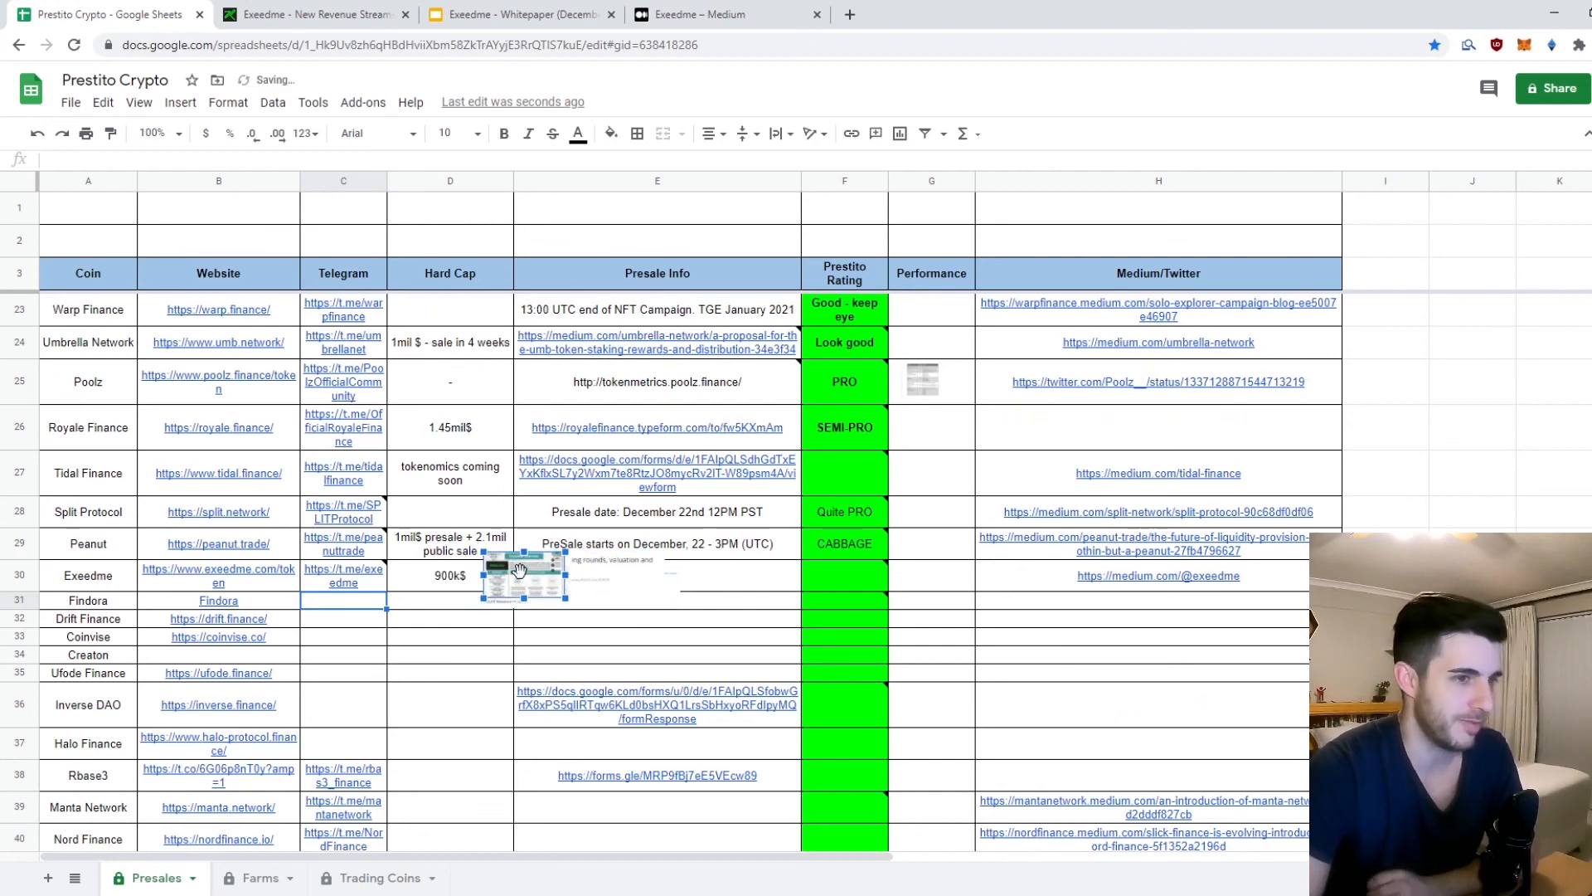
pyautogui.click(844, 575)
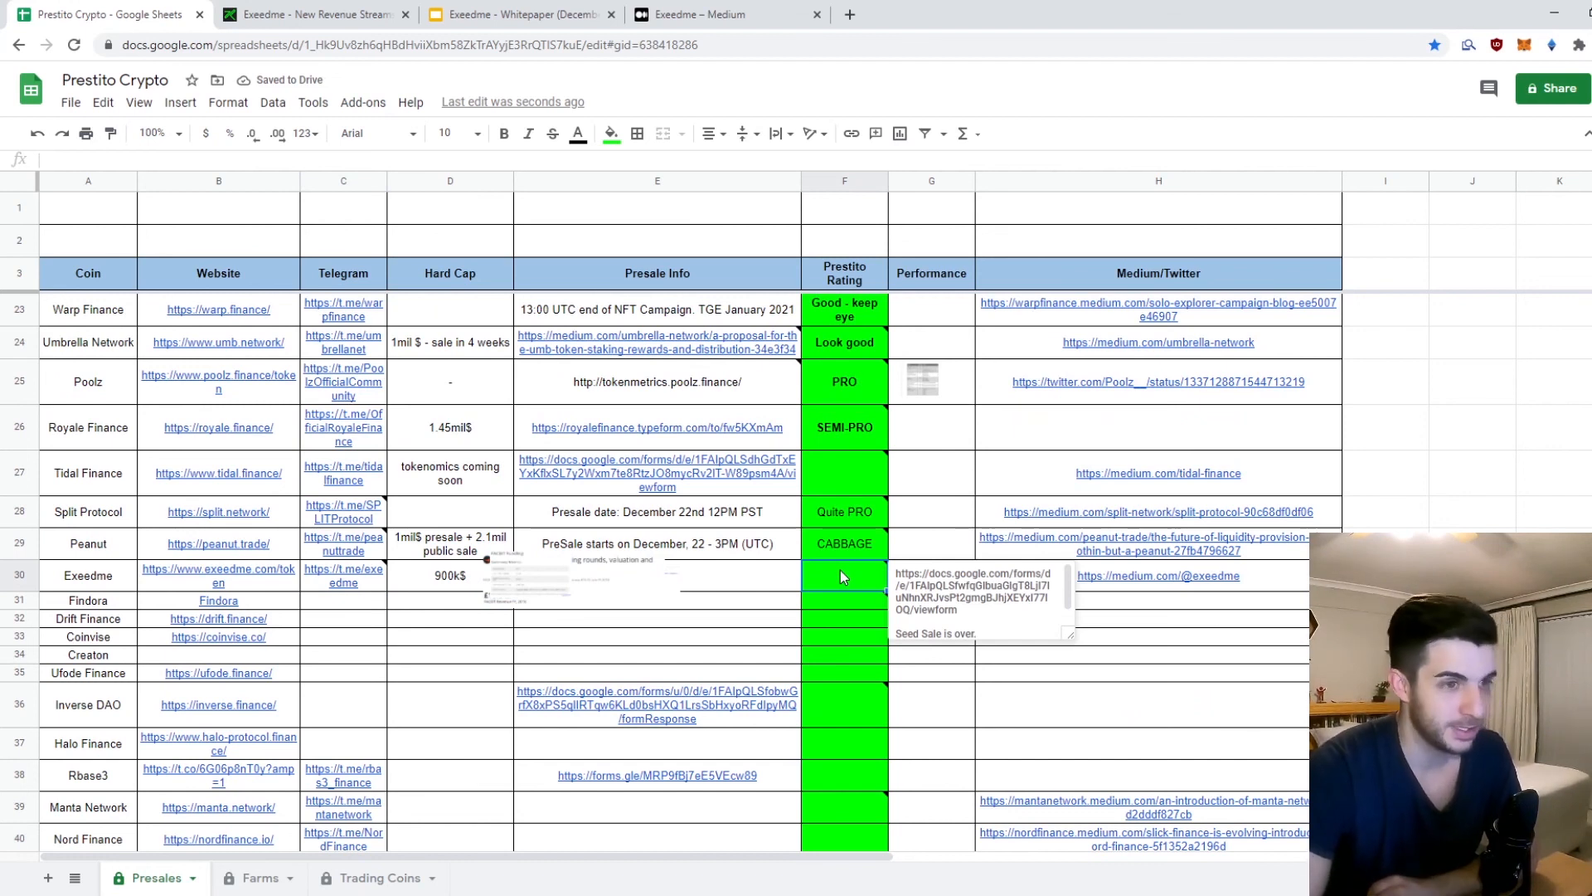
pyautogui.scroll(3)
pyautogui.write('PRO')
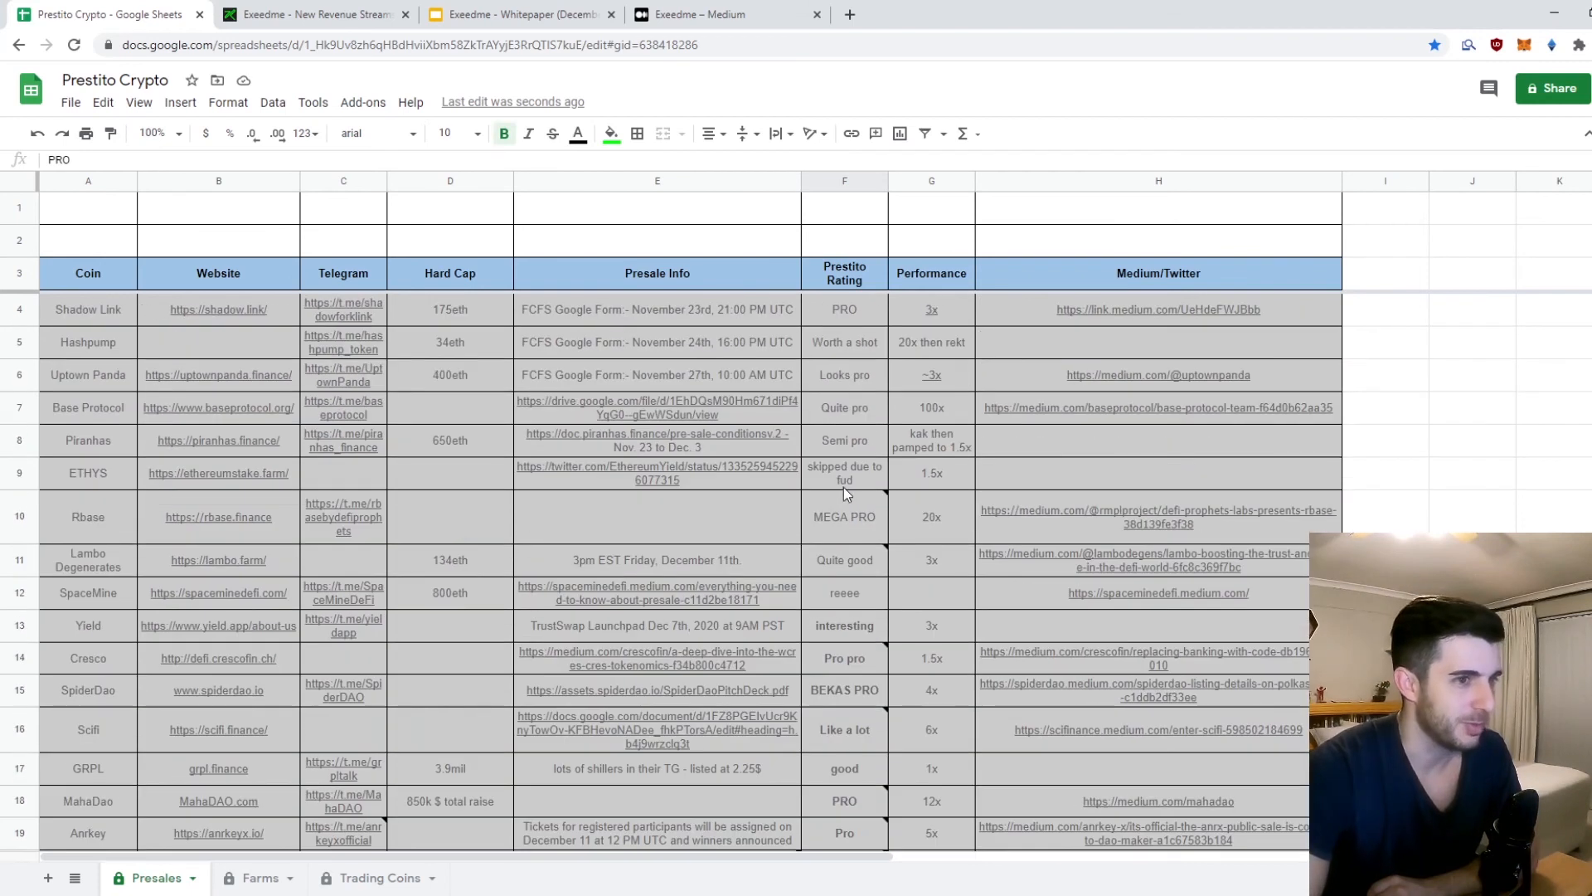
# Step: Review existing ratings and set Exeedme's Prestito Rating in F30 to CHOST PRO
pyautogui.scroll(-3)
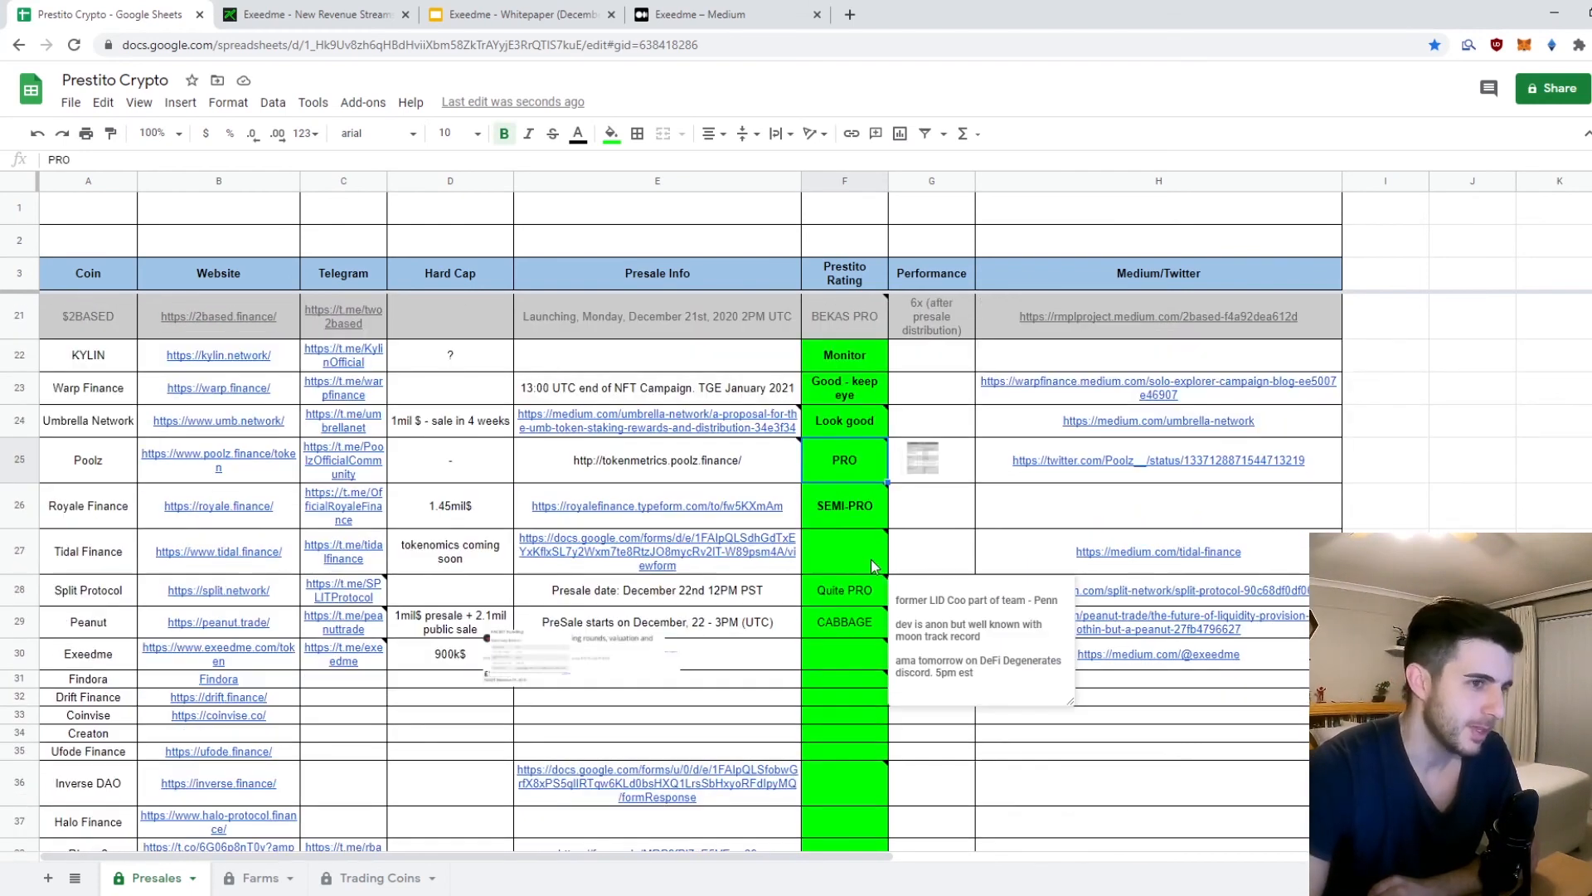
pyautogui.moveTo(863, 622)
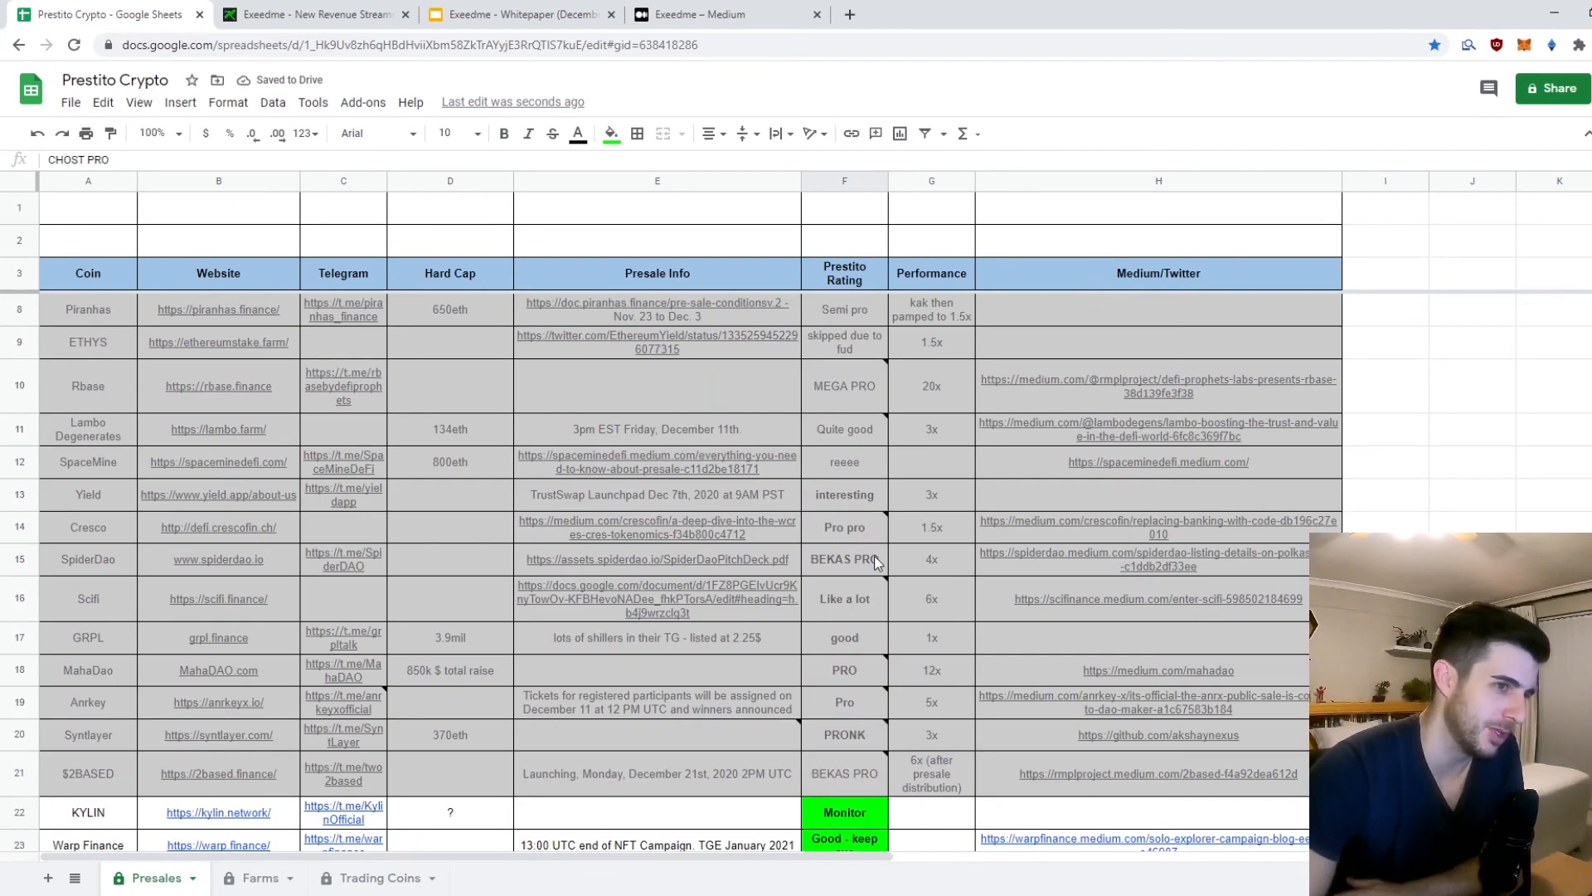
pyautogui.scroll(-3)
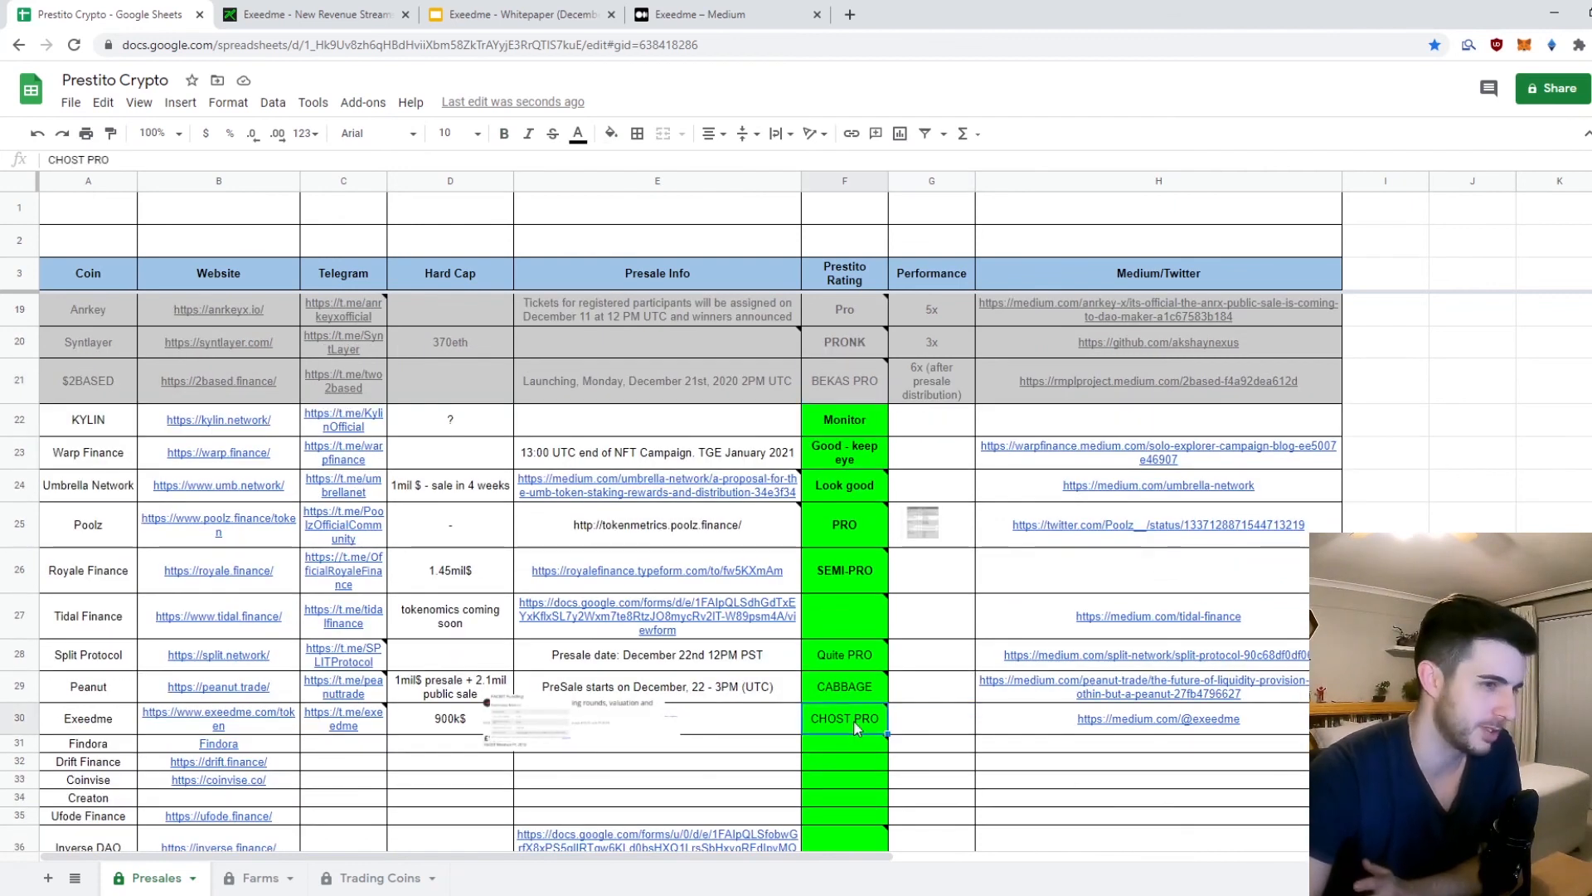
pyautogui.scroll(-3)
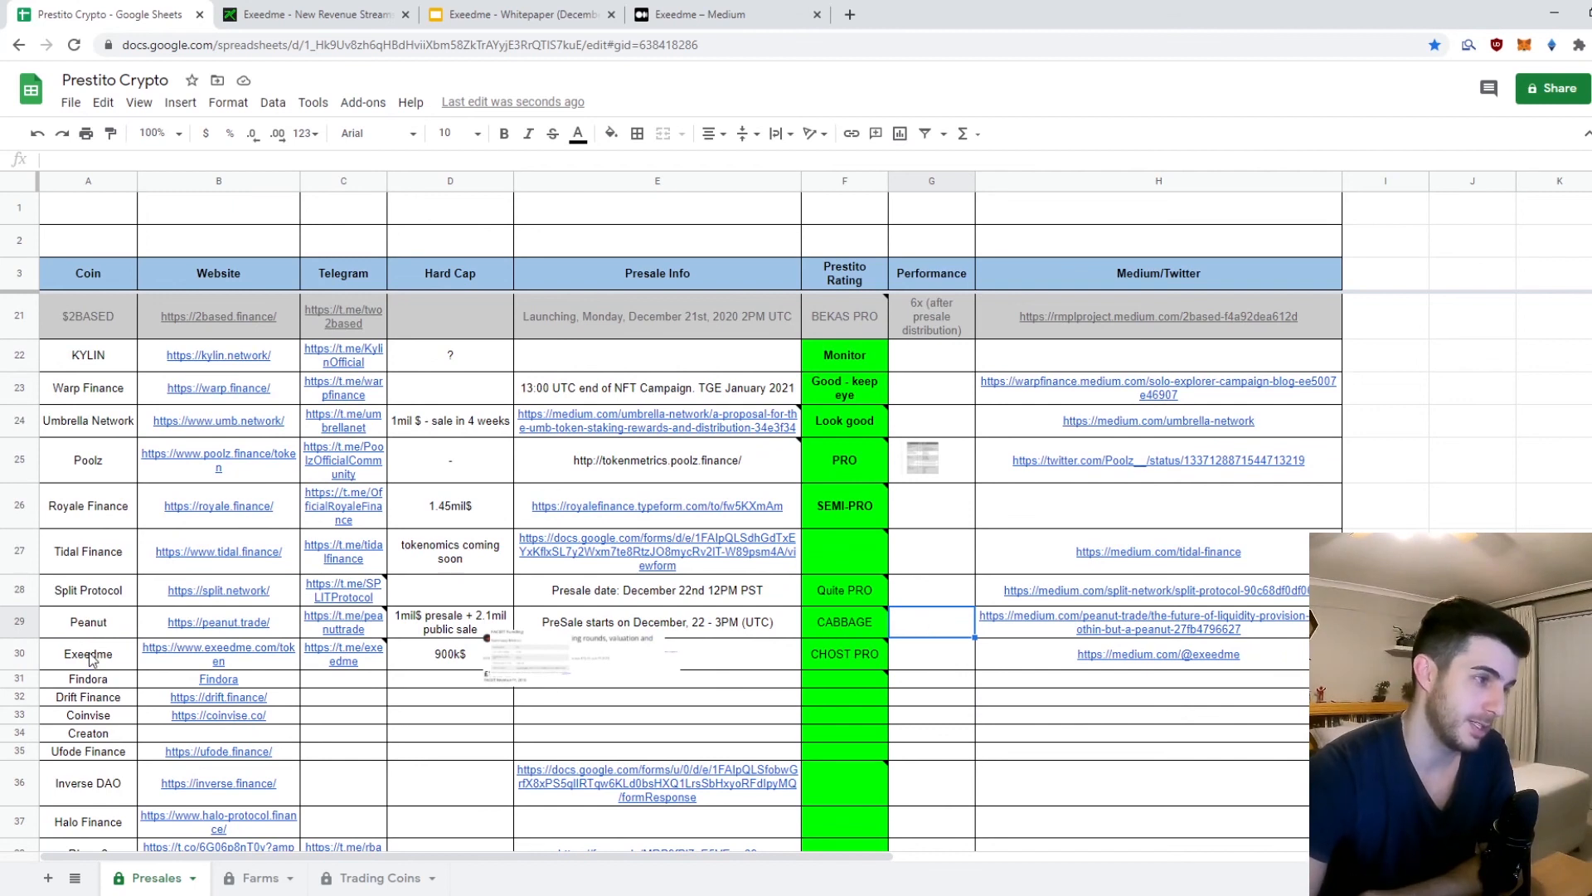
pyautogui.click(87, 654)
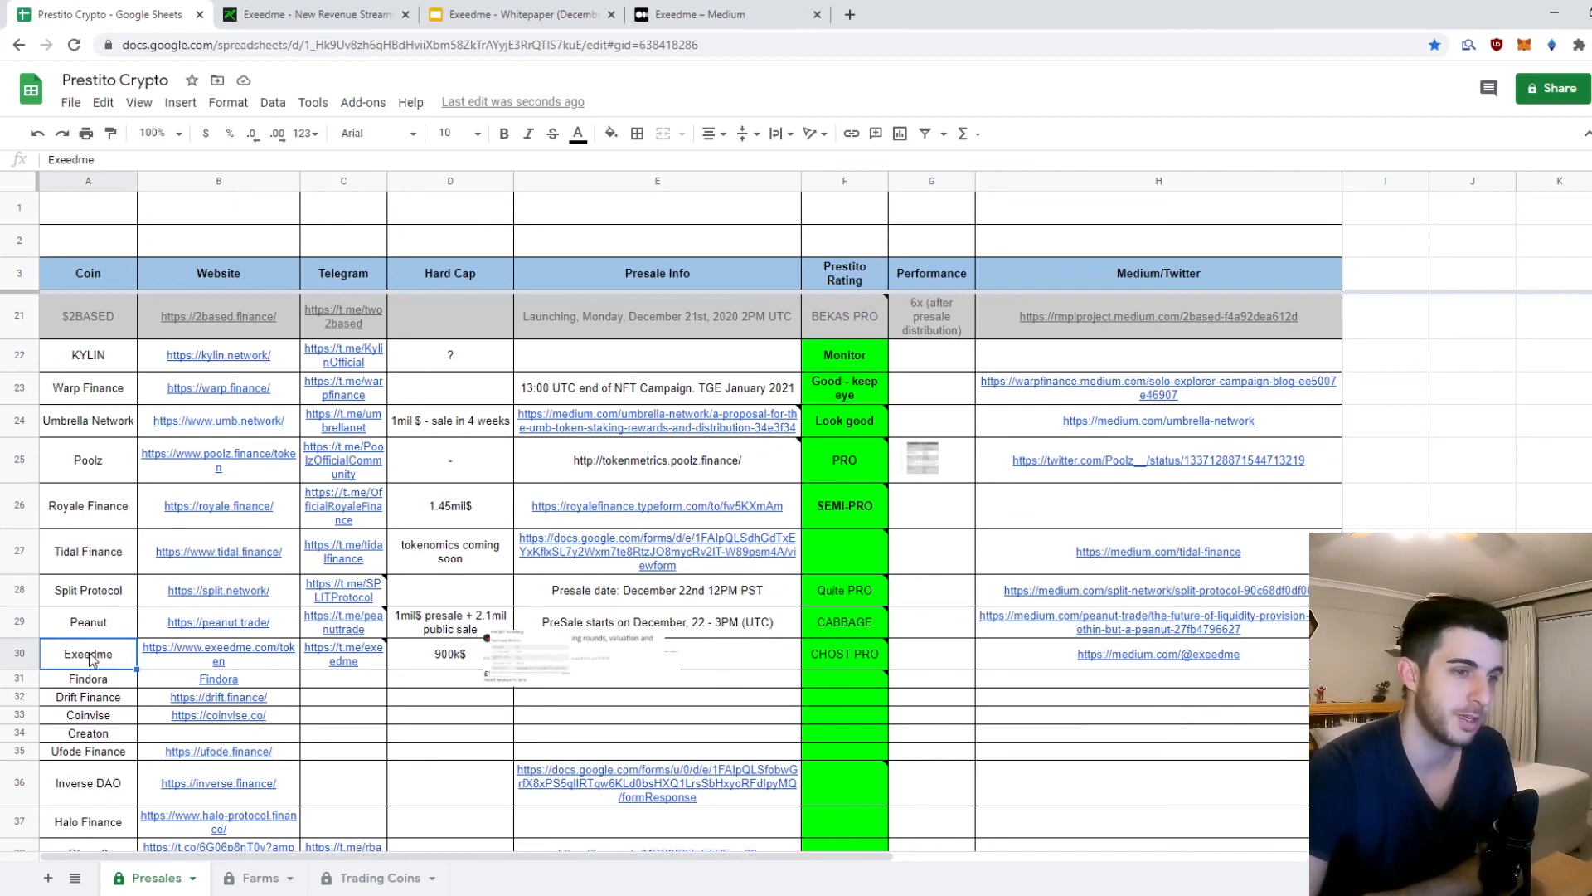
pyautogui.click(527, 654)
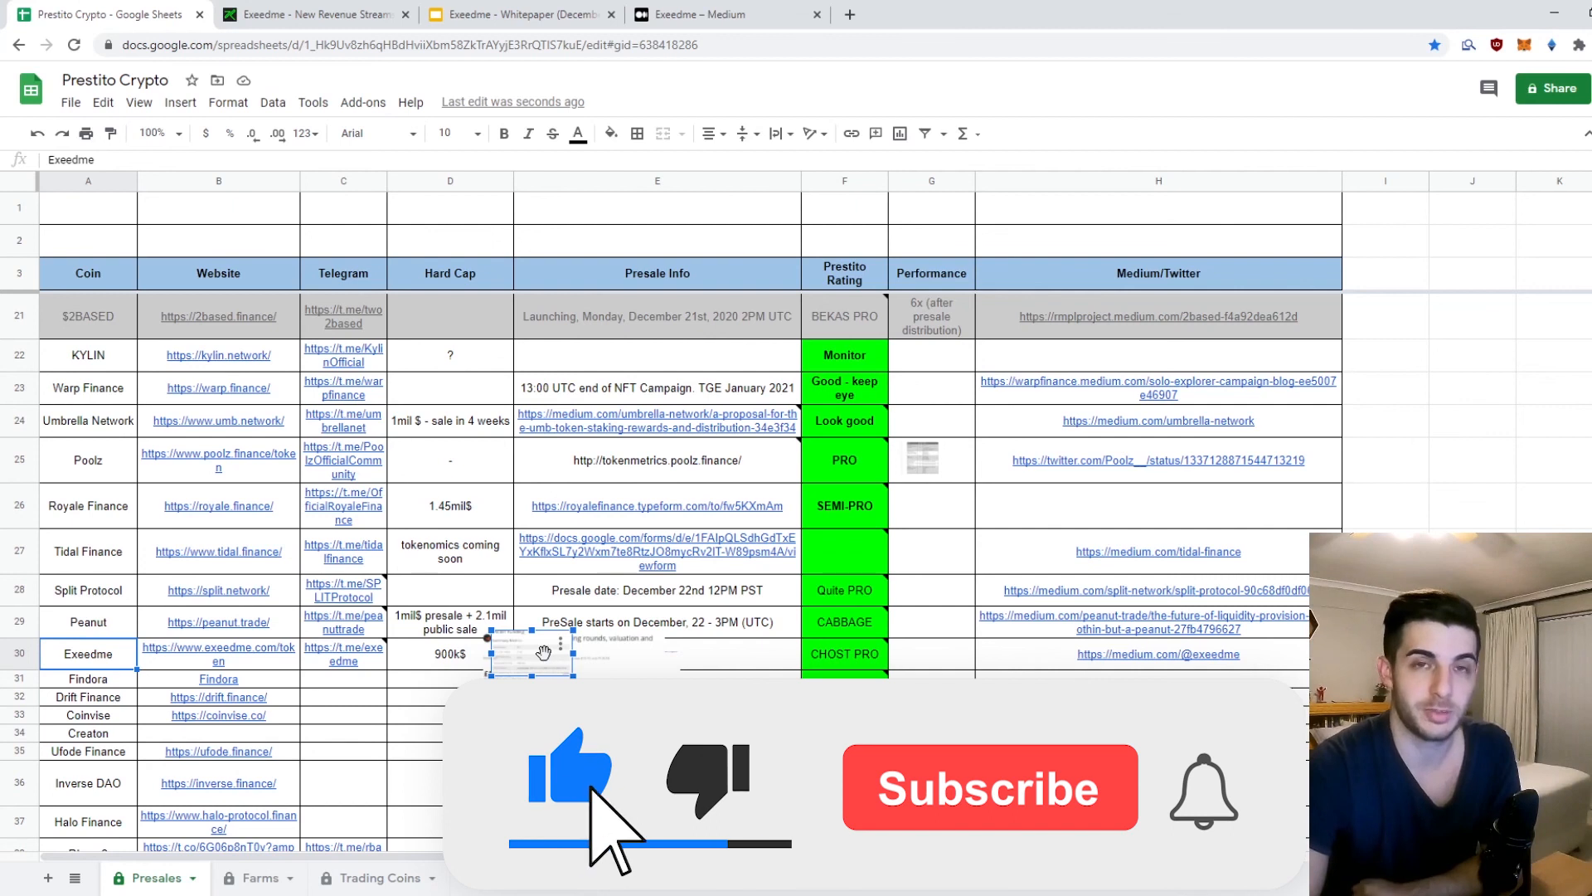
pyautogui.click(987, 787)
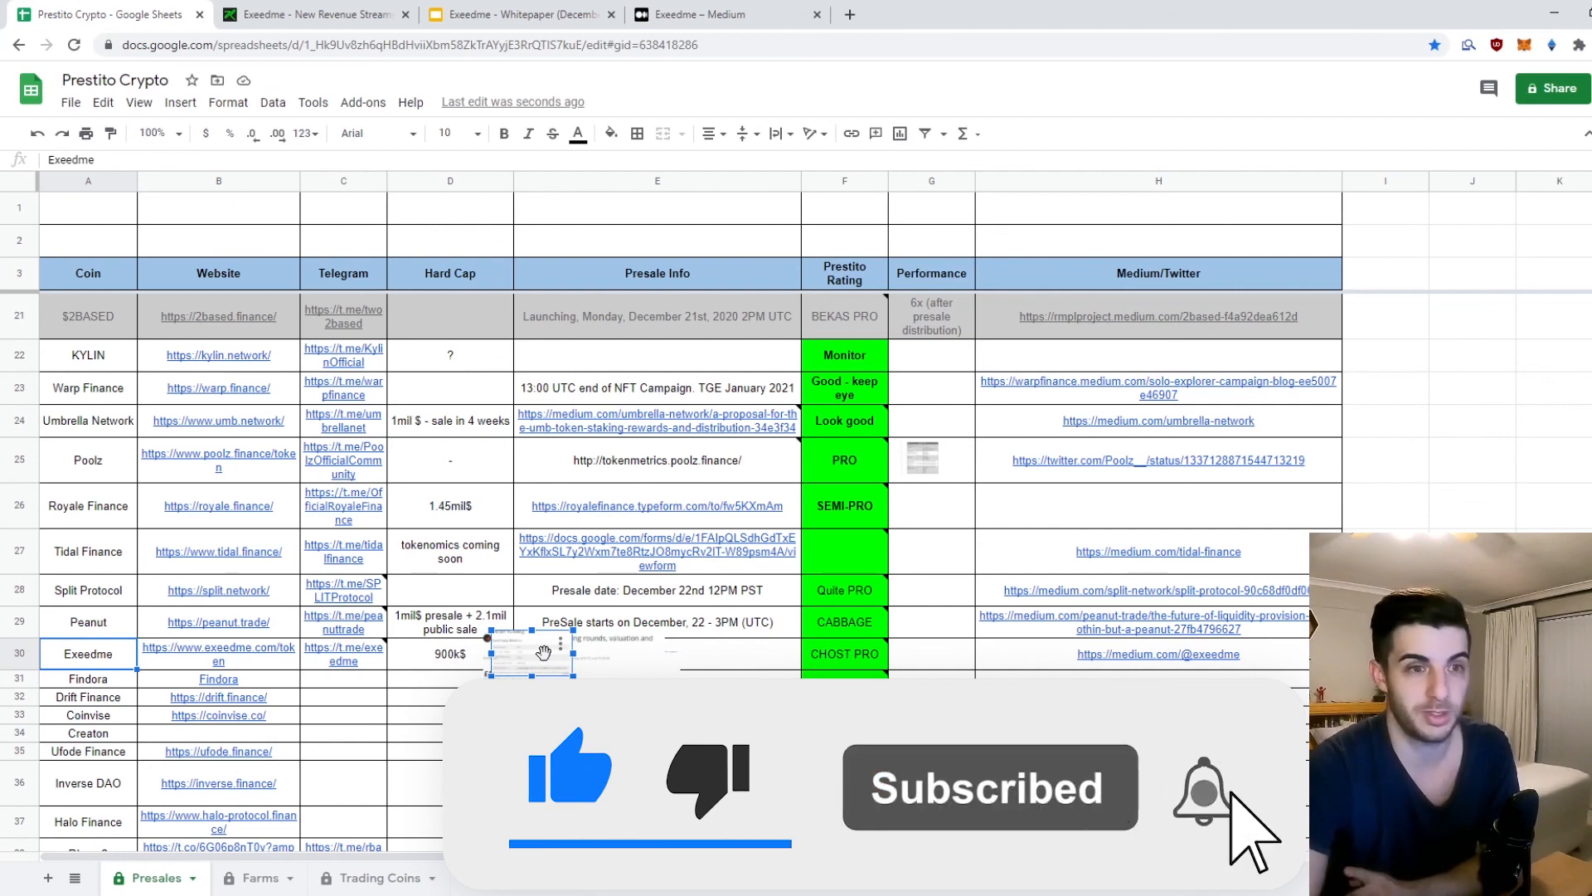